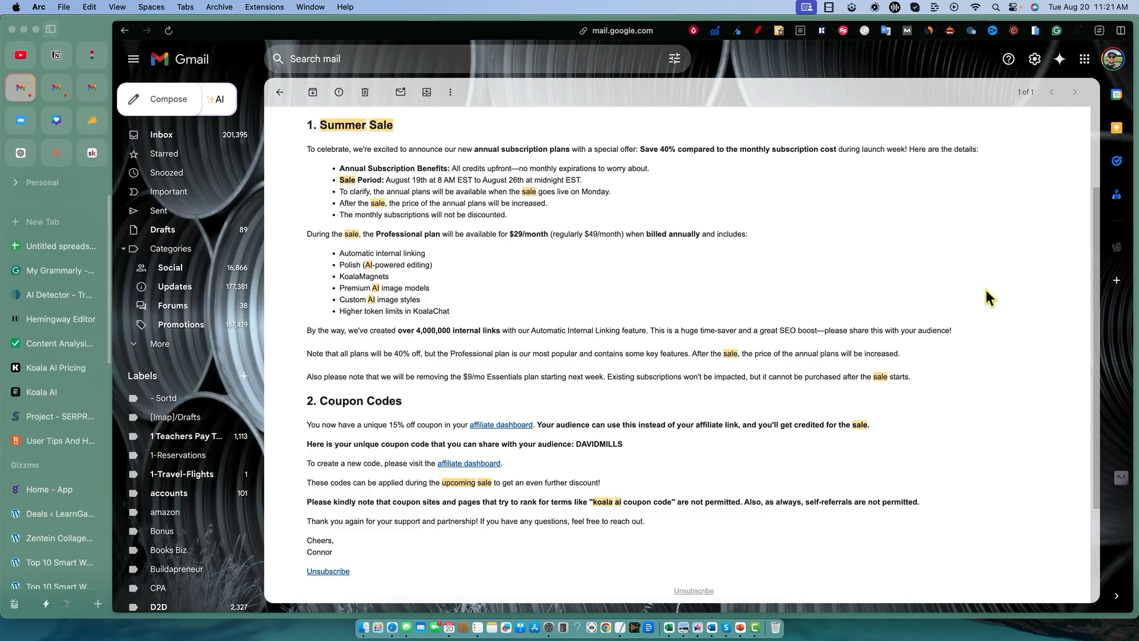
- Review the sale email and highlight the list of Professional plan features
scroll("up", 3)
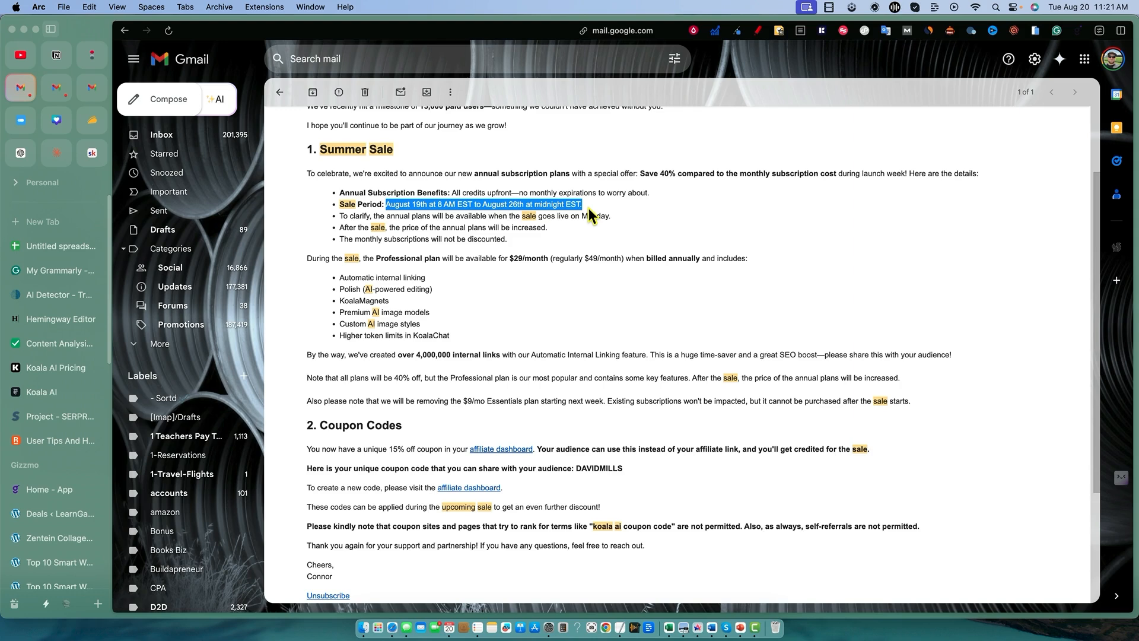
mouse_move(629, 240)
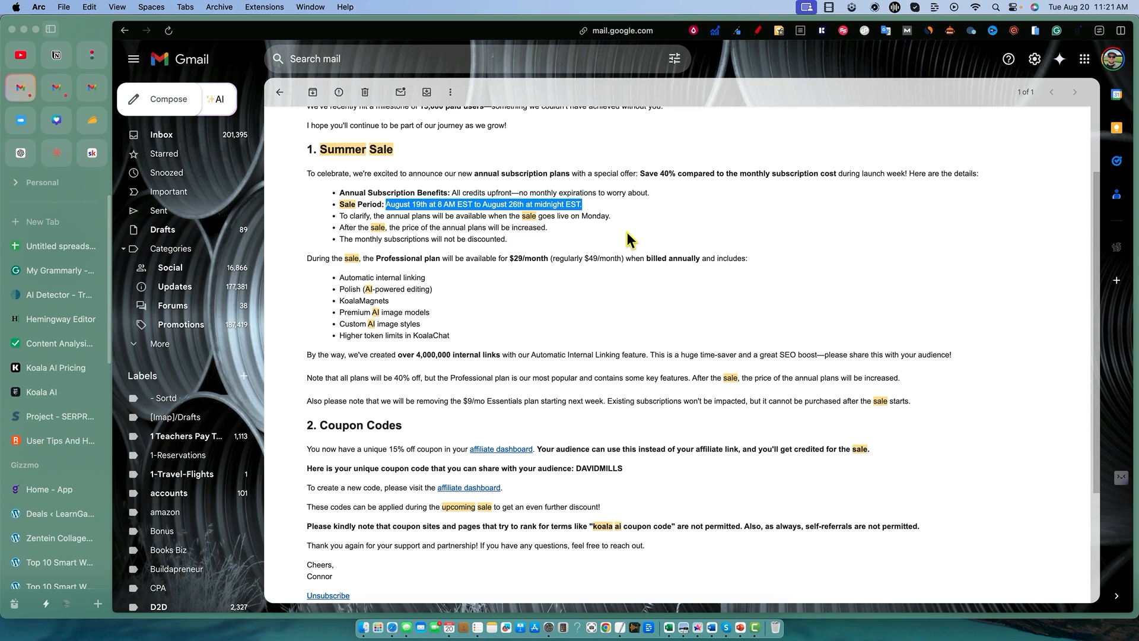
left_click(620, 232)
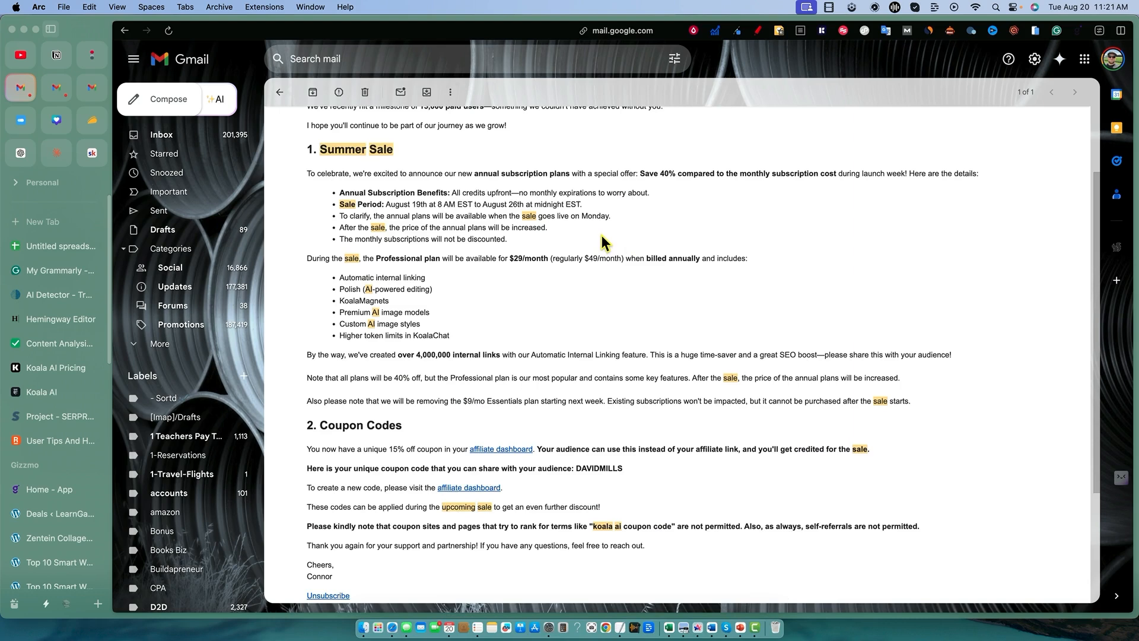
mouse_move(582, 251)
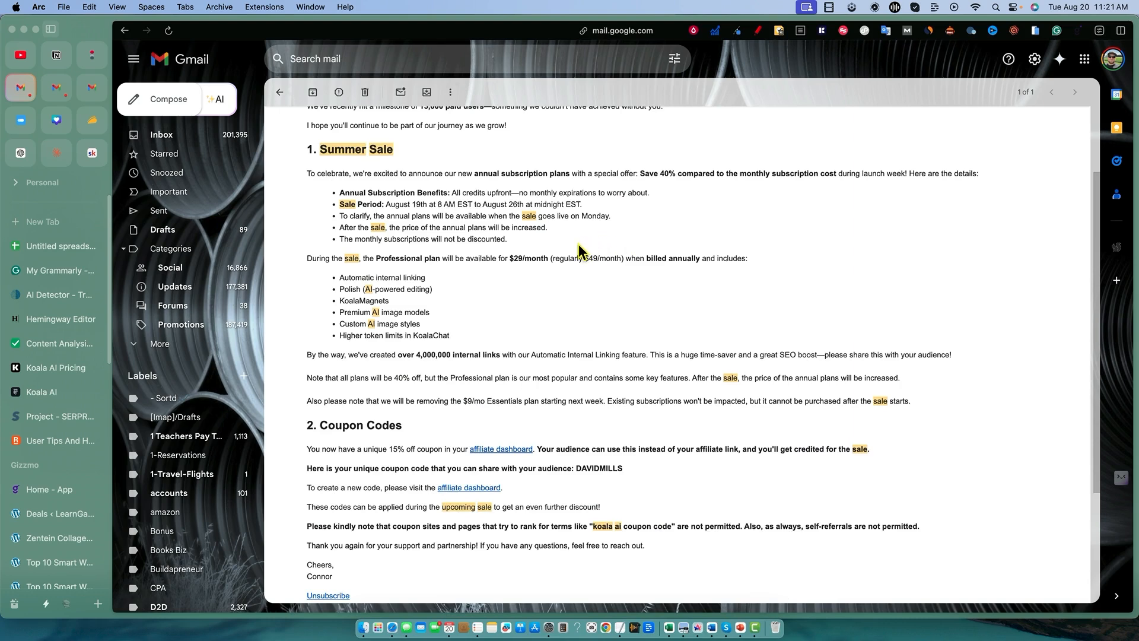
mouse_move(377, 271)
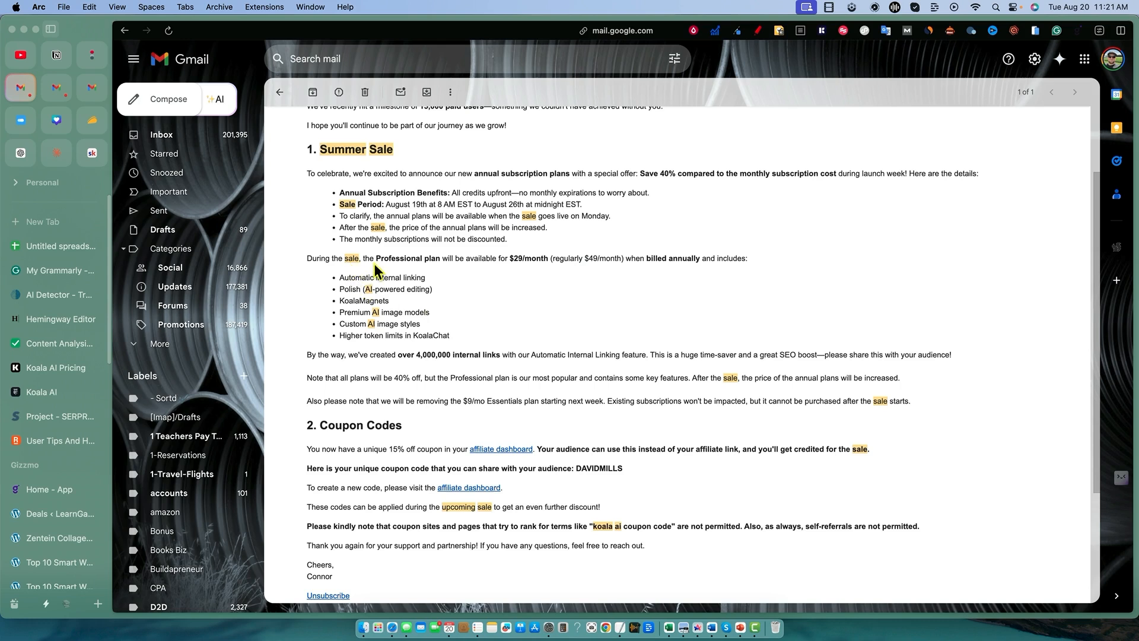
mouse_move(470, 261)
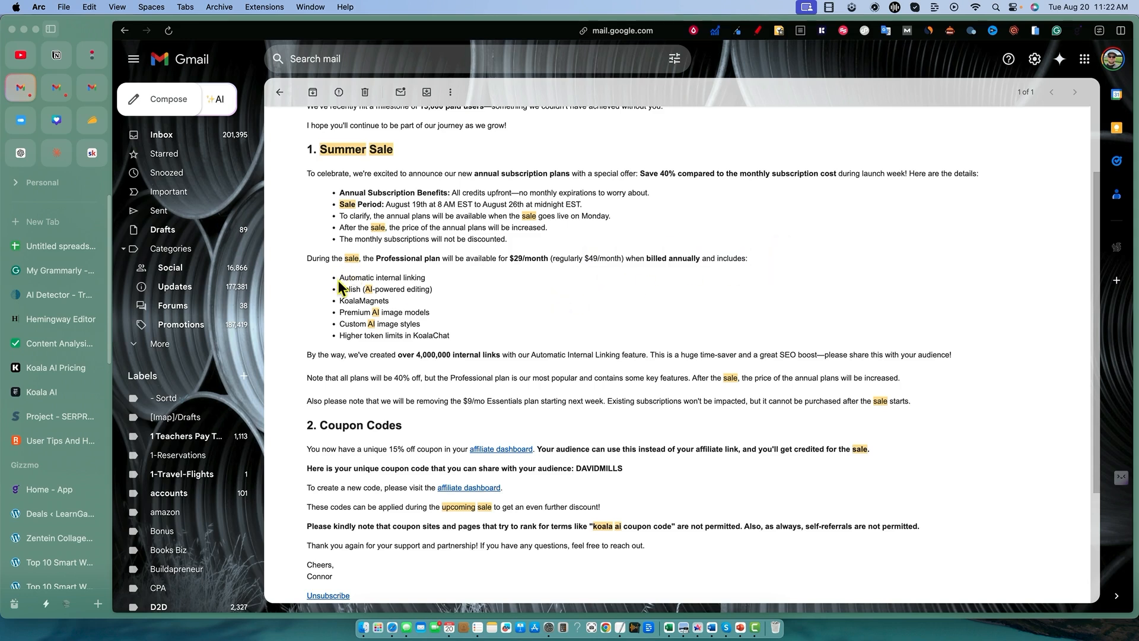
left_click_drag(339, 278, 449, 335)
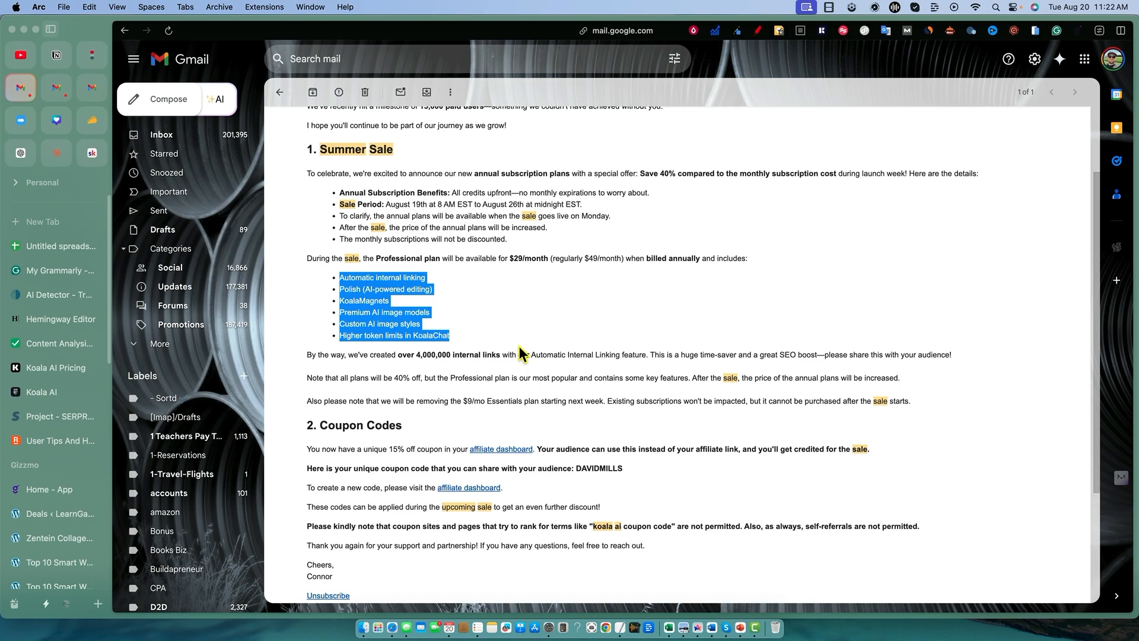
mouse_move(433, 309)
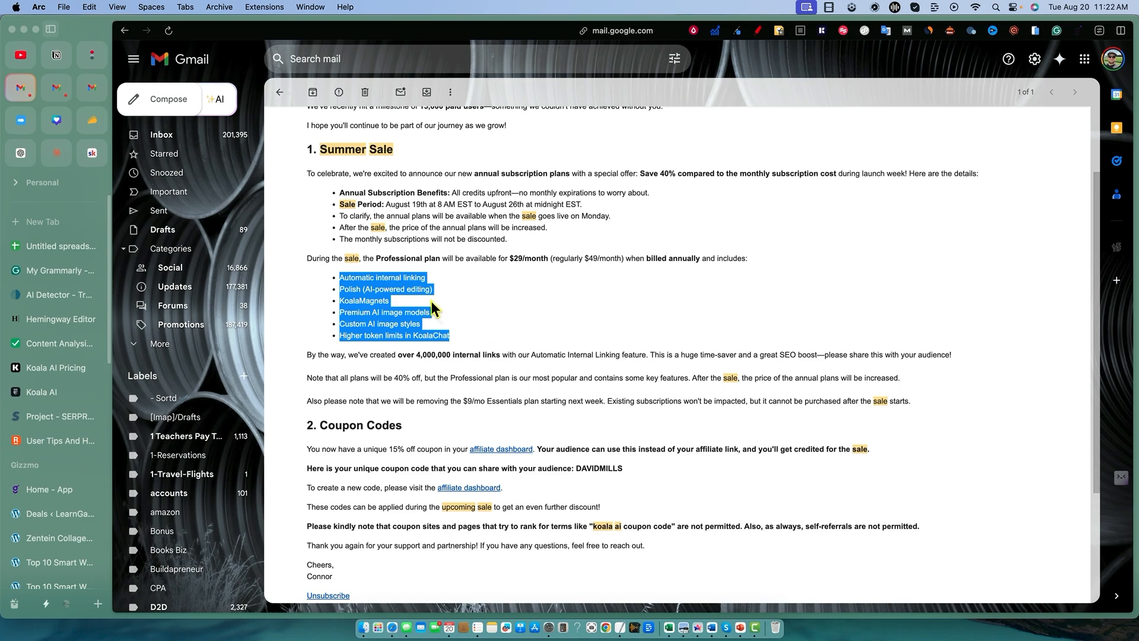
mouse_move(368, 310)
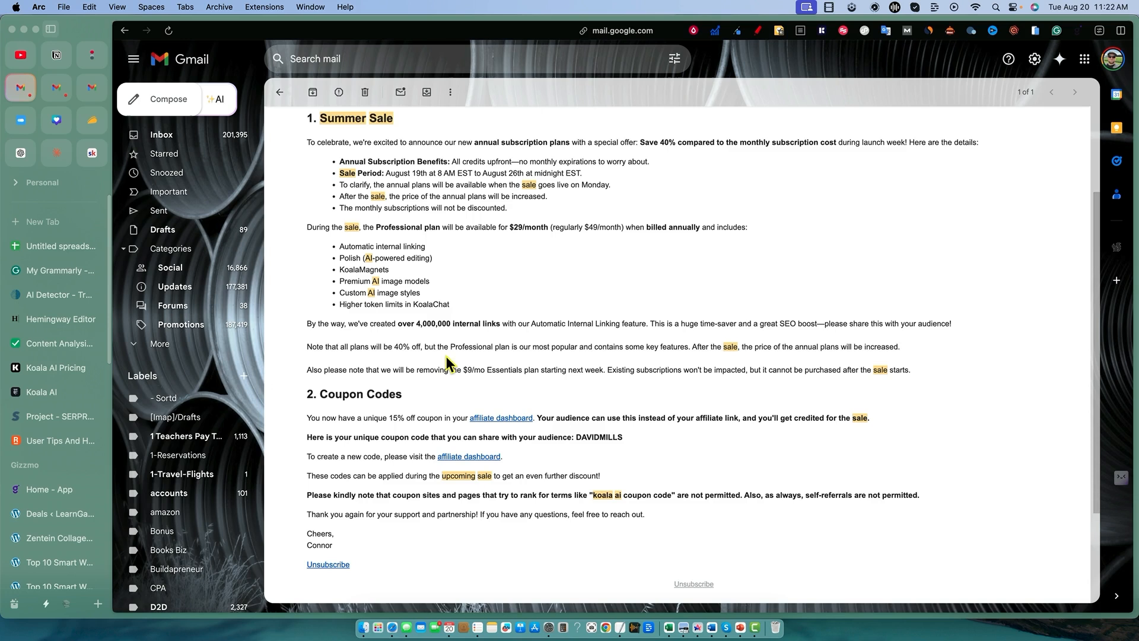
mouse_move(458, 362)
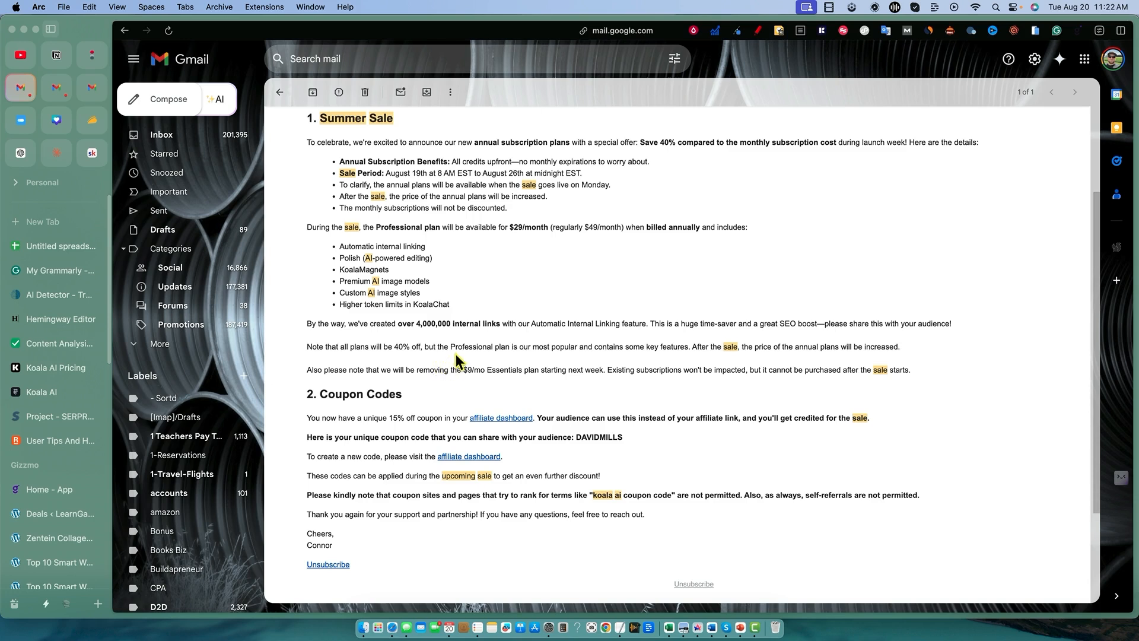
mouse_move(612, 351)
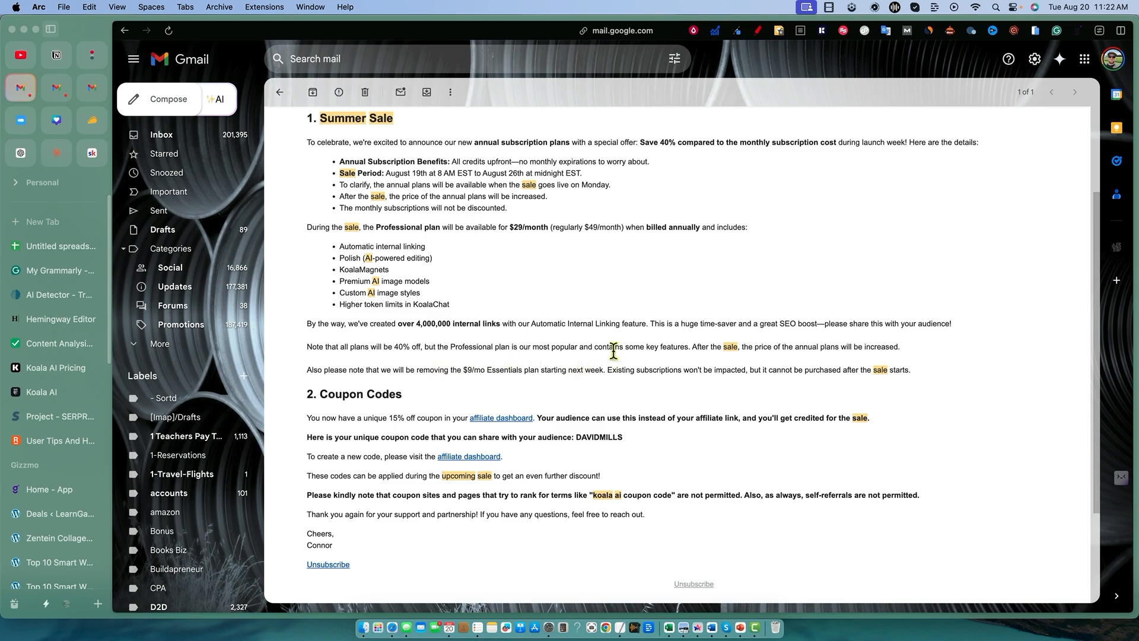
mouse_move(735, 348)
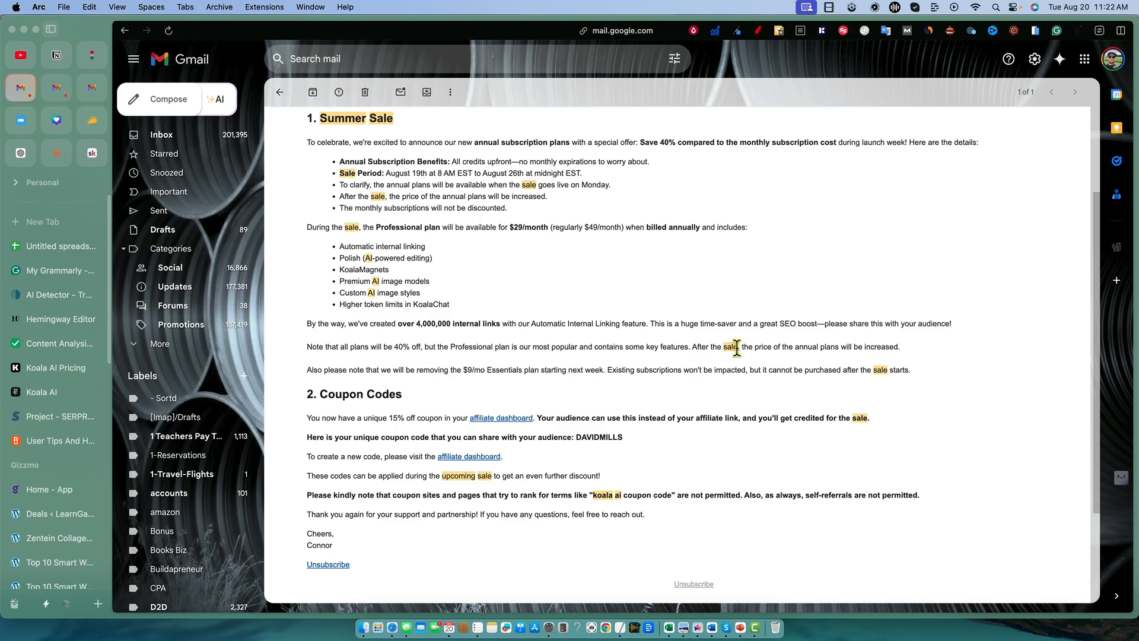
mouse_move(827, 362)
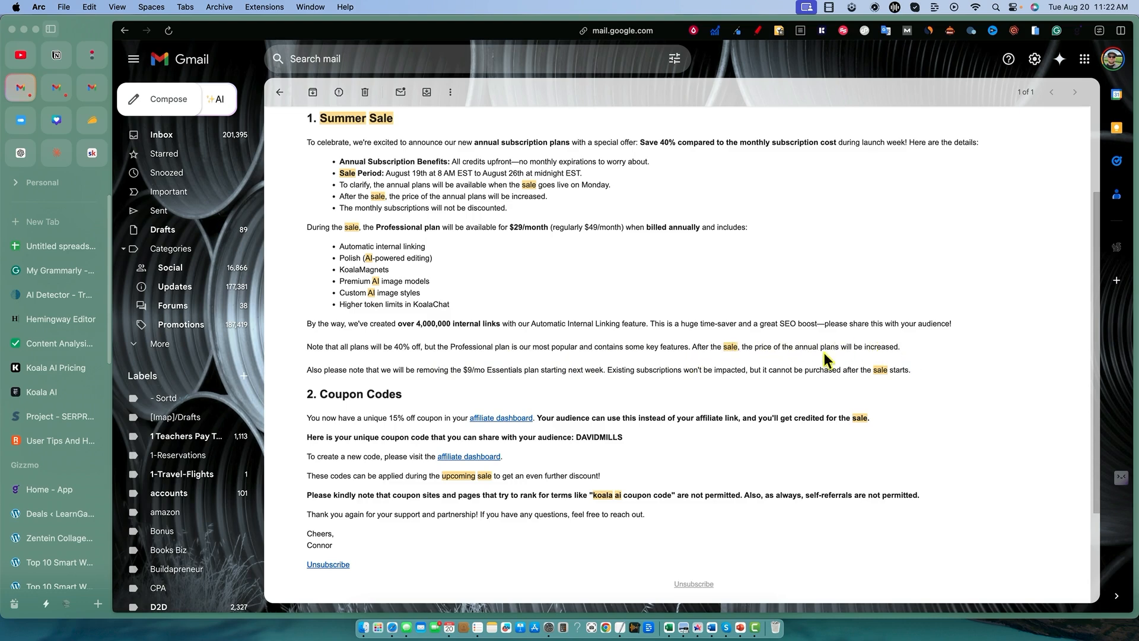
mouse_move(739, 323)
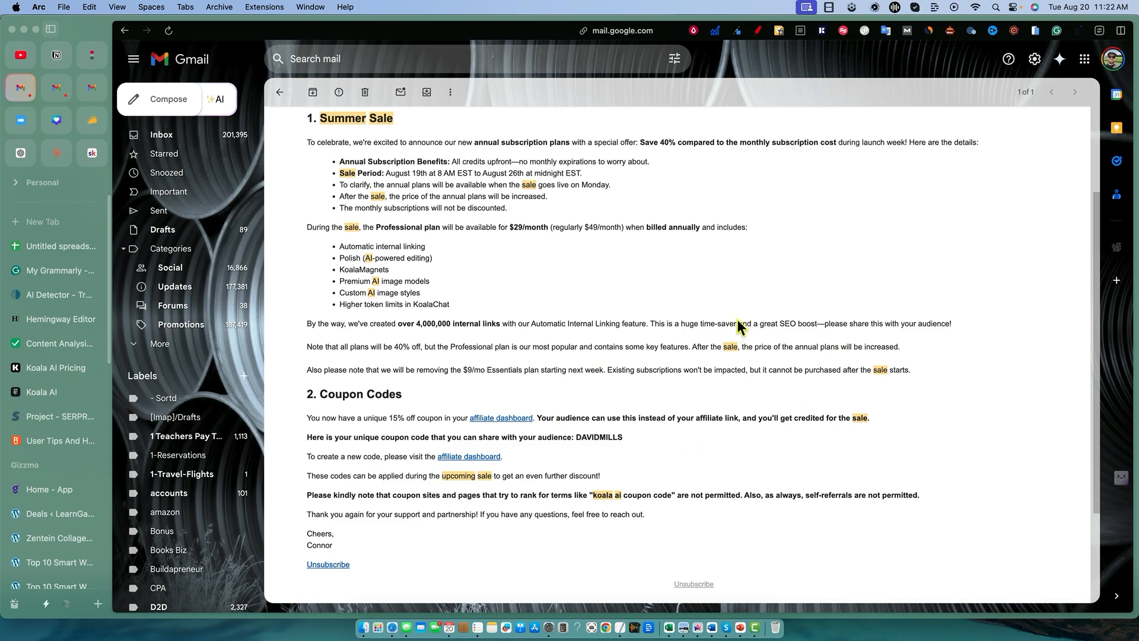
mouse_move(701, 315)
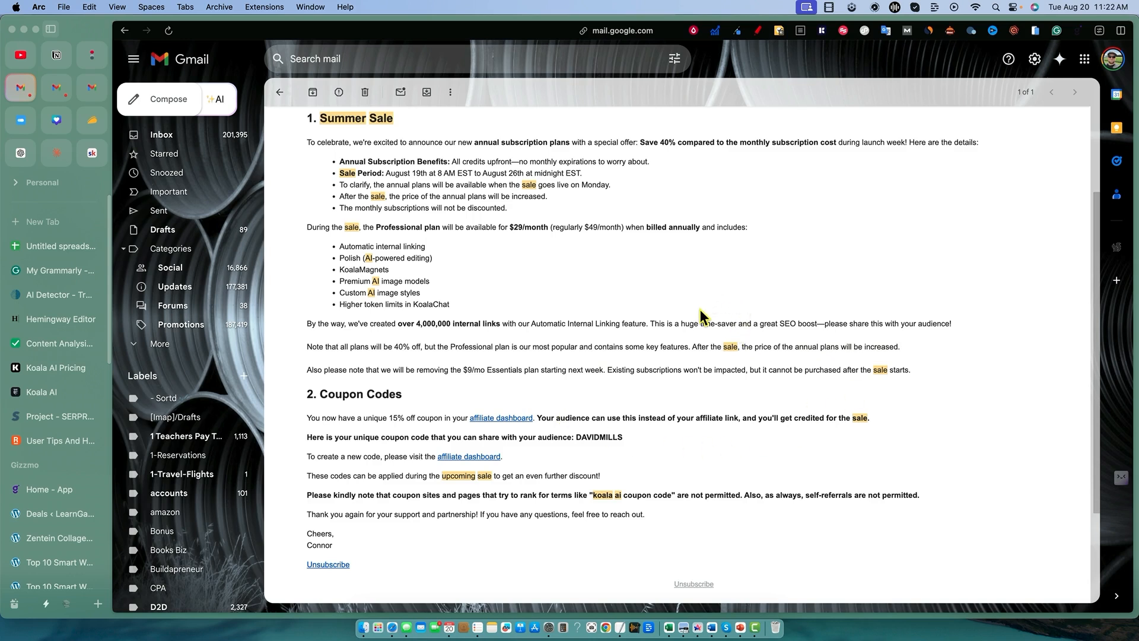
mouse_move(548, 349)
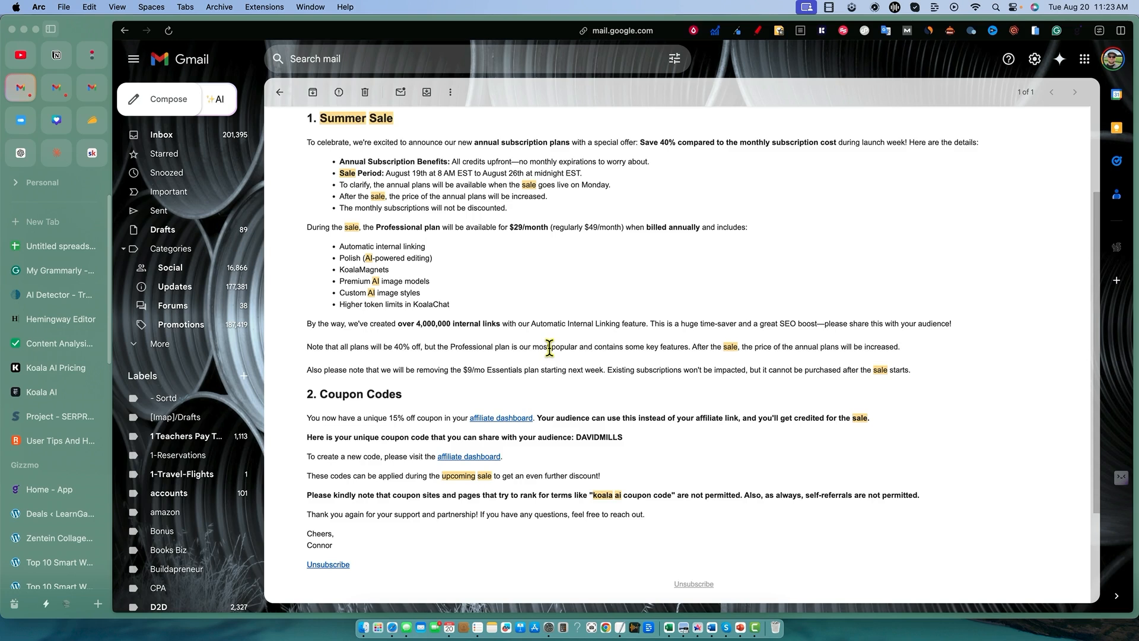
mouse_move(421, 371)
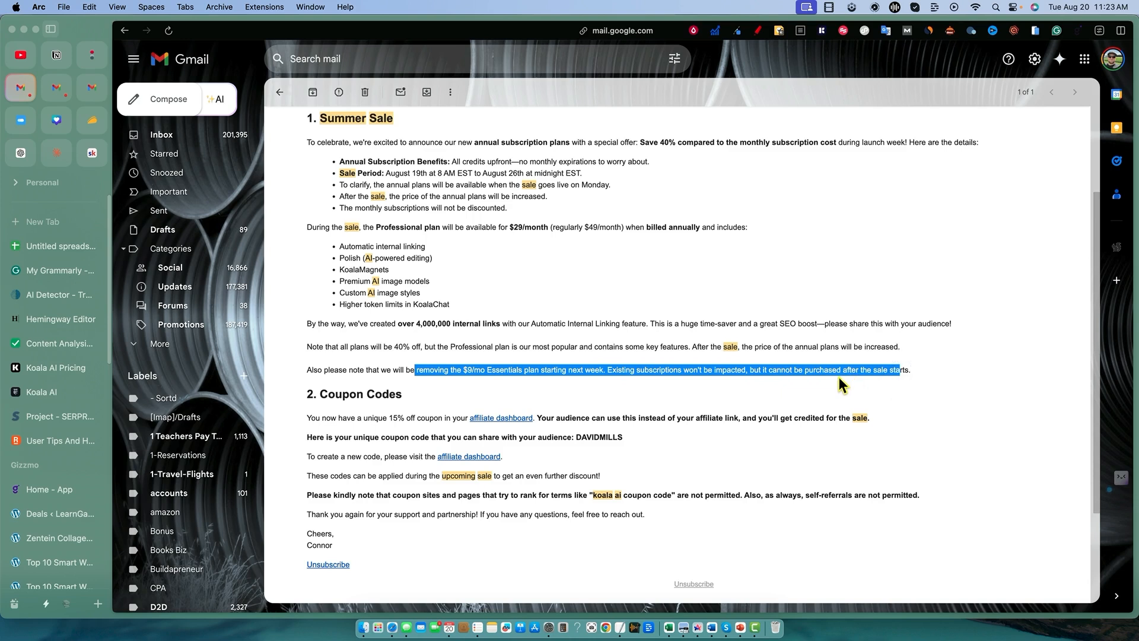
mouse_move(500, 361)
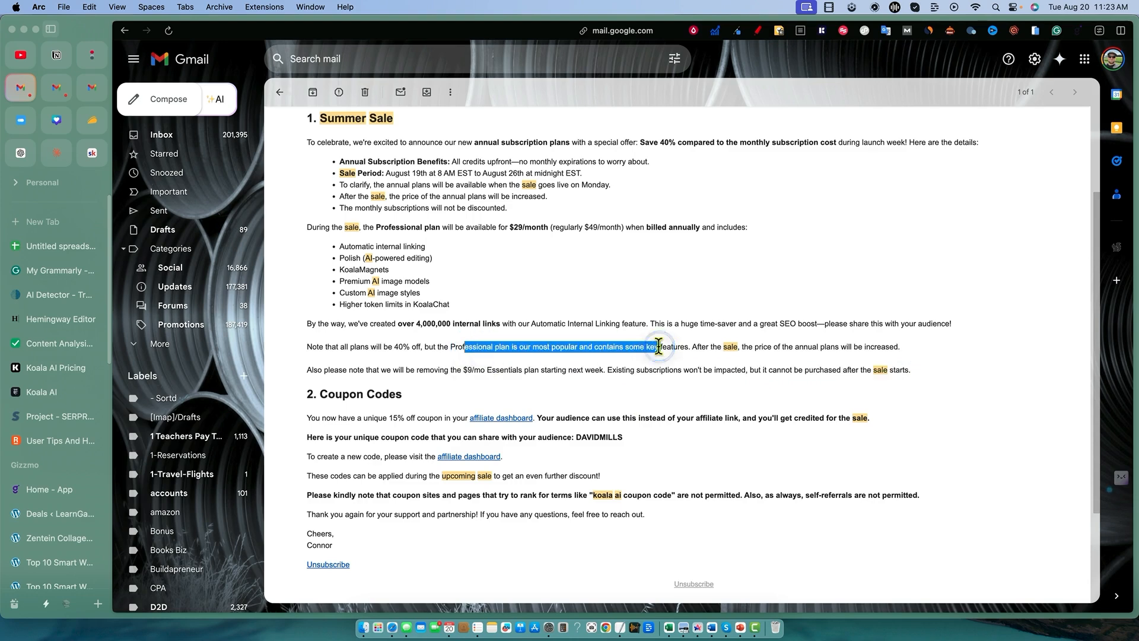
- Select the unique coupon code after 'share with your audience:' ready to copy
left_click(571, 404)
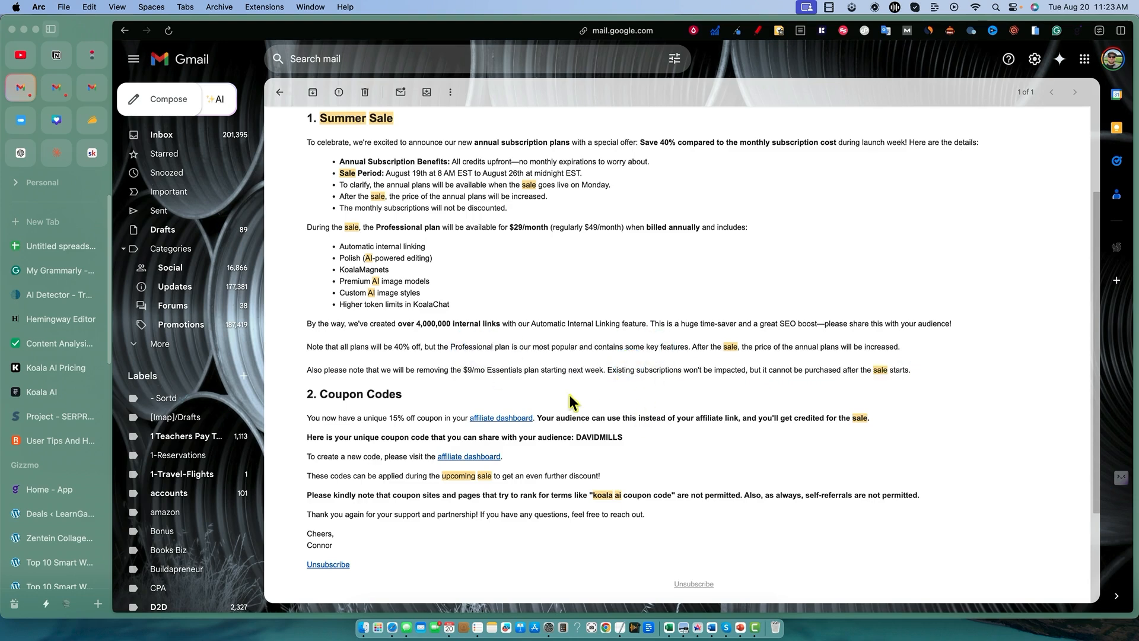
mouse_move(538, 445)
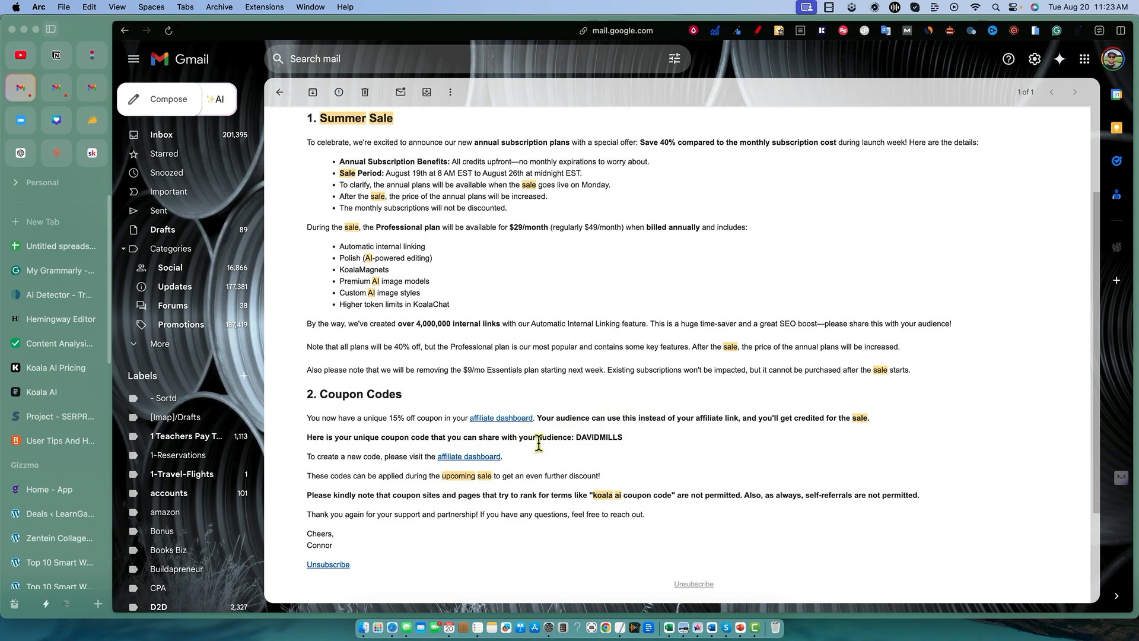
double_click(600, 436)
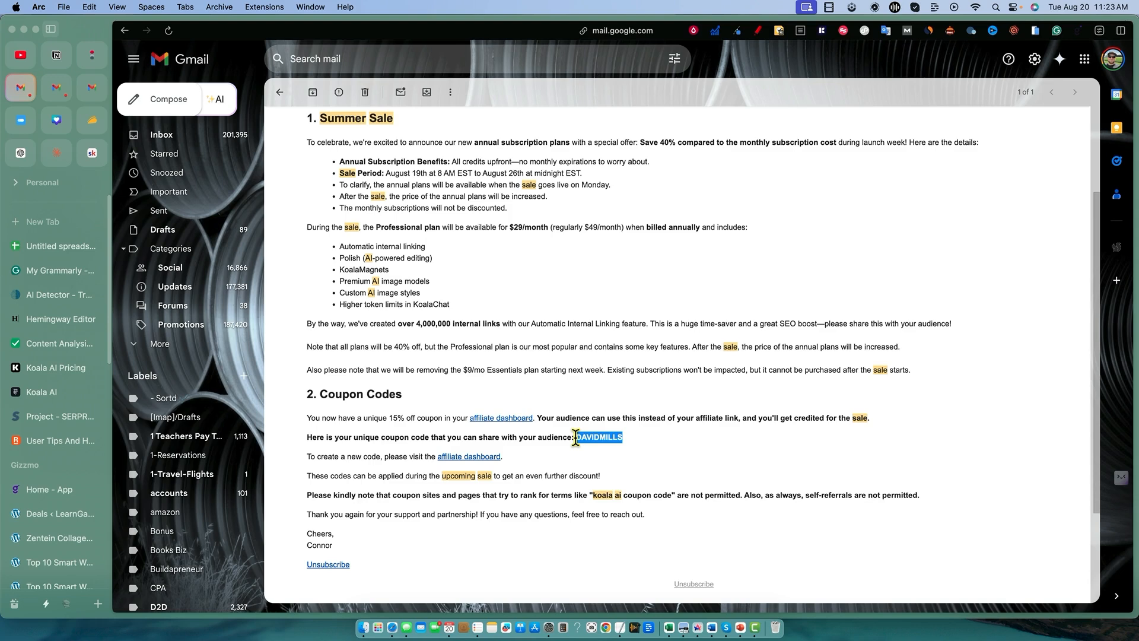
mouse_move(635, 448)
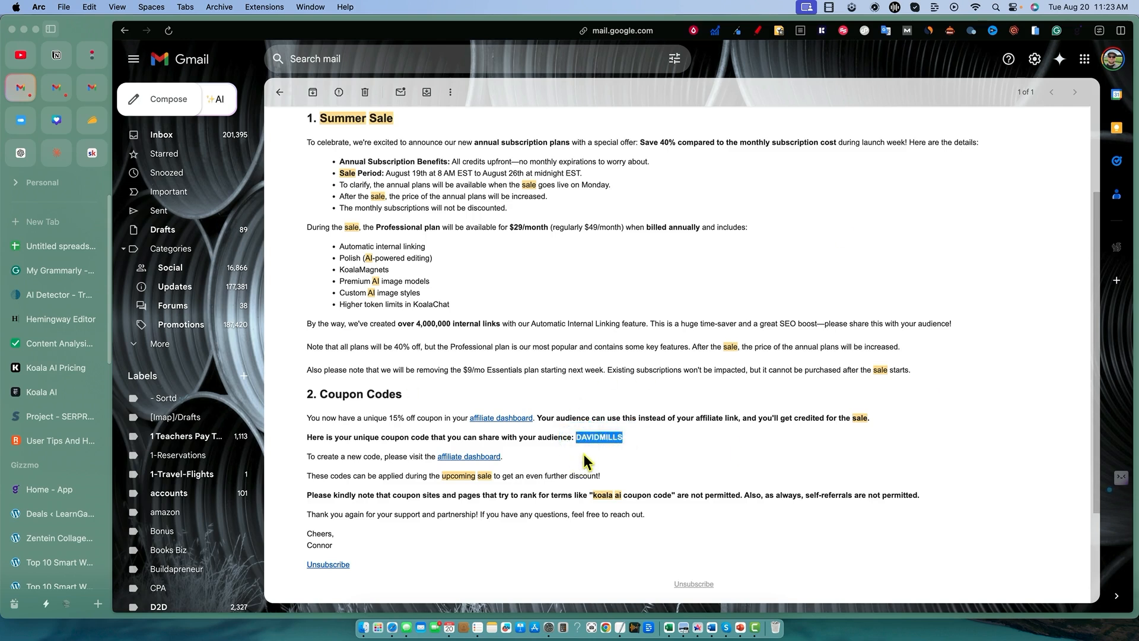
mouse_move(634, 438)
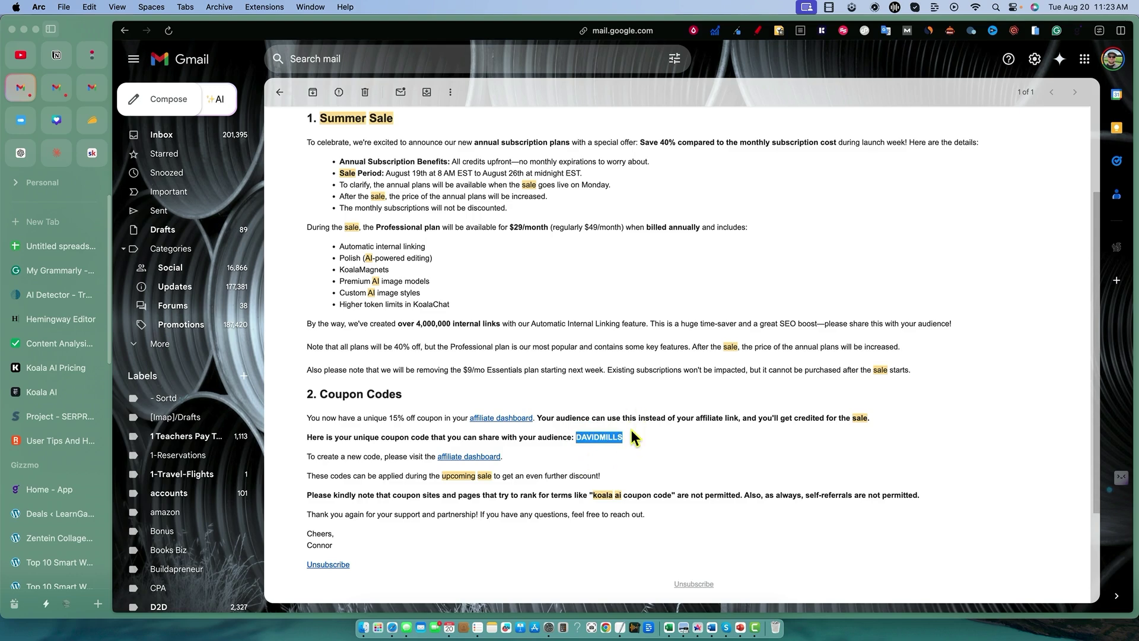
mouse_move(607, 473)
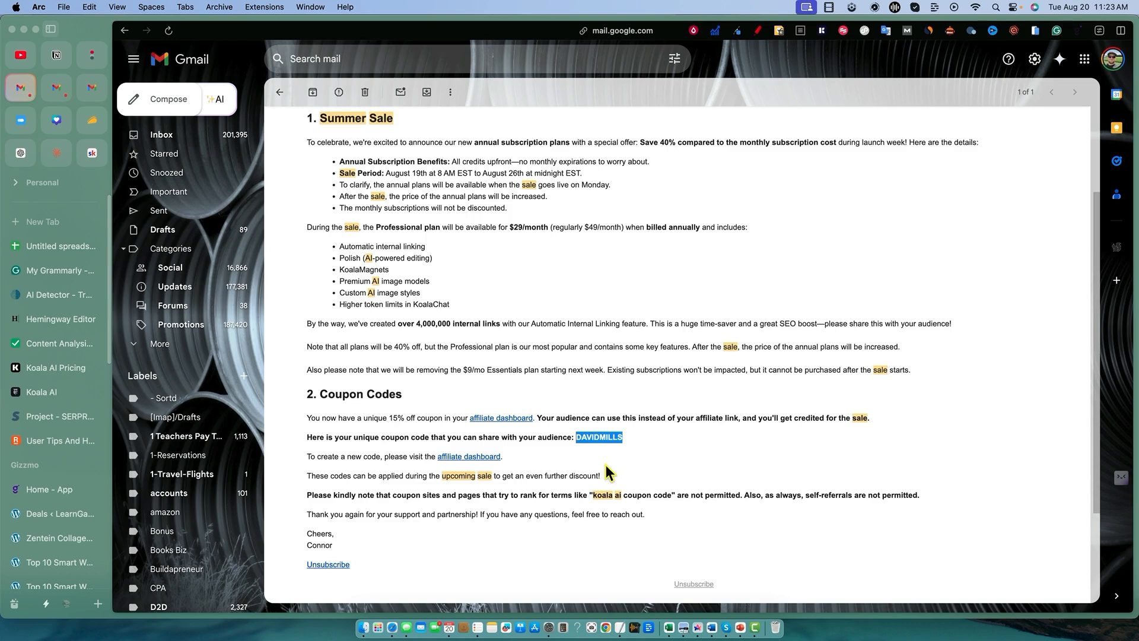
mouse_move(578, 451)
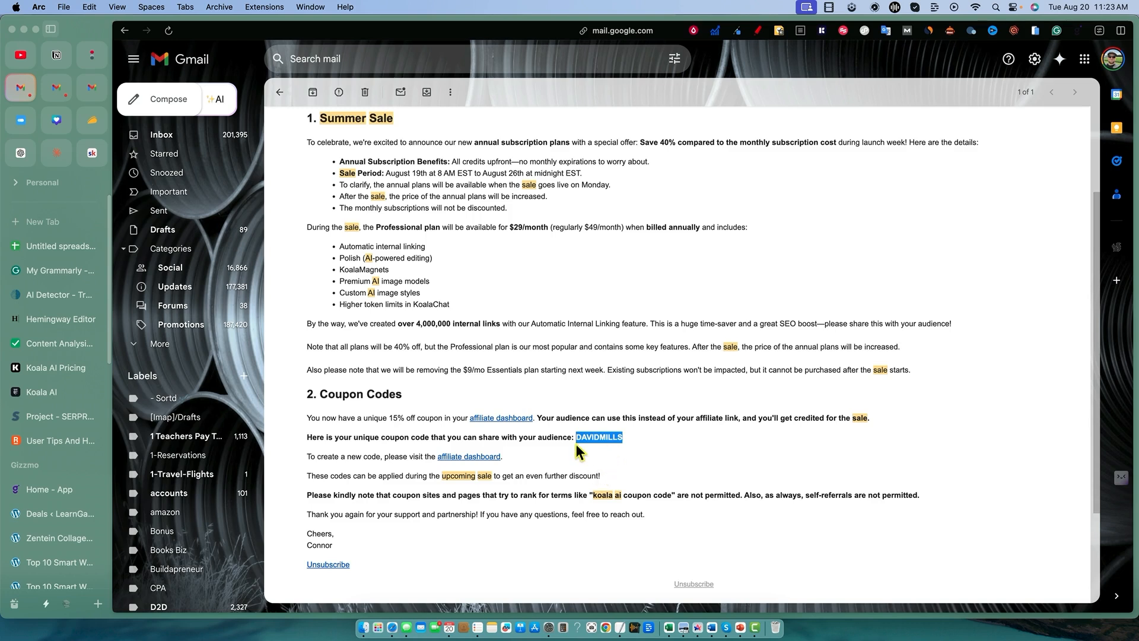
double_click(414, 418)
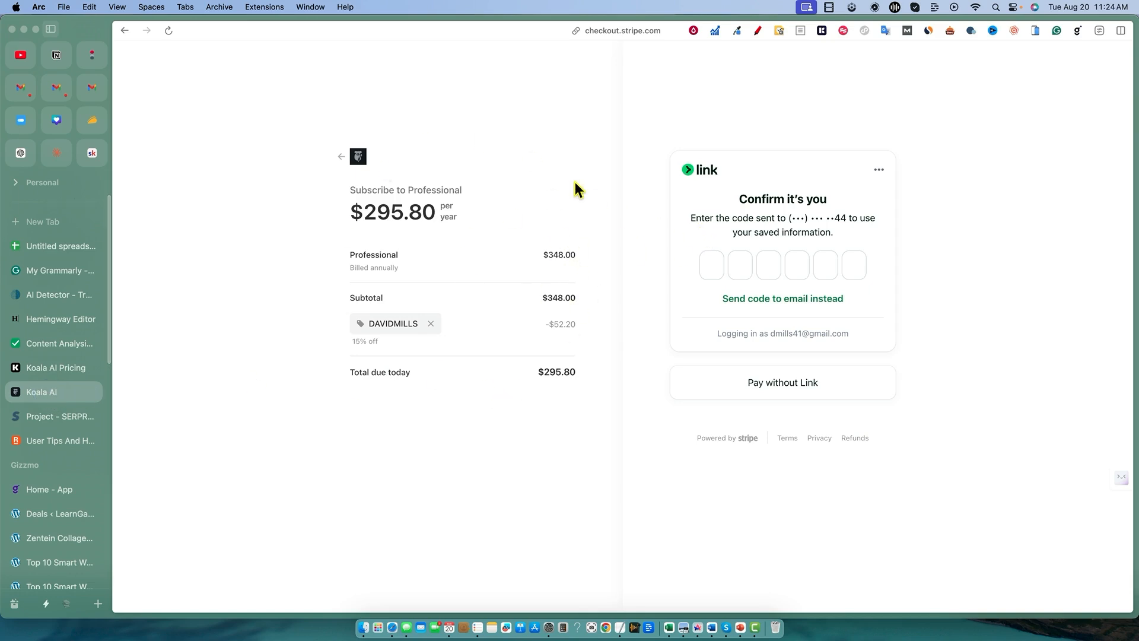
mouse_move(568, 177)
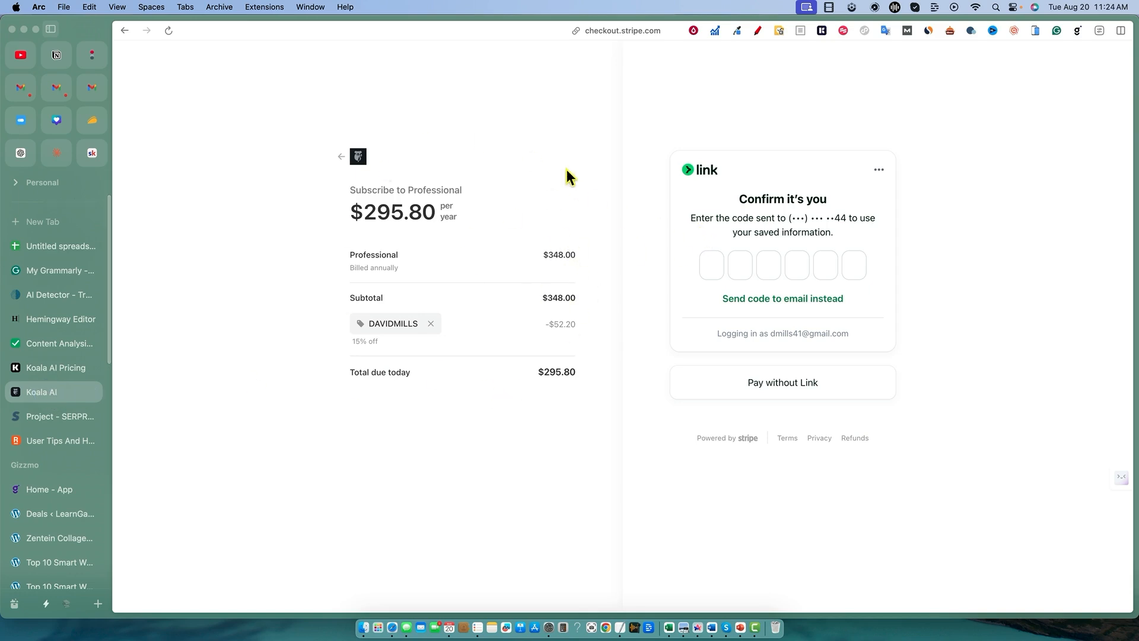
mouse_move(394, 223)
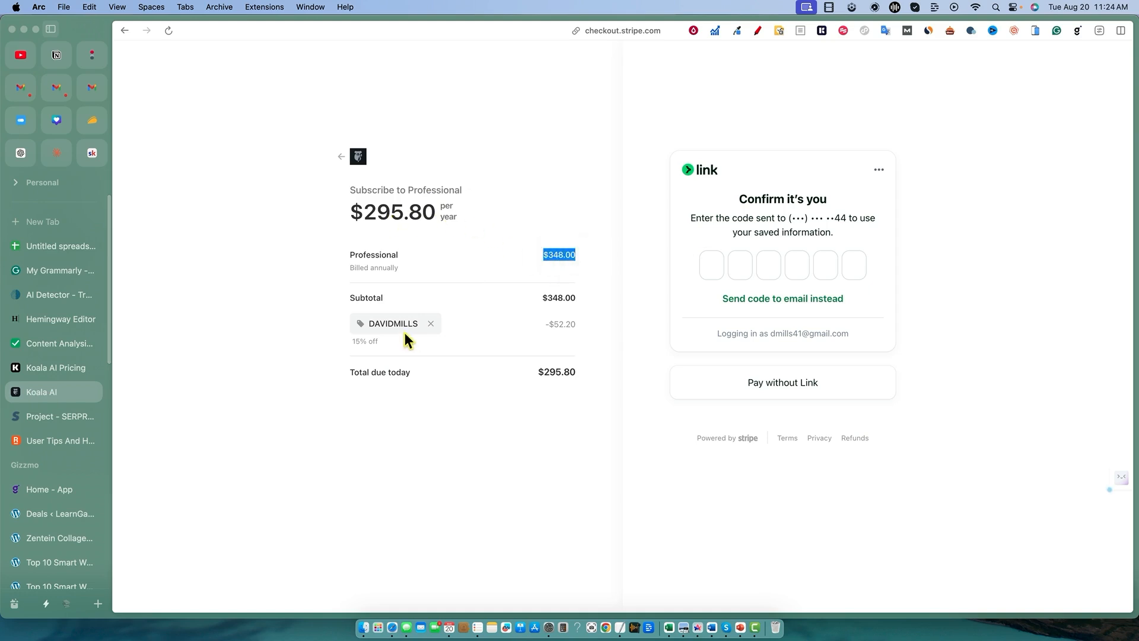
mouse_move(475, 366)
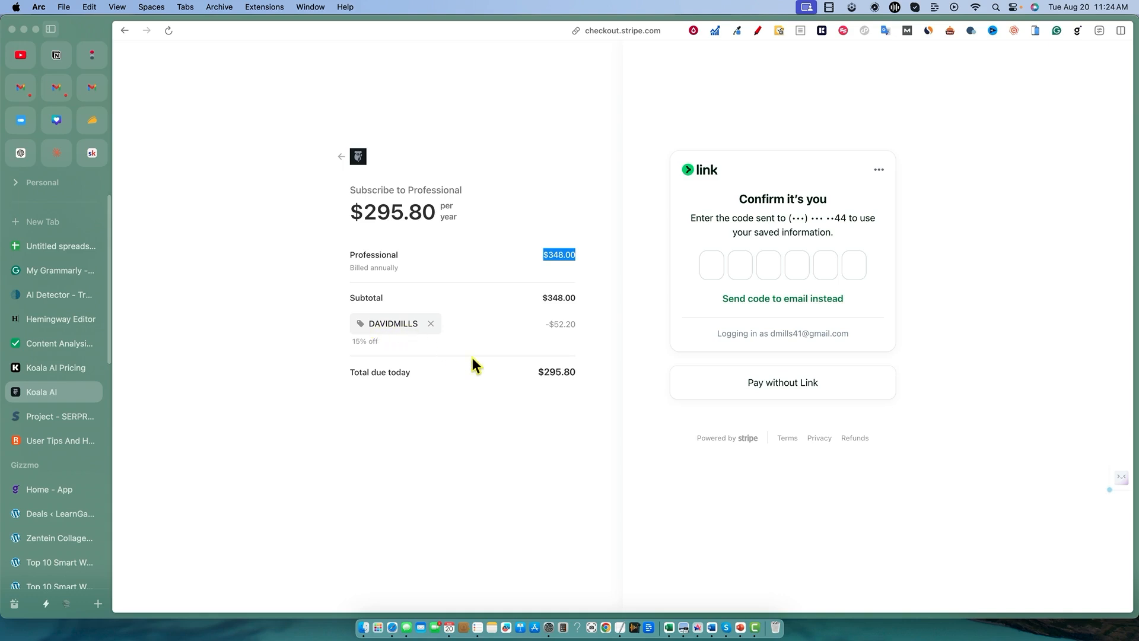
mouse_move(566, 323)
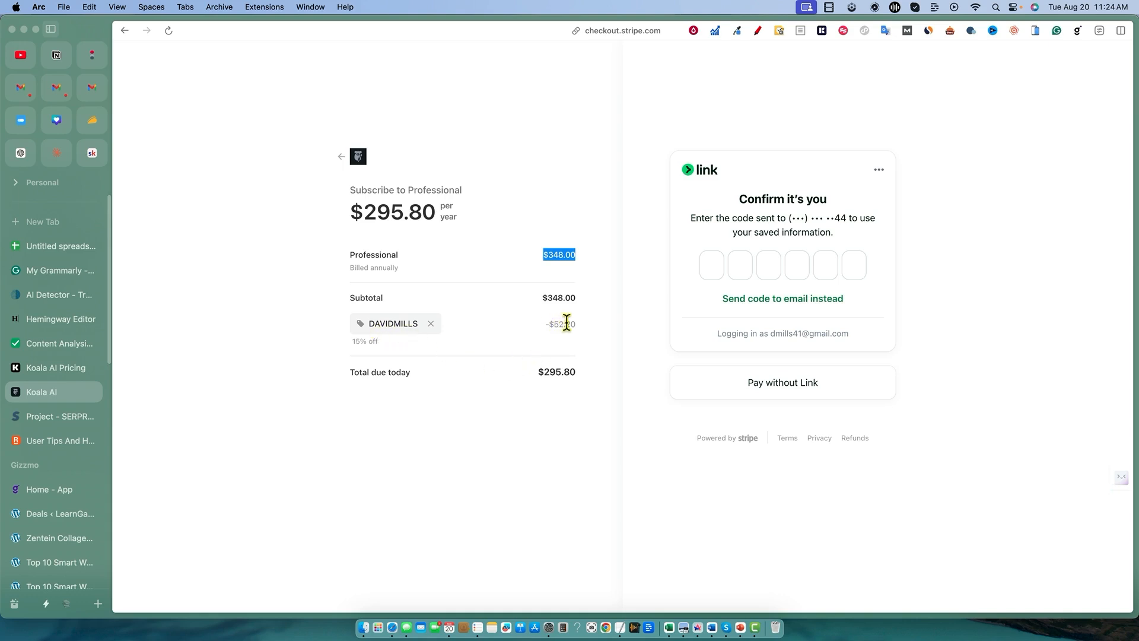
mouse_move(547, 323)
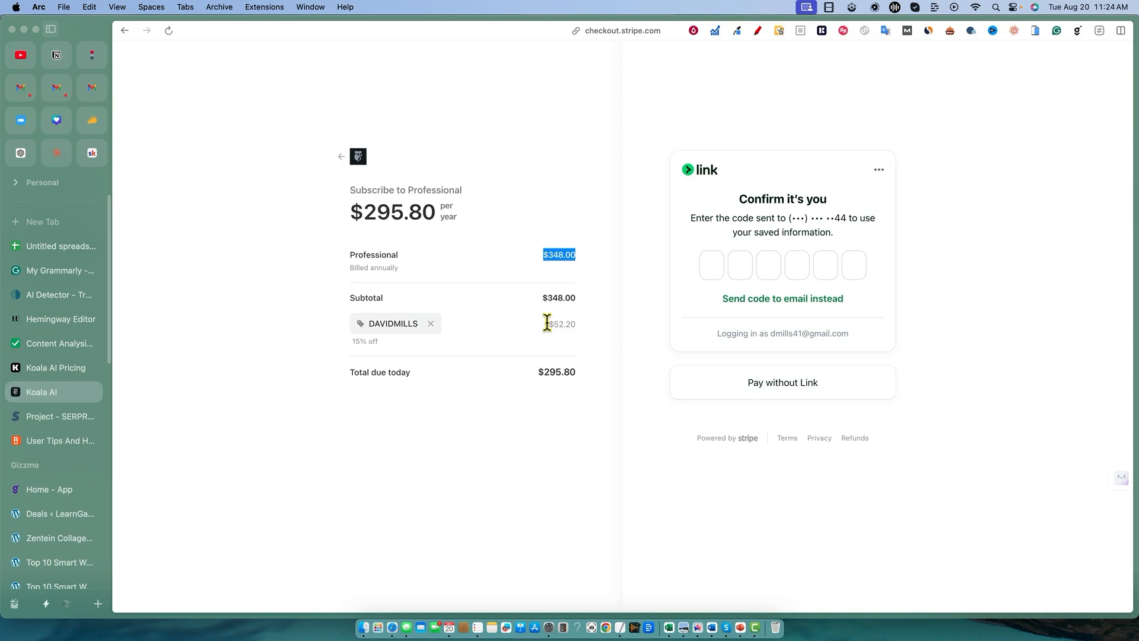
mouse_move(348, 334)
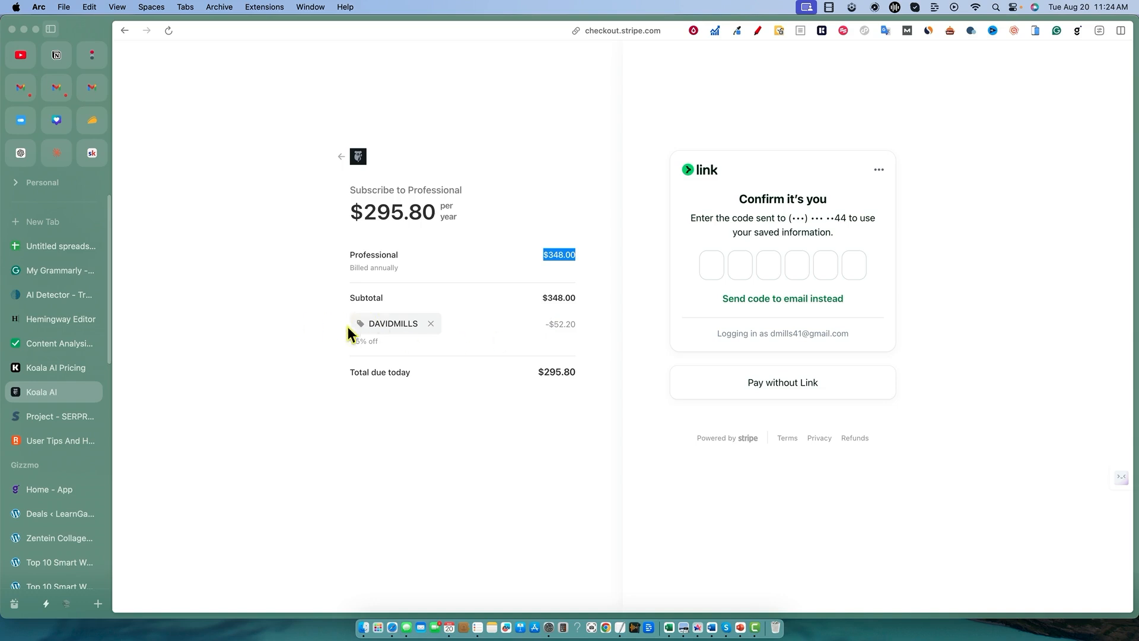
mouse_move(537, 371)
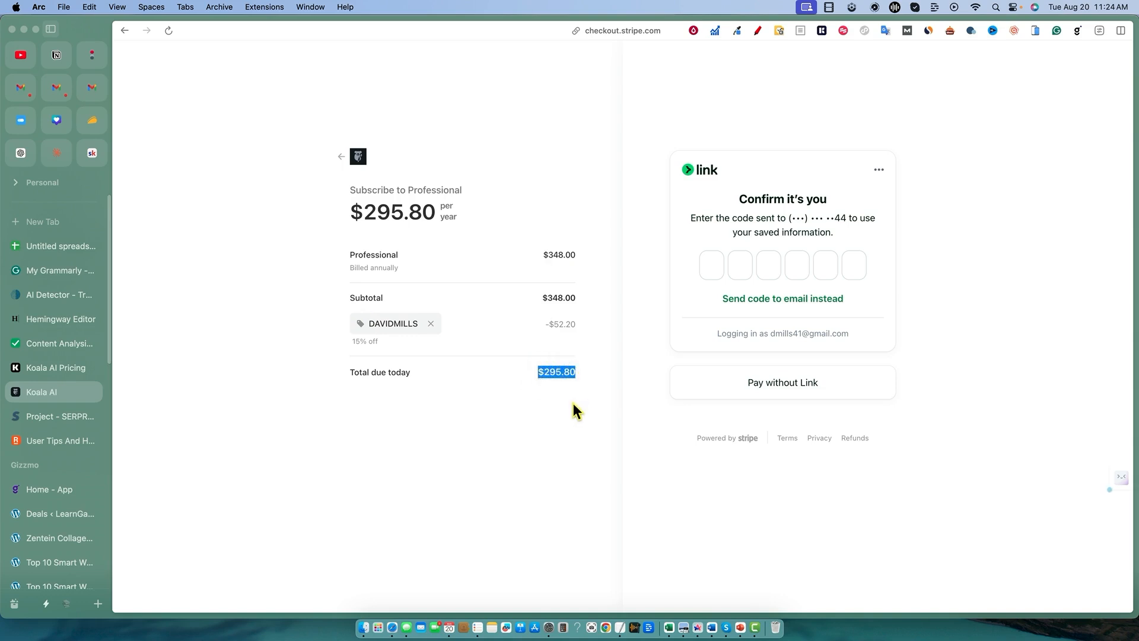
mouse_move(166, 289)
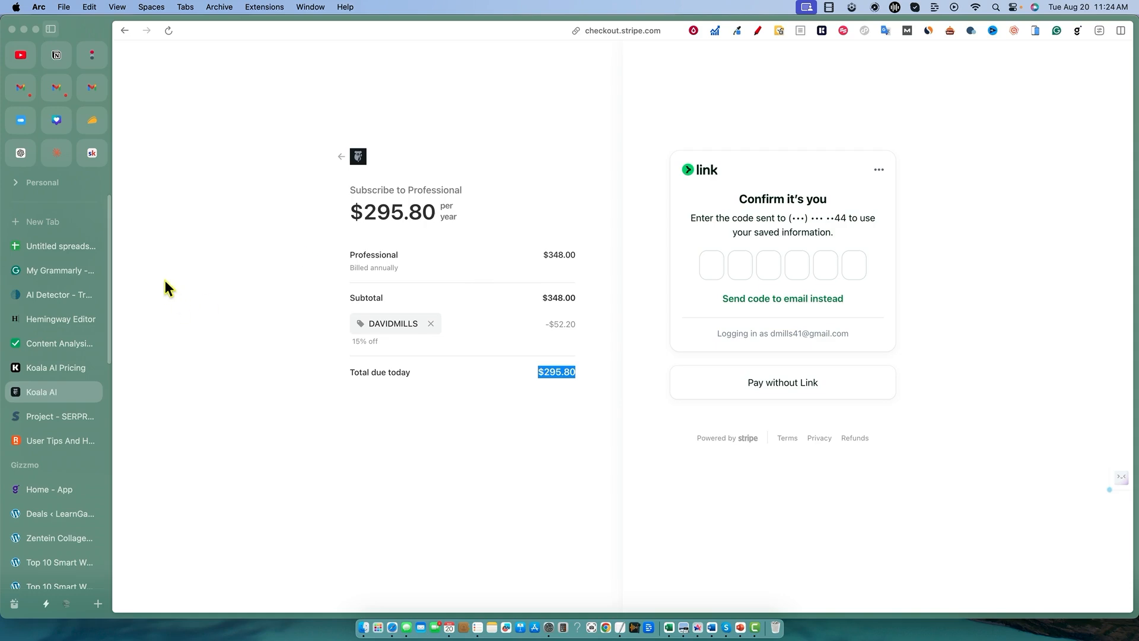
- After checking the $295.80 discounted total, return to the Koala AI pricing page
left_click(55, 367)
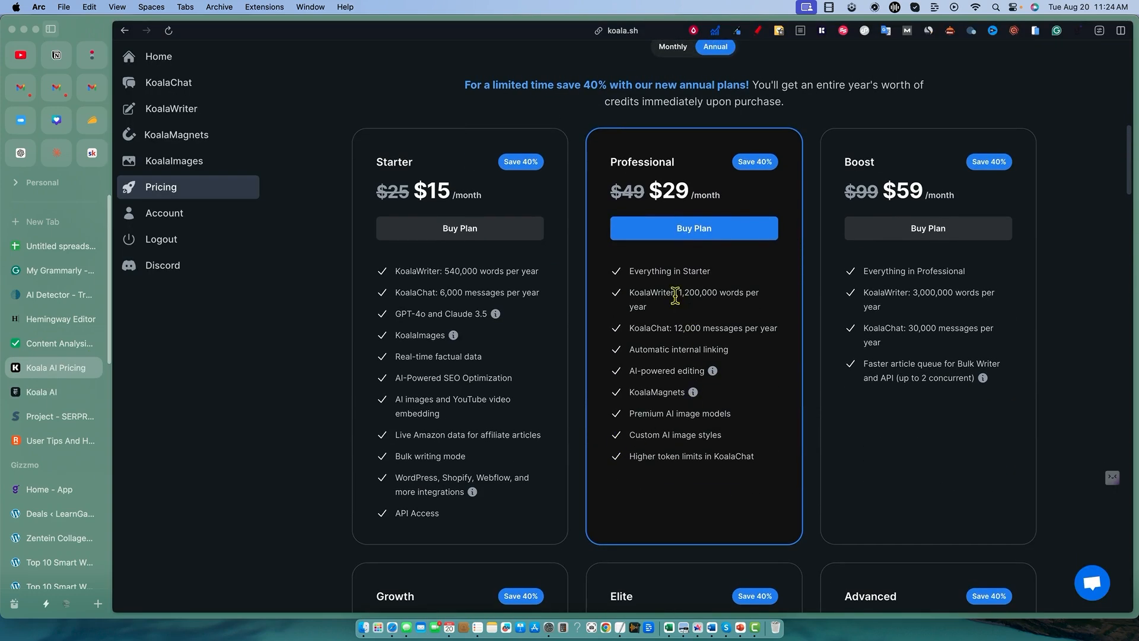
mouse_move(683, 295)
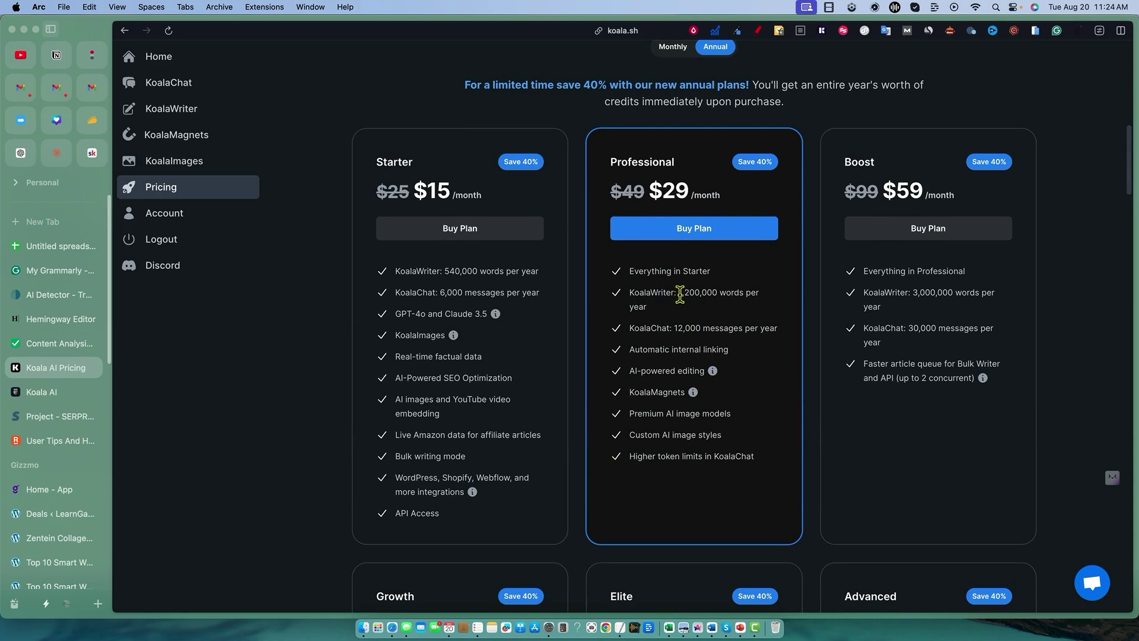
mouse_move(715, 202)
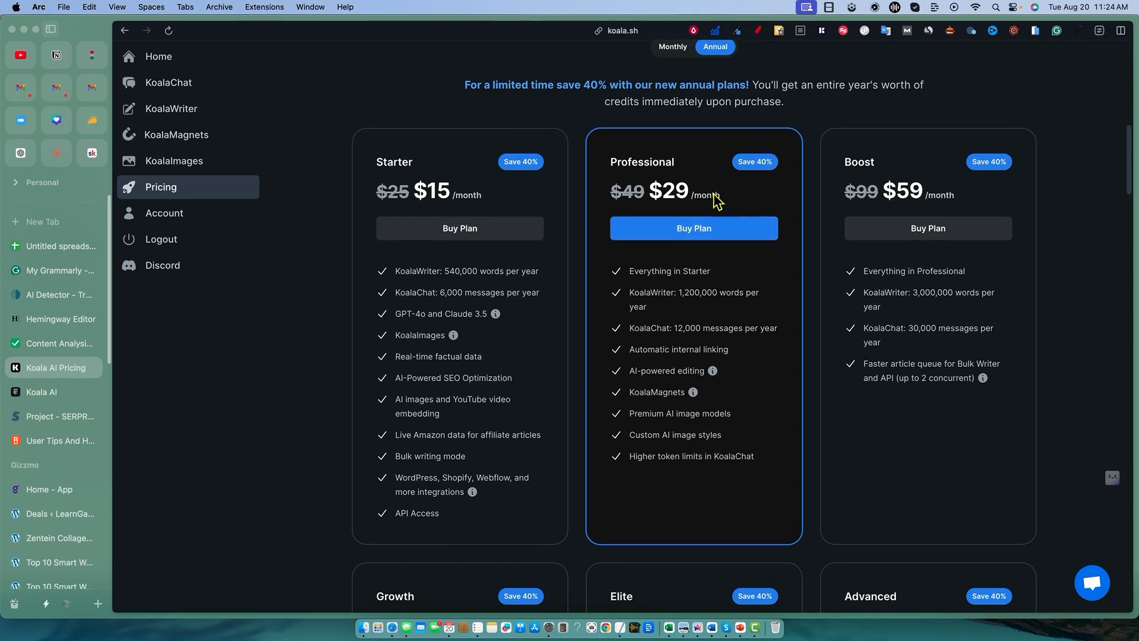
mouse_move(711, 403)
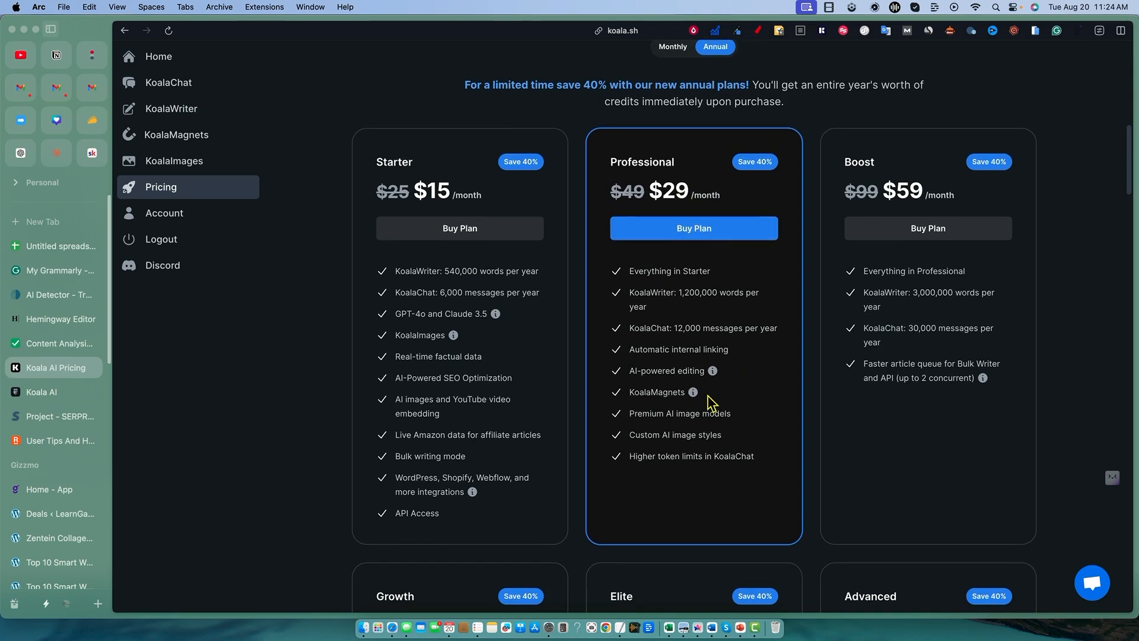
mouse_move(720, 402)
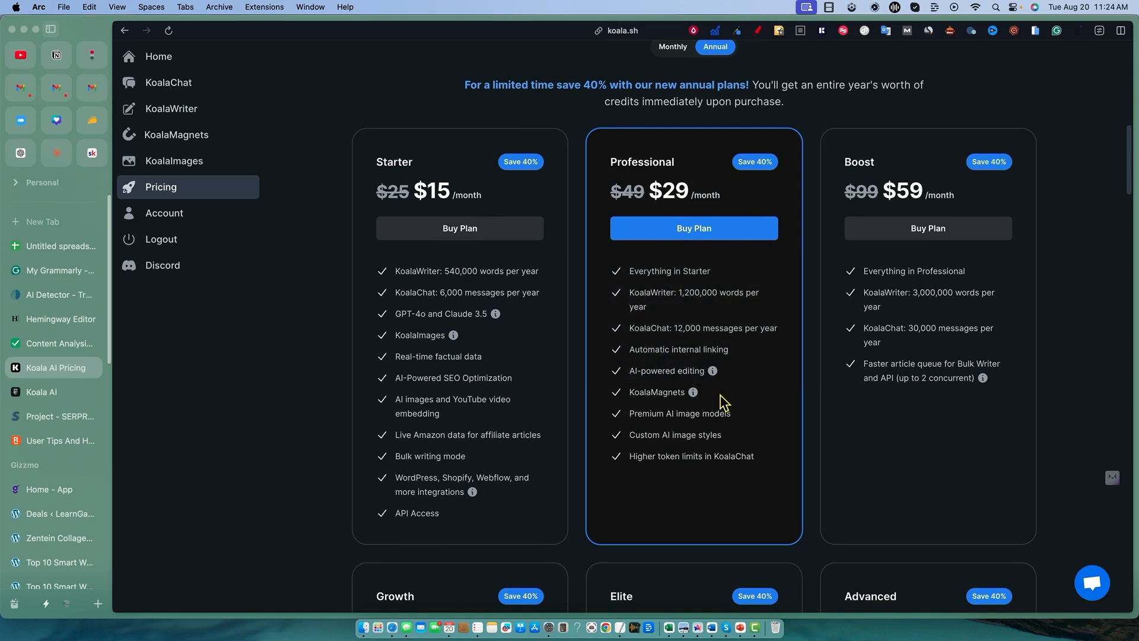
mouse_move(656, 351)
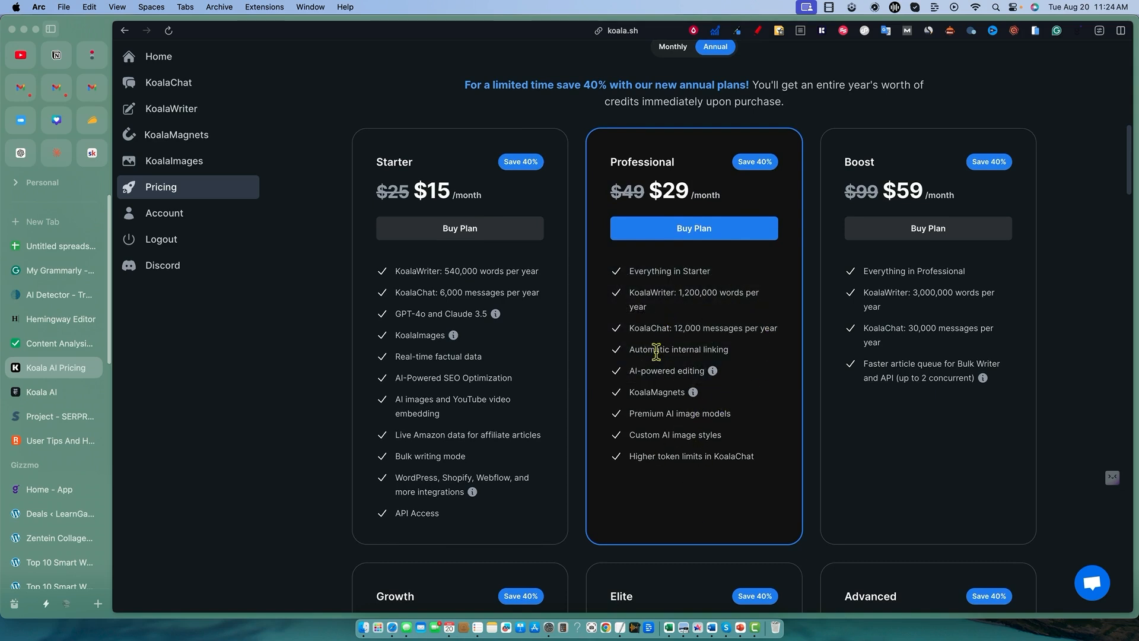
mouse_move(503, 361)
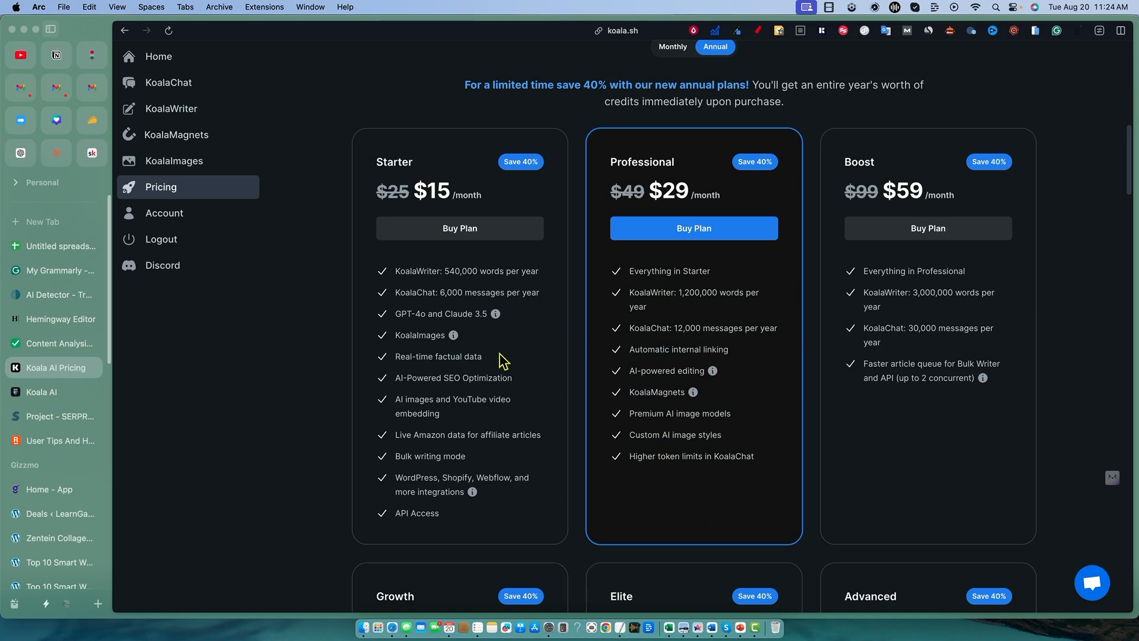
mouse_move(856, 173)
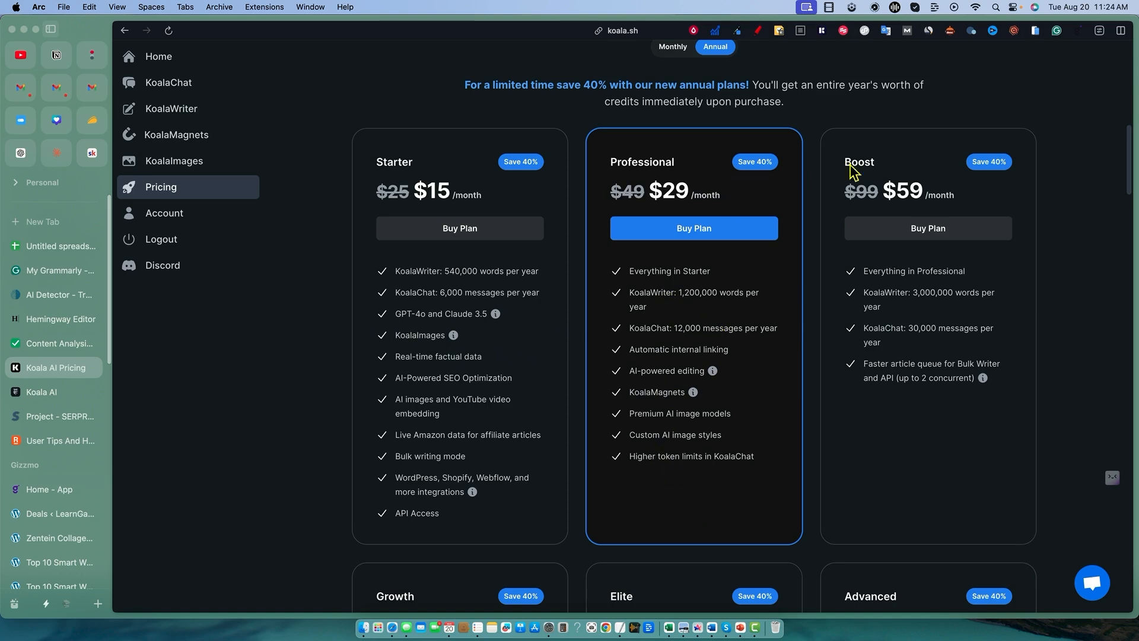
- Scroll through the Summer Sale annual plans from Starter through Scale and back
scroll("down", 3)
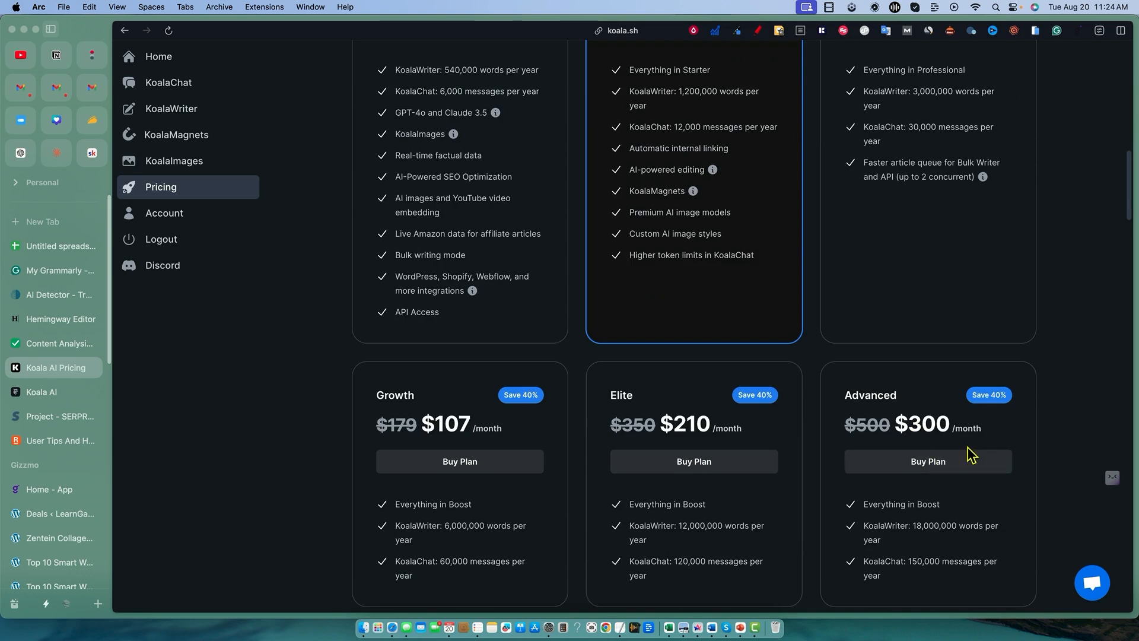
scroll("up", 3)
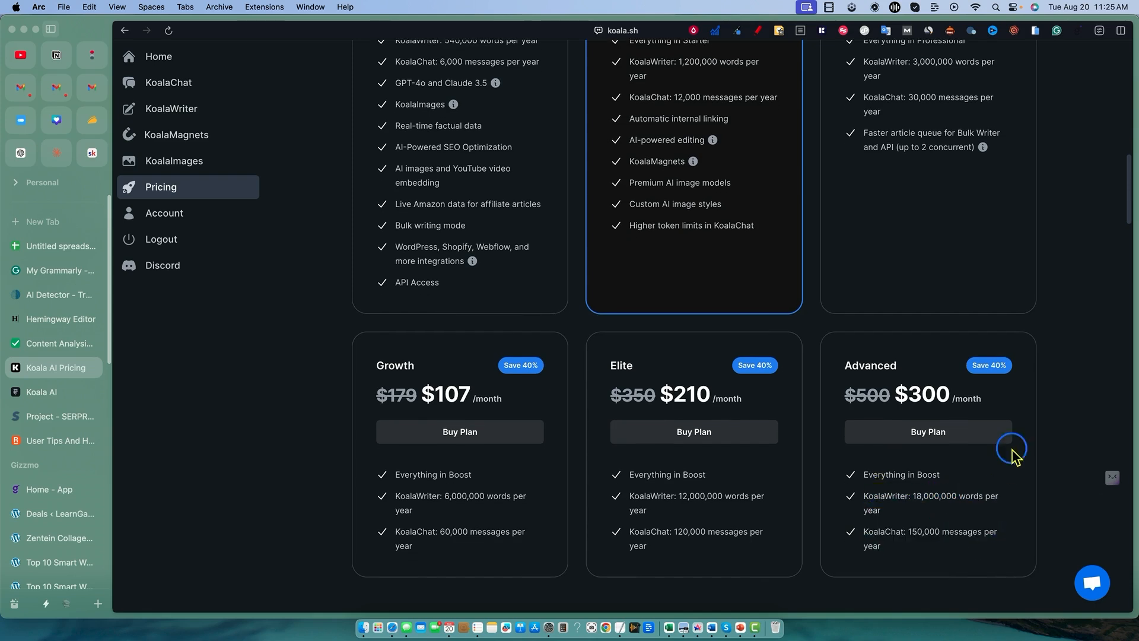
scroll("down", 3)
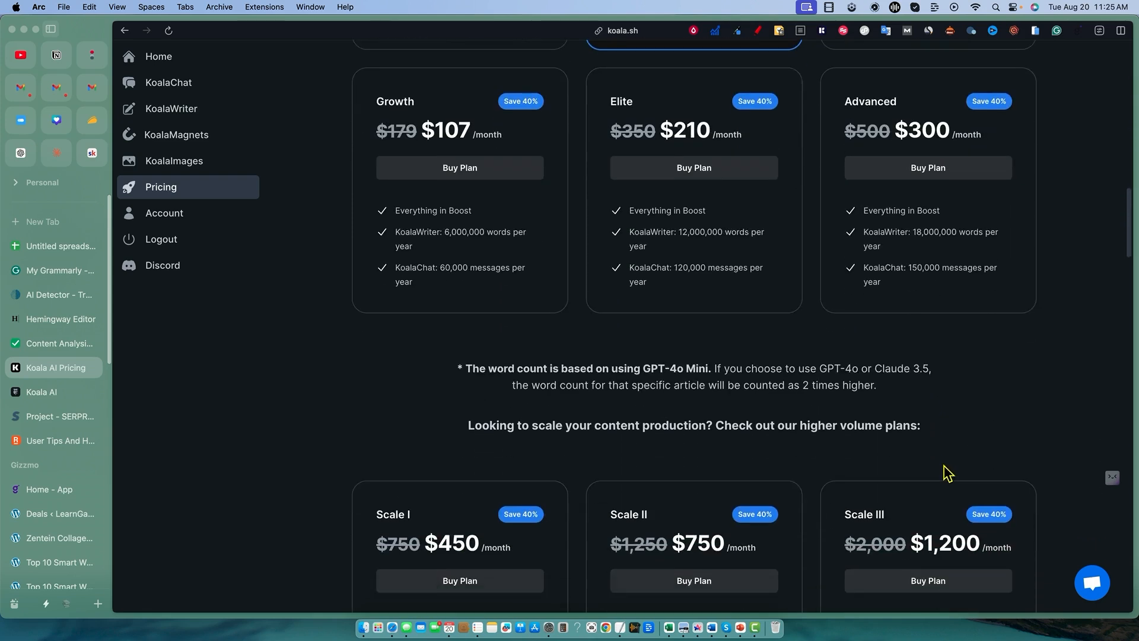
mouse_move(409, 356)
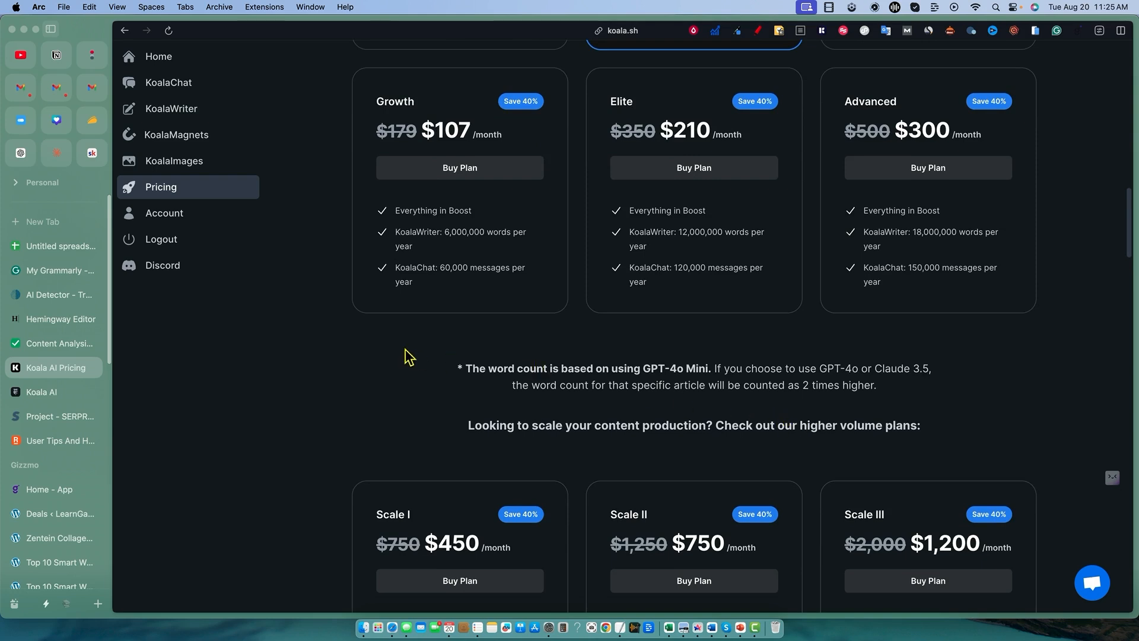
scroll("down", 3)
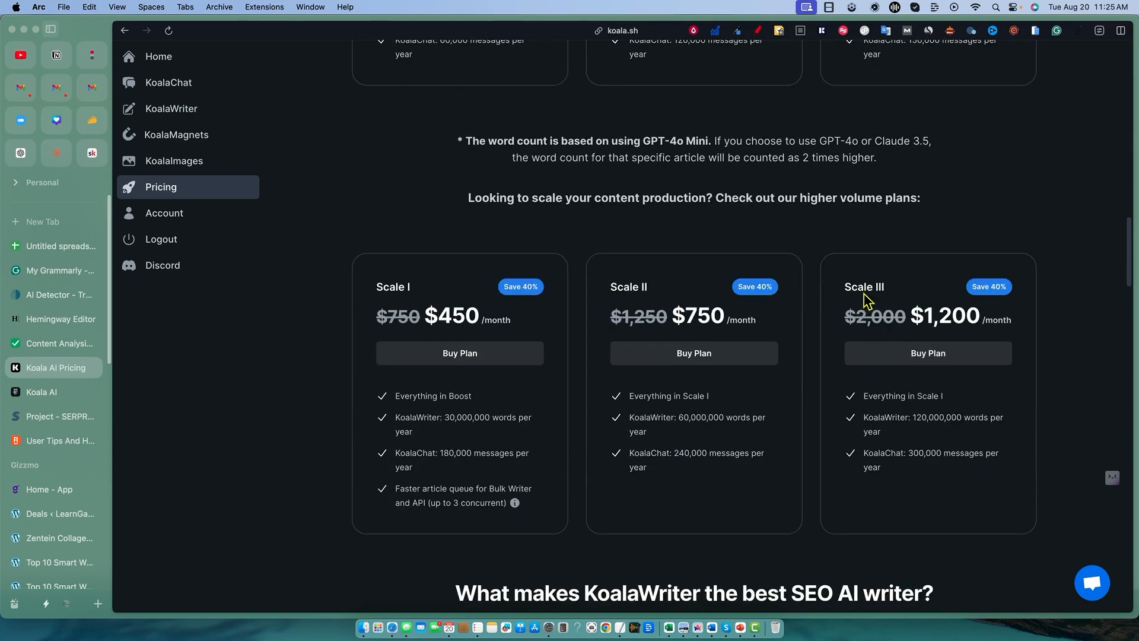
scroll("down", 3)
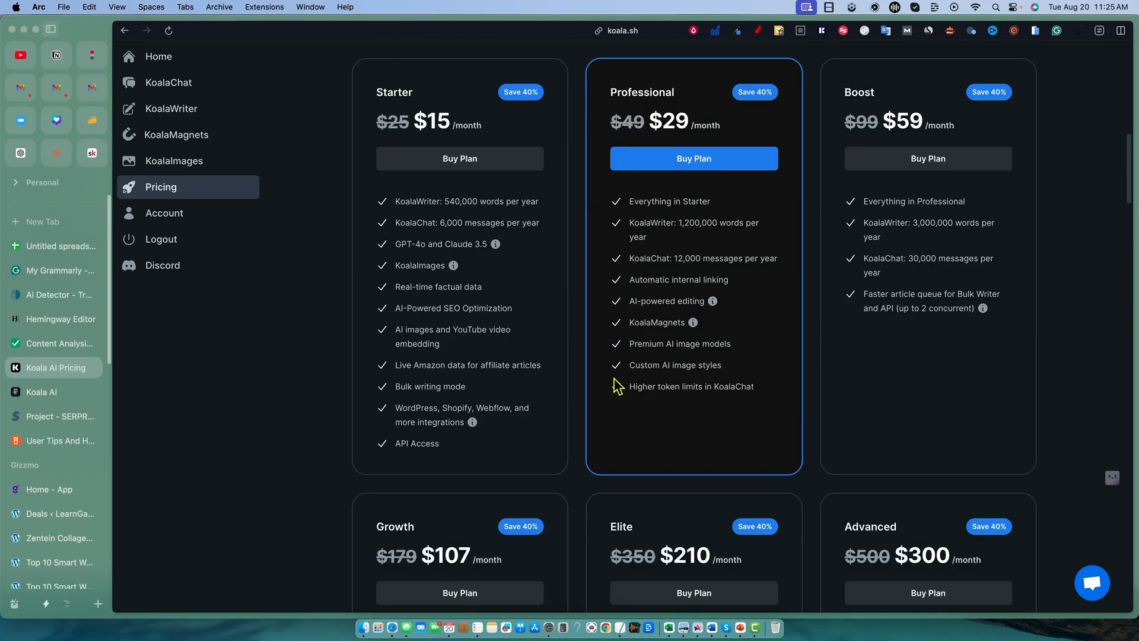
scroll("down", 3)
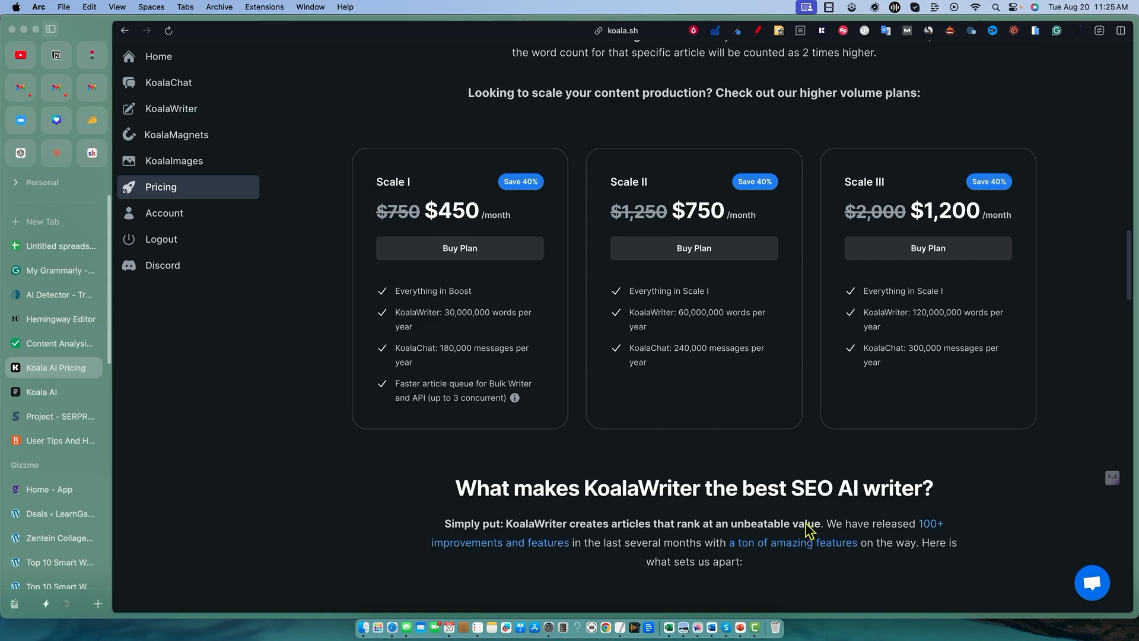
scroll("up", 3)
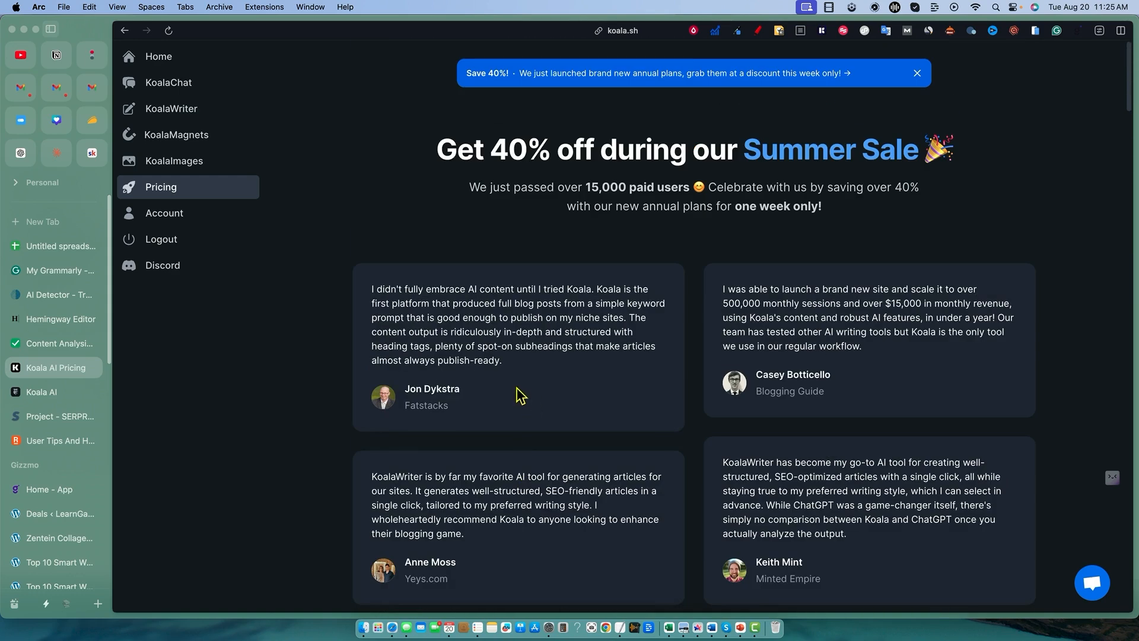
mouse_move(439, 274)
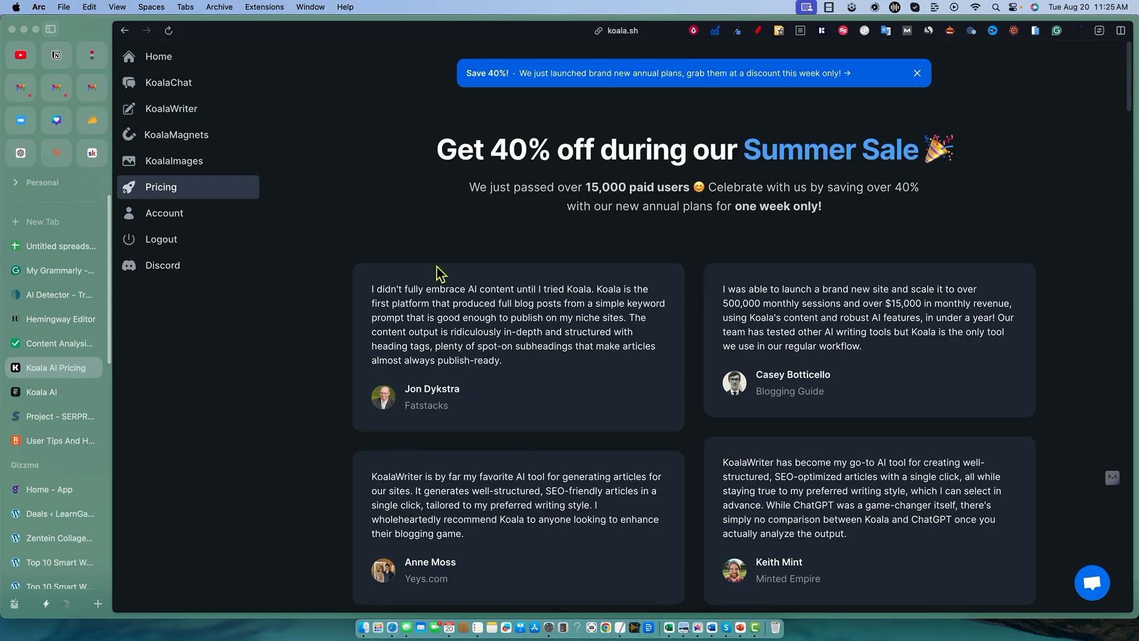
mouse_move(274, 221)
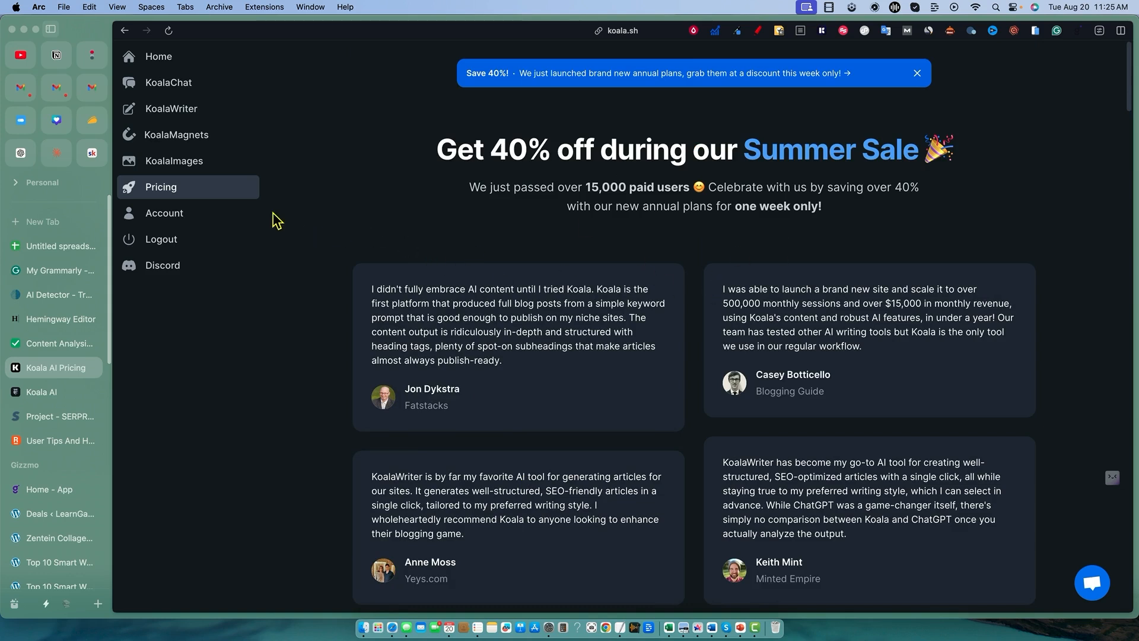
mouse_move(402, 230)
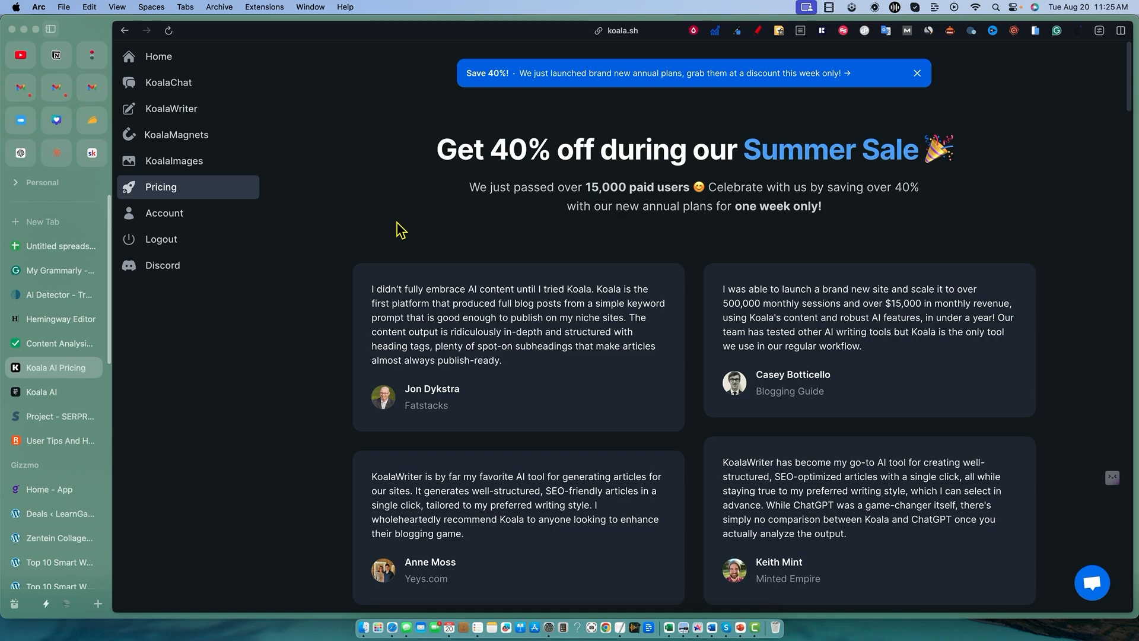
mouse_move(444, 246)
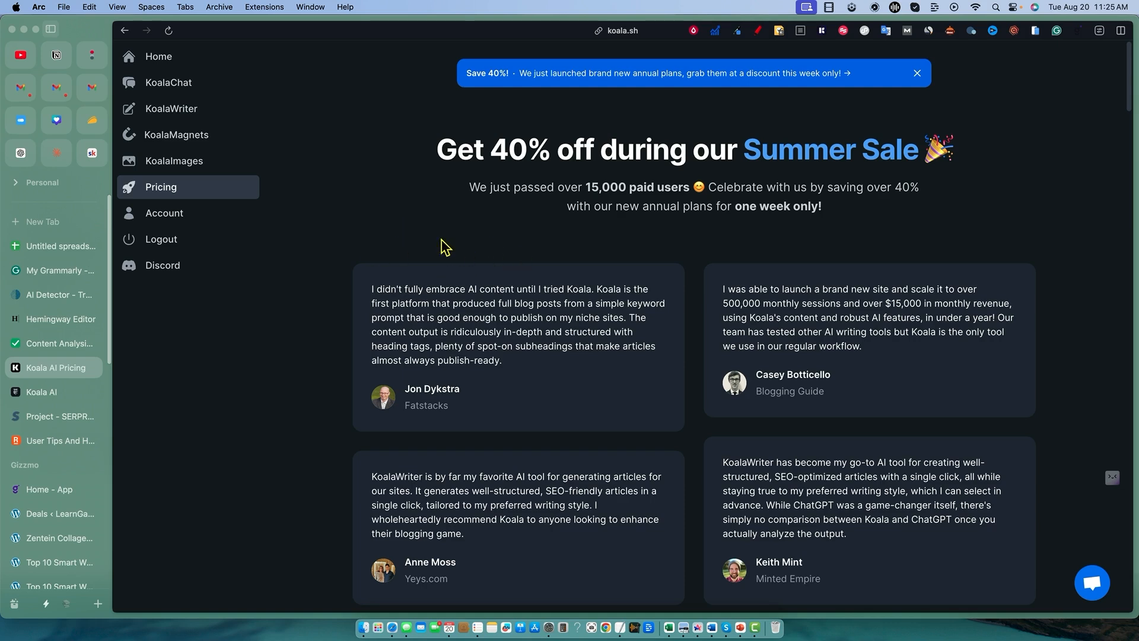
mouse_move(376, 212)
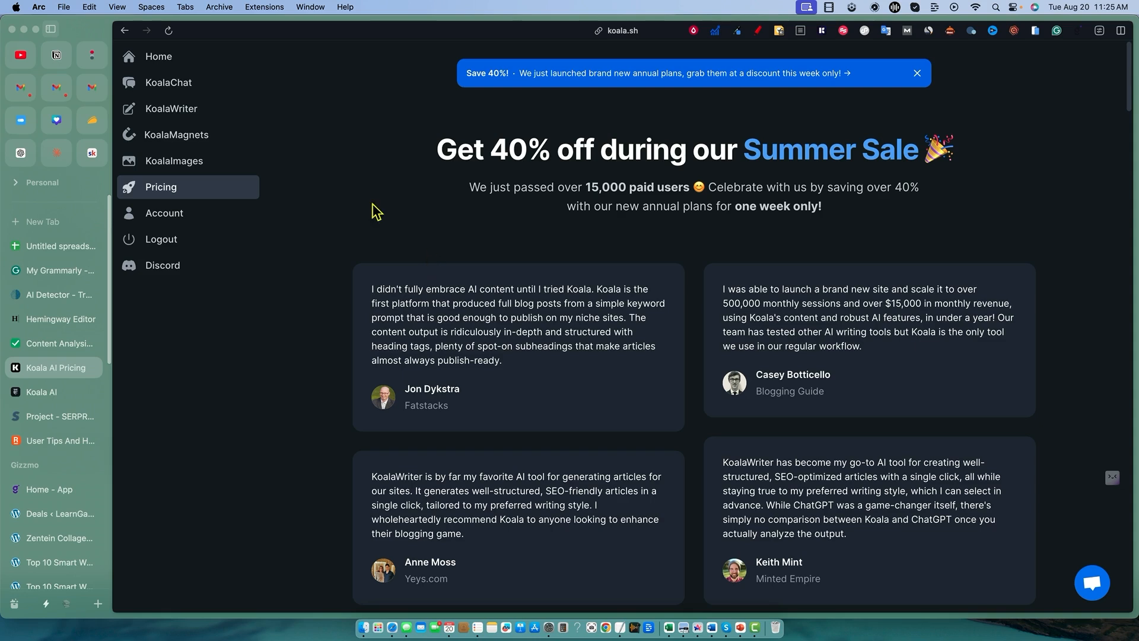
mouse_move(184, 168)
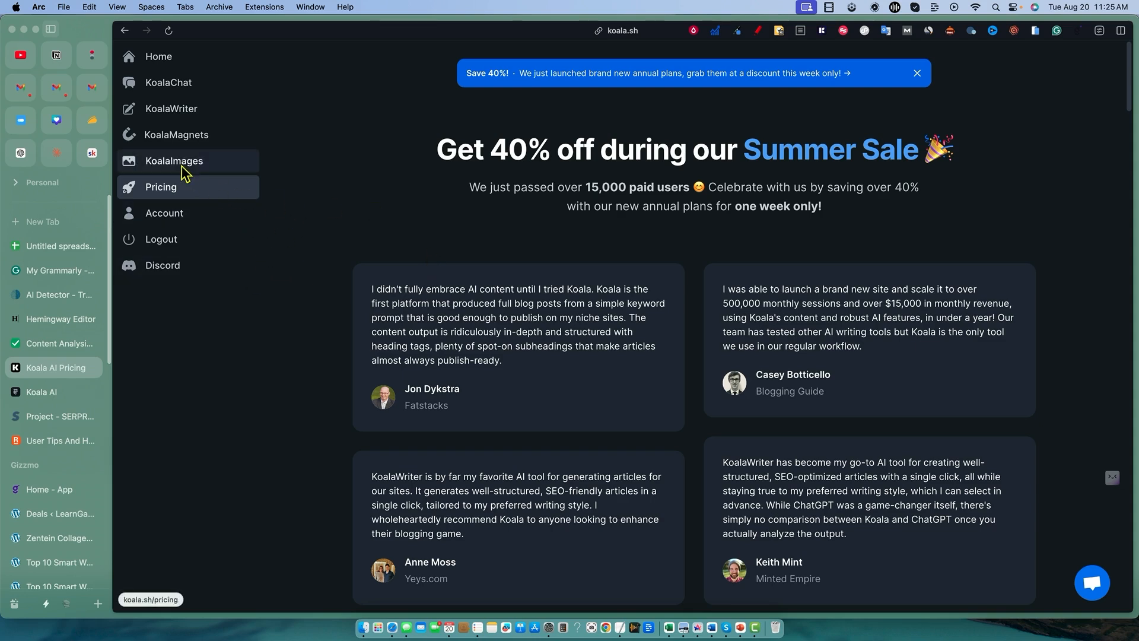
- Browse KoalaImages and KoalaMagnets, then land on the KoalaChat page
left_click(173, 160)
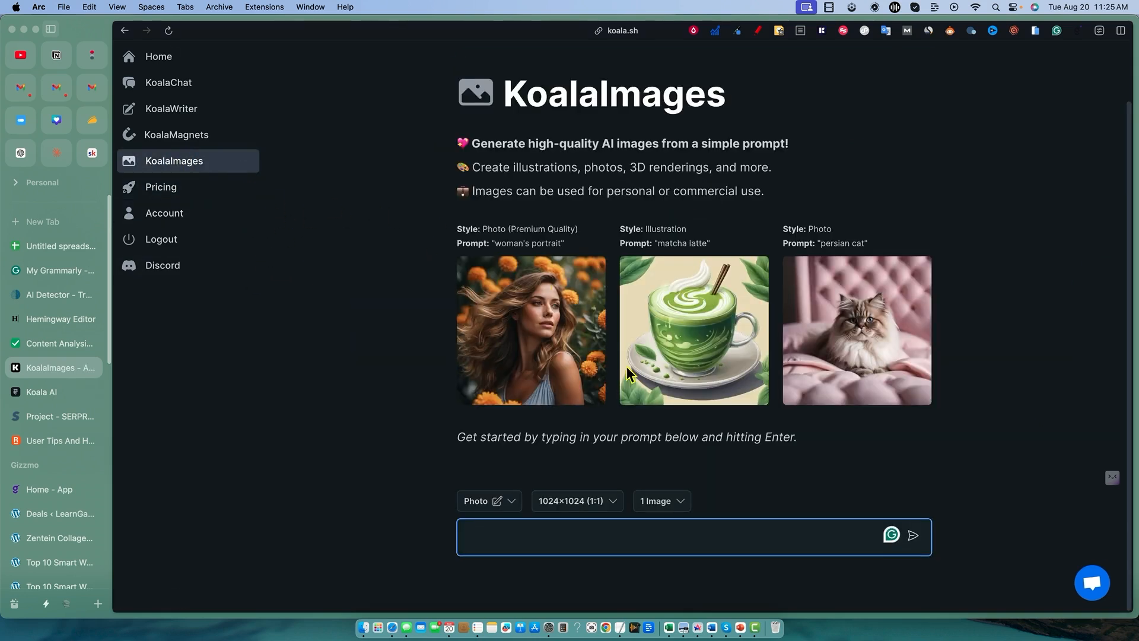
mouse_move(228, 199)
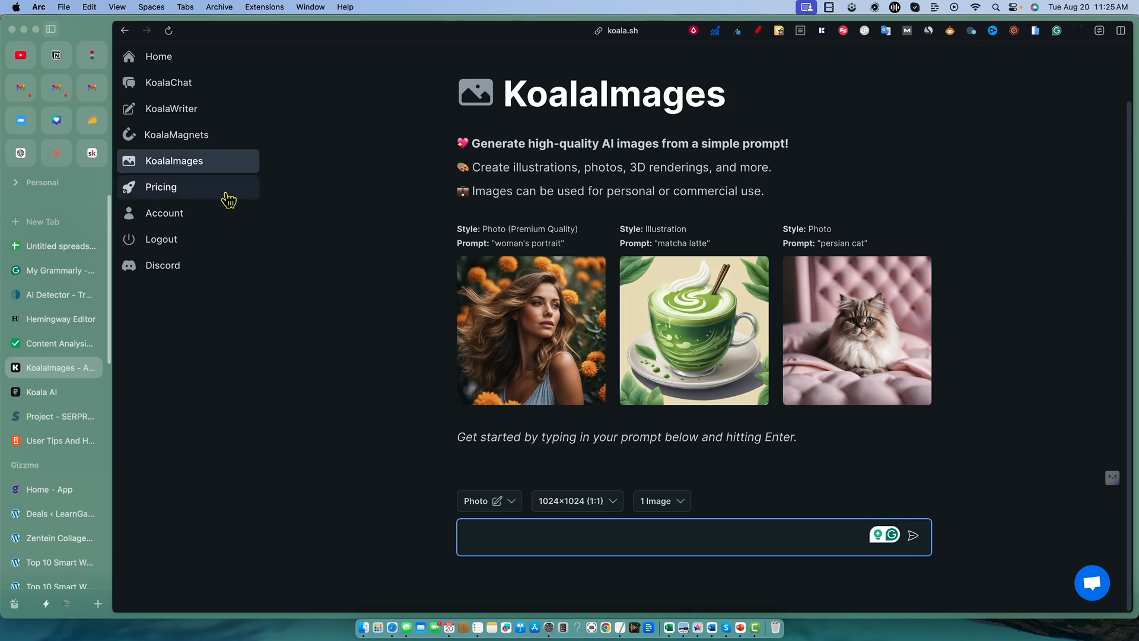
left_click(175, 134)
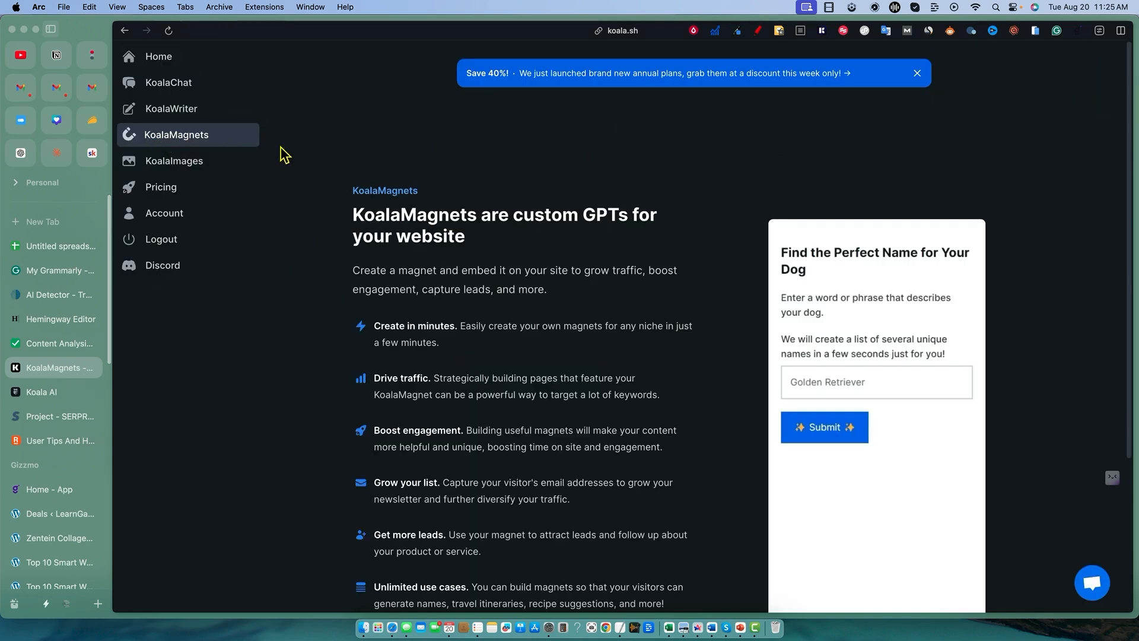
type("female german sh")
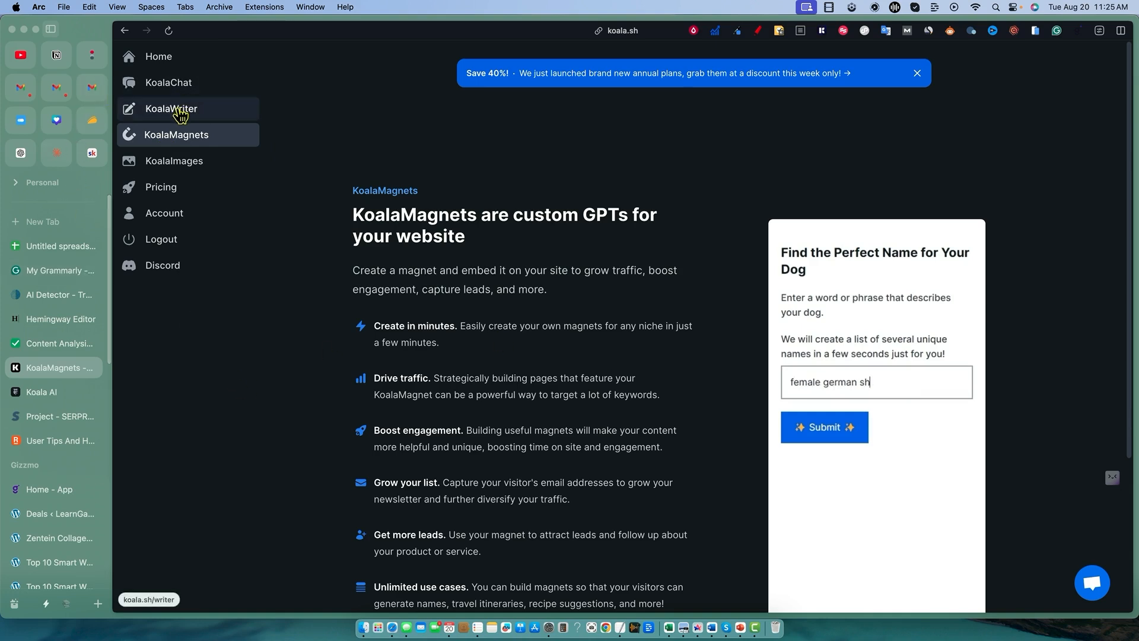
left_click(168, 82)
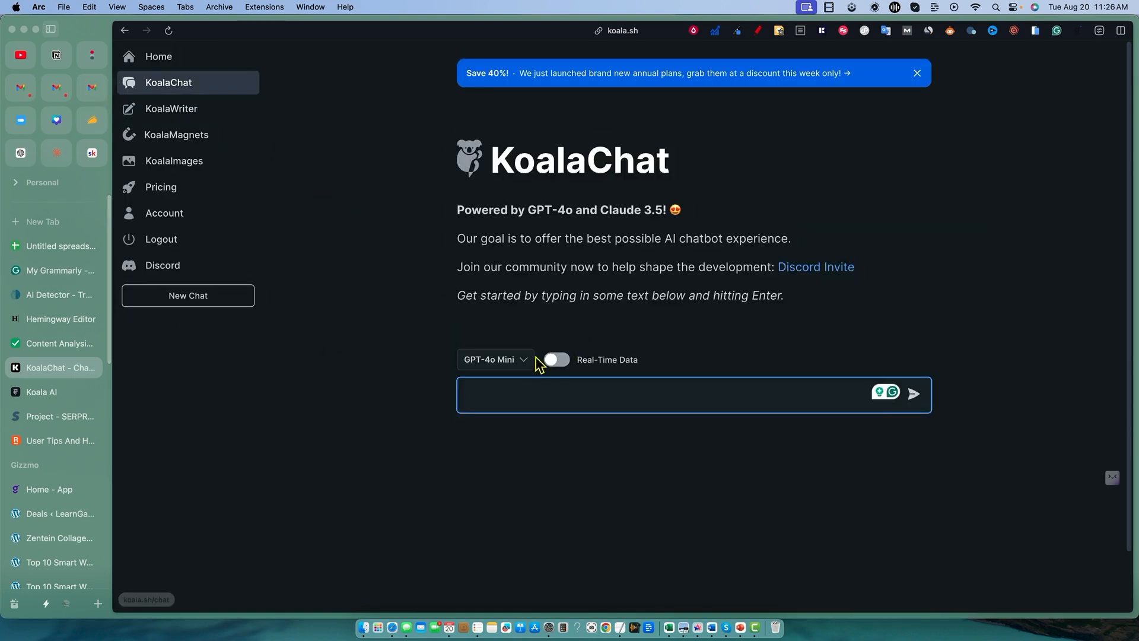
left_click(494, 358)
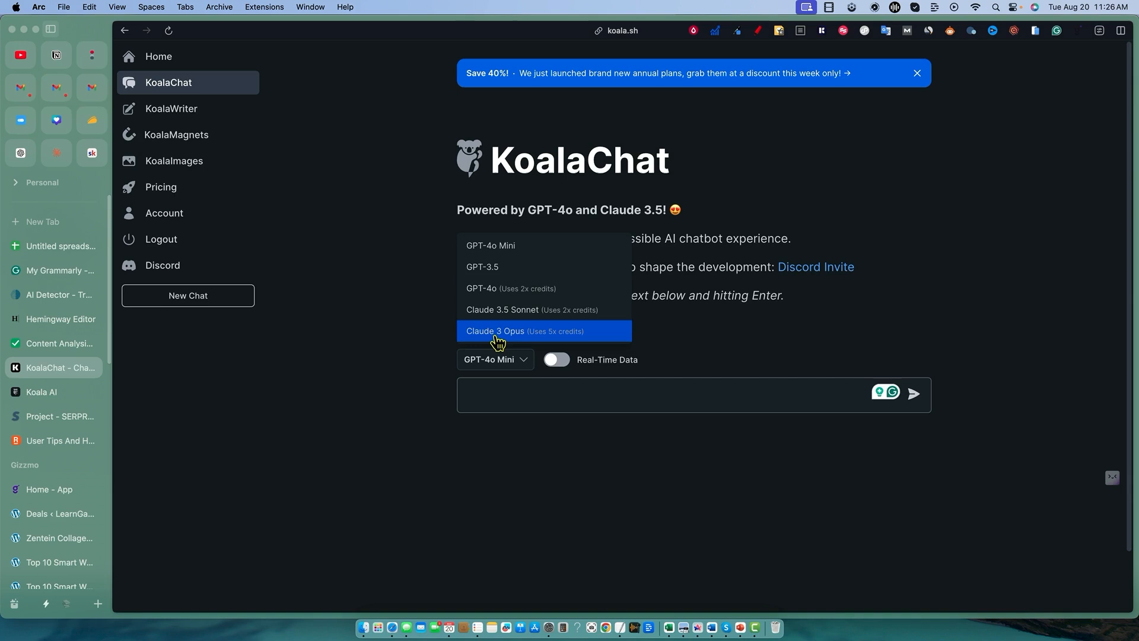
mouse_move(525, 316)
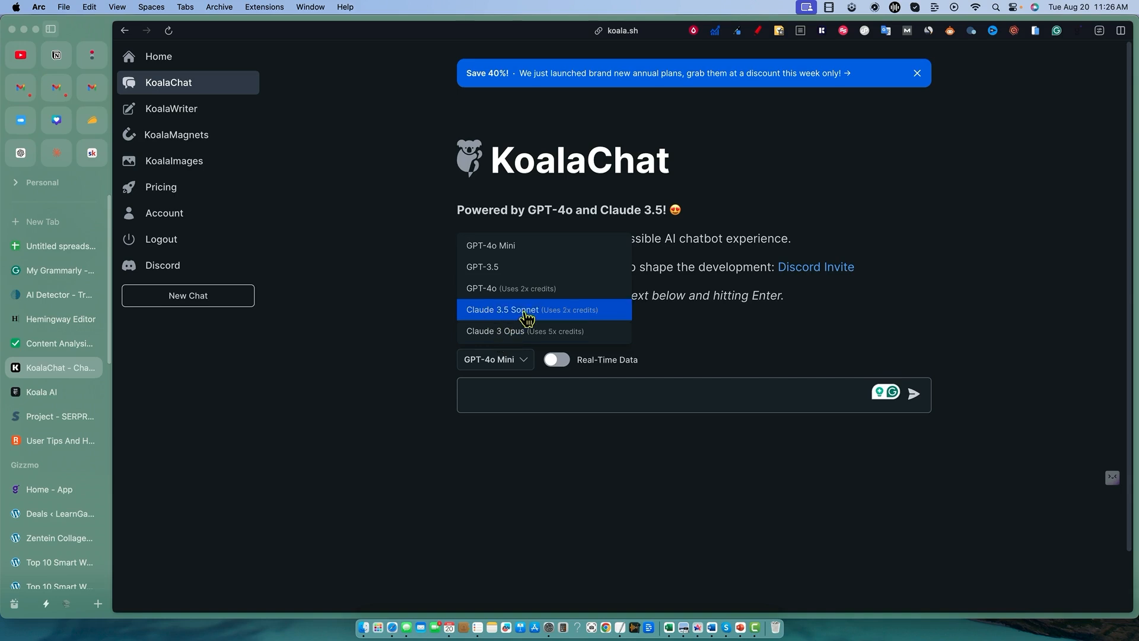
mouse_move(490, 288)
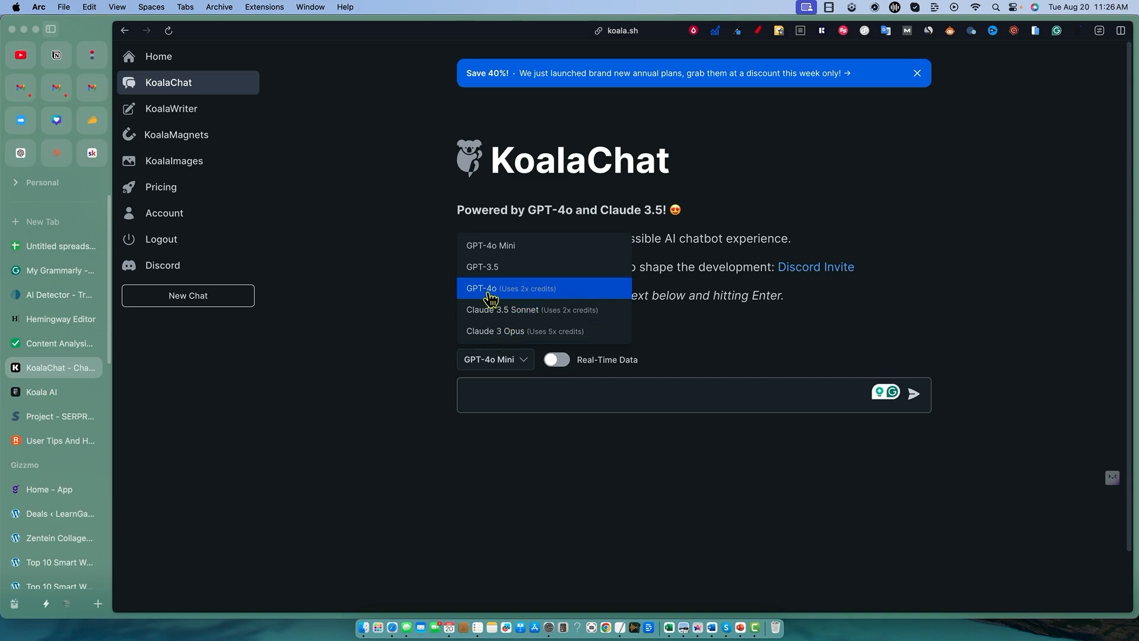
mouse_move(482, 267)
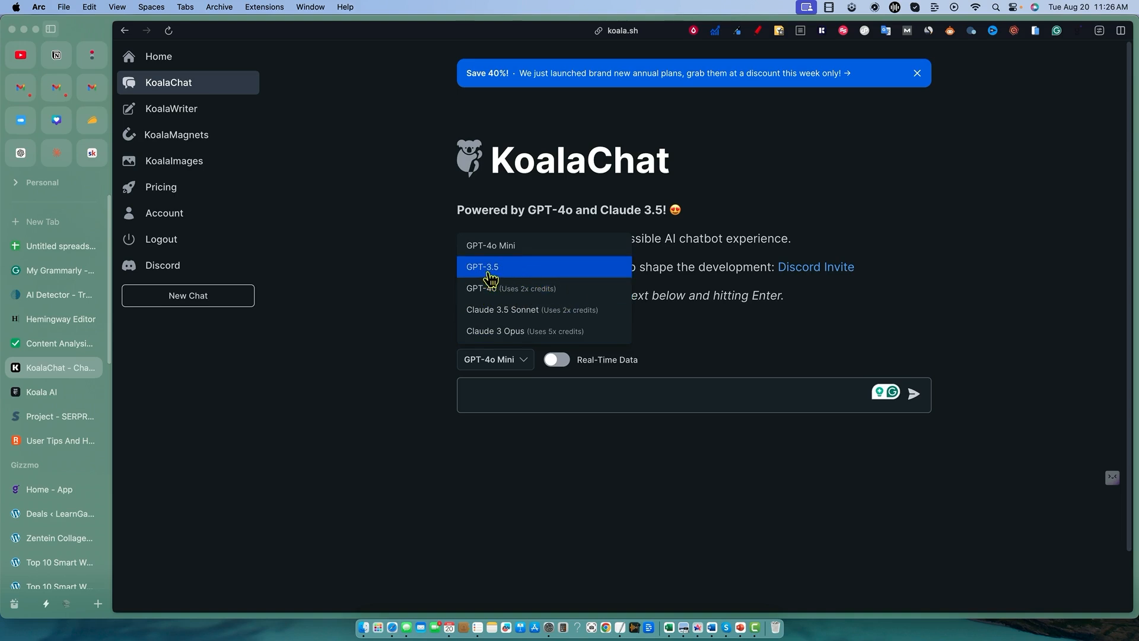
mouse_move(496, 266)
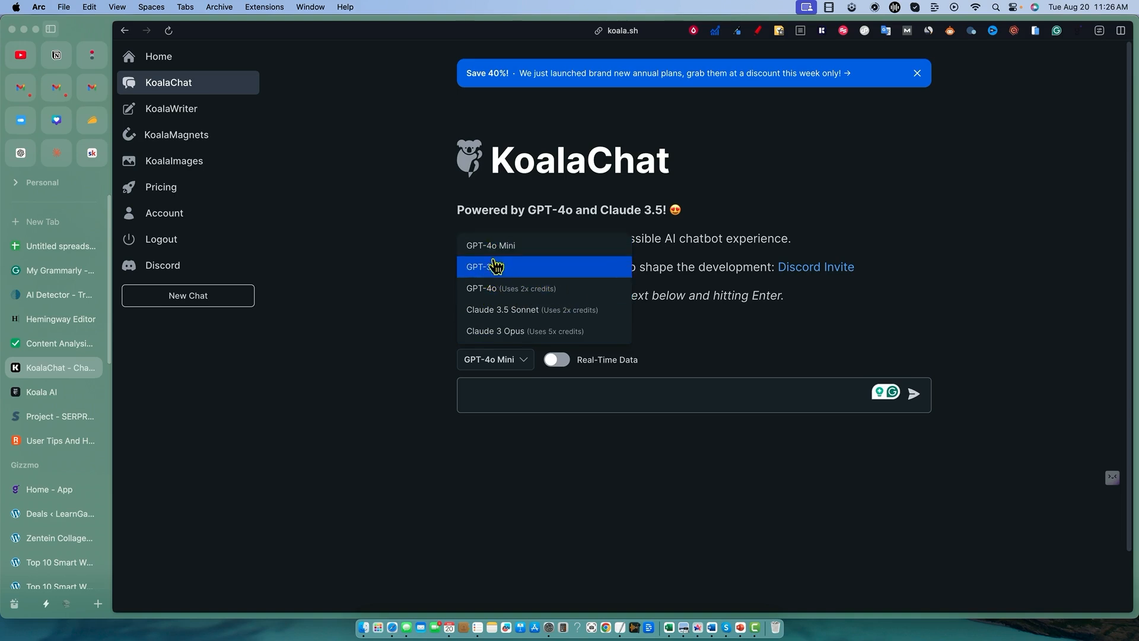
mouse_move(365, 473)
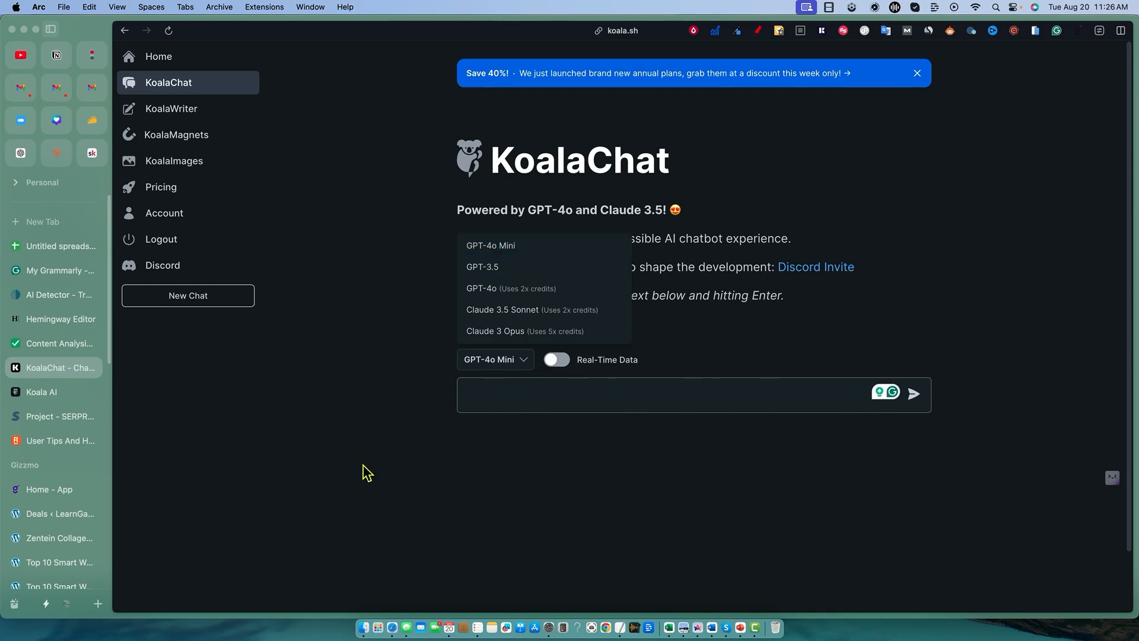
mouse_move(333, 535)
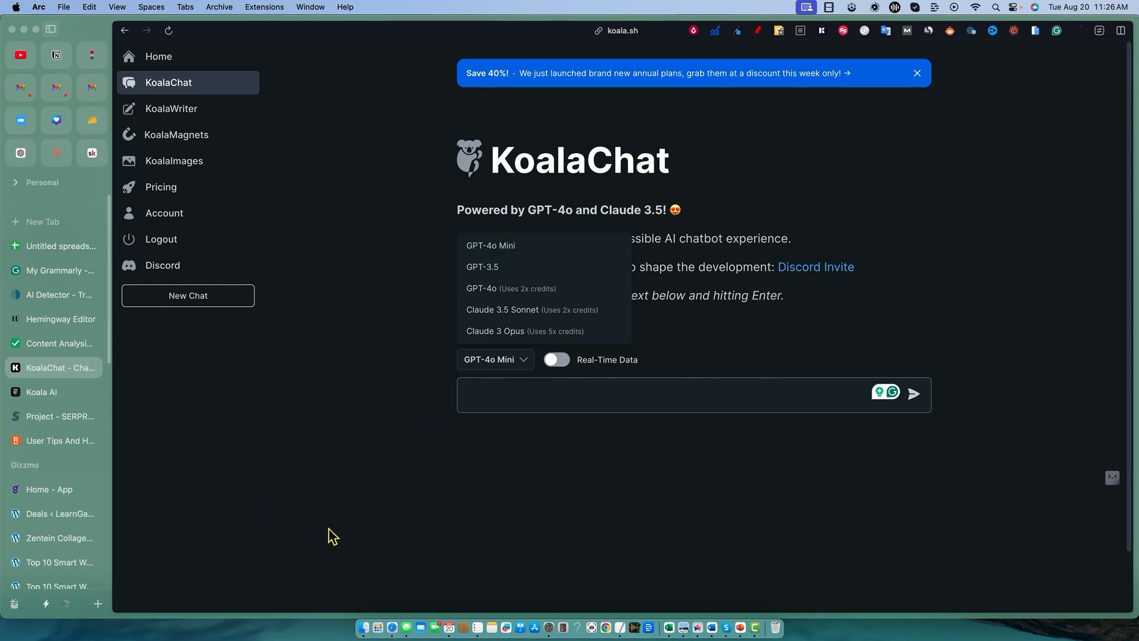
left_click(411, 507)
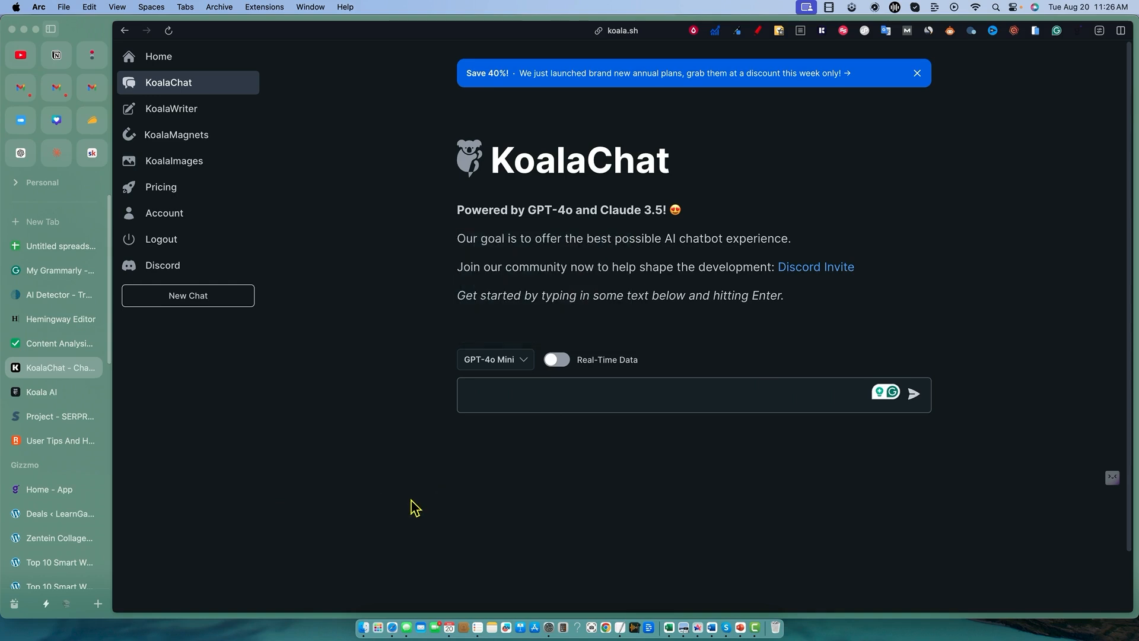
left_click(495, 359)
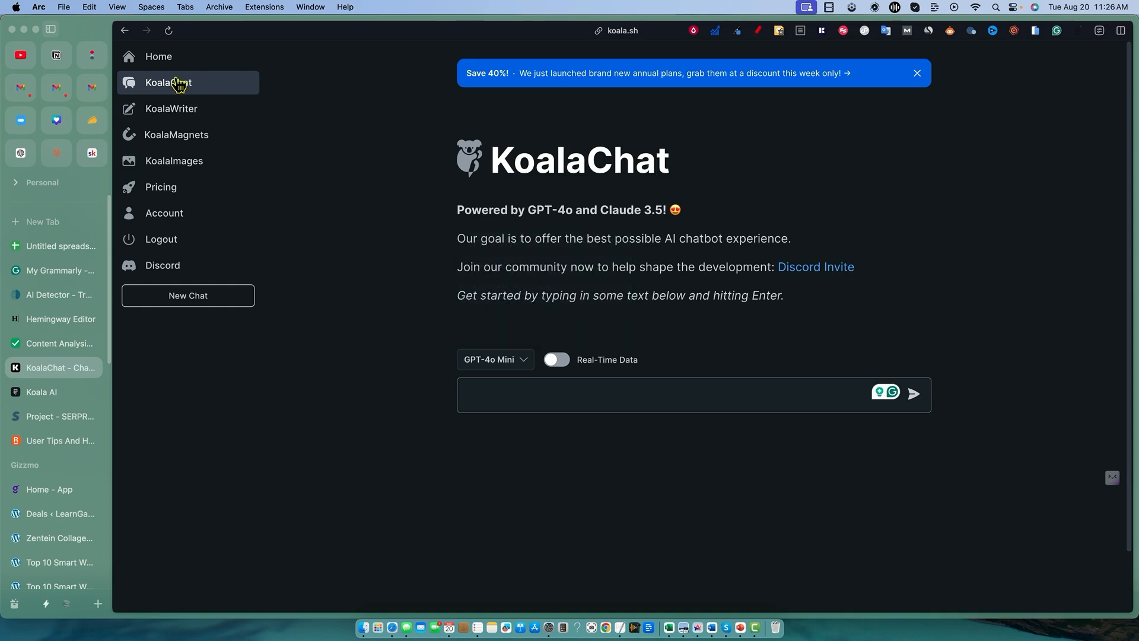
mouse_move(171, 107)
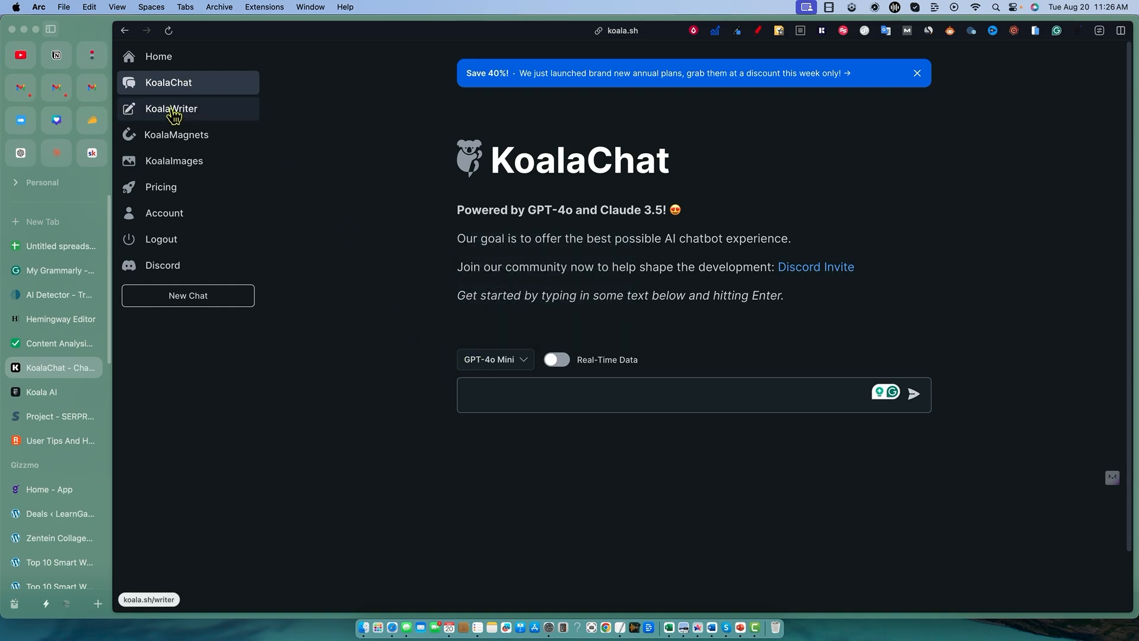
- Show the KoalaWriter setup with LearnWire preset, Claude 3.5 Sonnet and Blog Post type
left_click(171, 108)
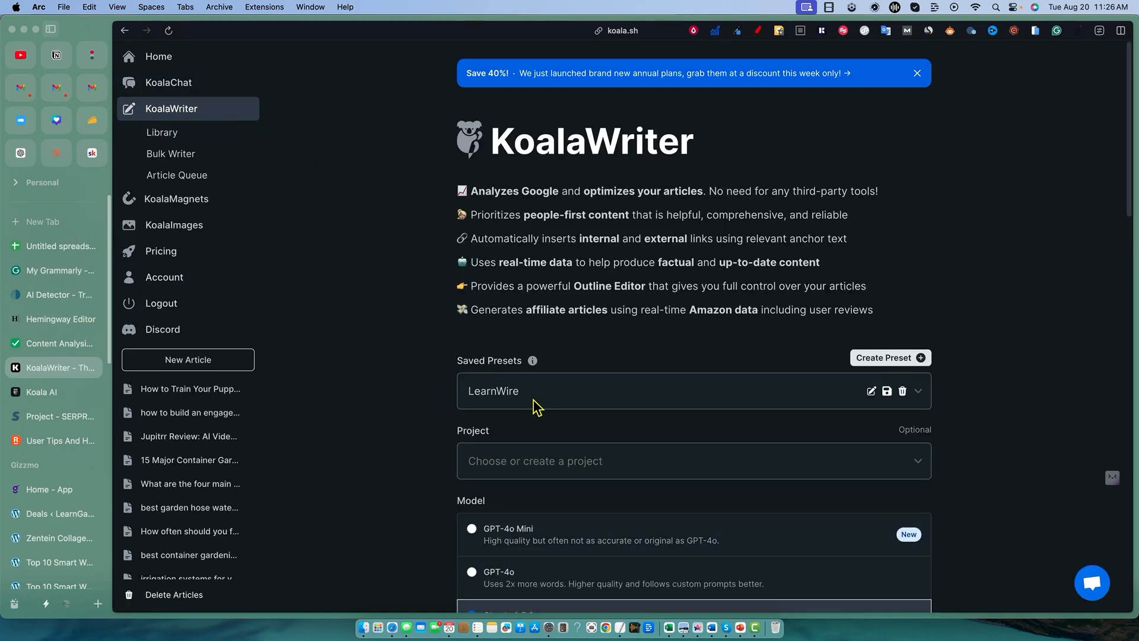
left_click(917, 72)
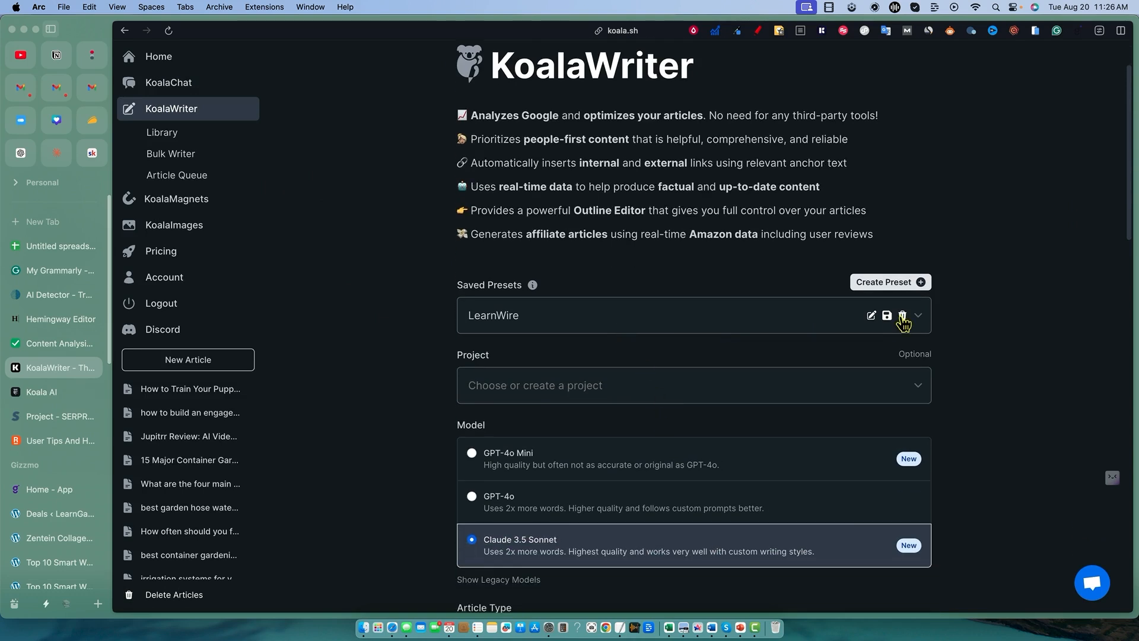
scroll("down", 3)
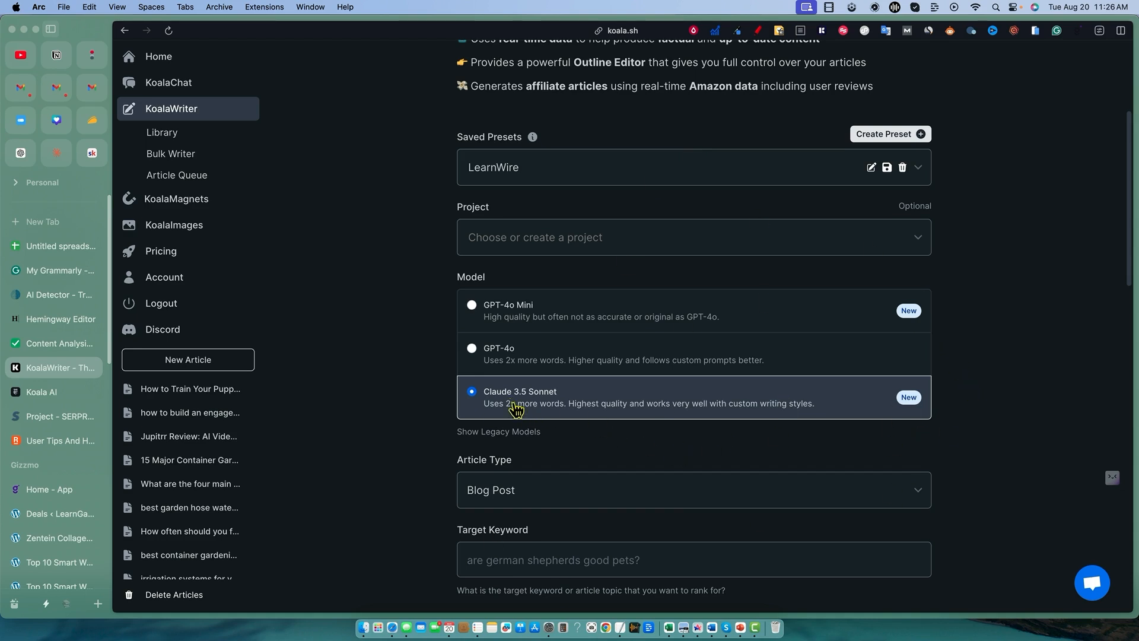
scroll("down", 3)
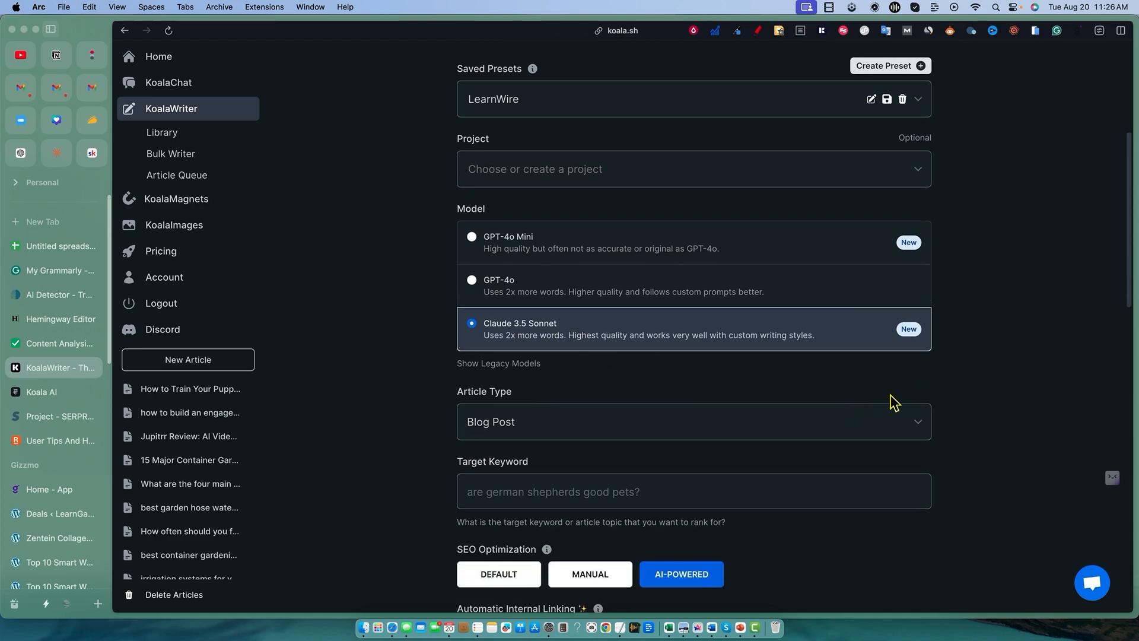
scroll("down", 3)
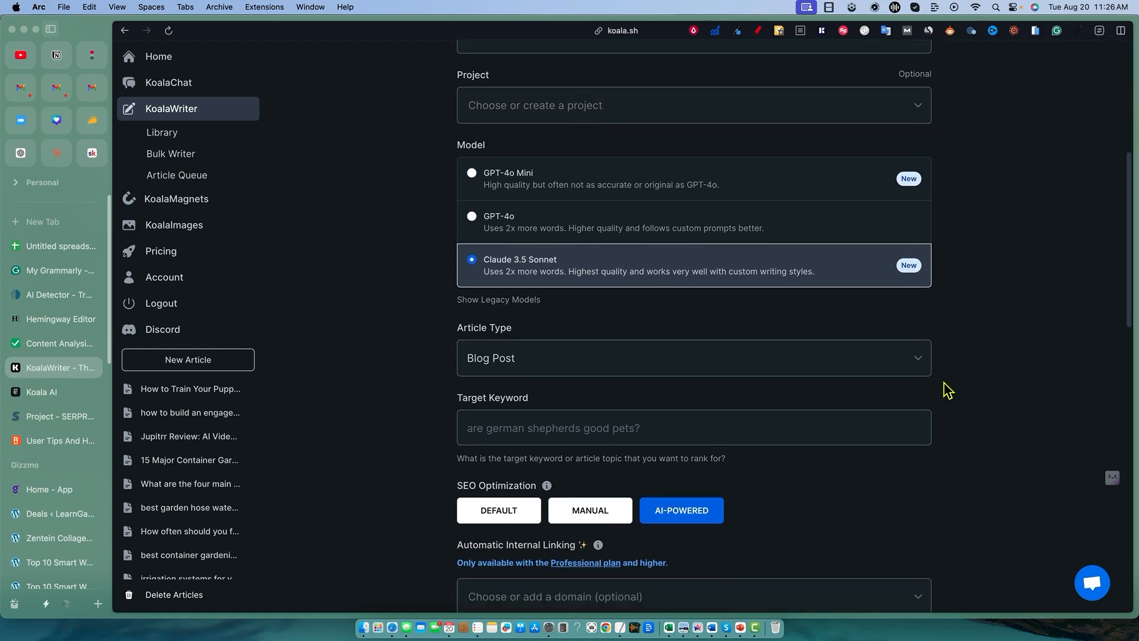
left_click(691, 358)
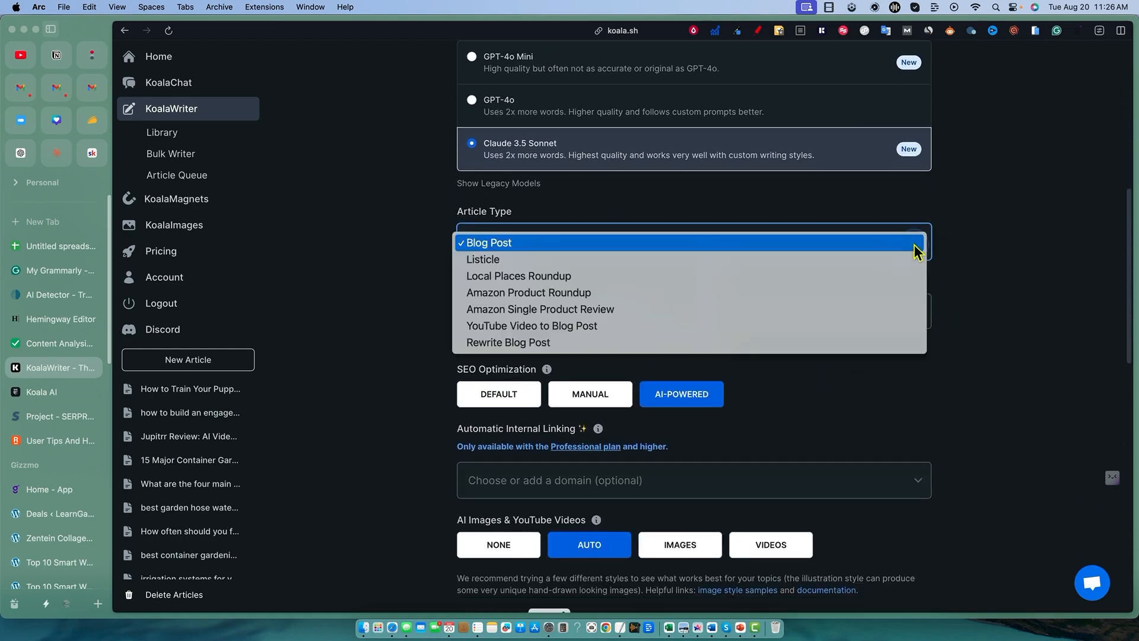
mouse_move(892, 257)
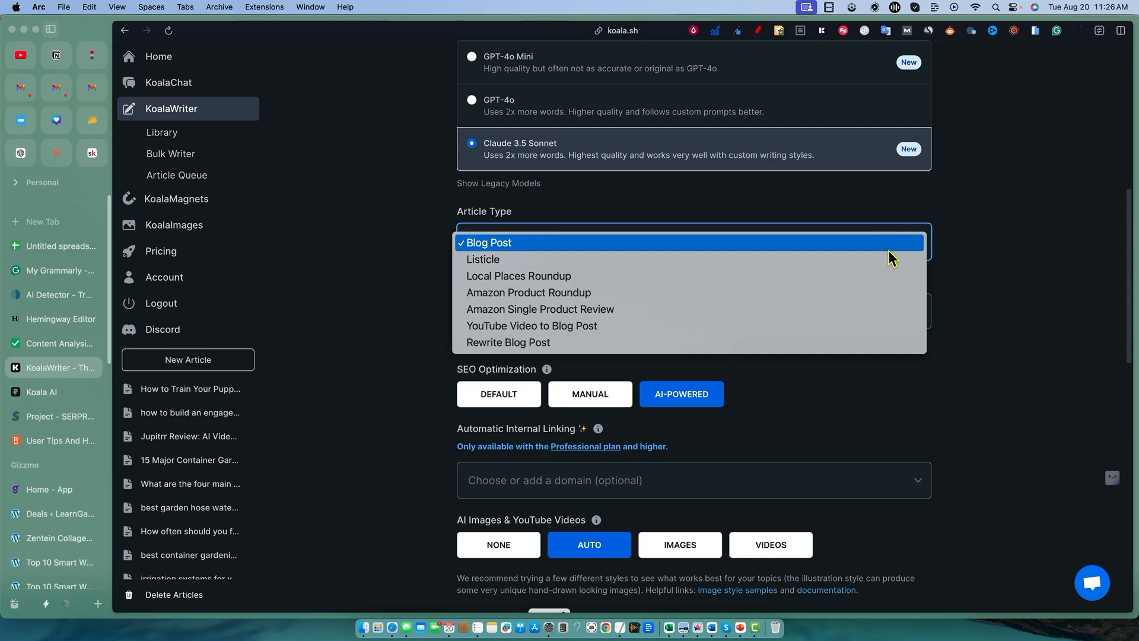
mouse_move(483, 260)
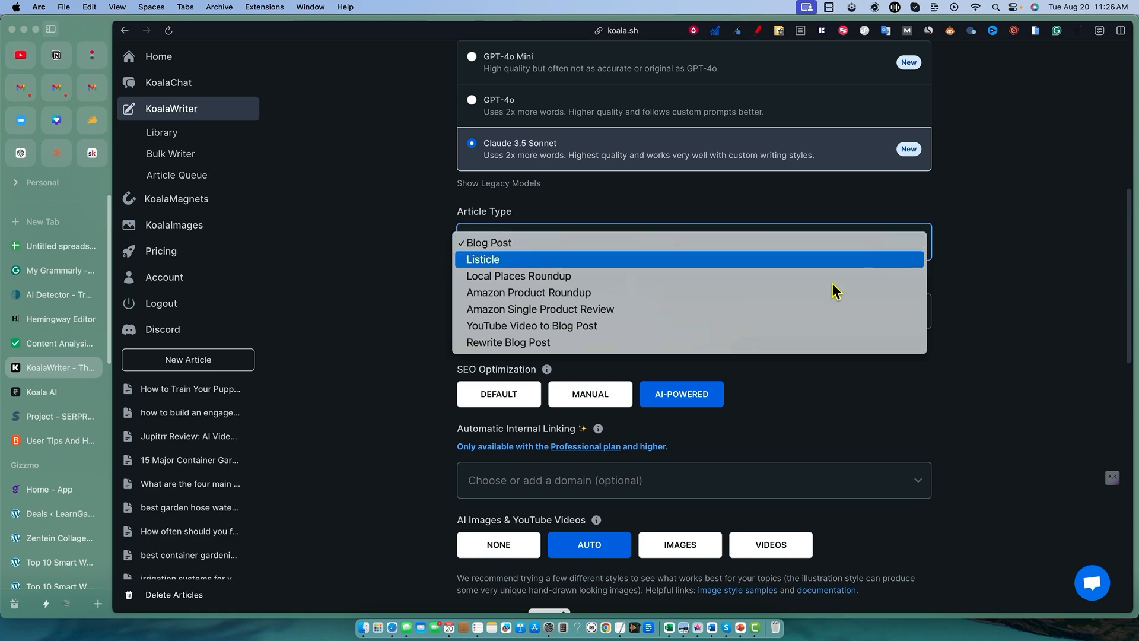
mouse_move(642, 244)
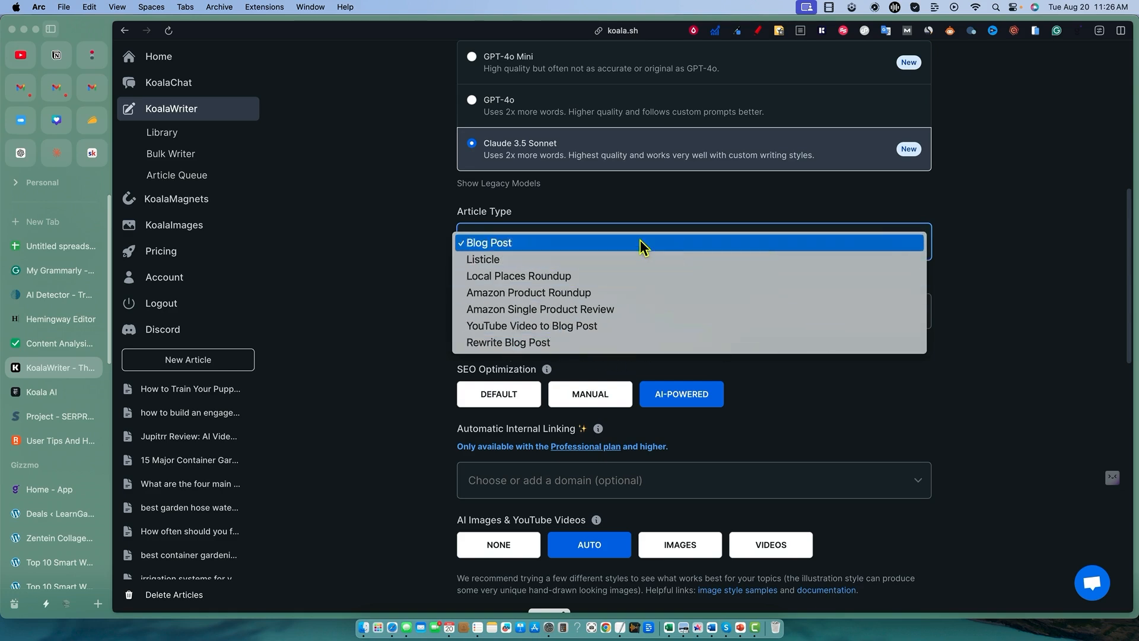
mouse_move(941, 249)
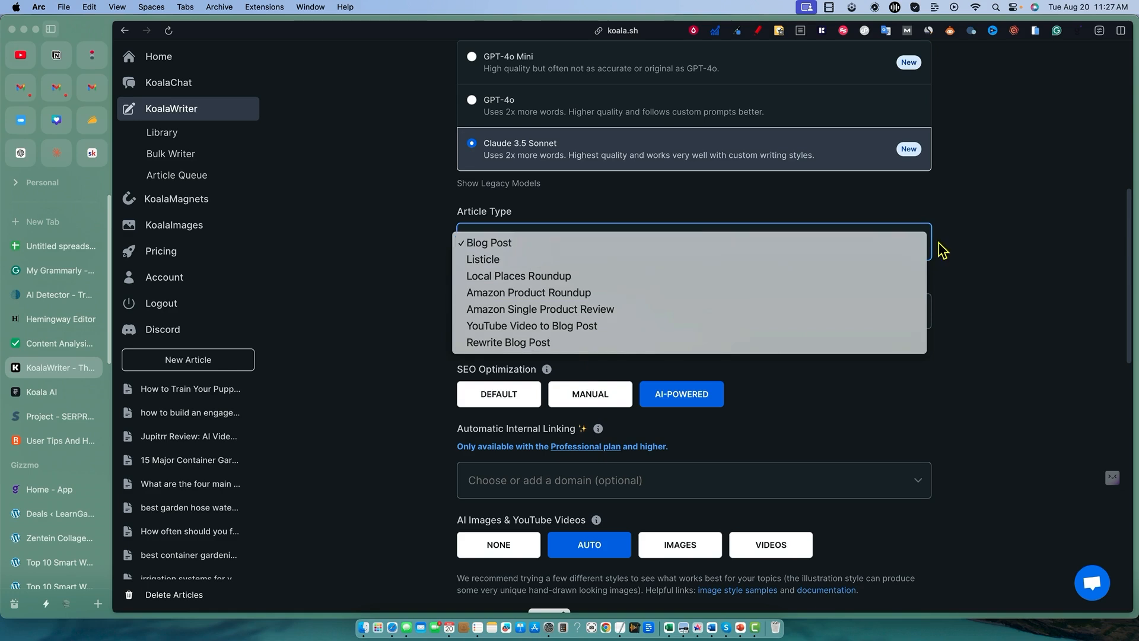
left_click(487, 242)
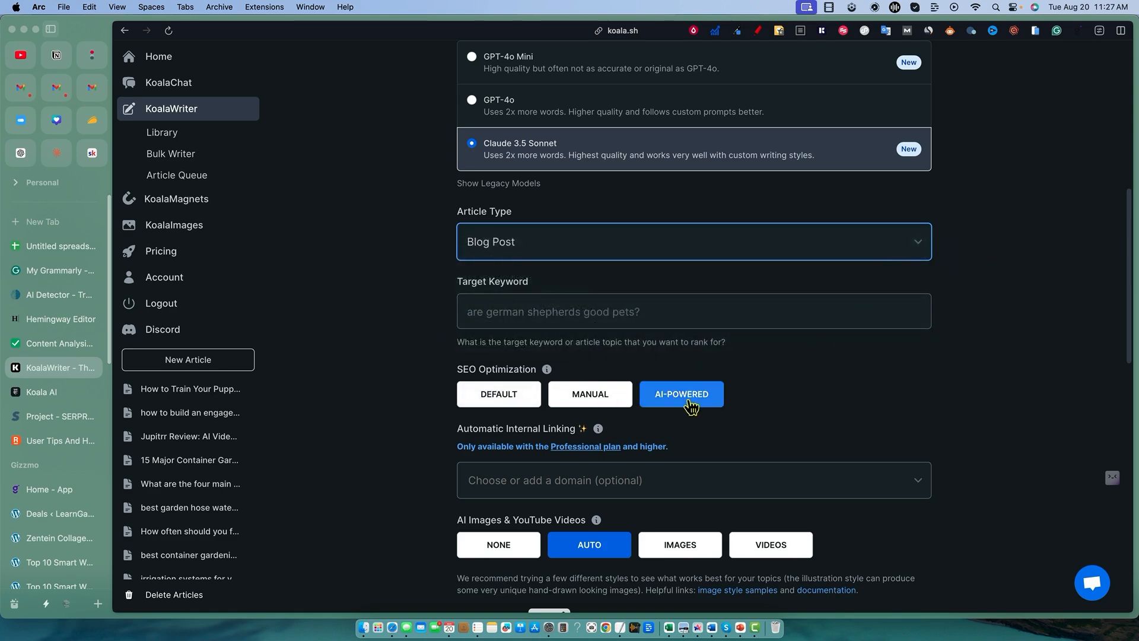
- Review the Article Length choices and keep Medium (5-7 Sections, 1350-1870 Words)
scroll("down", 3)
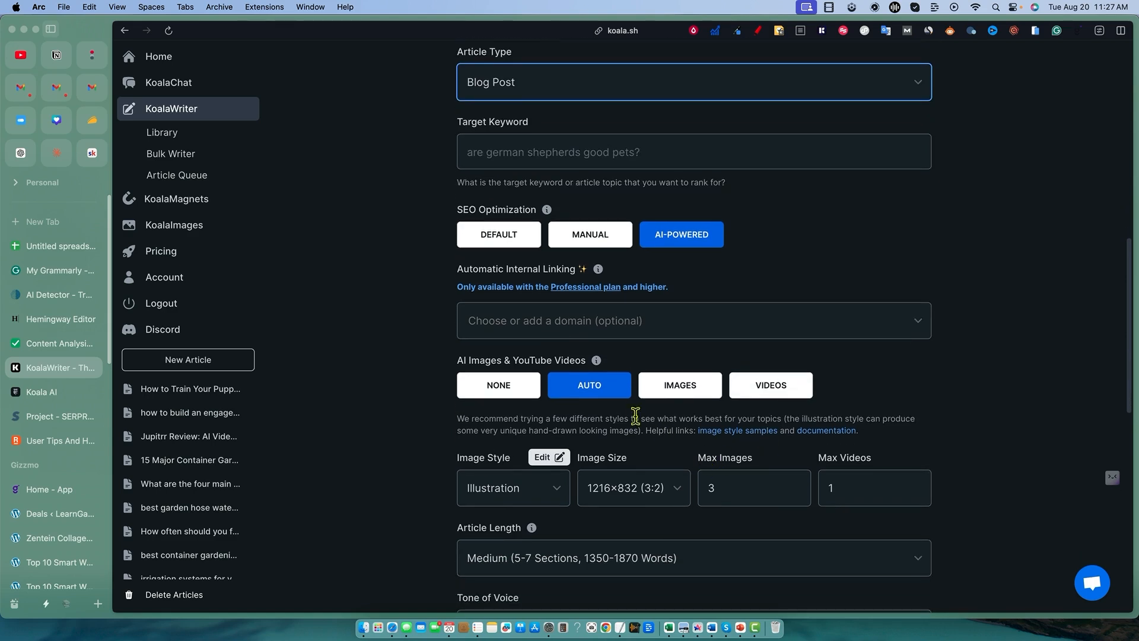
scroll("down", 3)
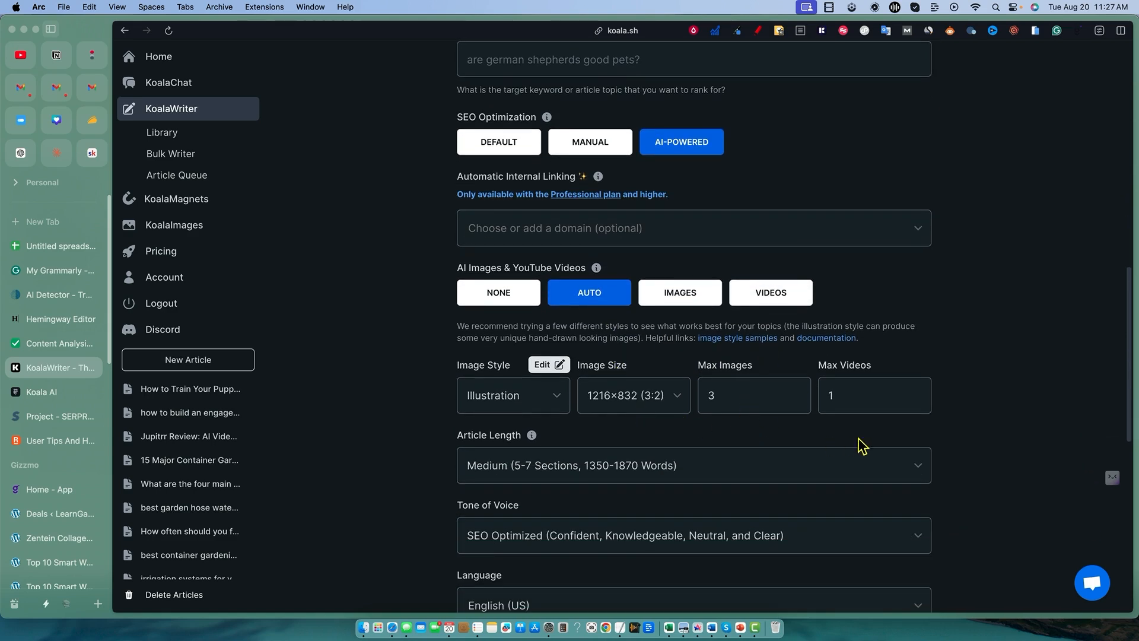
scroll("down", 3)
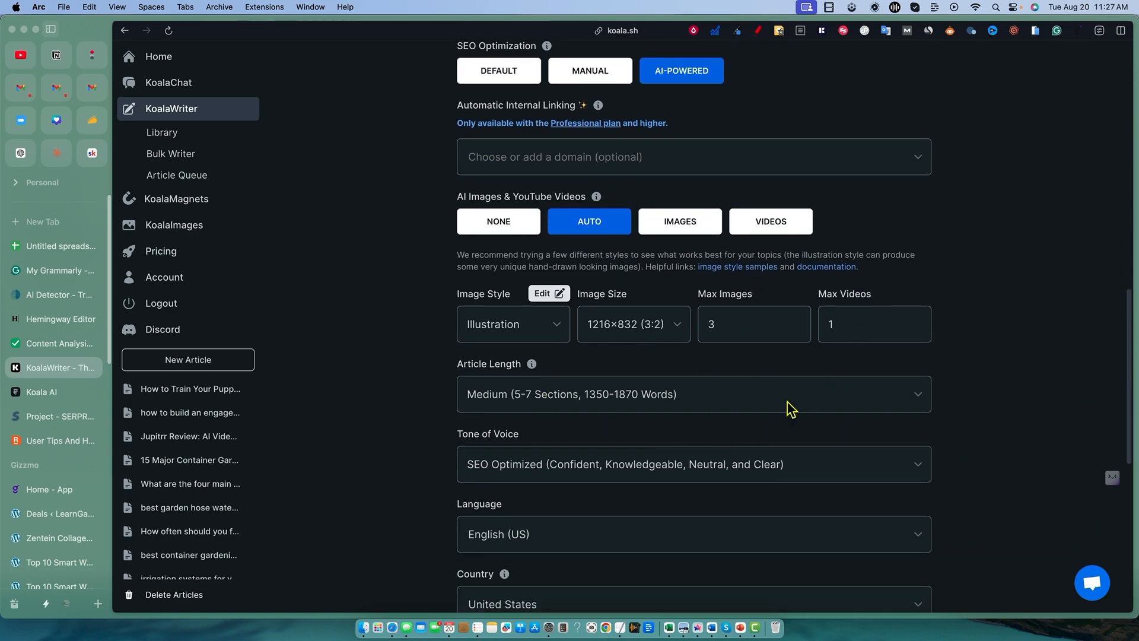
scroll("down", 3)
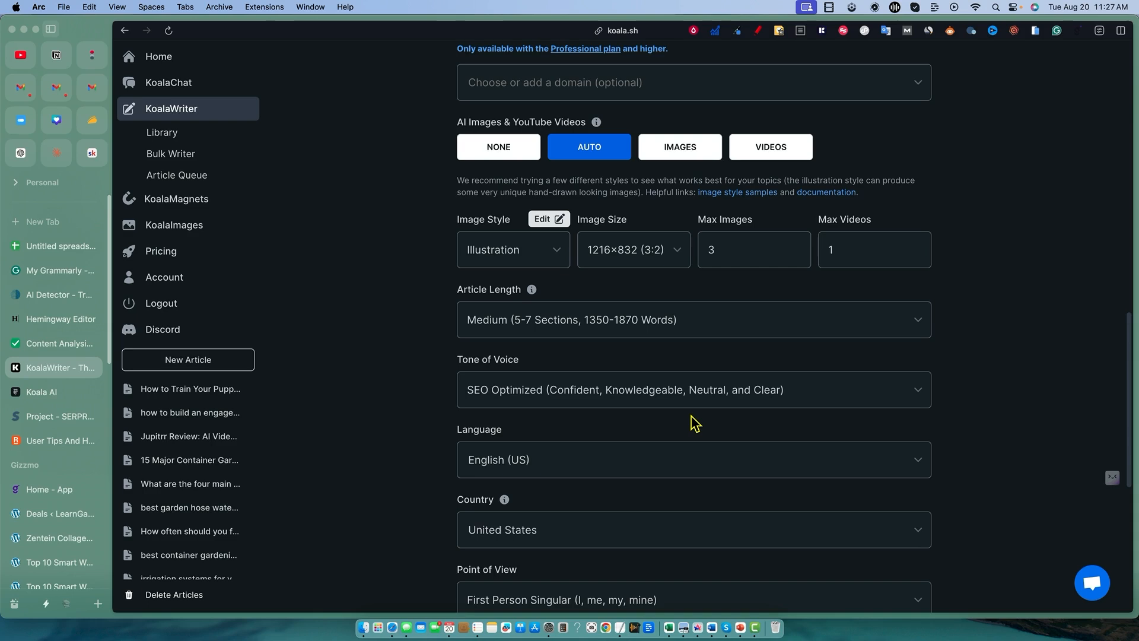
mouse_move(697, 413)
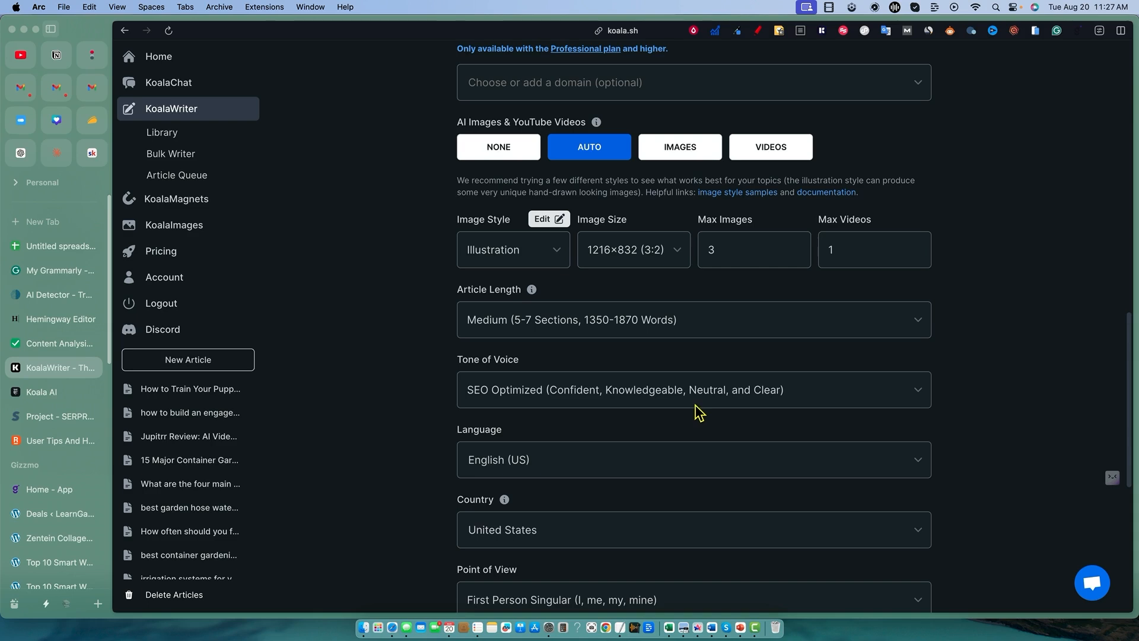
mouse_move(949, 365)
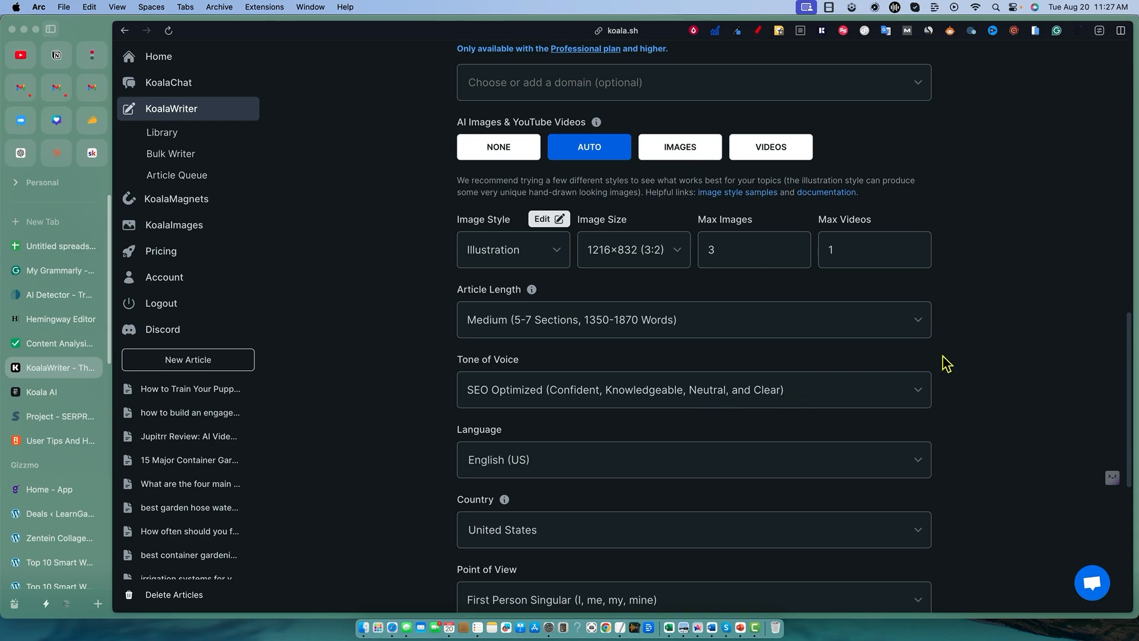
mouse_move(1005, 354)
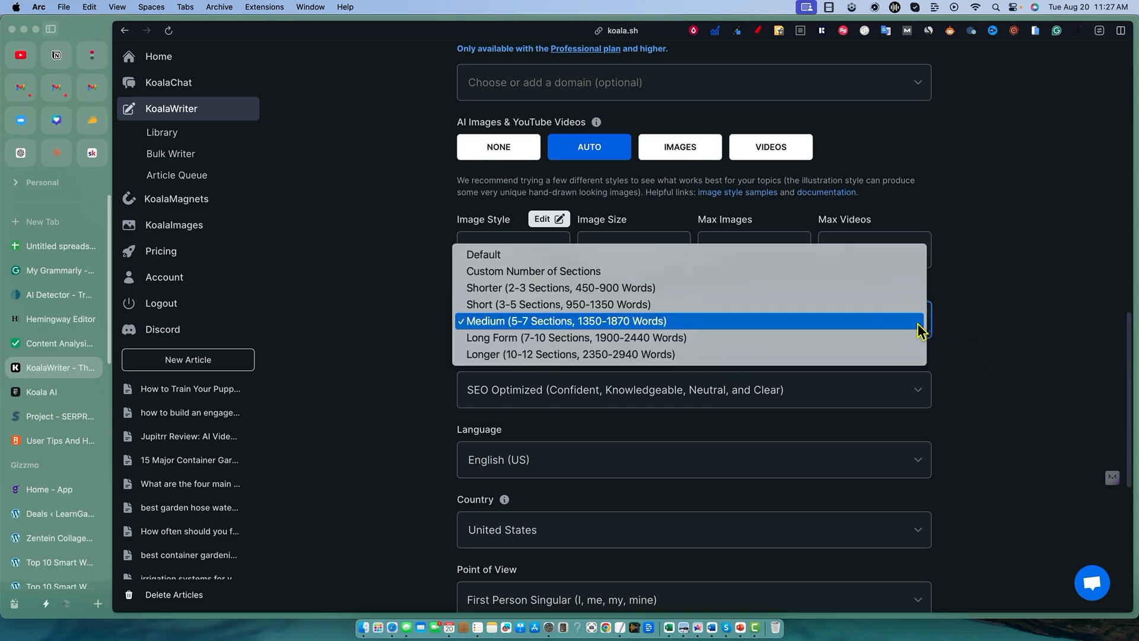
mouse_move(691, 304)
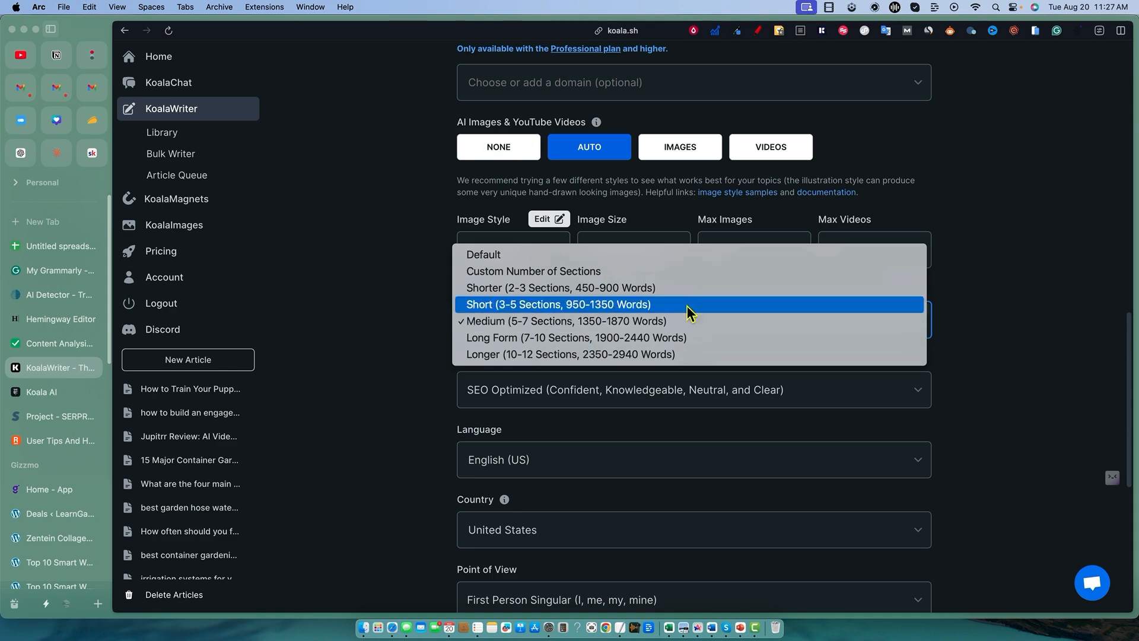
left_click(573, 322)
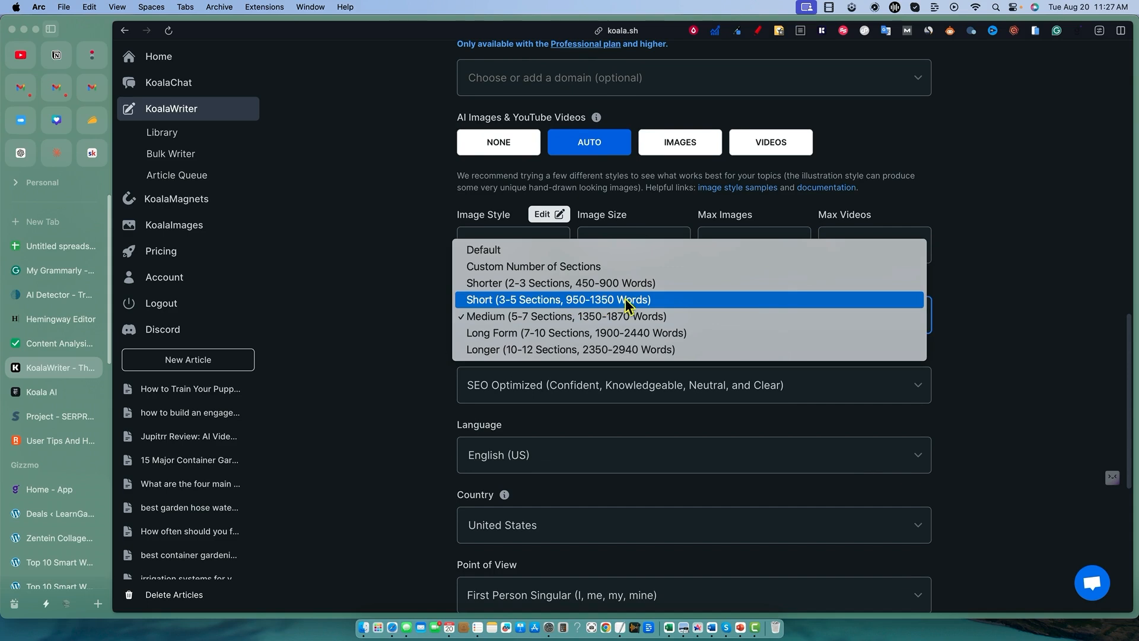
left_click(565, 315)
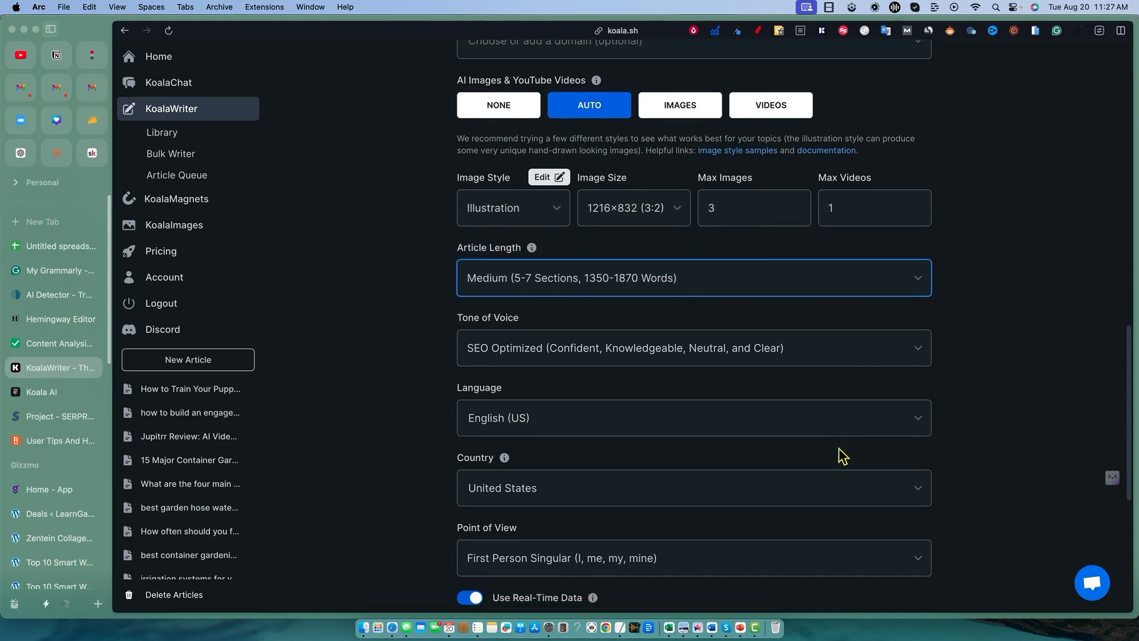
- Scroll past the Cite Sources and Key Takeaways toggles toward the advanced options
scroll("down", 3)
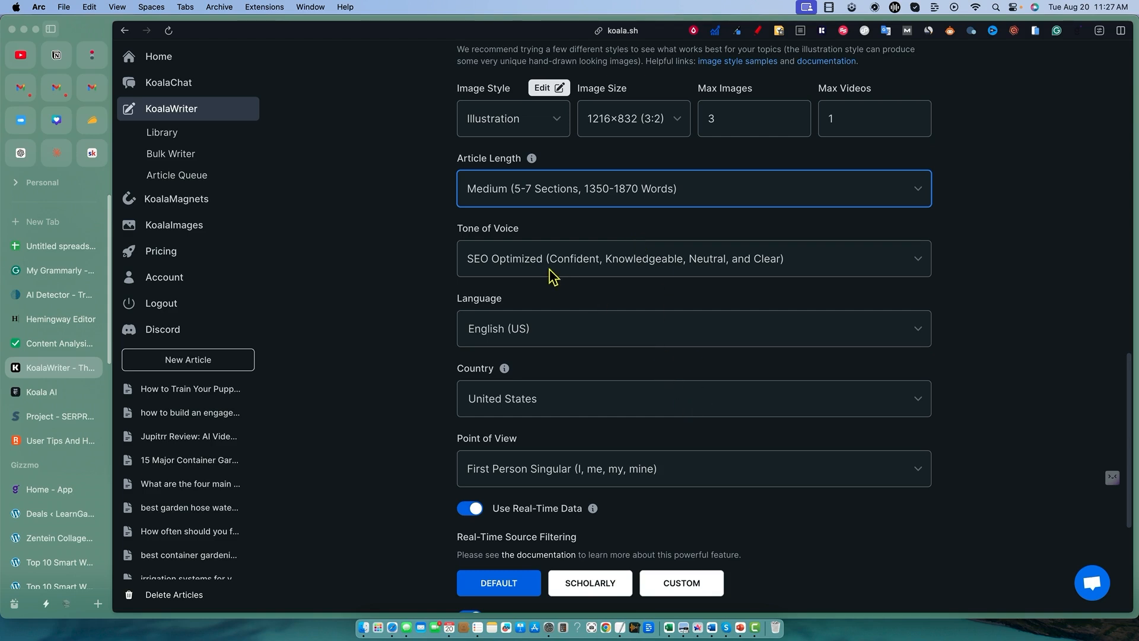
scroll("down", 3)
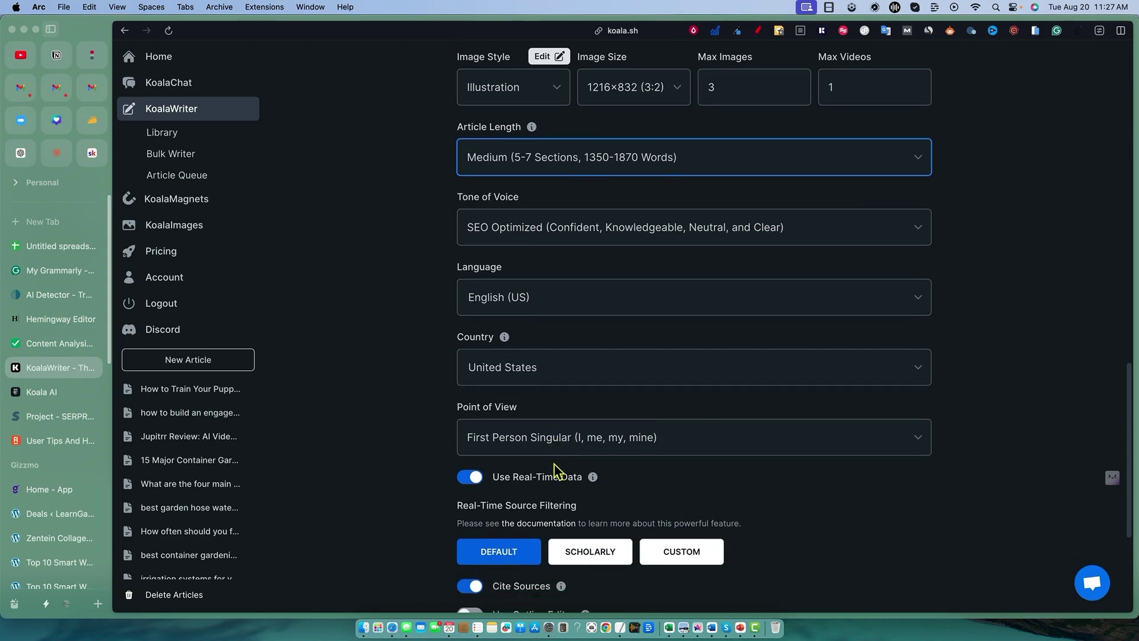
scroll("down", 3)
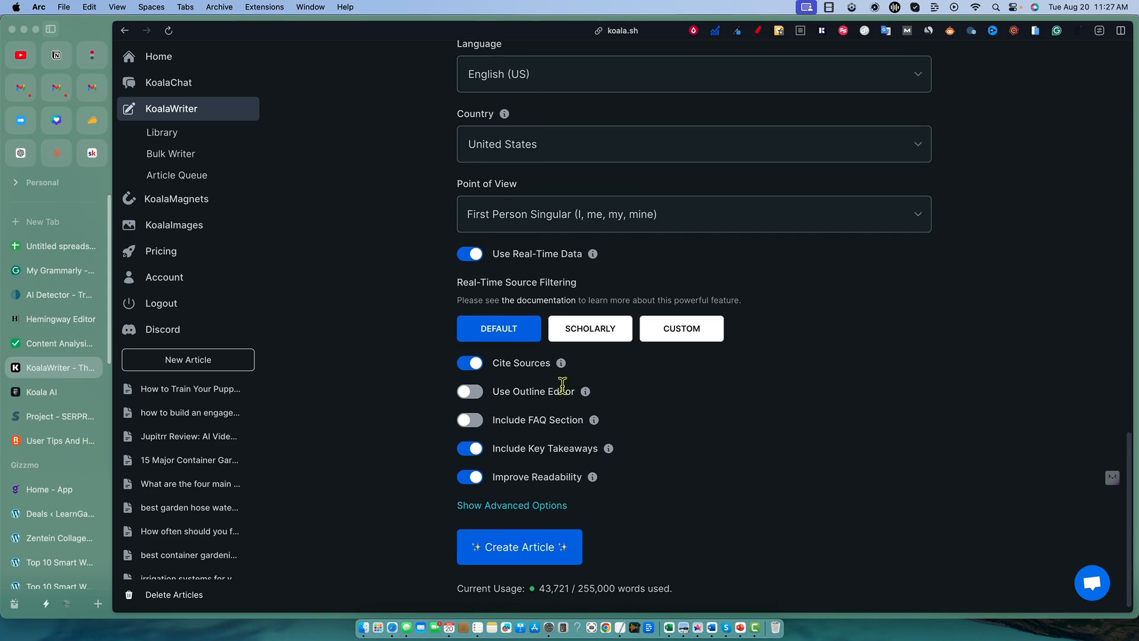
mouse_move(563, 439)
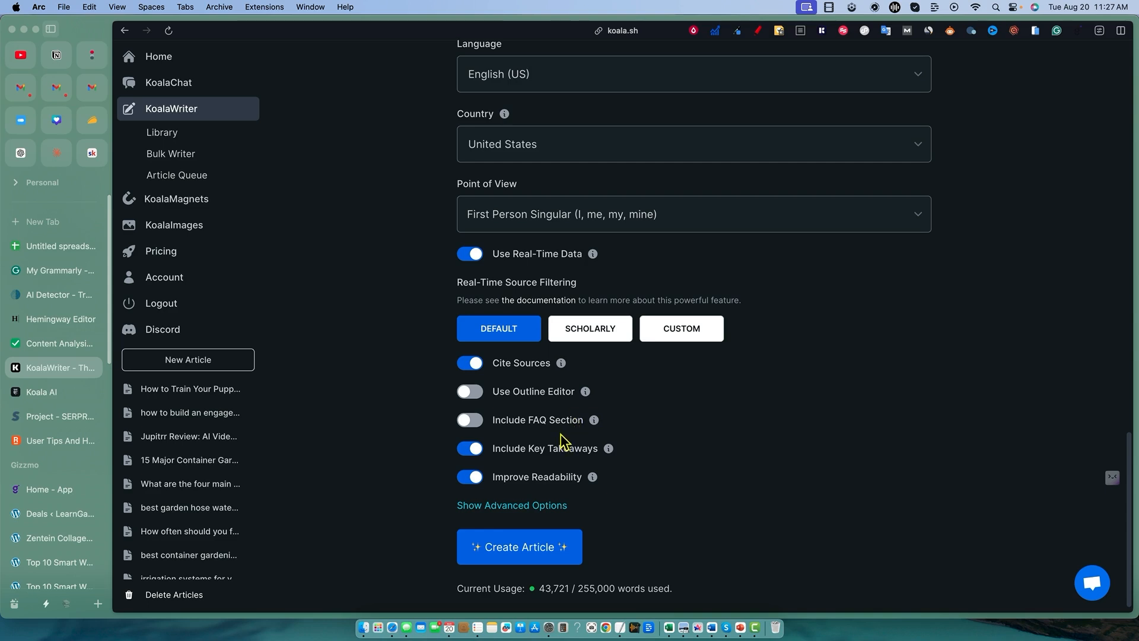
mouse_move(768, 445)
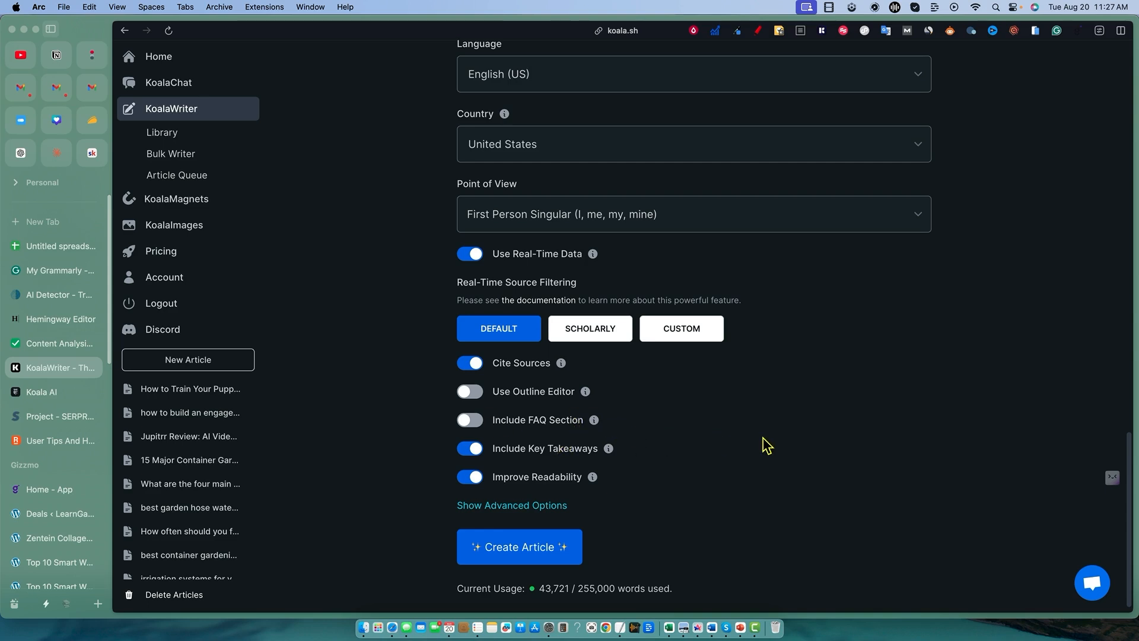
mouse_move(620, 469)
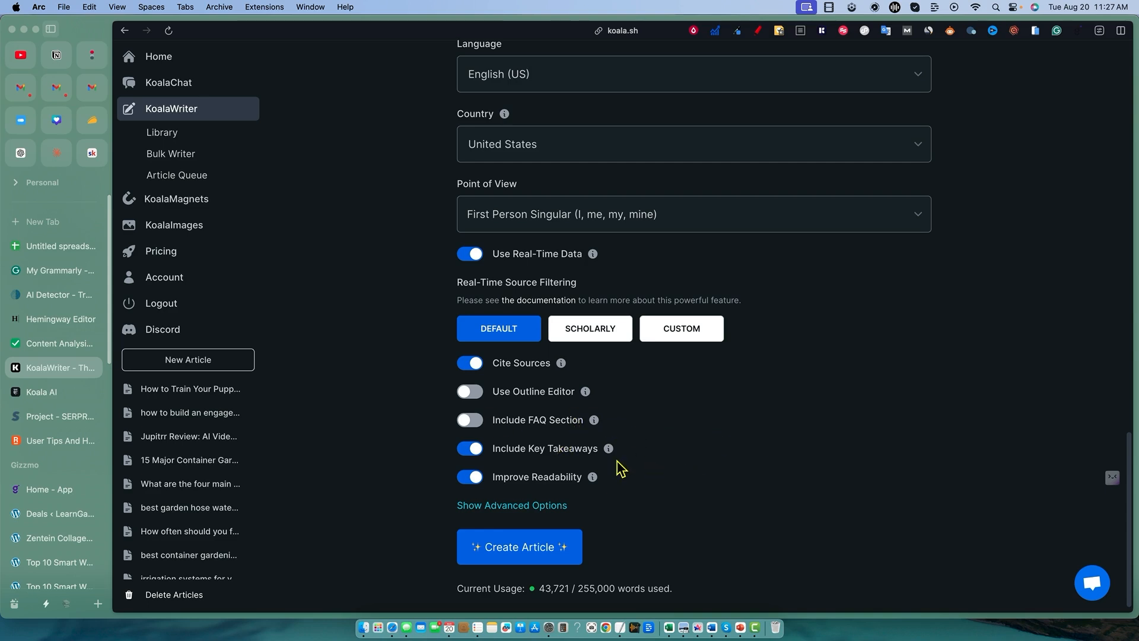
mouse_move(609, 448)
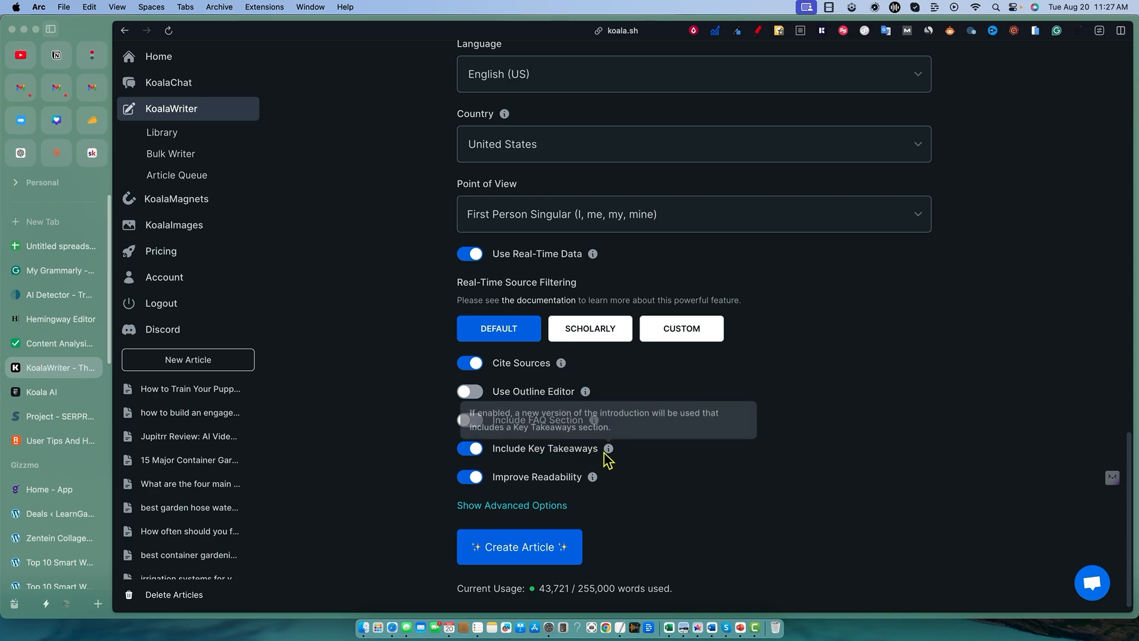
mouse_move(776, 454)
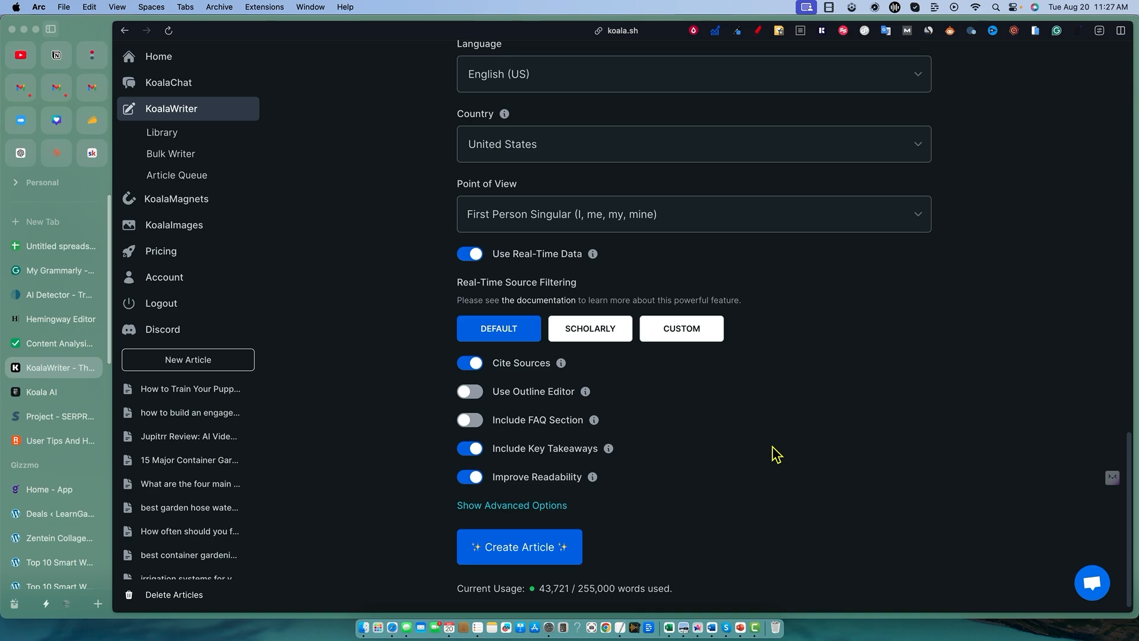
mouse_move(607, 528)
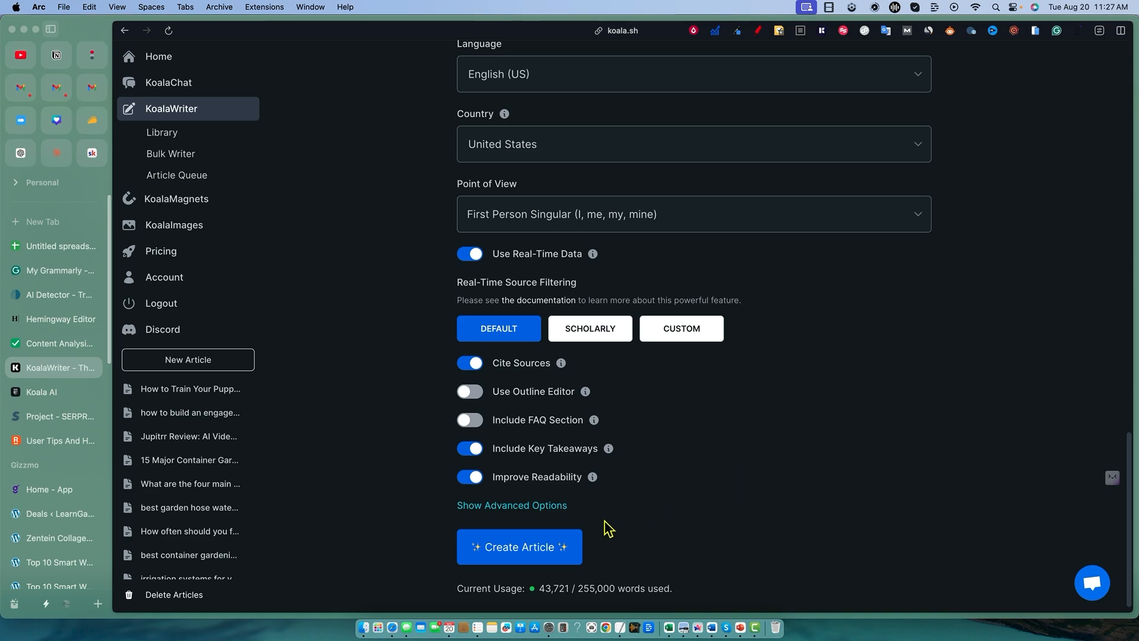
mouse_move(593, 479)
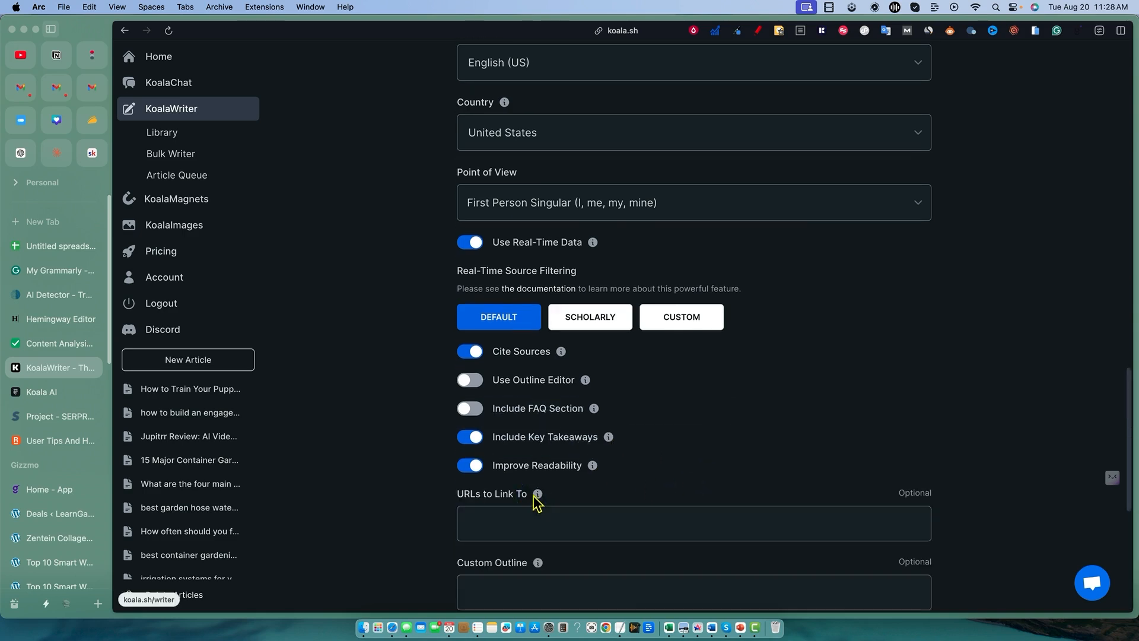
- Leave the advanced prompt fields blank and create the 'Advanced SEO Strategies Using AI Tools' article
scroll("down", 3)
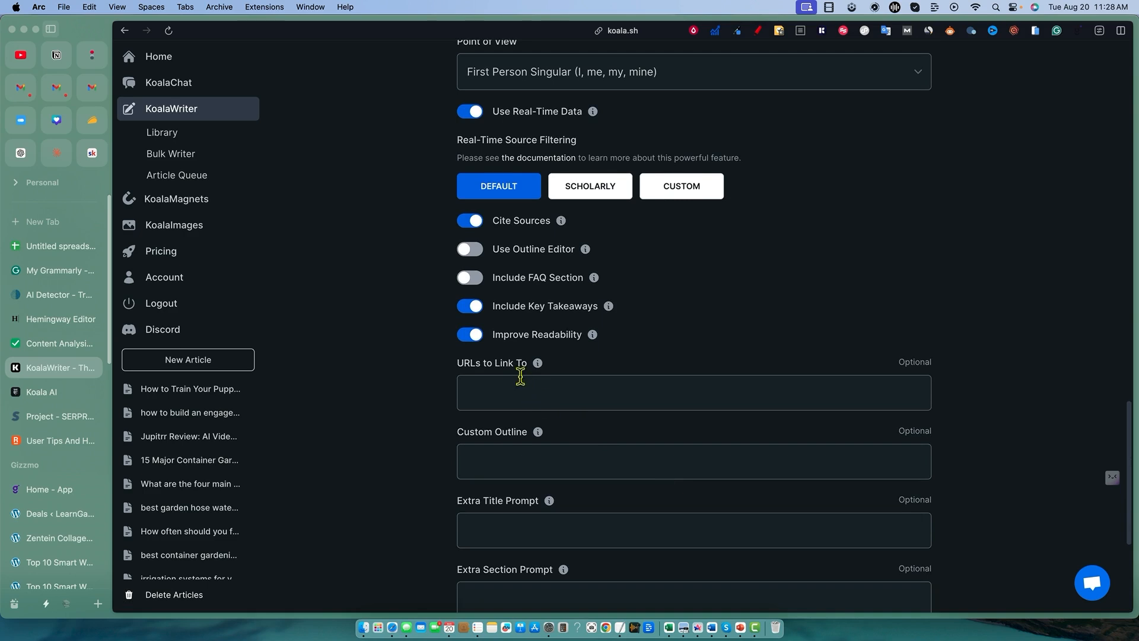
scroll("down", 3)
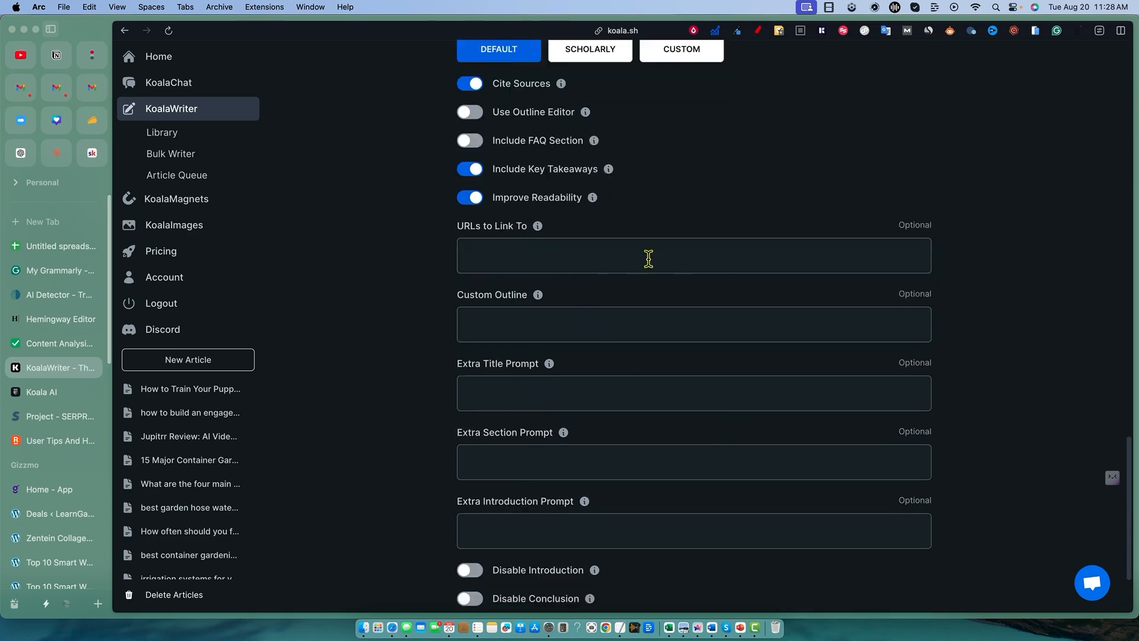
scroll("down", 3)
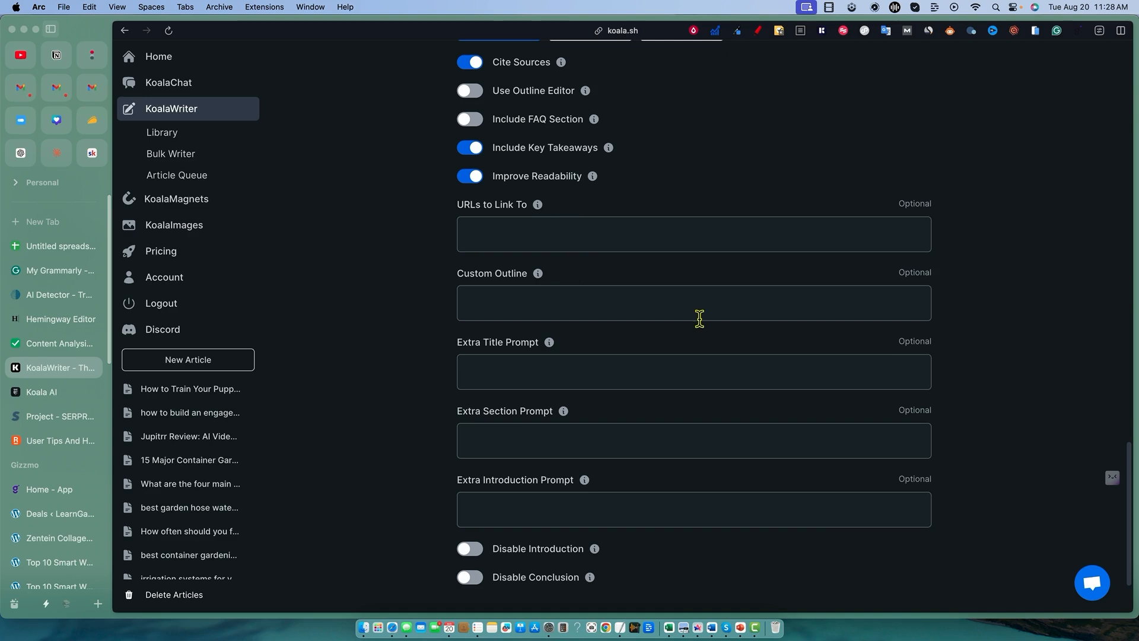
mouse_move(687, 314)
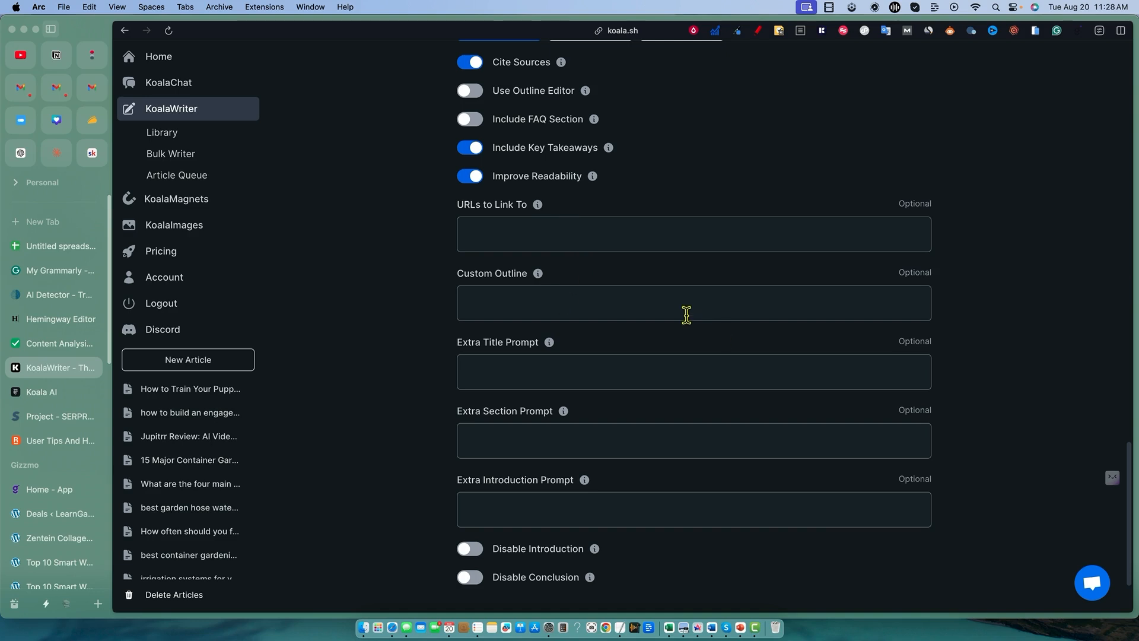
mouse_move(558, 359)
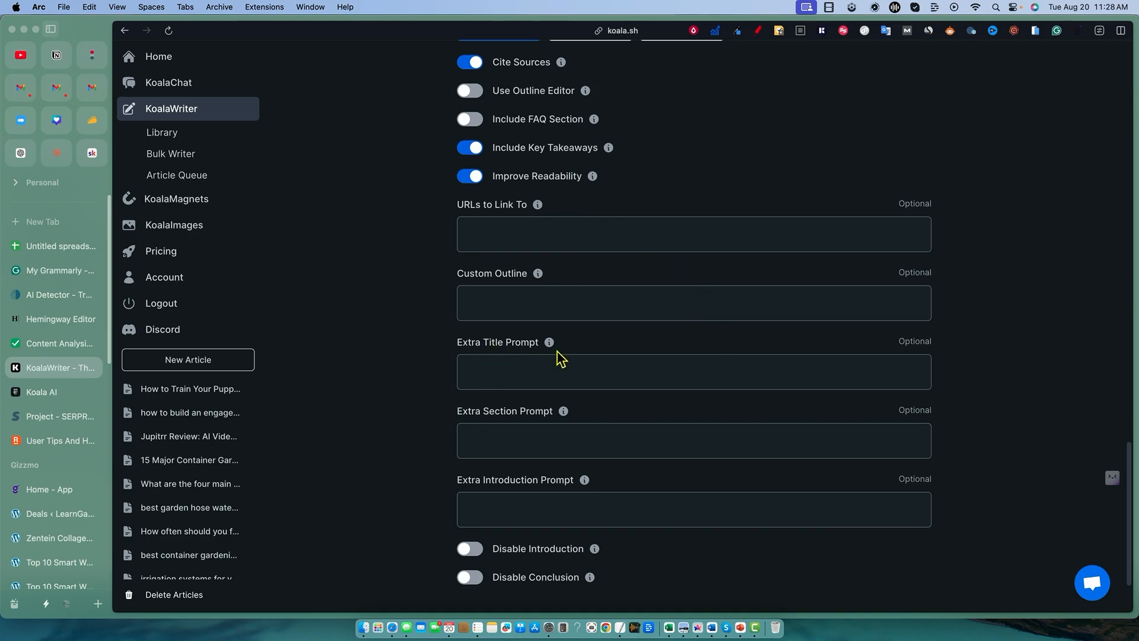
scroll("down", 3)
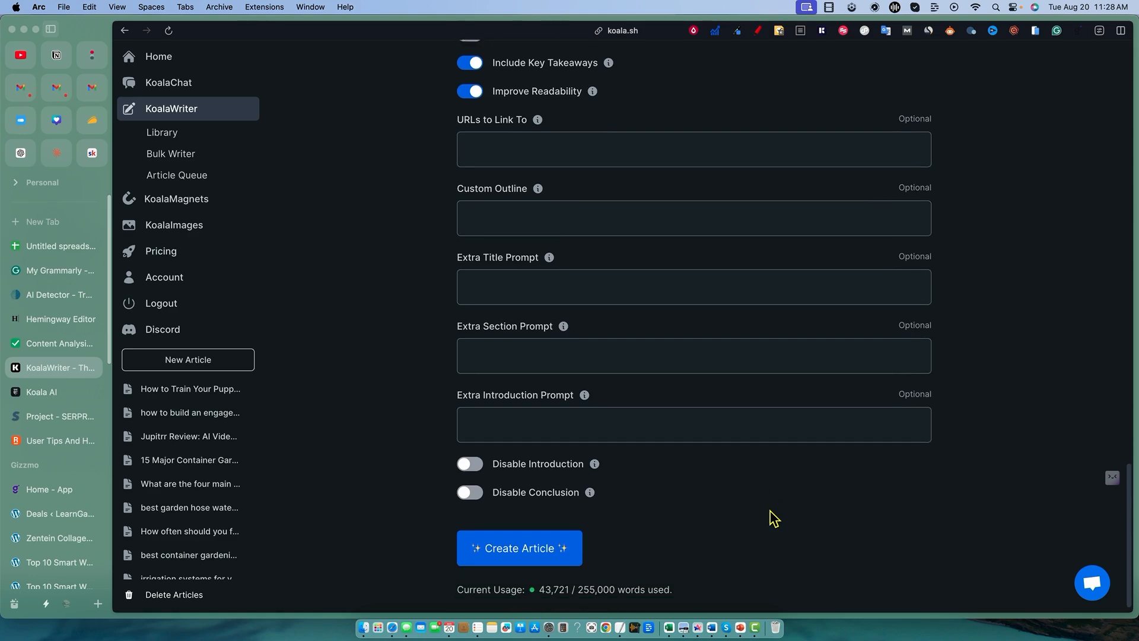
scroll("up", 3)
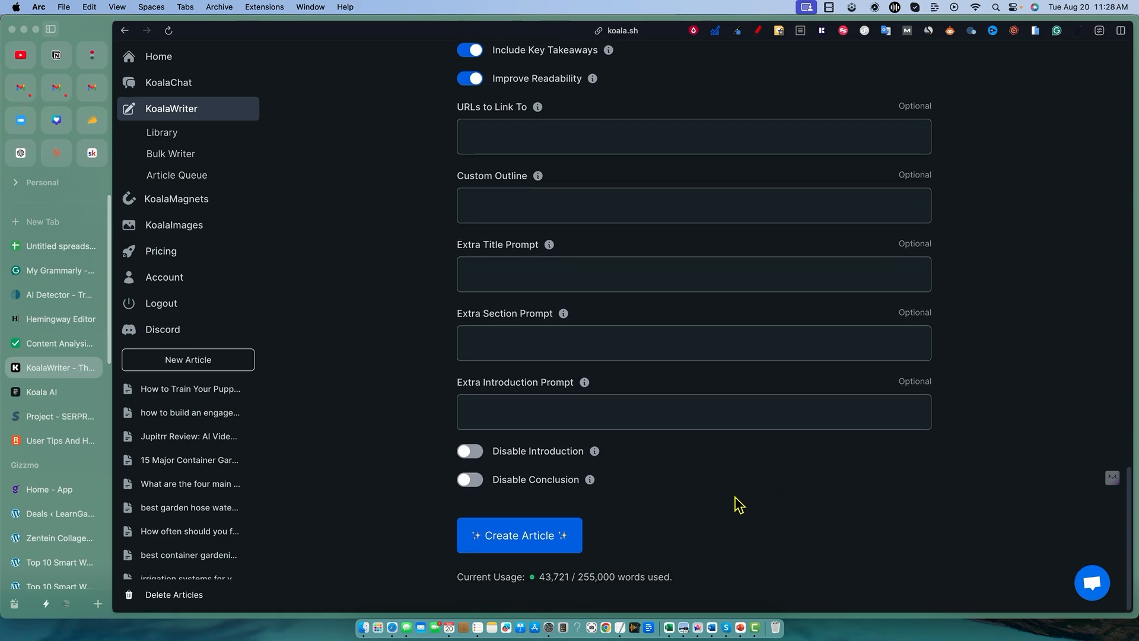
mouse_move(713, 510)
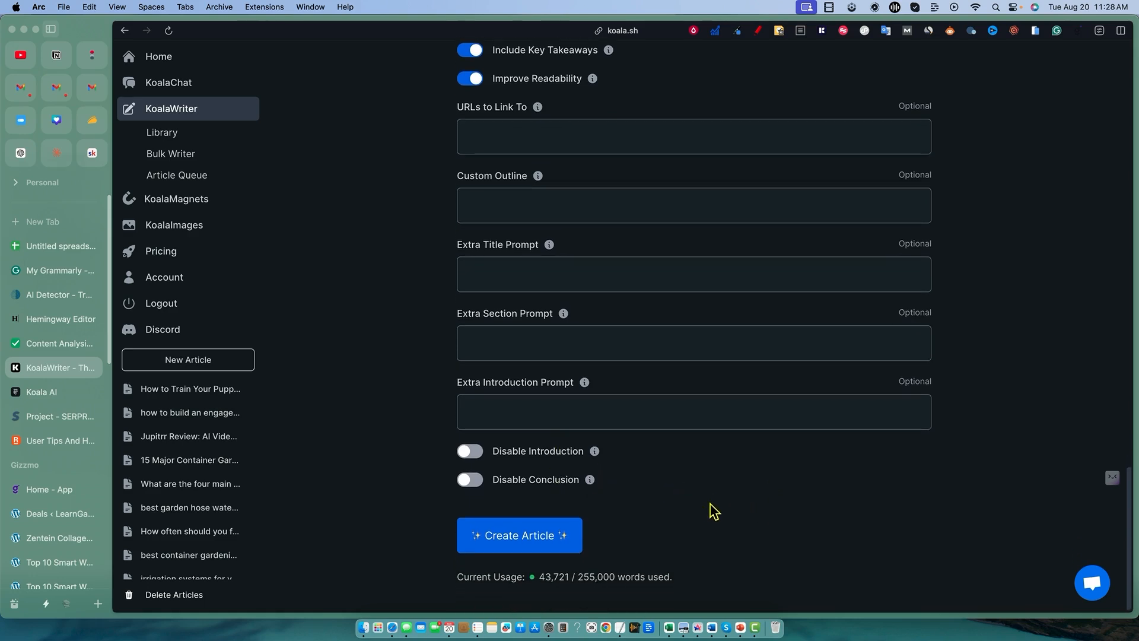
scroll("up", 3)
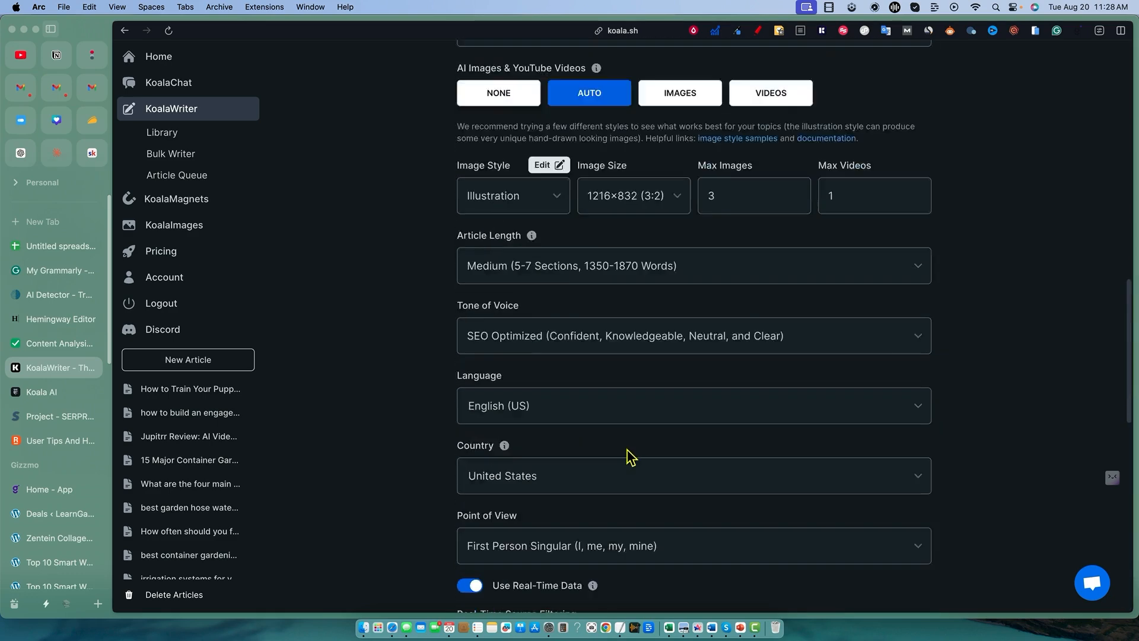
scroll("down", 3)
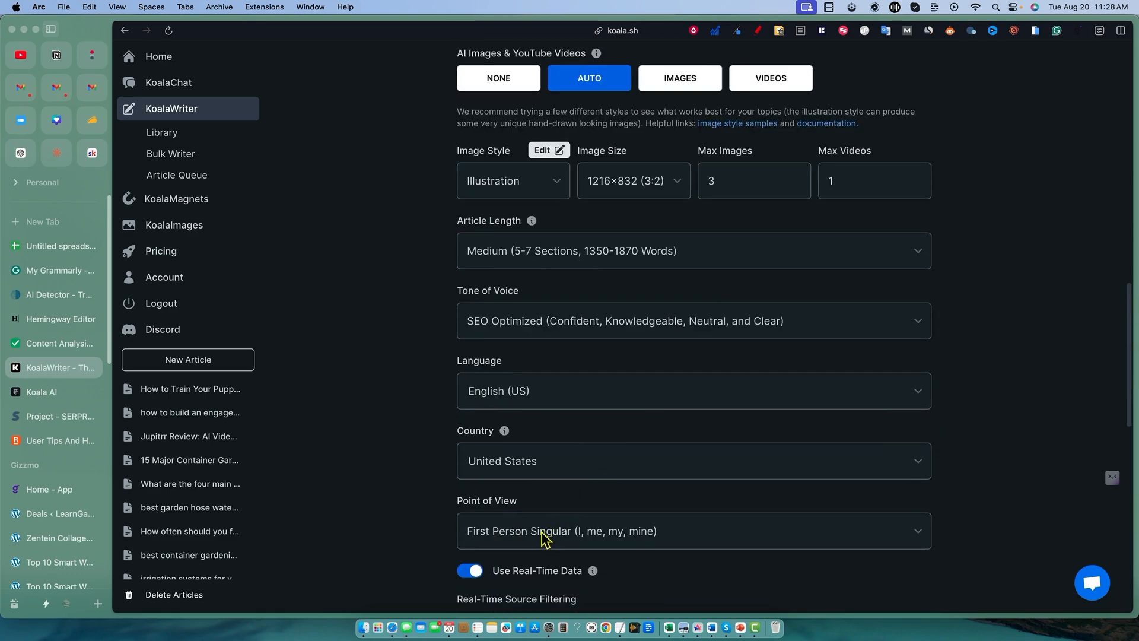
scroll("up", 3)
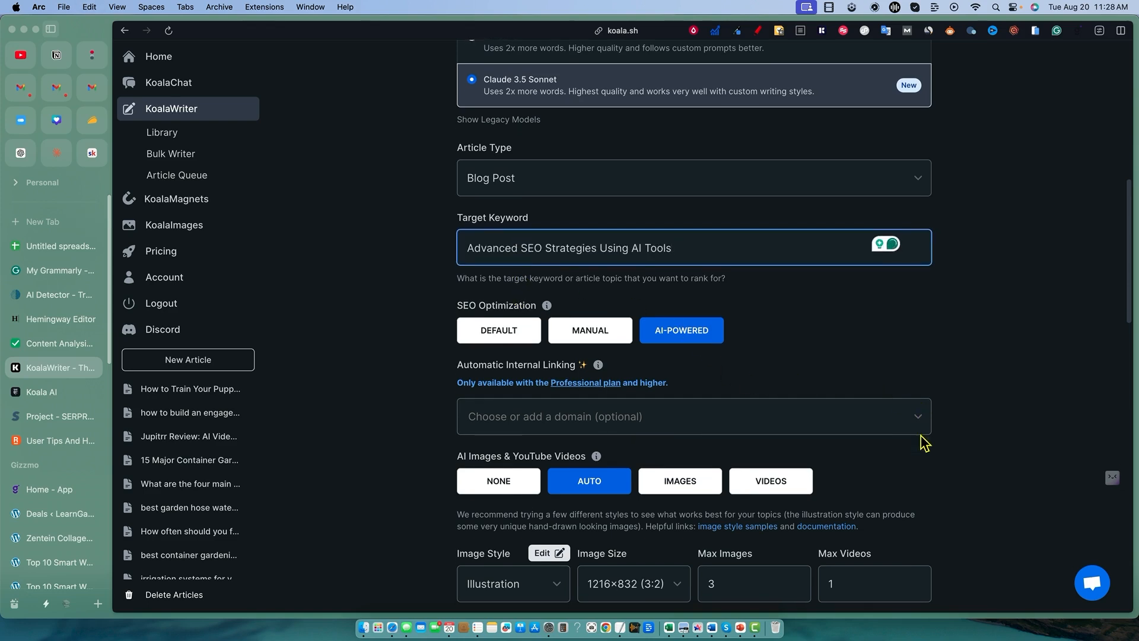
scroll("down", 3)
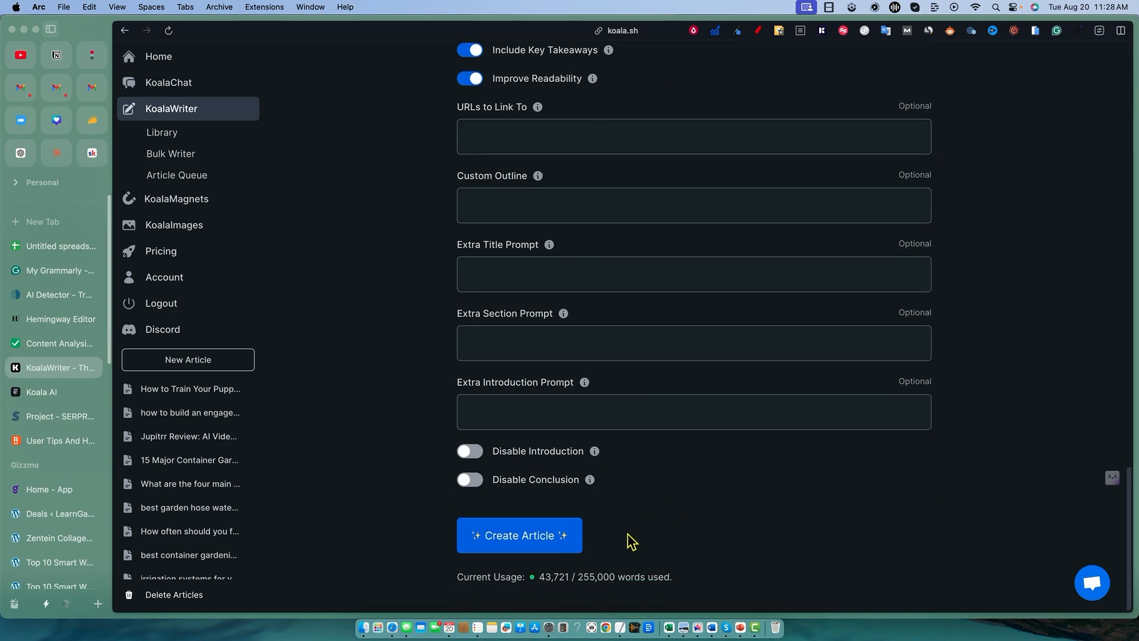
left_click(519, 535)
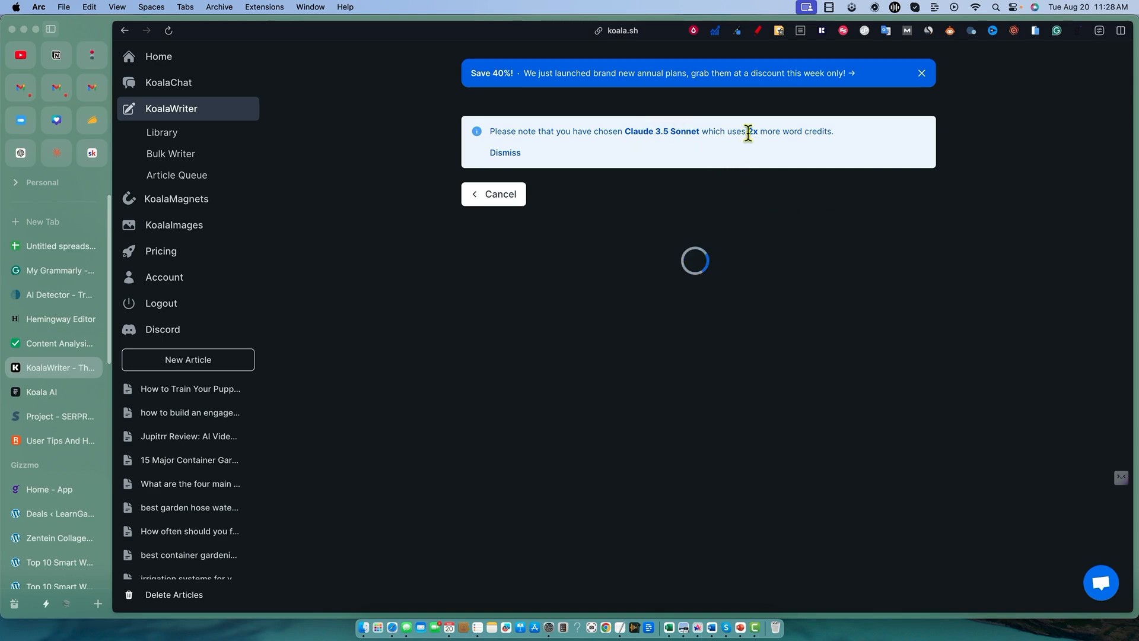
mouse_move(764, 136)
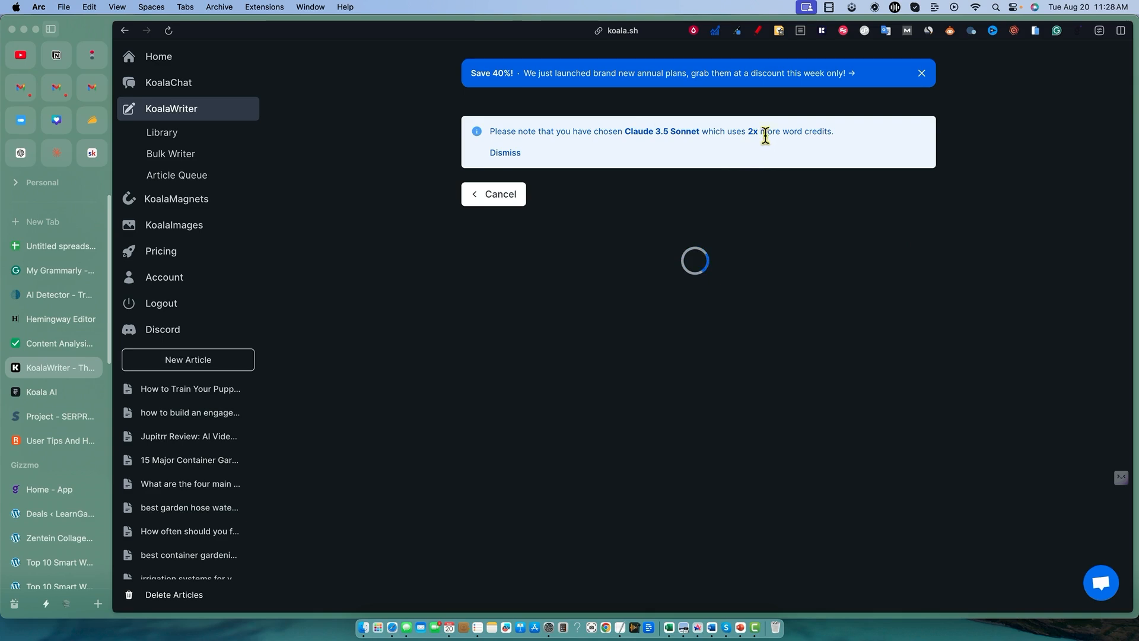
mouse_move(937, 308)
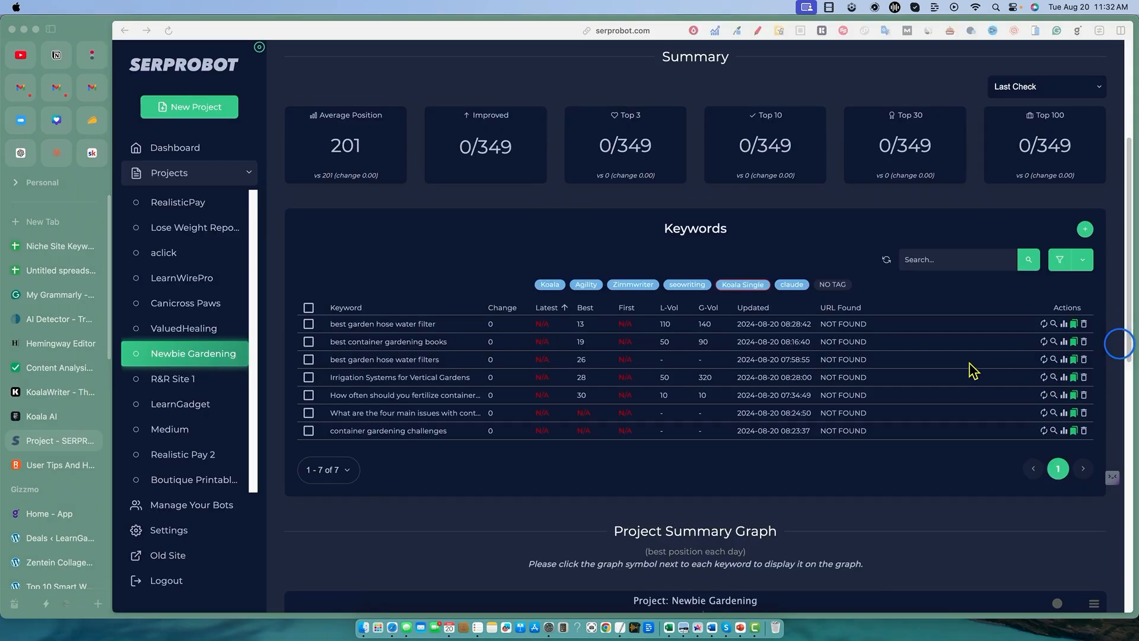
mouse_move(300, 385)
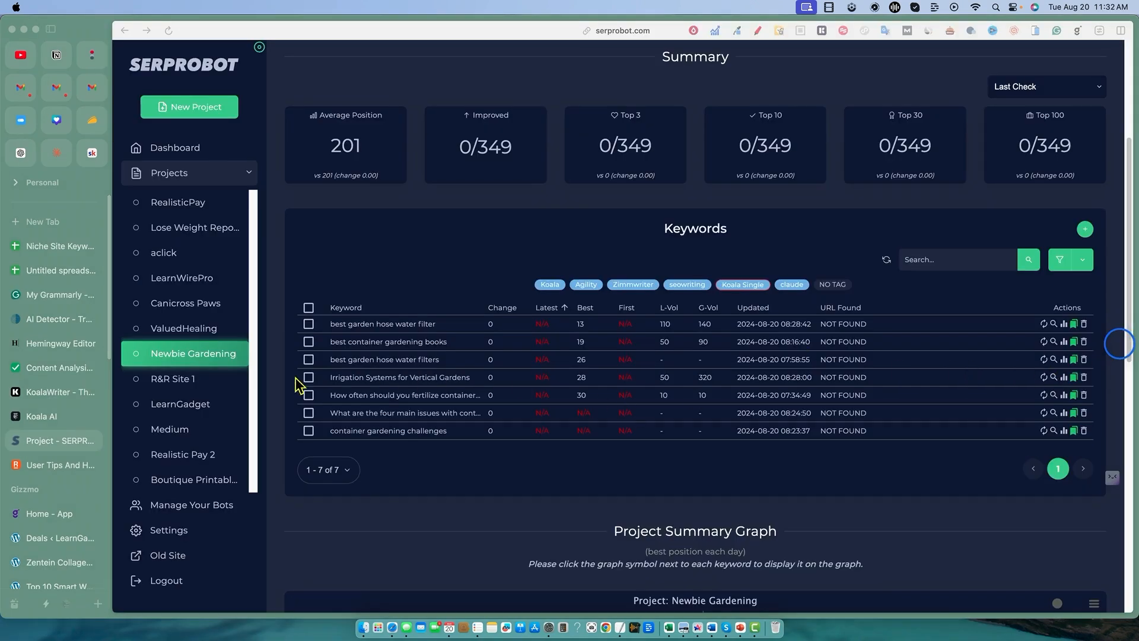
mouse_move(440, 300)
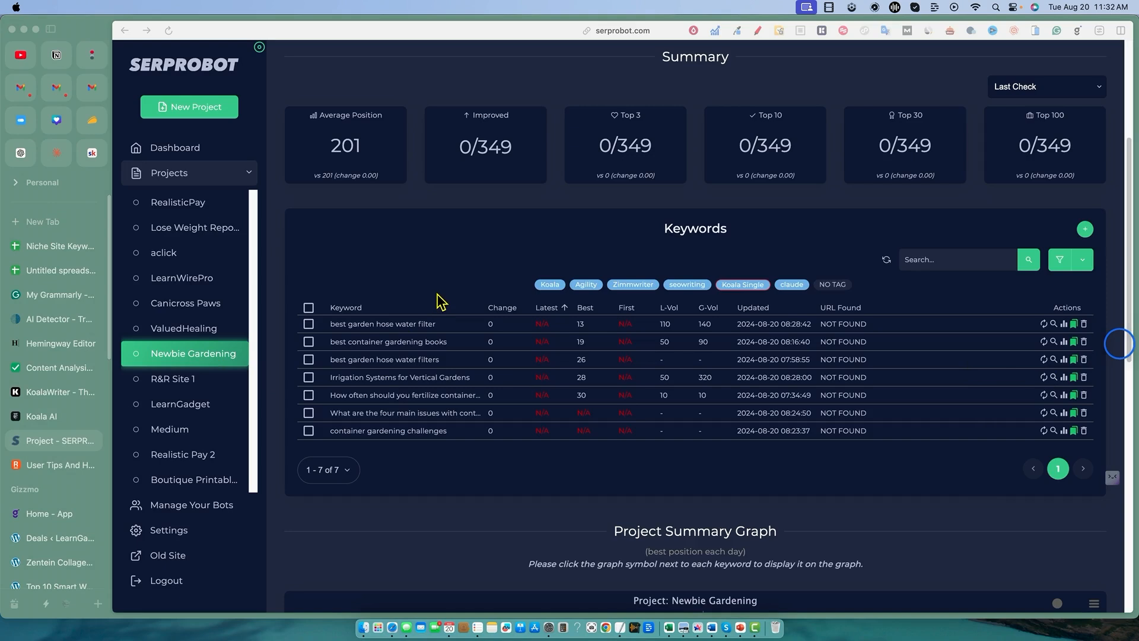
mouse_move(590, 363)
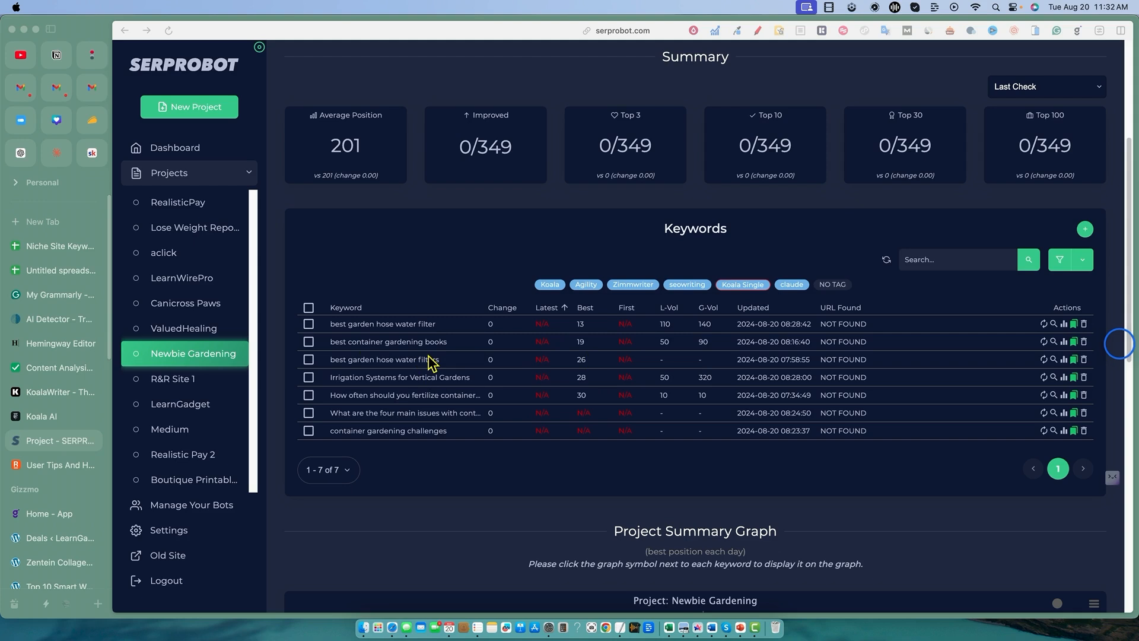
mouse_move(549, 289)
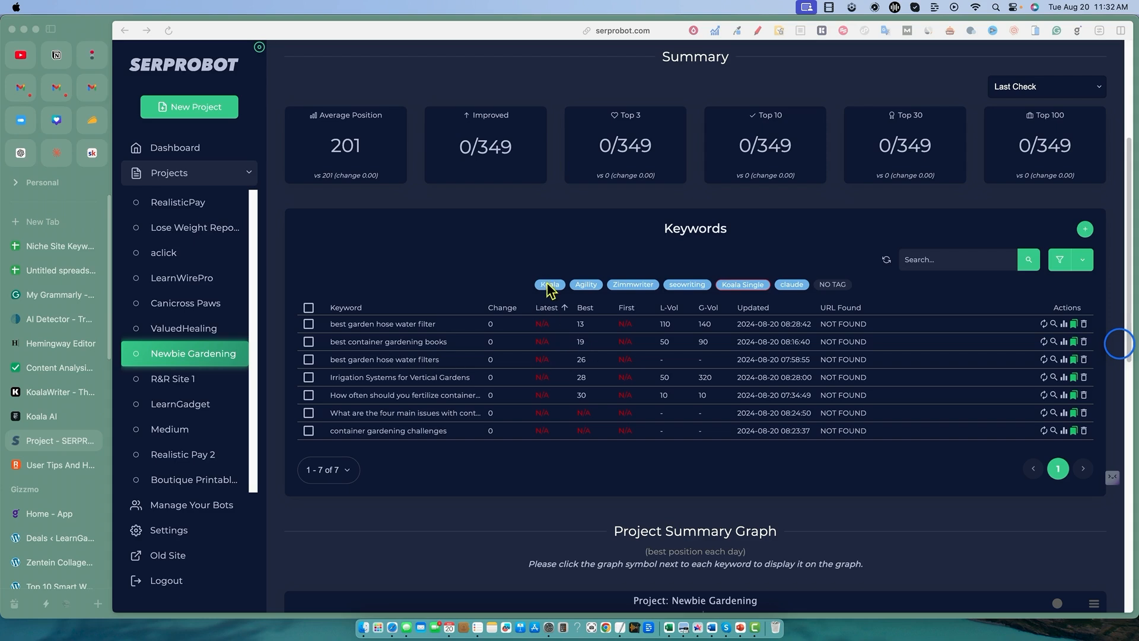
mouse_move(546, 304)
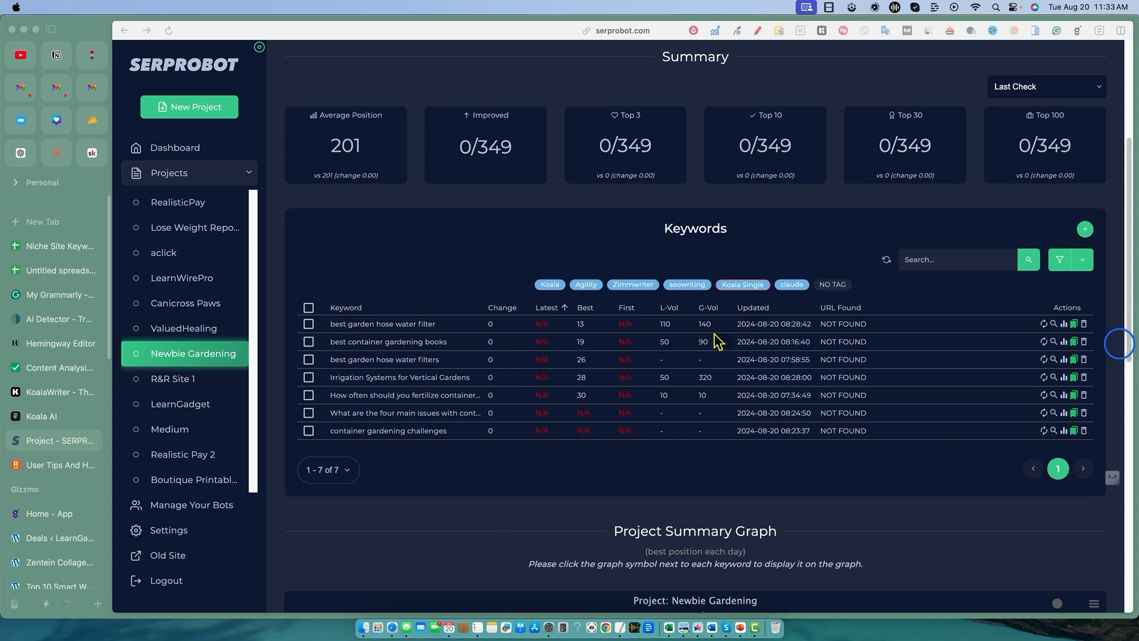
mouse_move(710, 350)
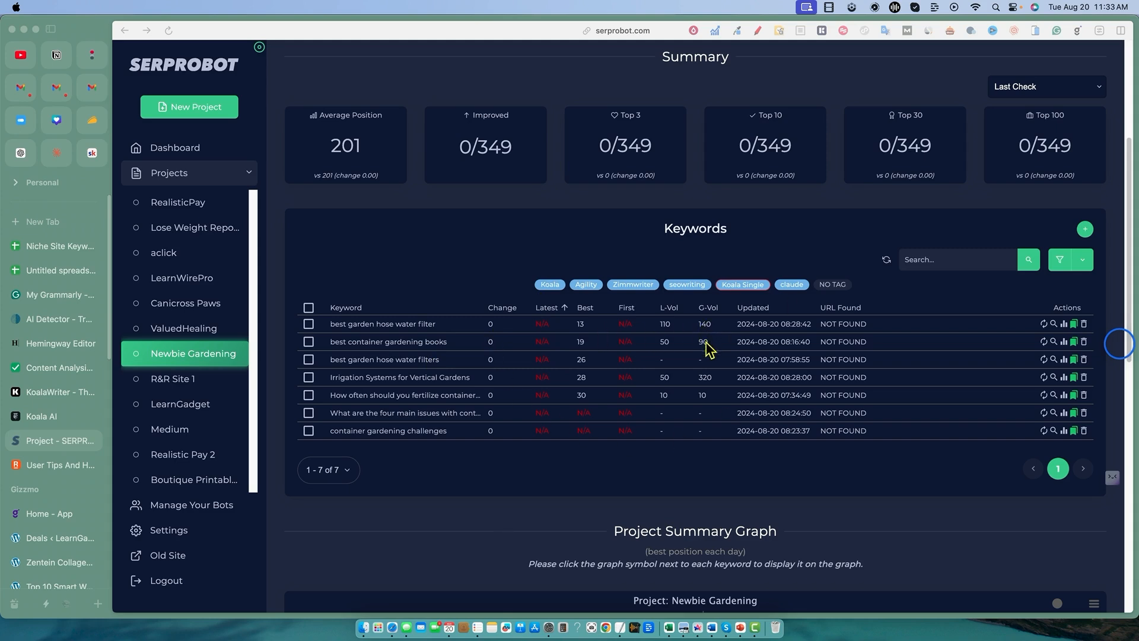
mouse_move(594, 333)
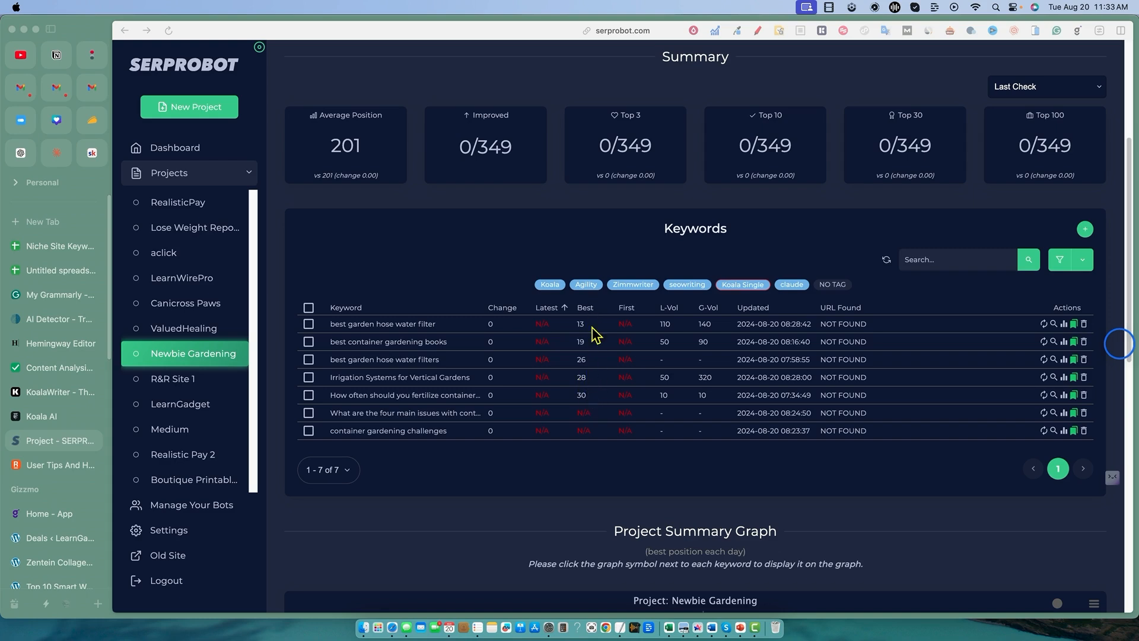
mouse_move(587, 371)
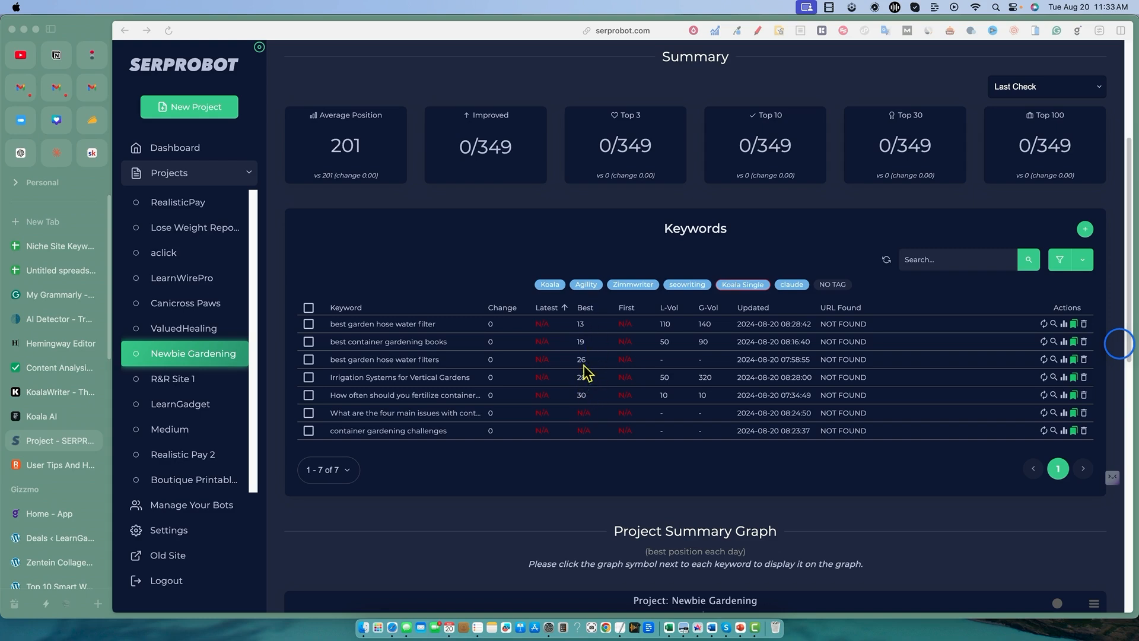
mouse_move(610, 371)
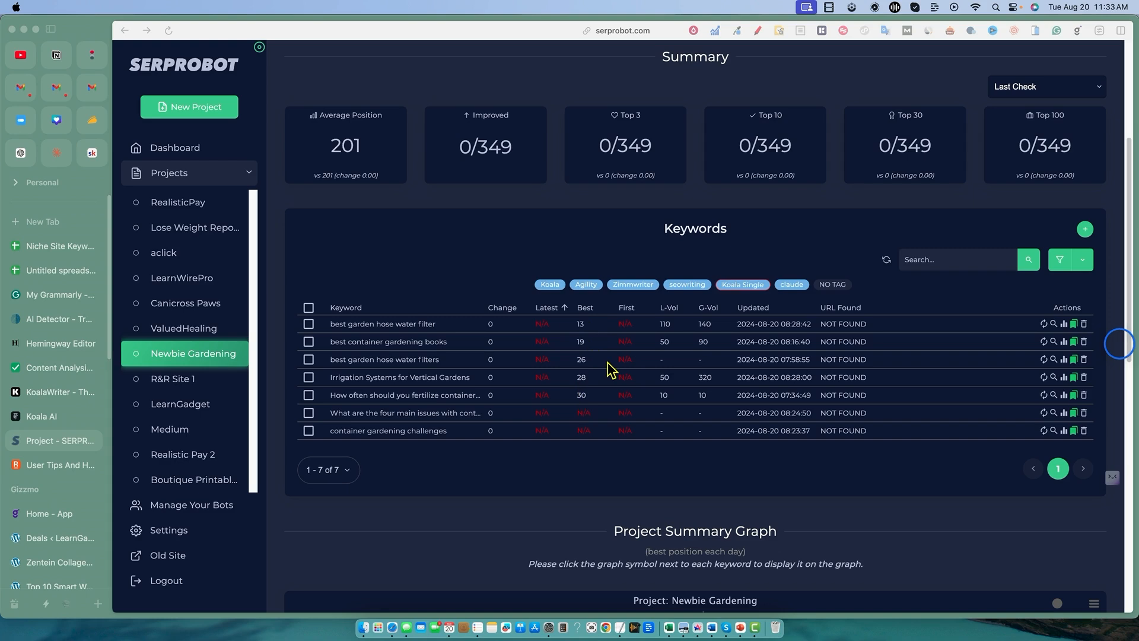
mouse_move(752, 292)
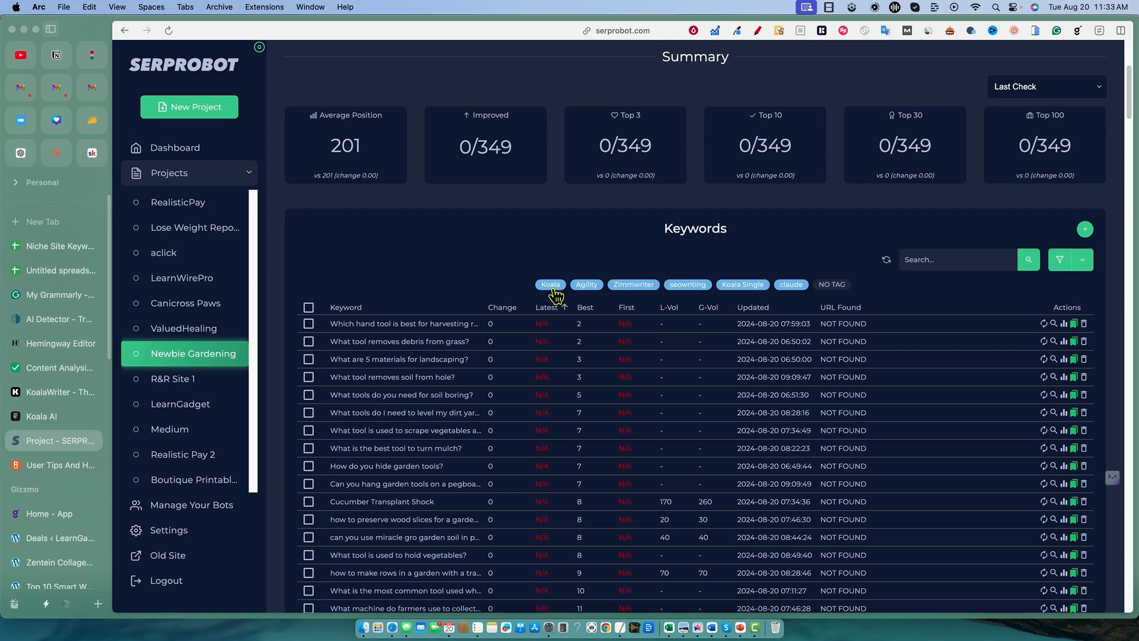
- Filter the Newbie Gardening keywords by tag, showing Cucumber Seeds Indoors first, and browse the rankings
left_click(584, 306)
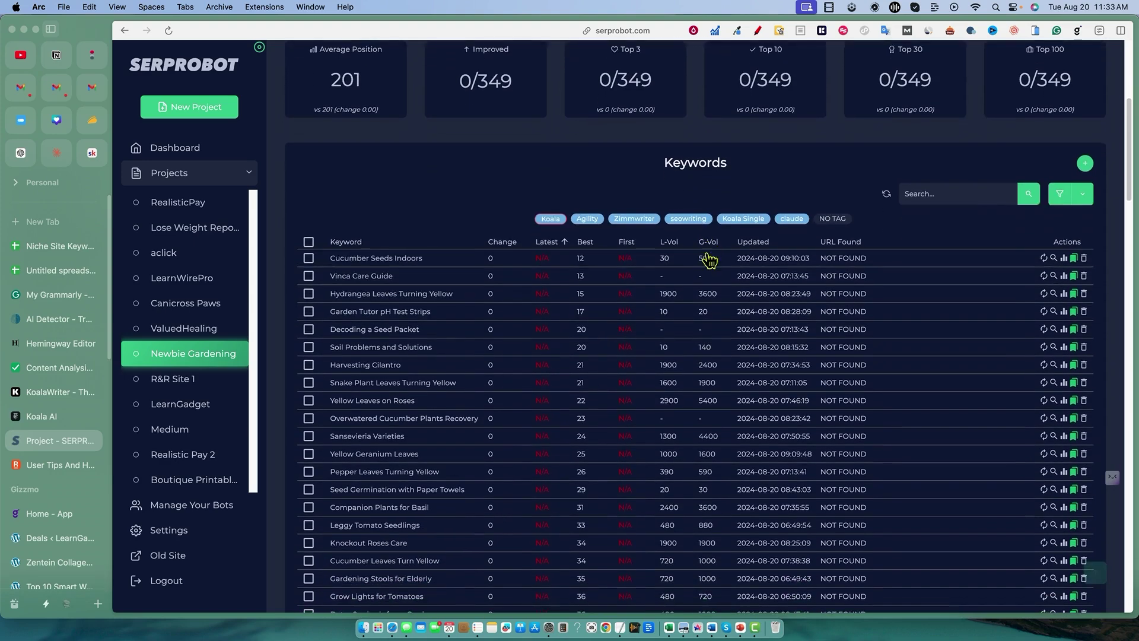
scroll("down", 3)
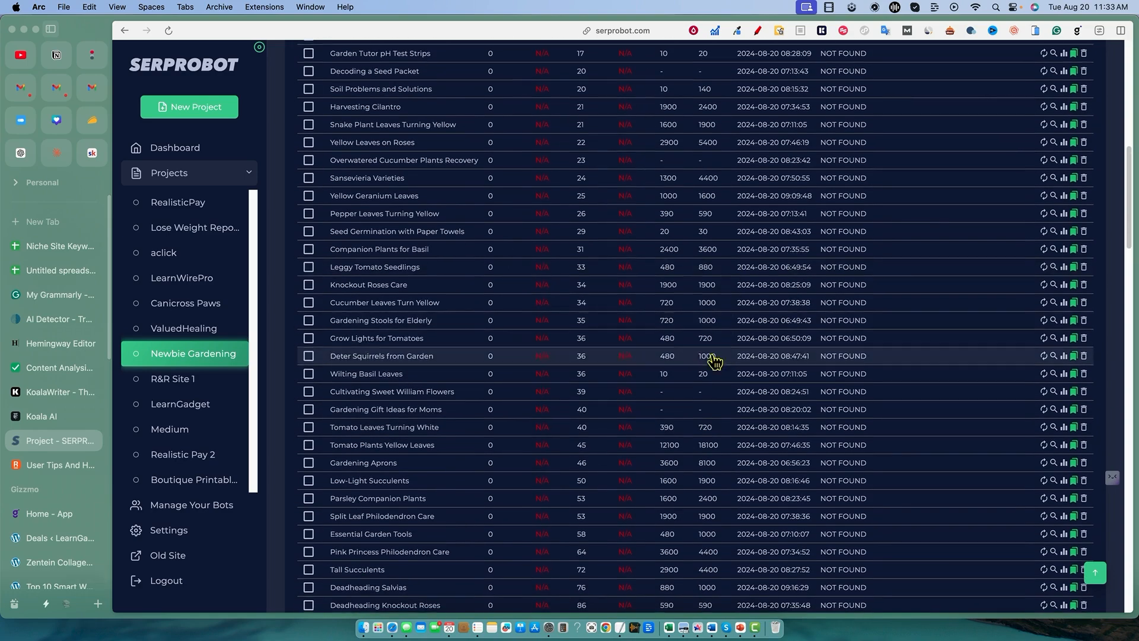
scroll("down", 3)
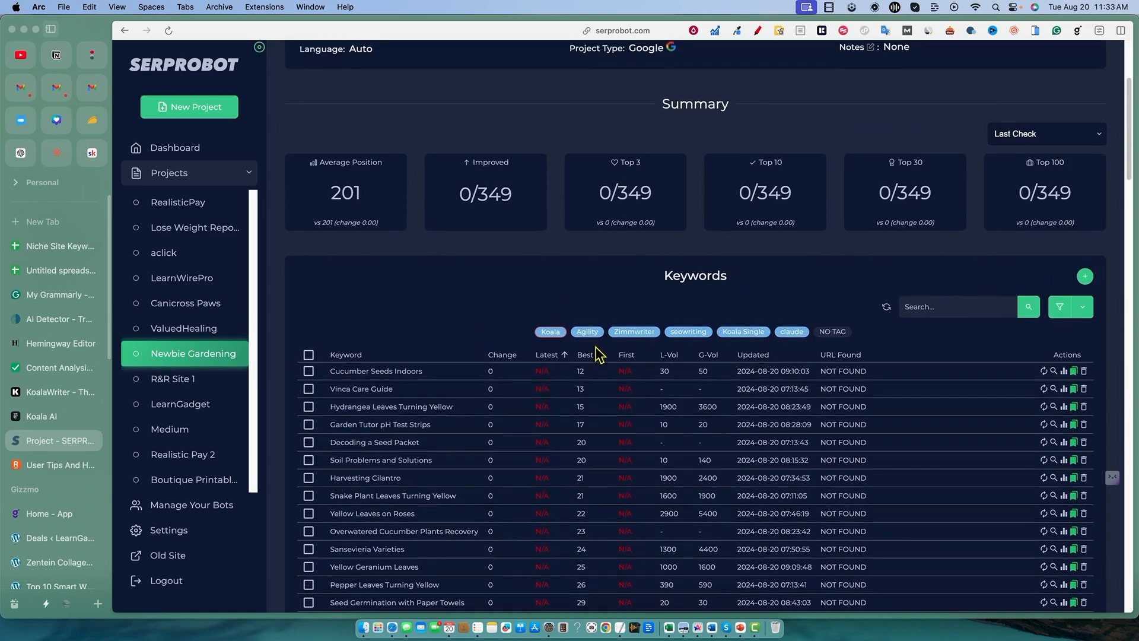
mouse_move(550, 331)
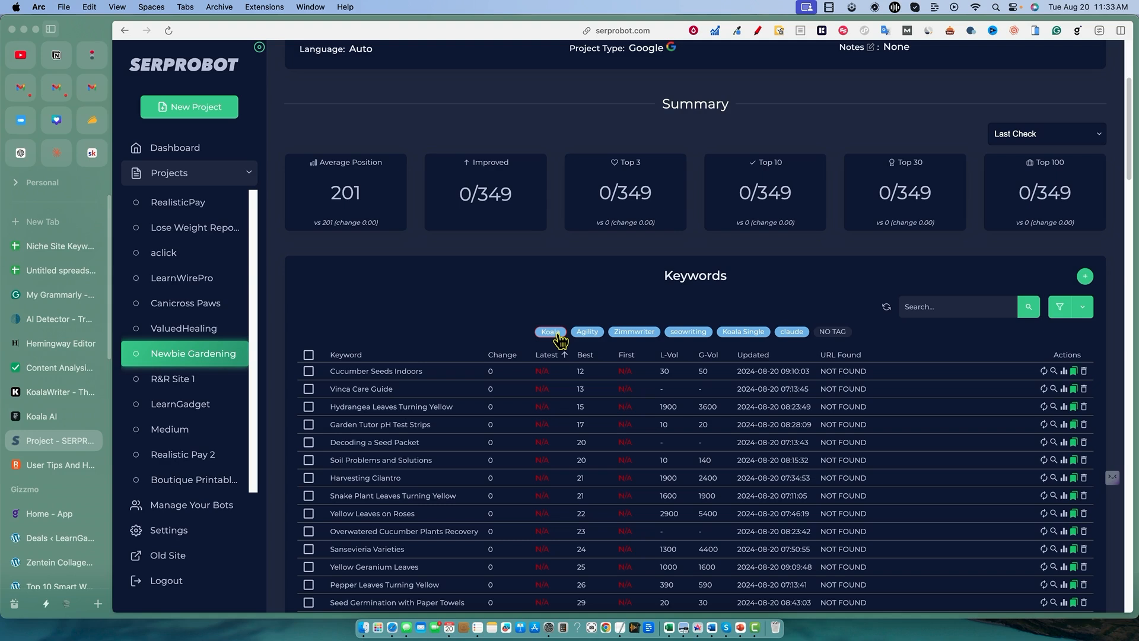
mouse_move(687, 336)
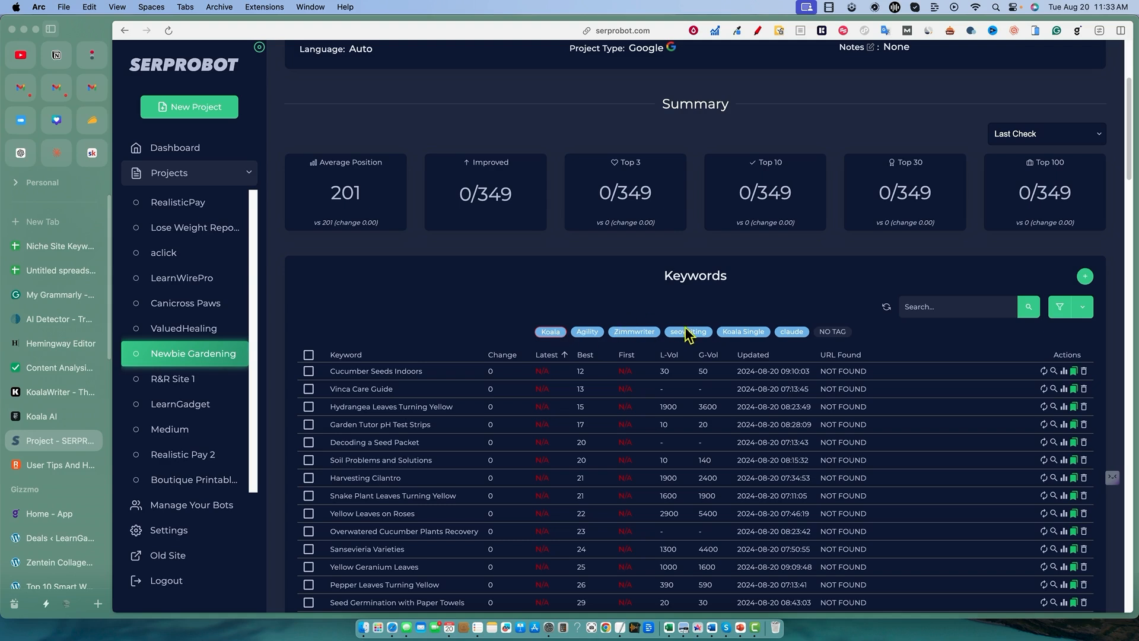
mouse_move(633, 331)
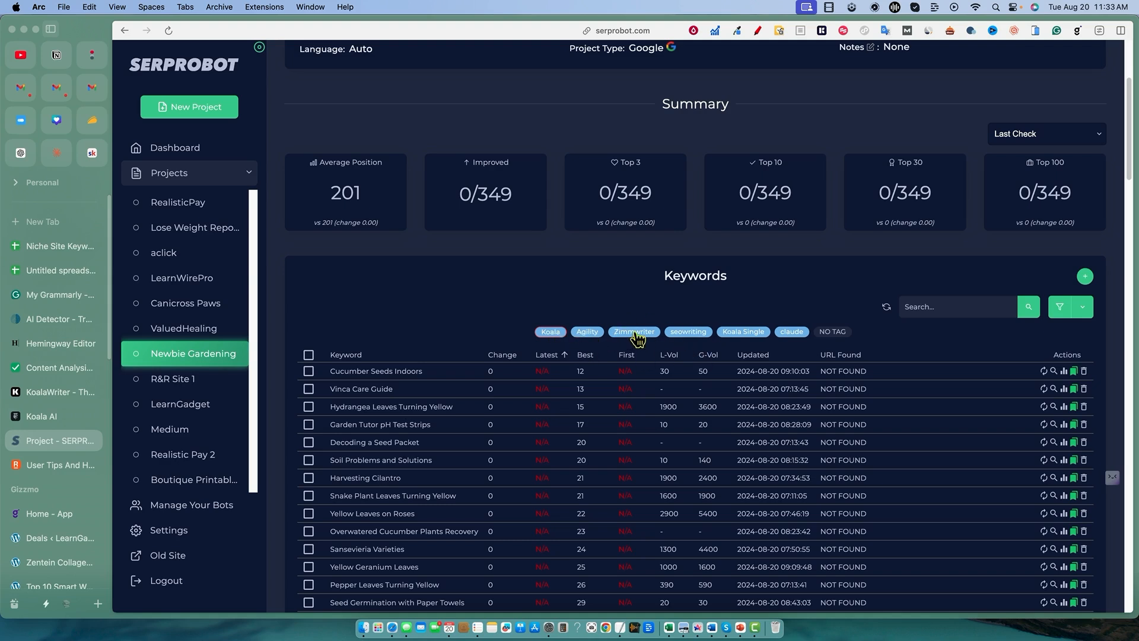
mouse_move(608, 339)
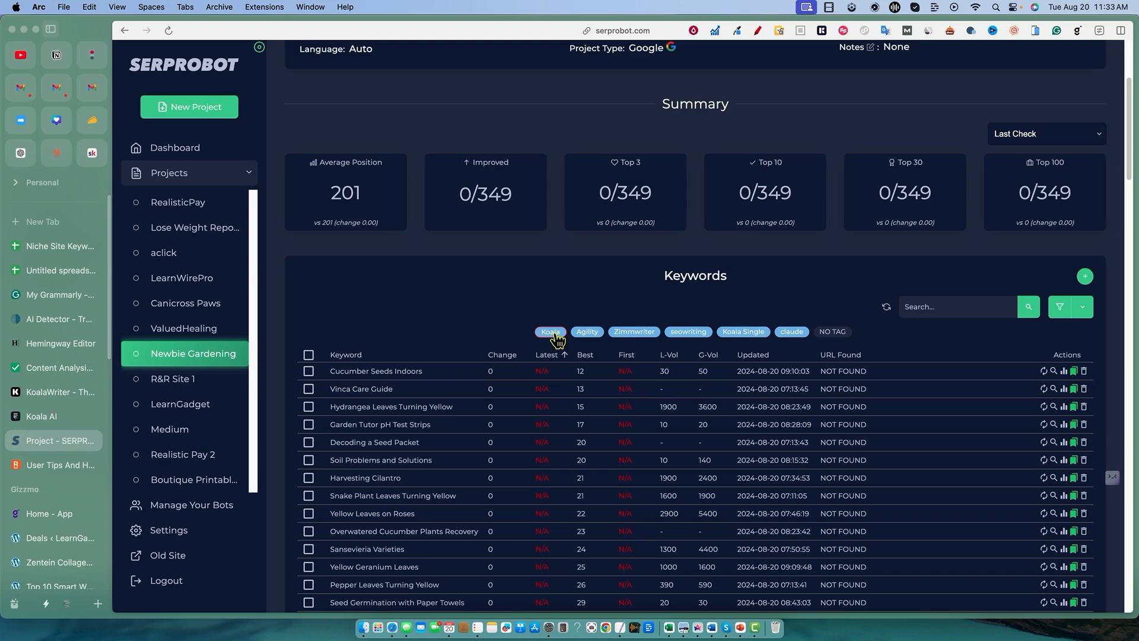
mouse_move(610, 342)
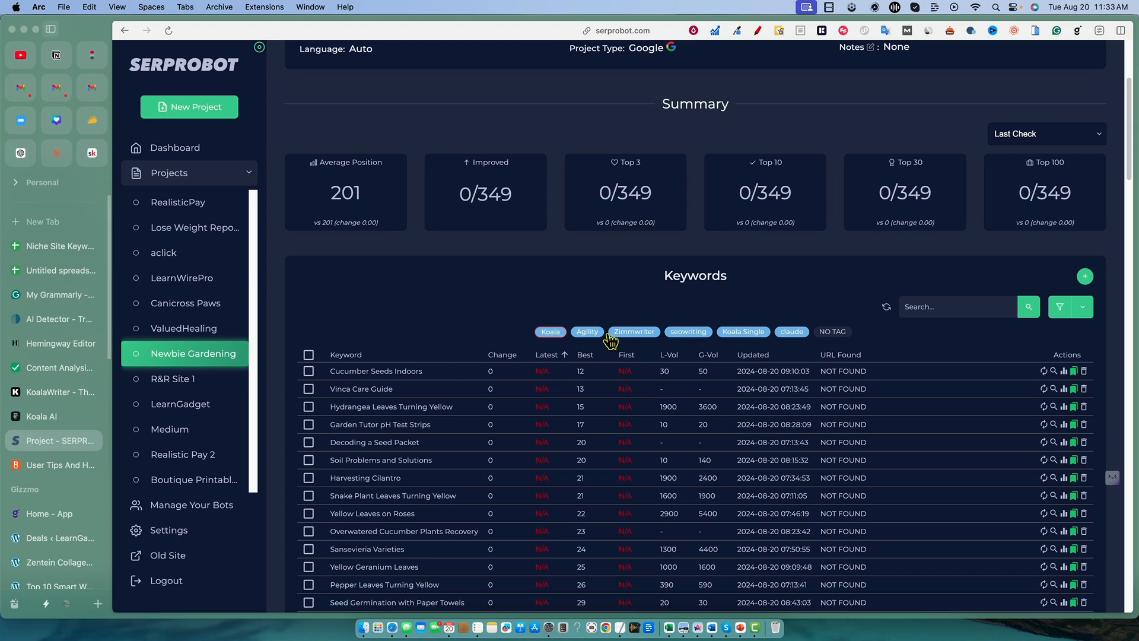
mouse_move(518, 325)
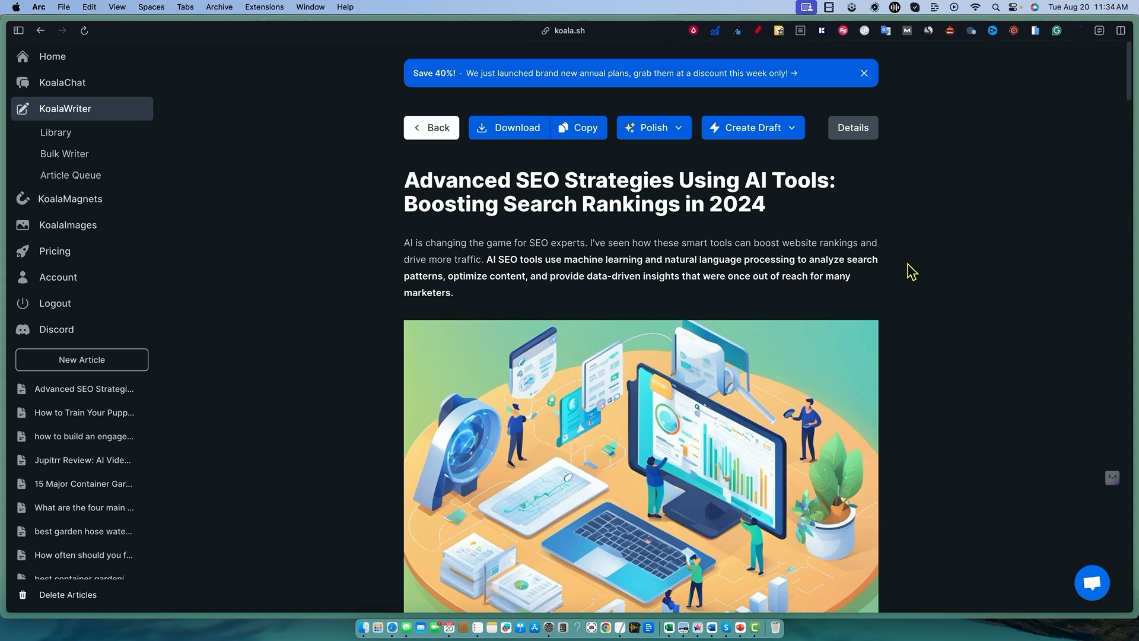
mouse_move(852, 134)
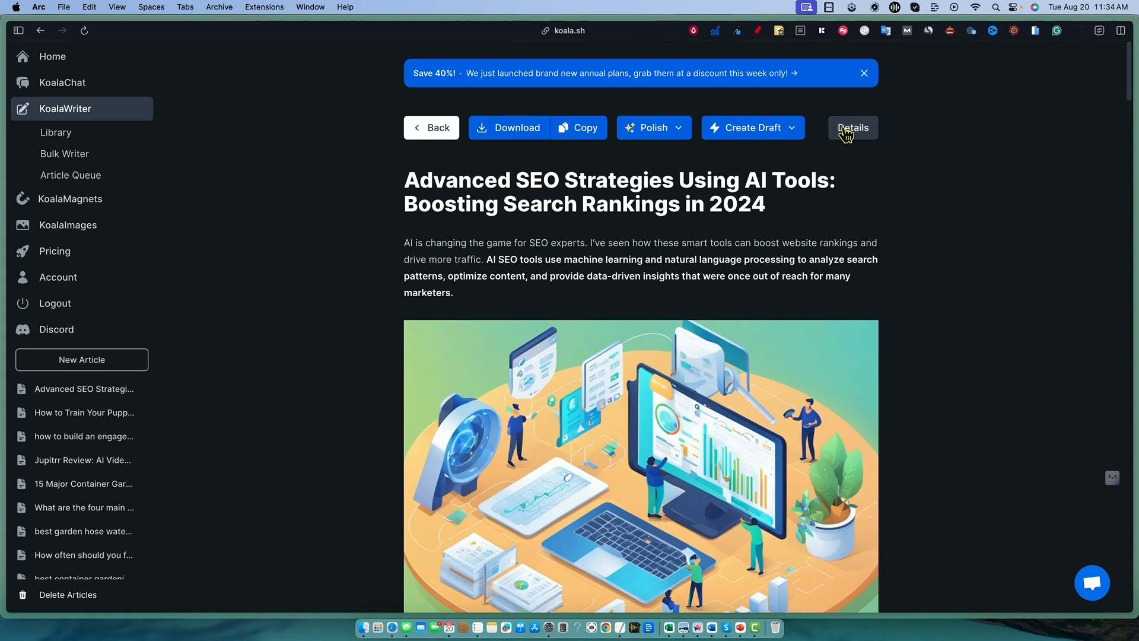
- Review the article details: 1,876 words, project left as None, and generation settings
left_click(852, 127)
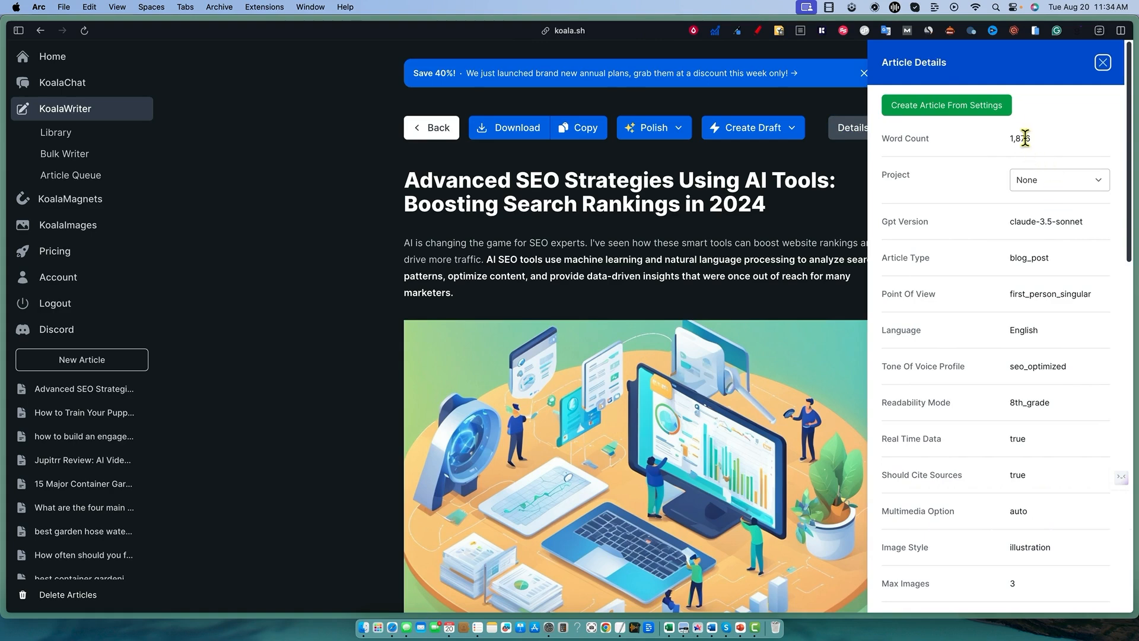
left_click(1057, 180)
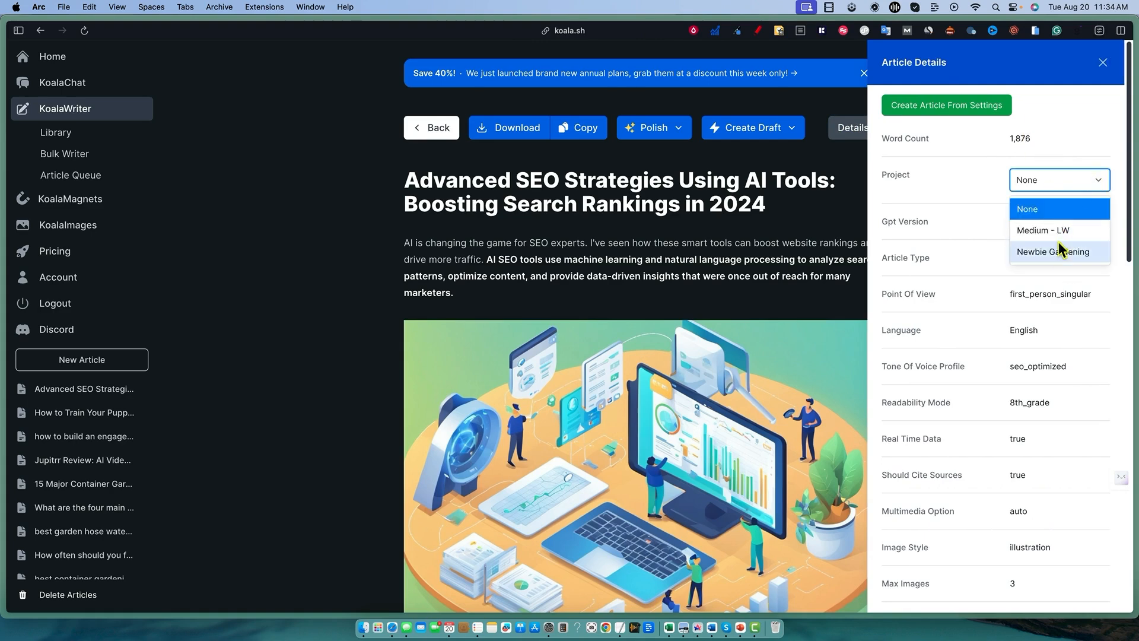
left_click(1027, 209)
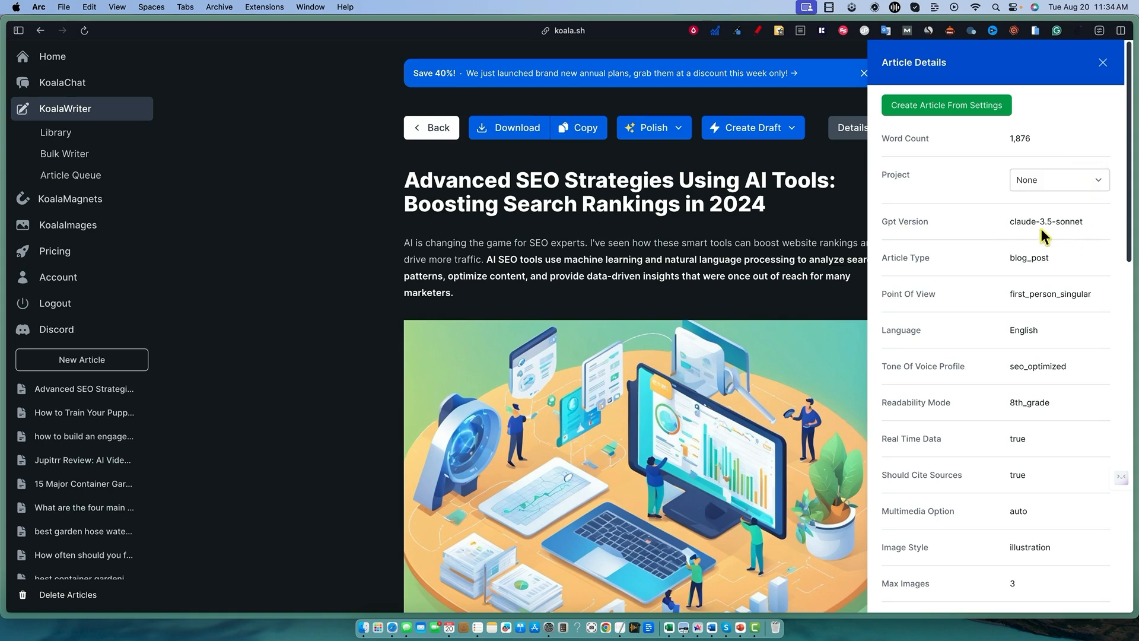
scroll("down", 3)
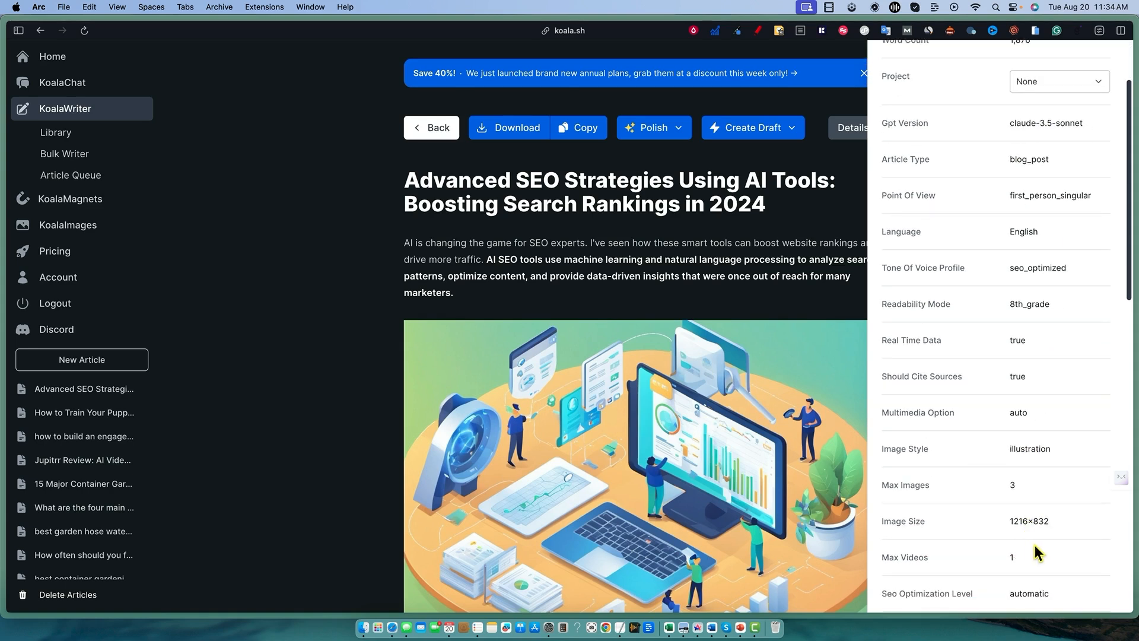
scroll("up", 3)
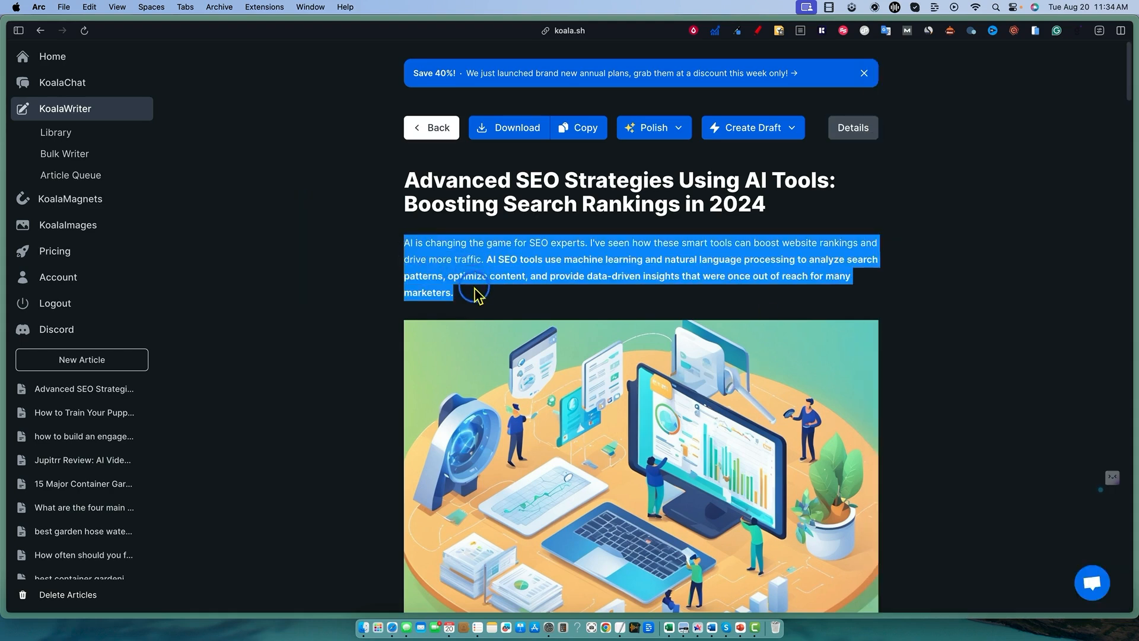
mouse_move(969, 318)
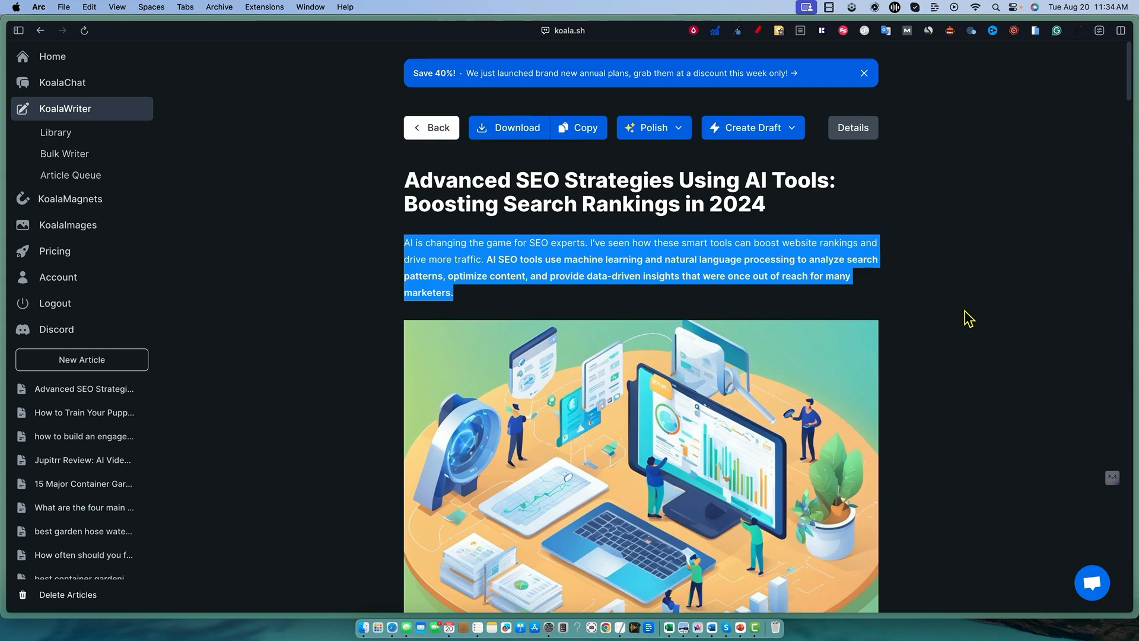
- Select text in the article's opening paragraph on AI SEO tools
left_click(545, 274)
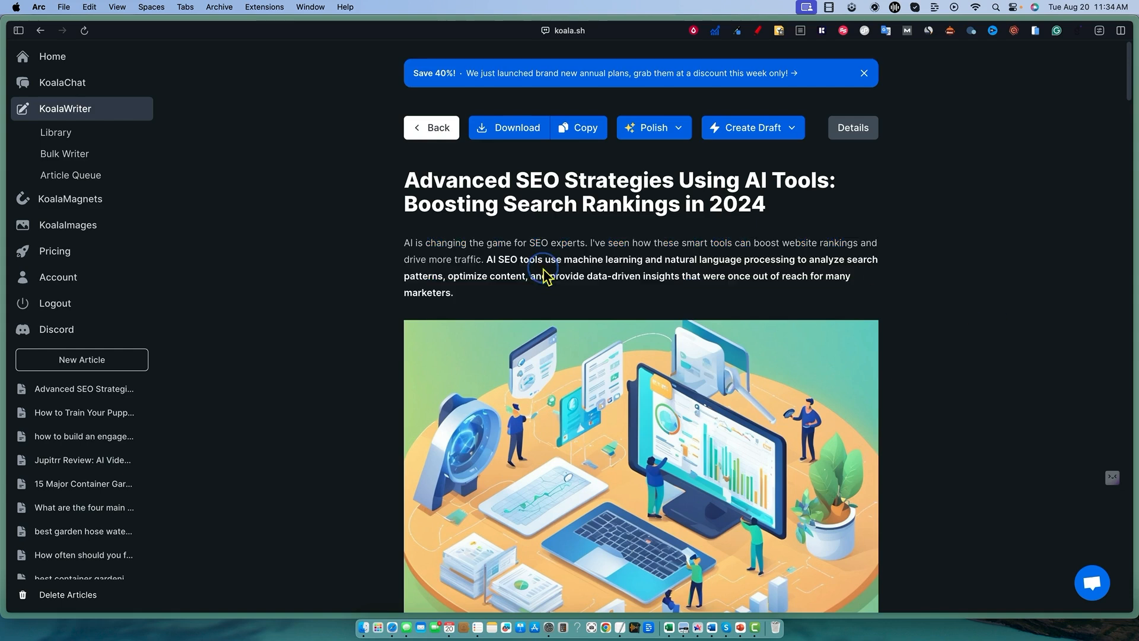
double_click(608, 242)
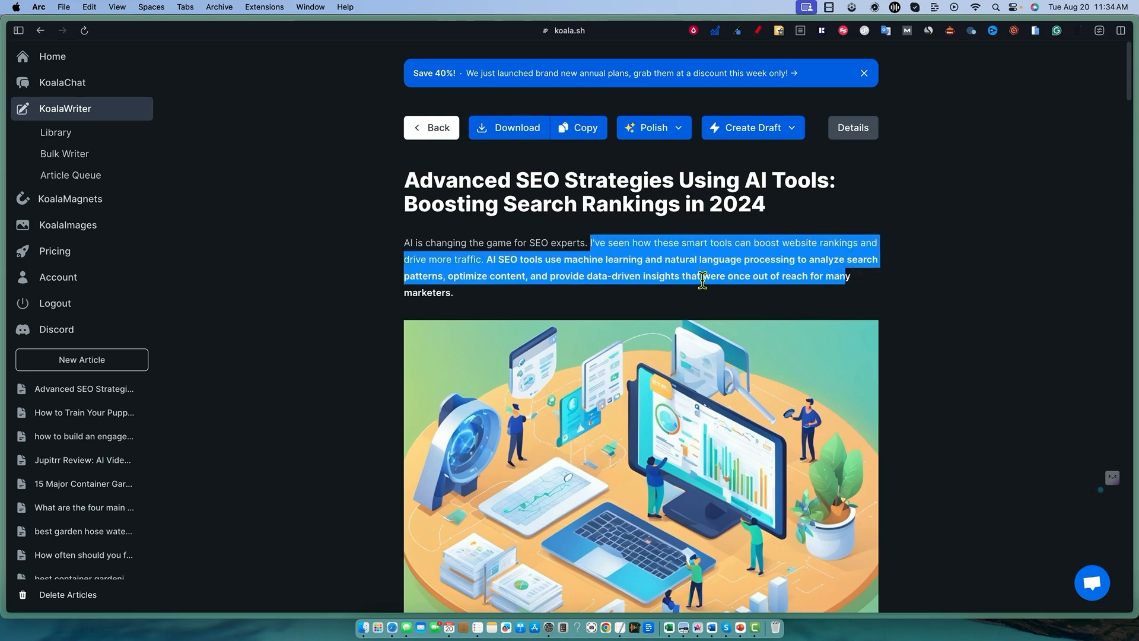
mouse_move(664, 127)
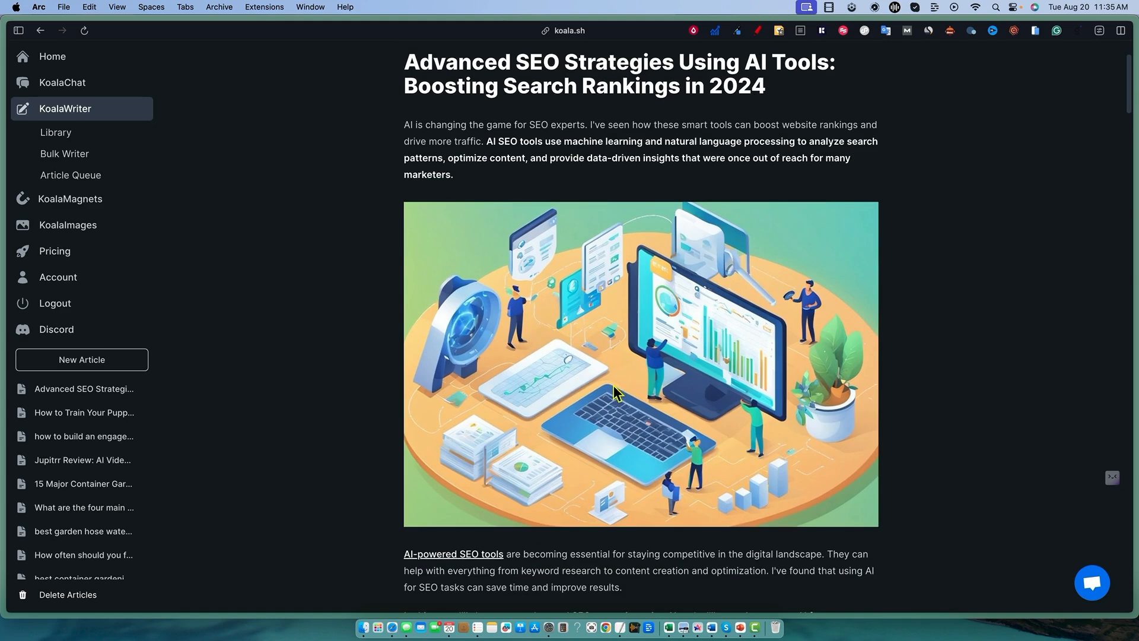
scroll("down", 3)
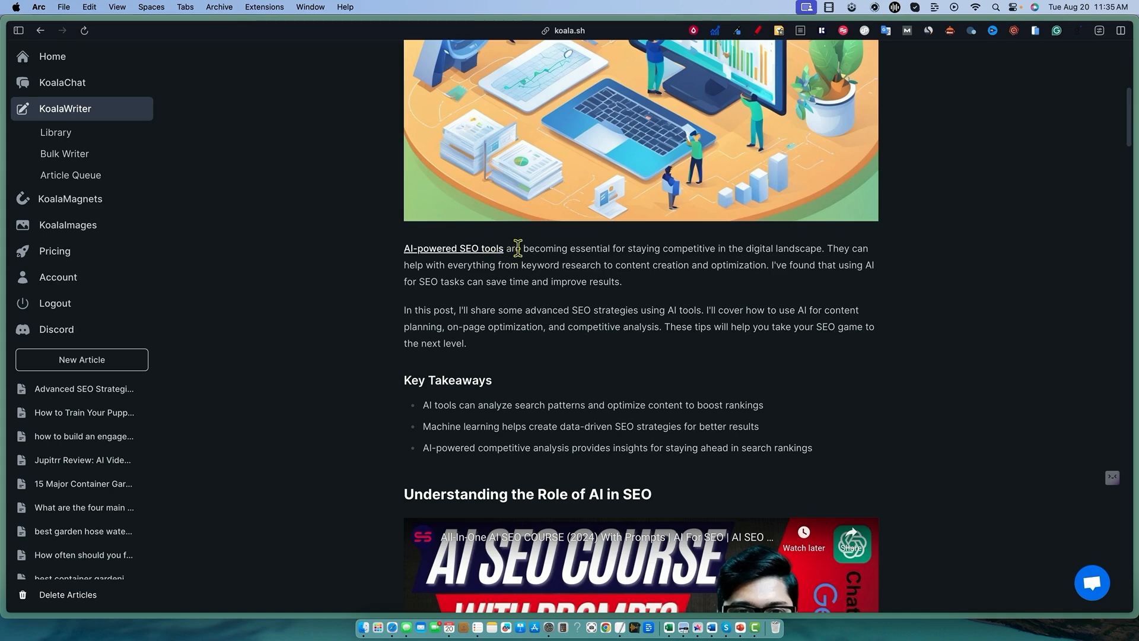
mouse_move(456, 254)
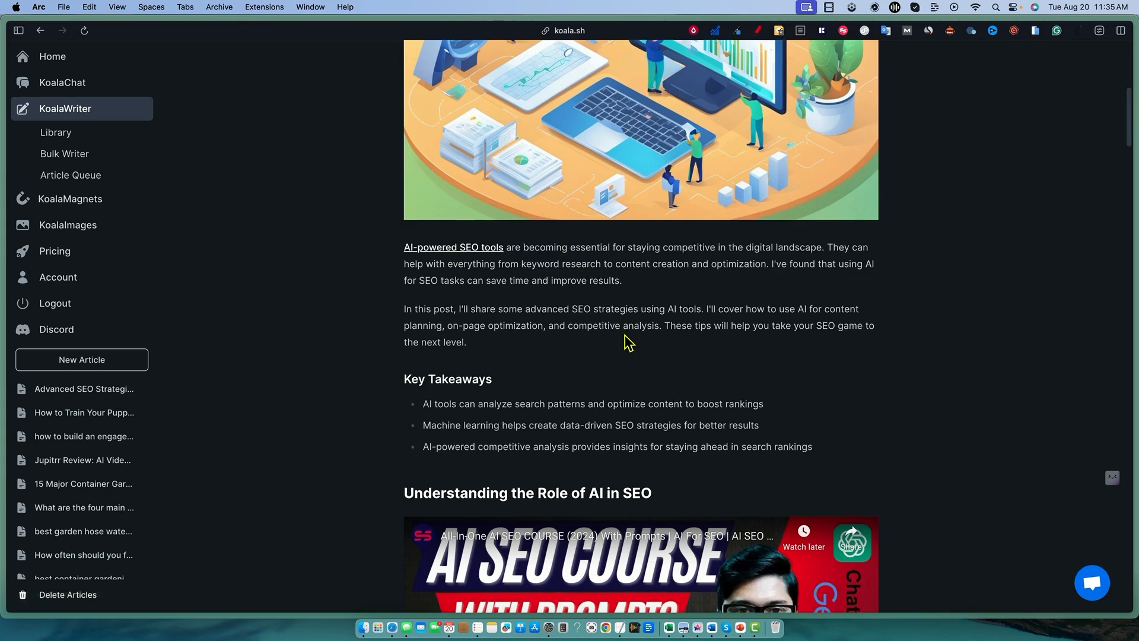
scroll("up", 3)
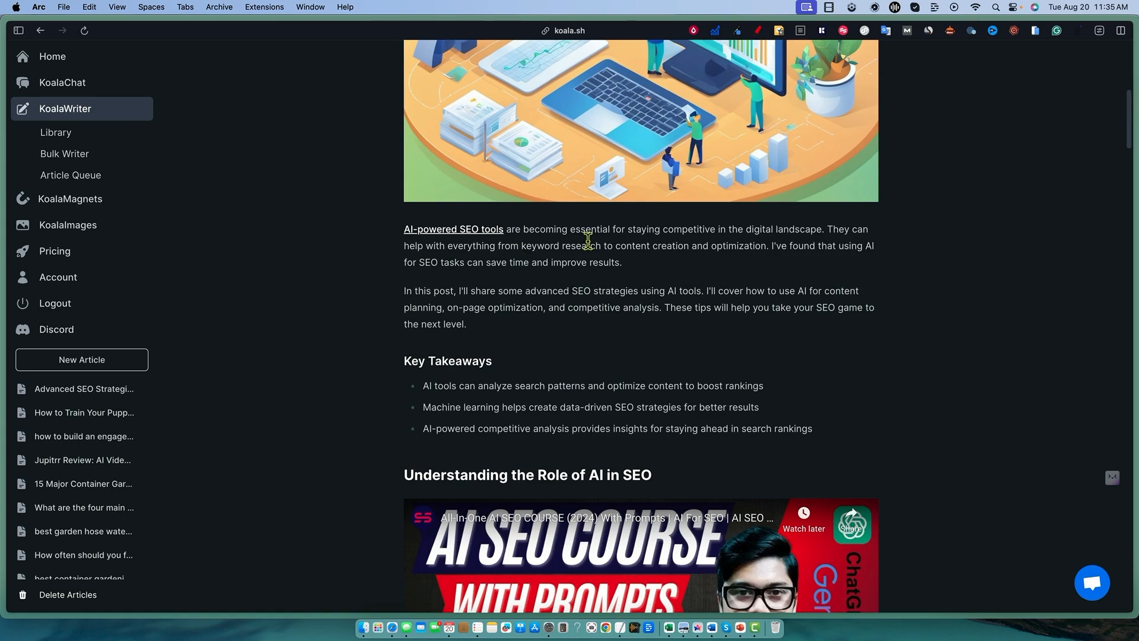
mouse_move(416, 292)
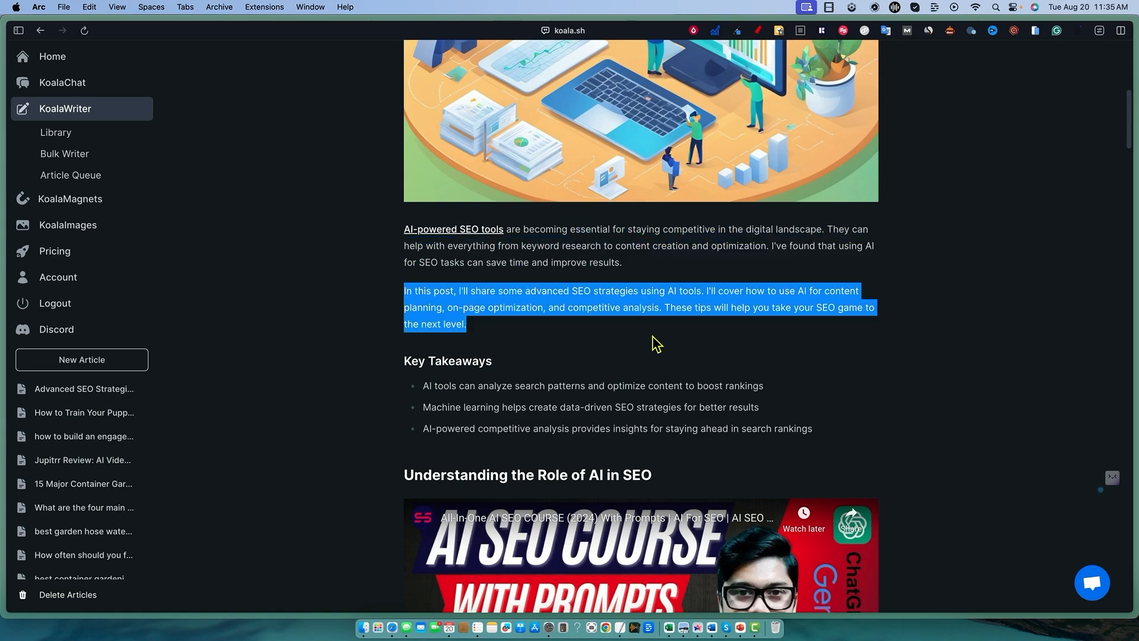
scroll("down", 3)
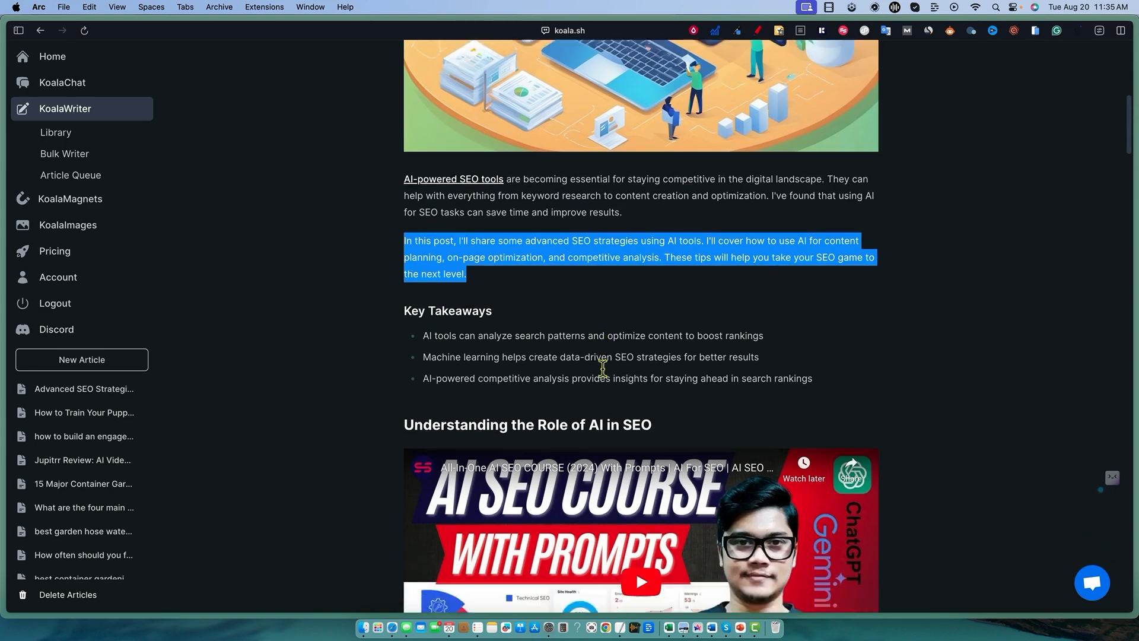
scroll("down", 3)
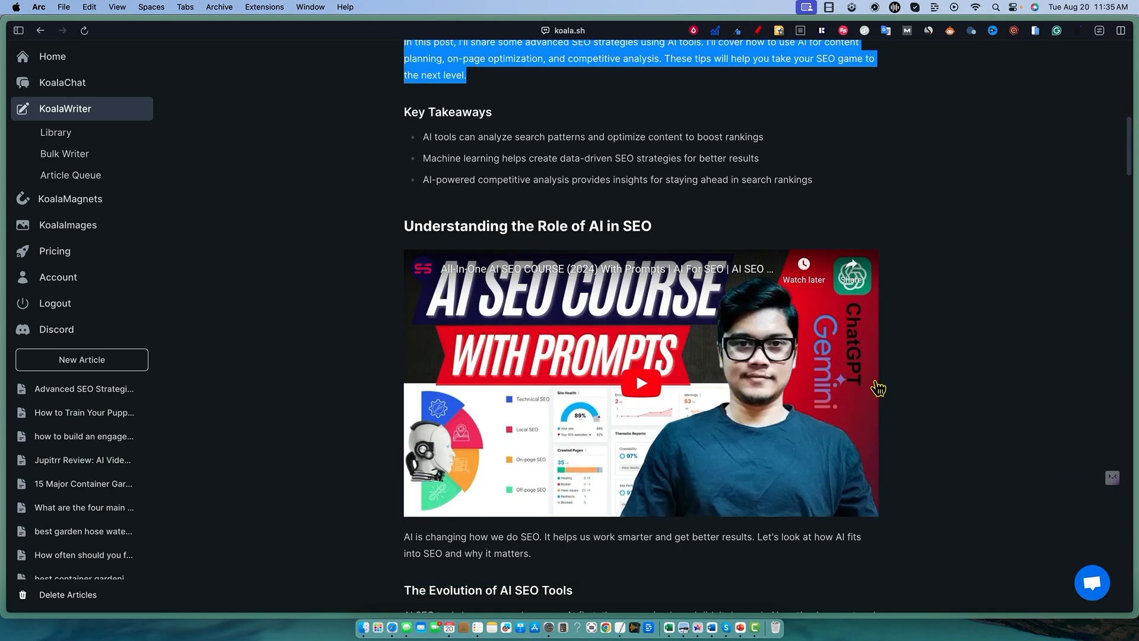
mouse_move(453, 318)
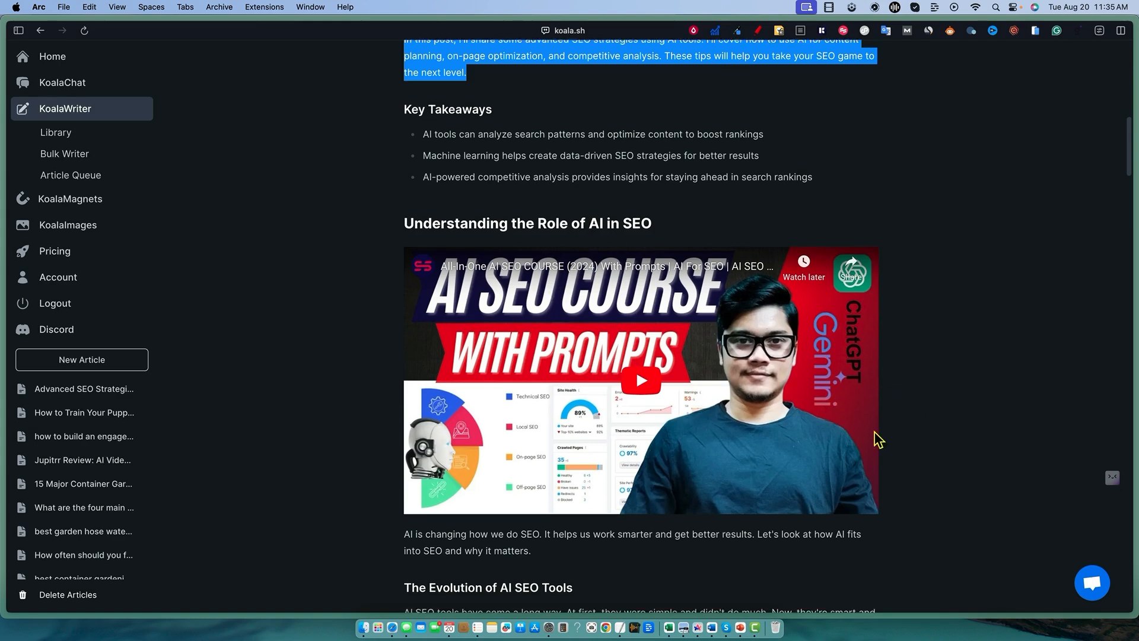
scroll("down", 3)
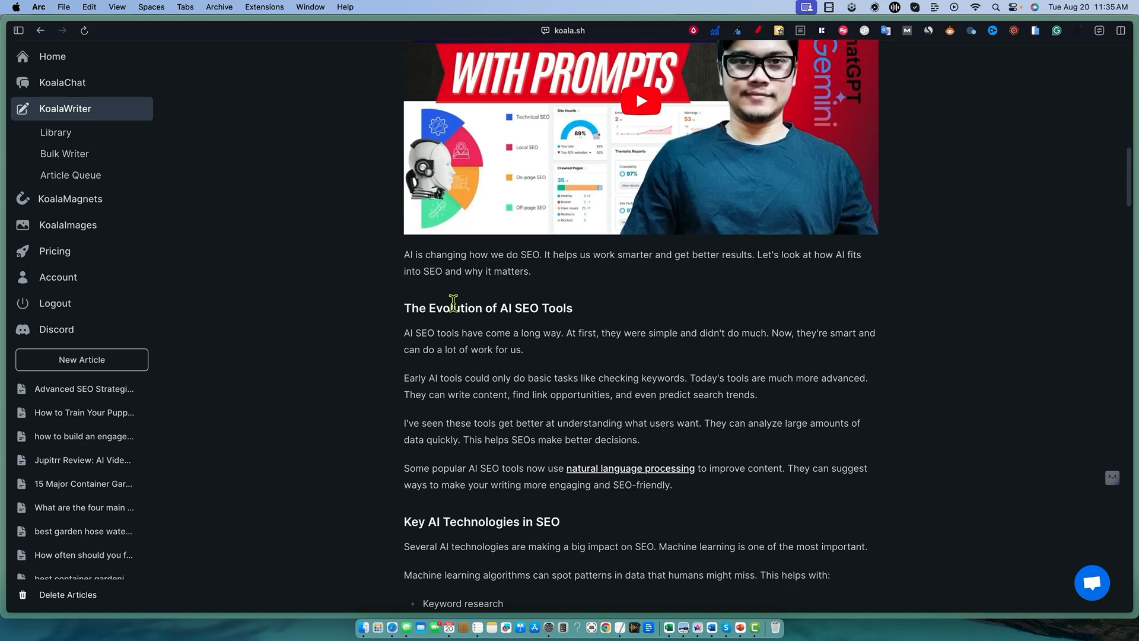
scroll("down", 3)
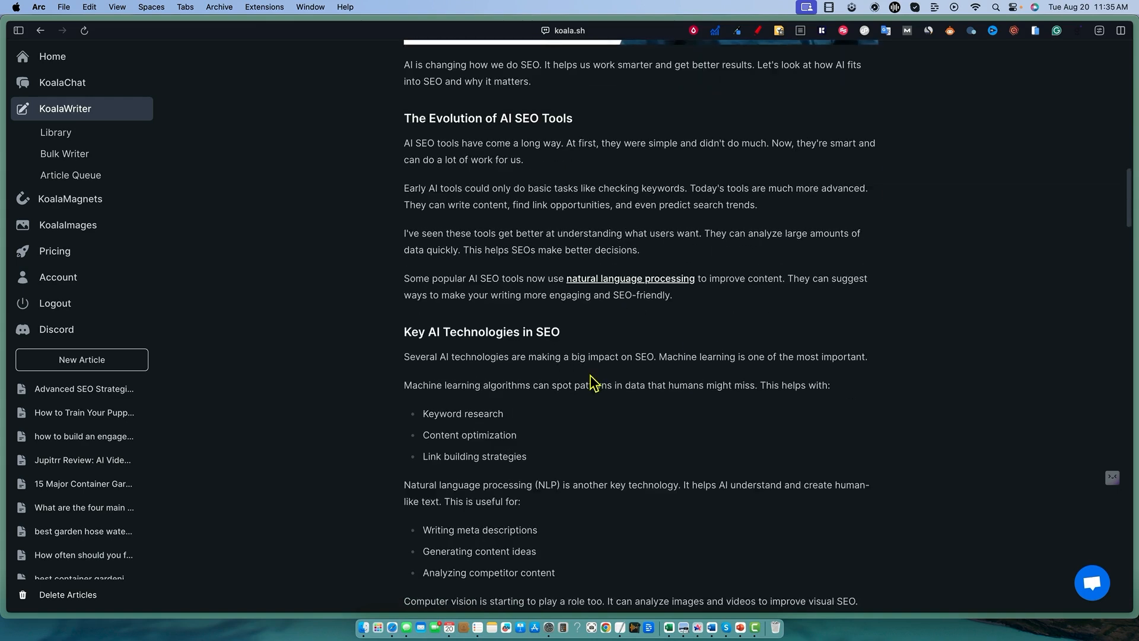
scroll("down", 3)
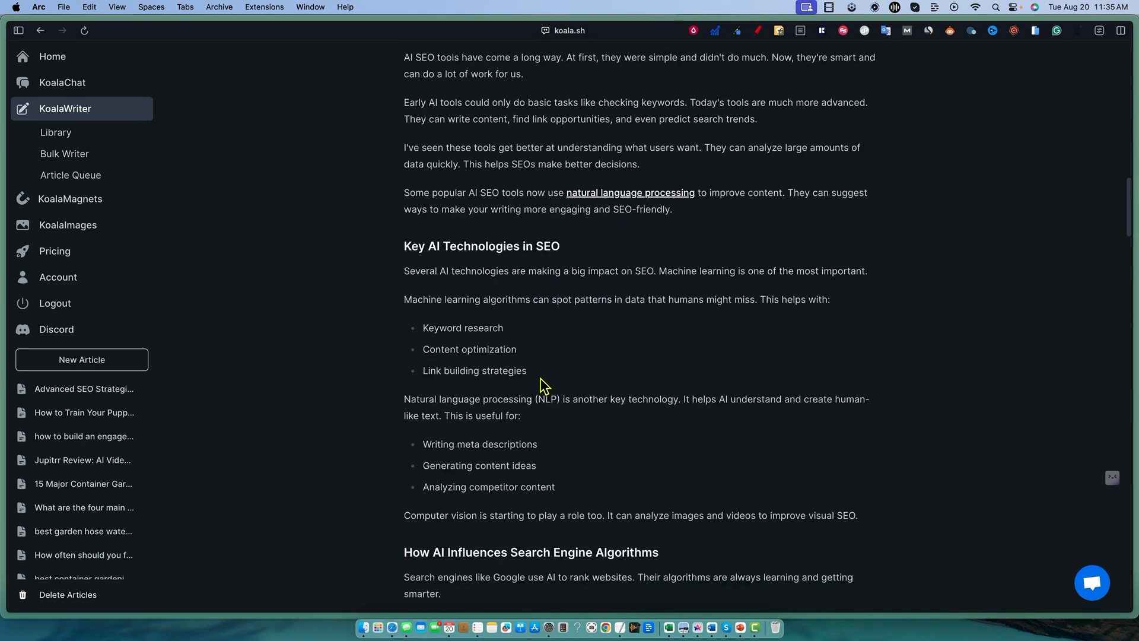
scroll("down", 3)
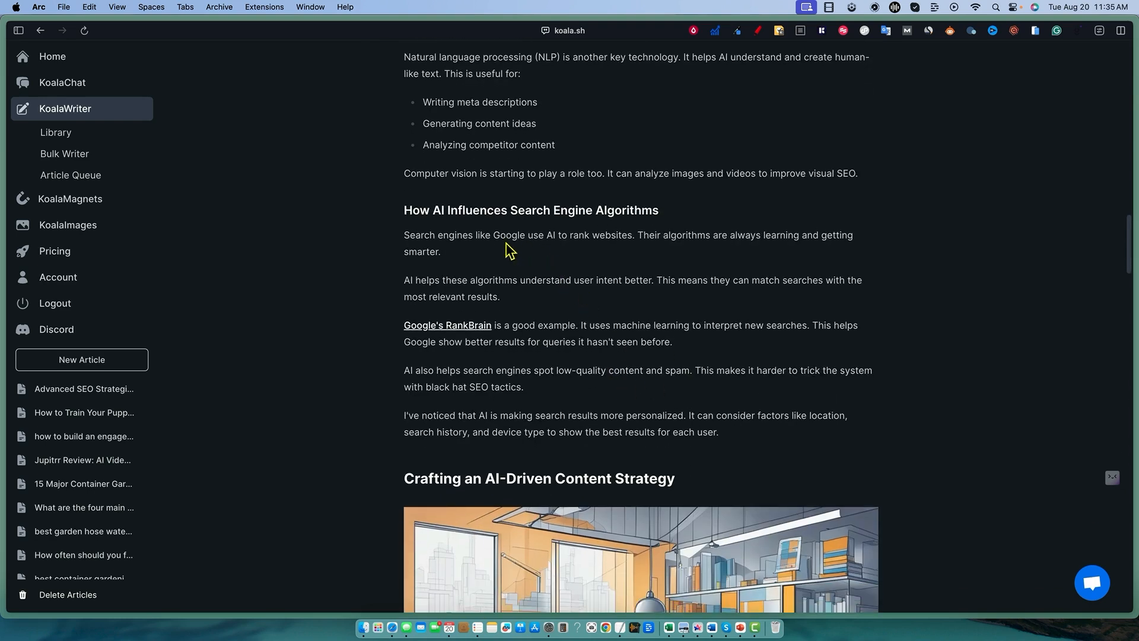
mouse_move(691, 313)
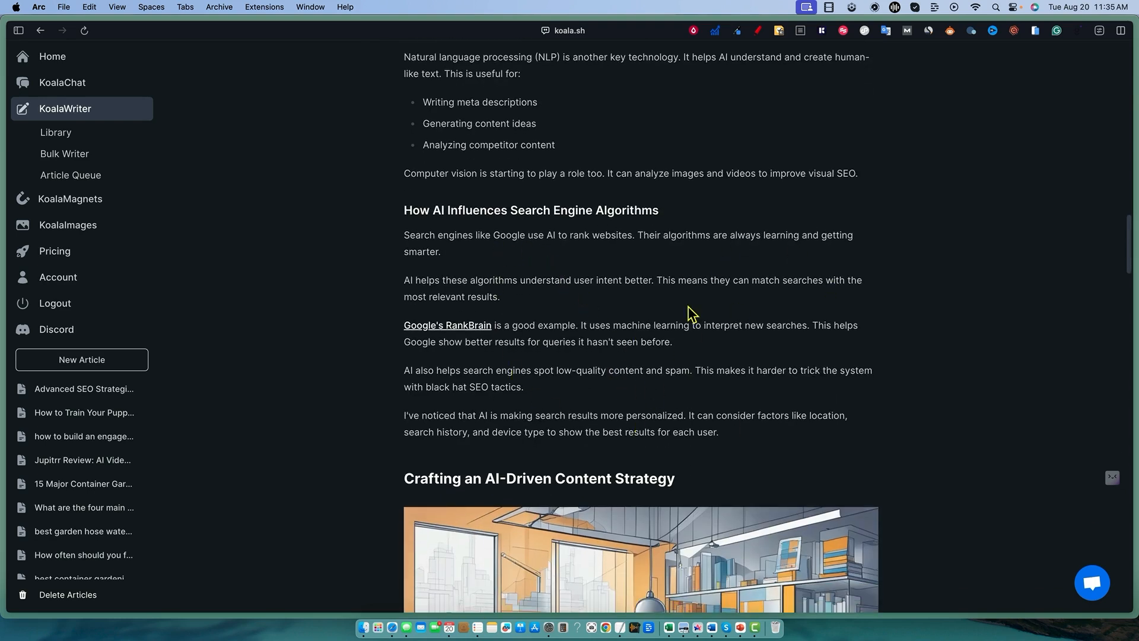
mouse_move(665, 315)
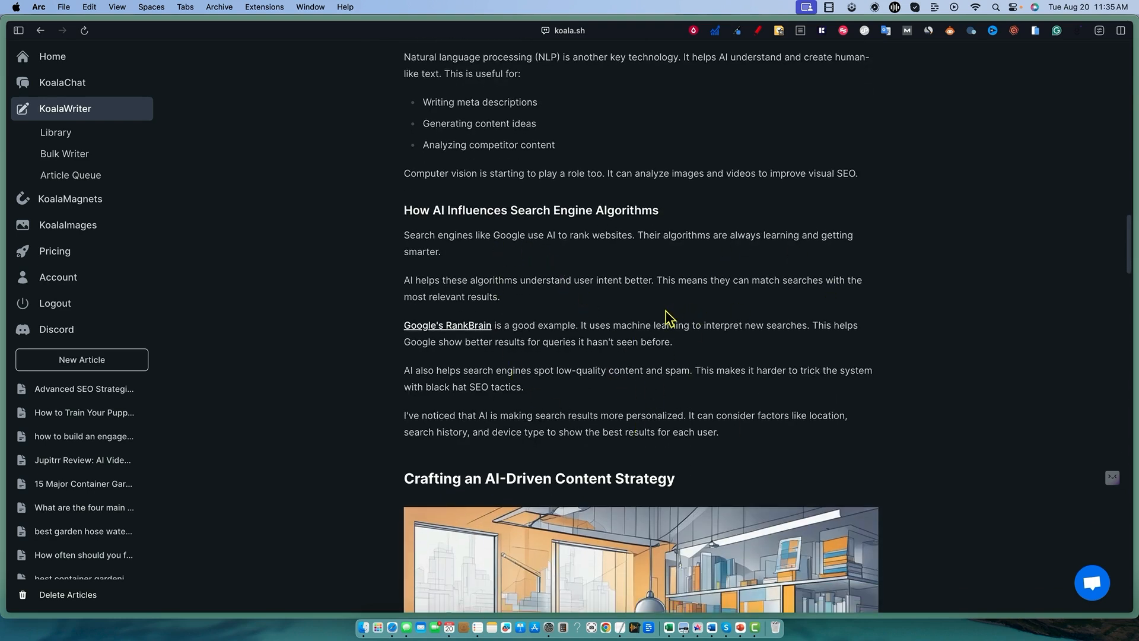
mouse_move(450, 344)
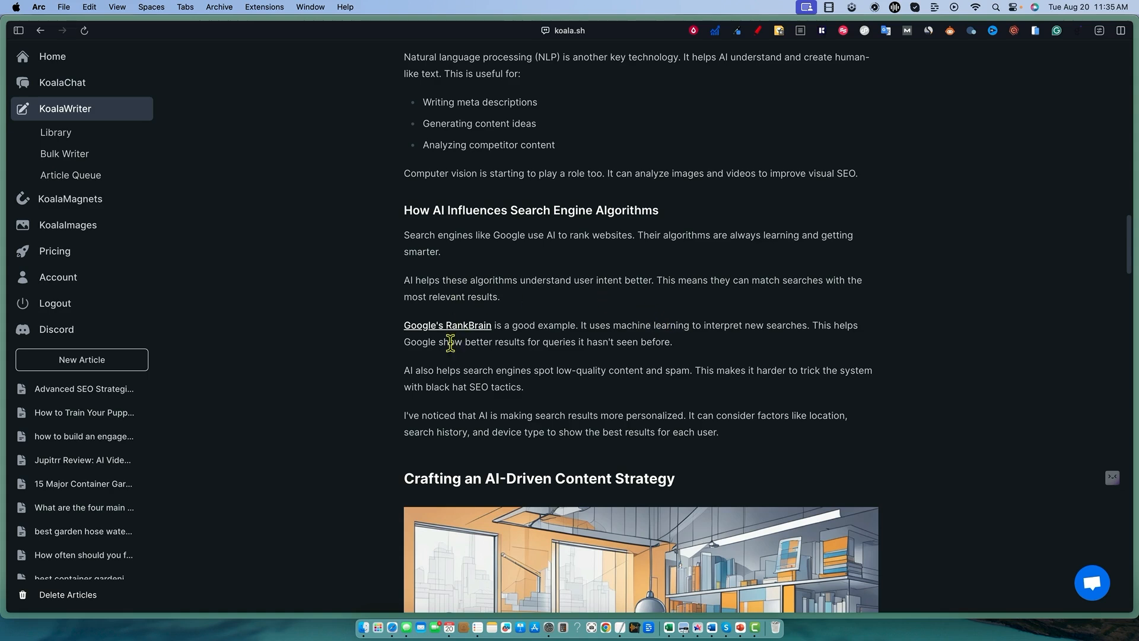
mouse_move(716, 341)
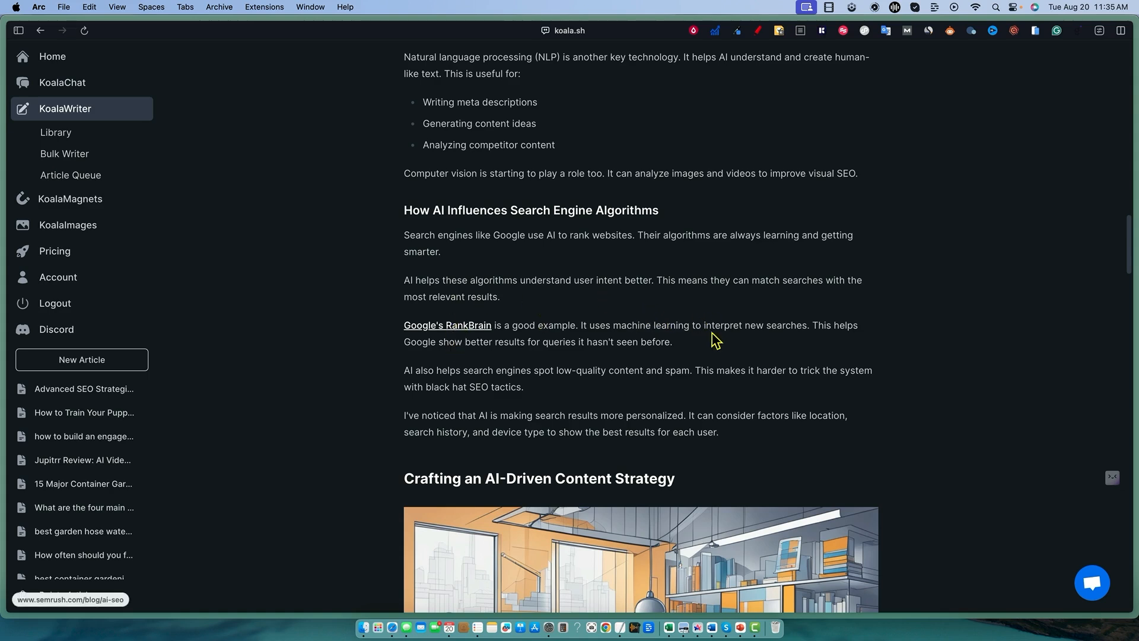
scroll("down", 3)
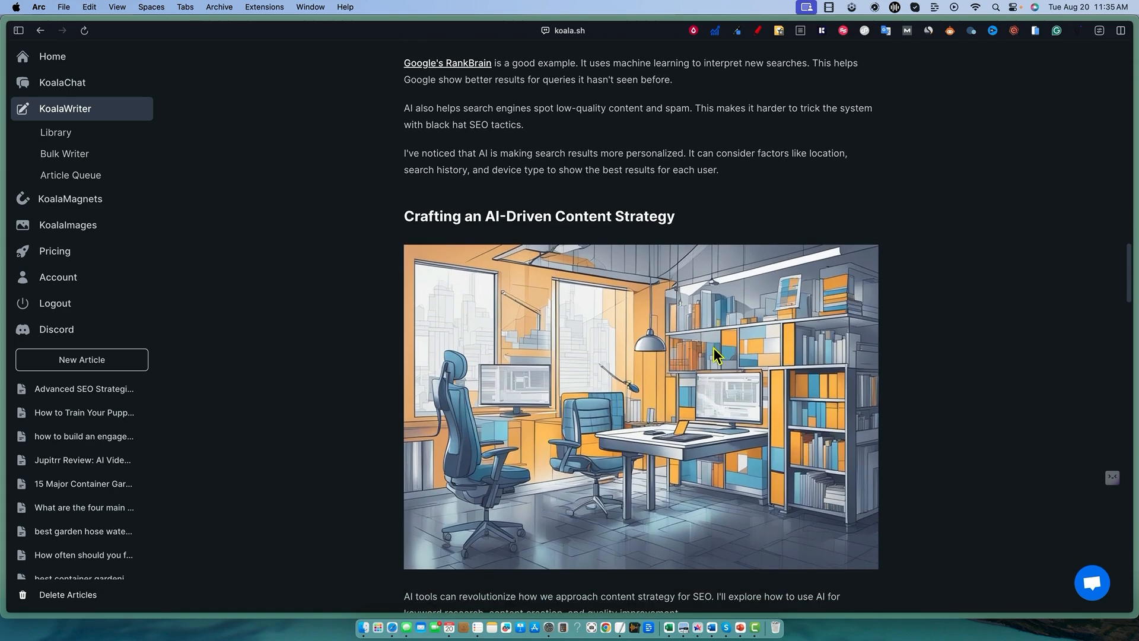
scroll("down", 3)
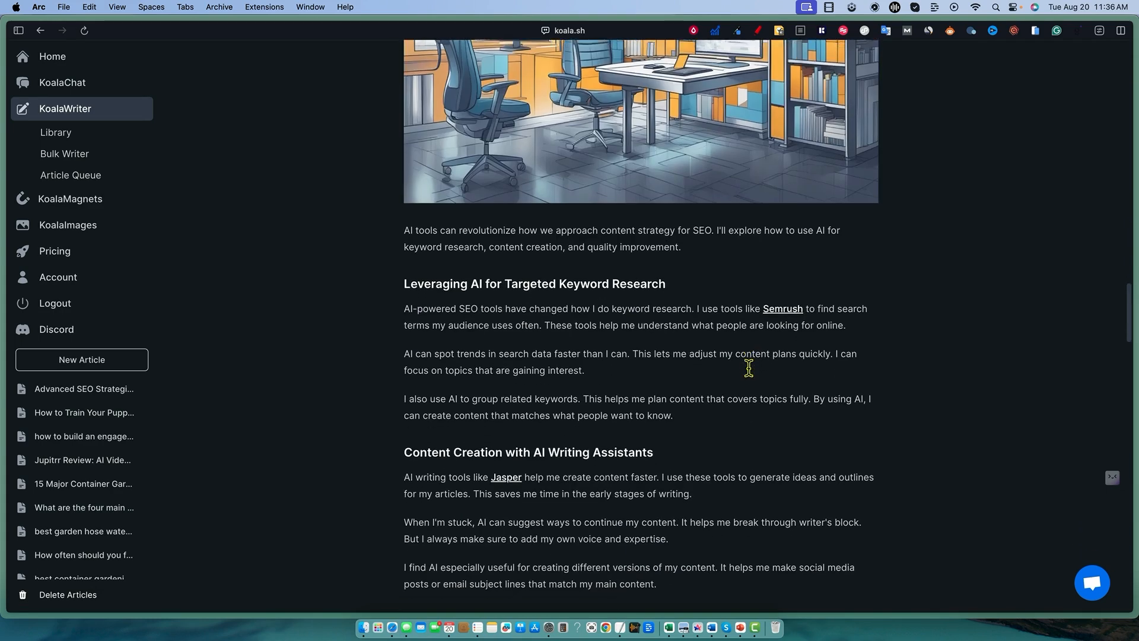
scroll("down", 3)
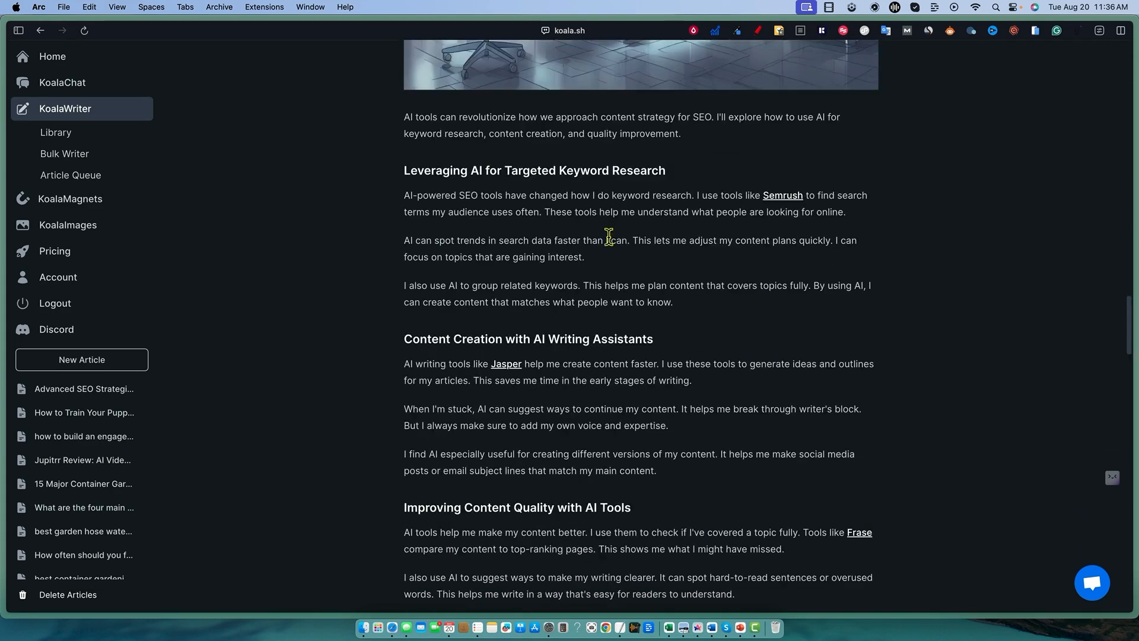
scroll("down", 3)
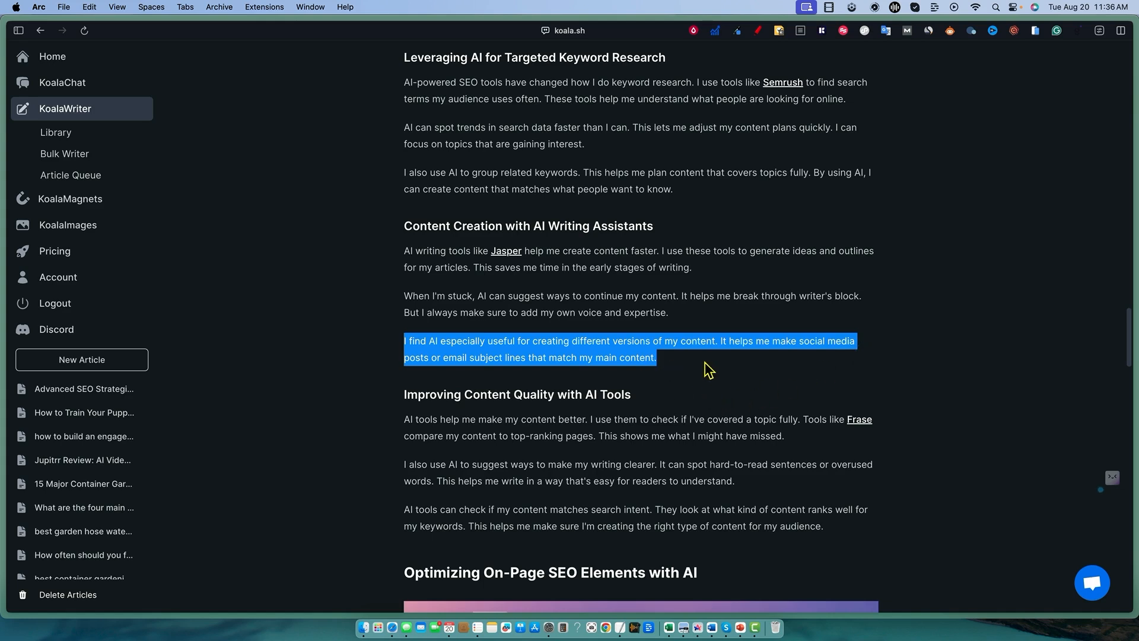
left_click(682, 463)
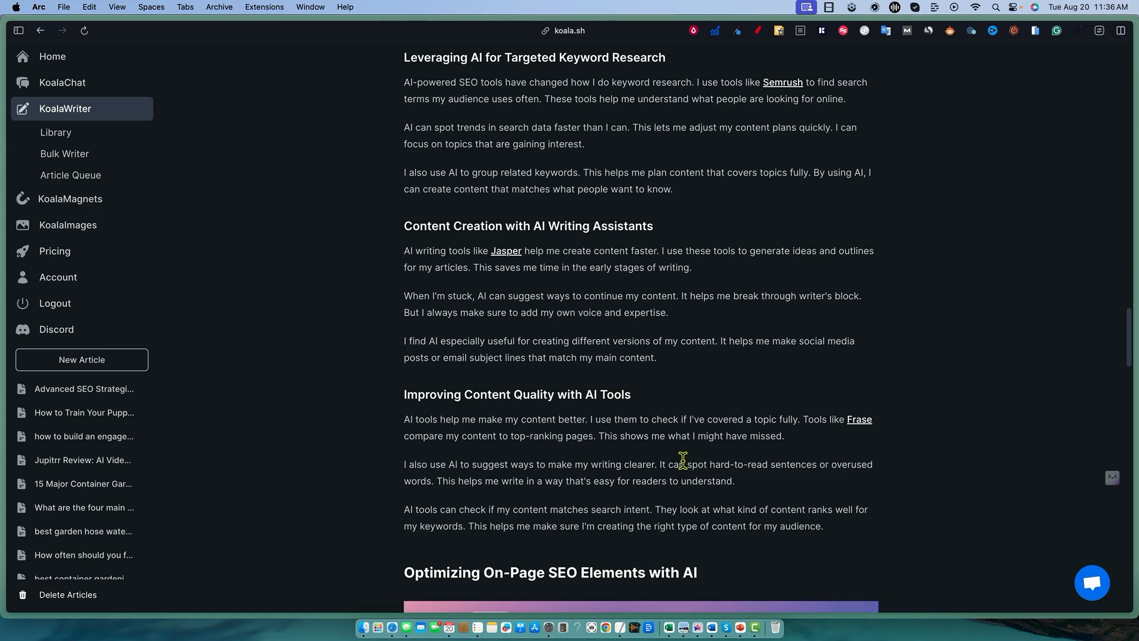
mouse_move(433, 283)
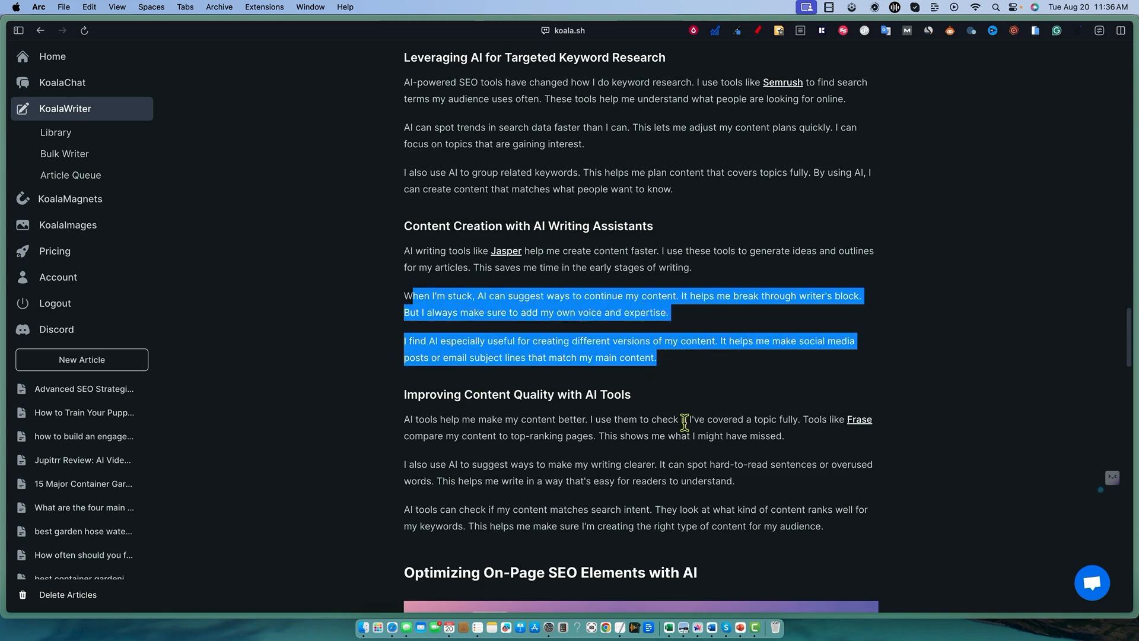
left_click(629, 420)
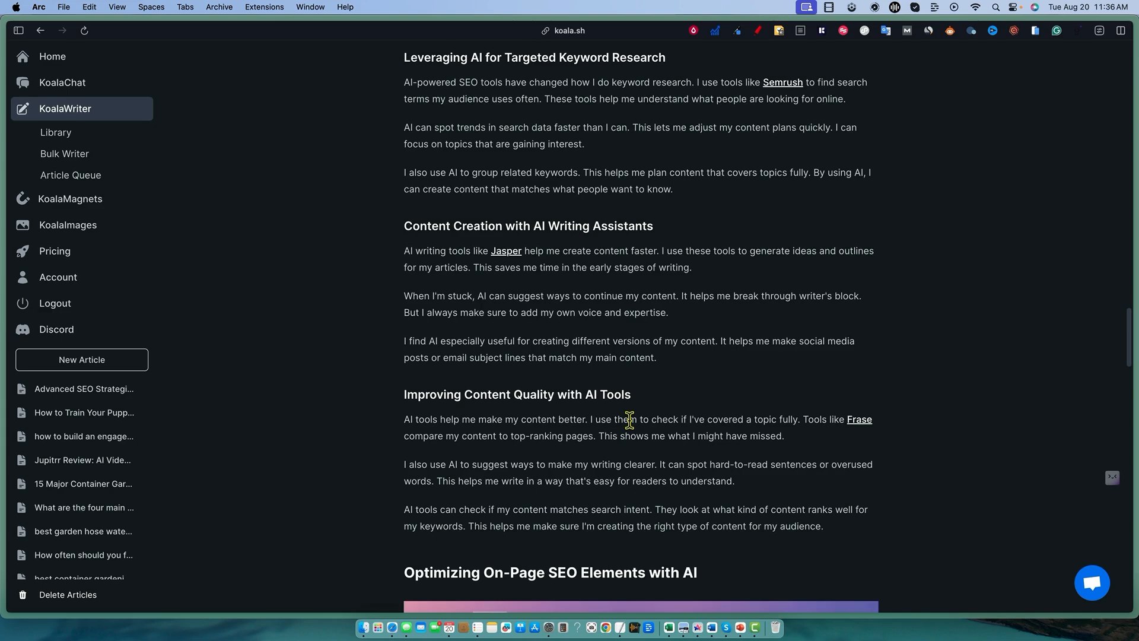
scroll("down", 3)
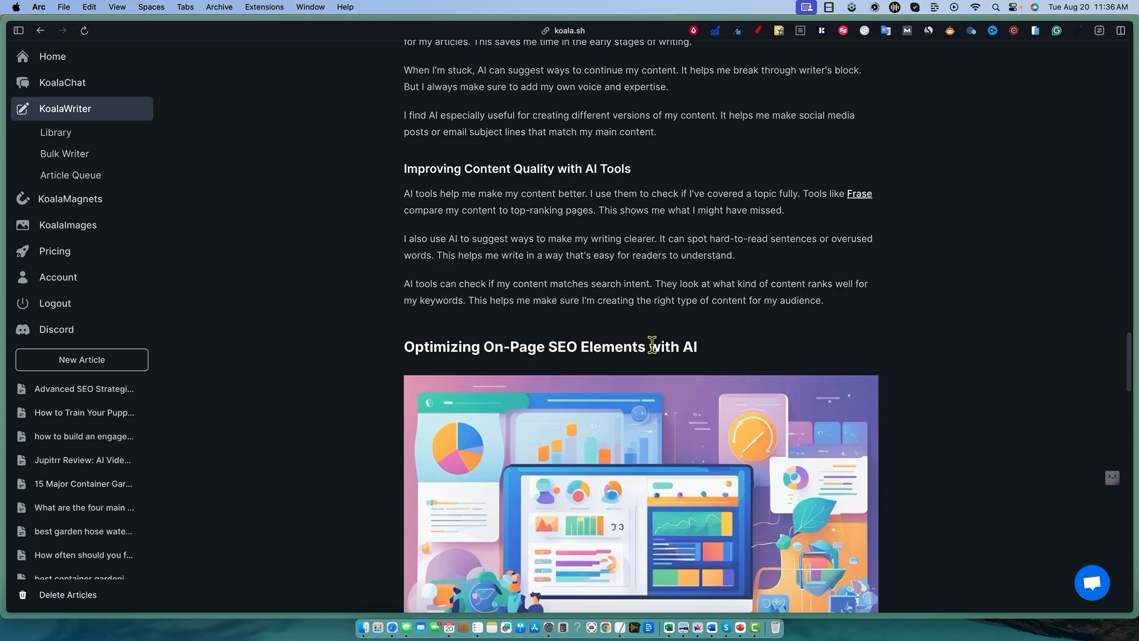
mouse_move(860, 204)
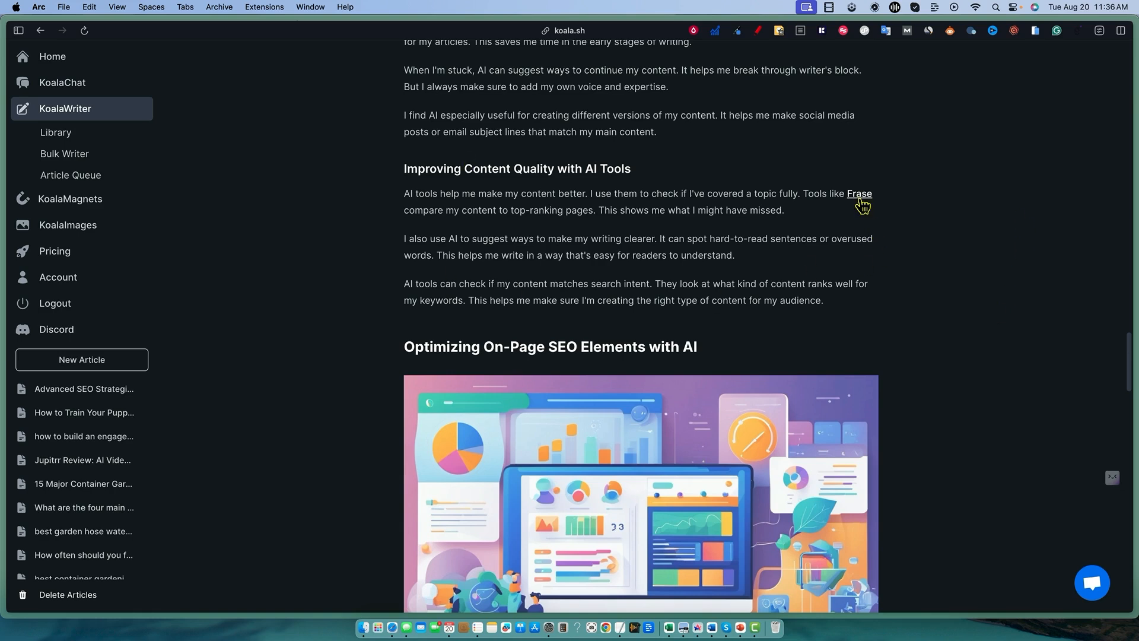
mouse_move(687, 328)
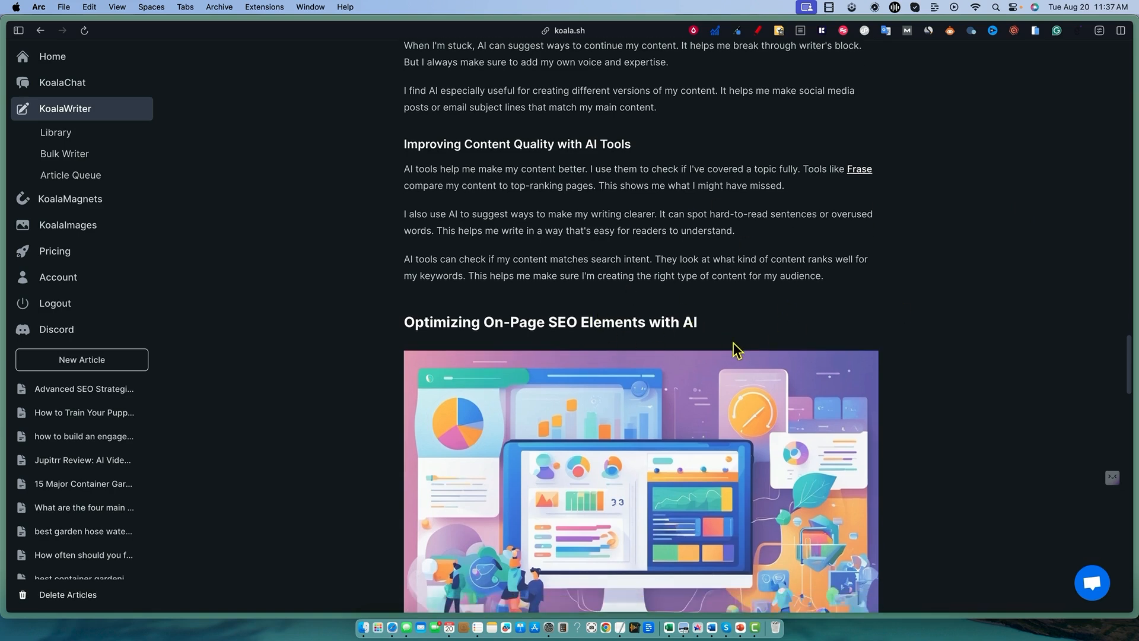
mouse_move(801, 329)
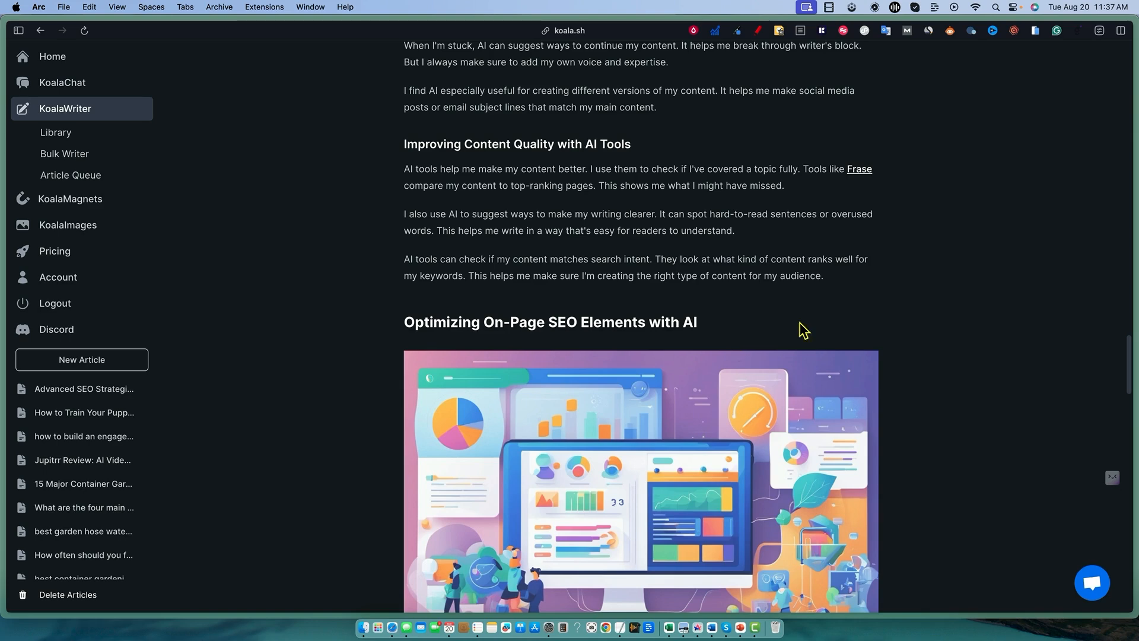
scroll("down", 3)
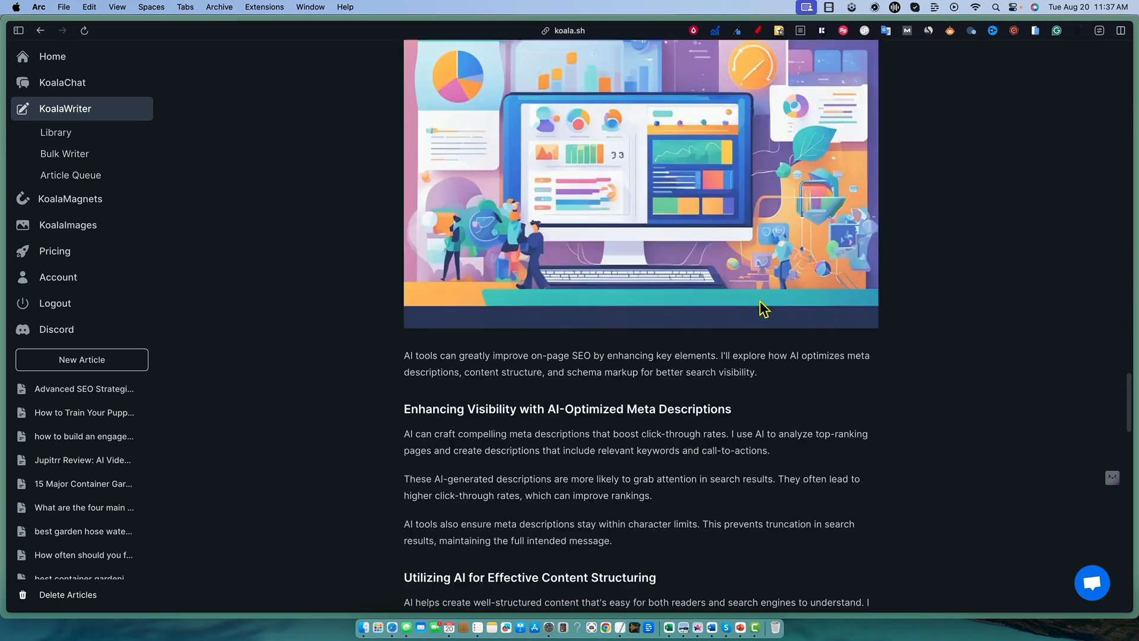
scroll("down", 3)
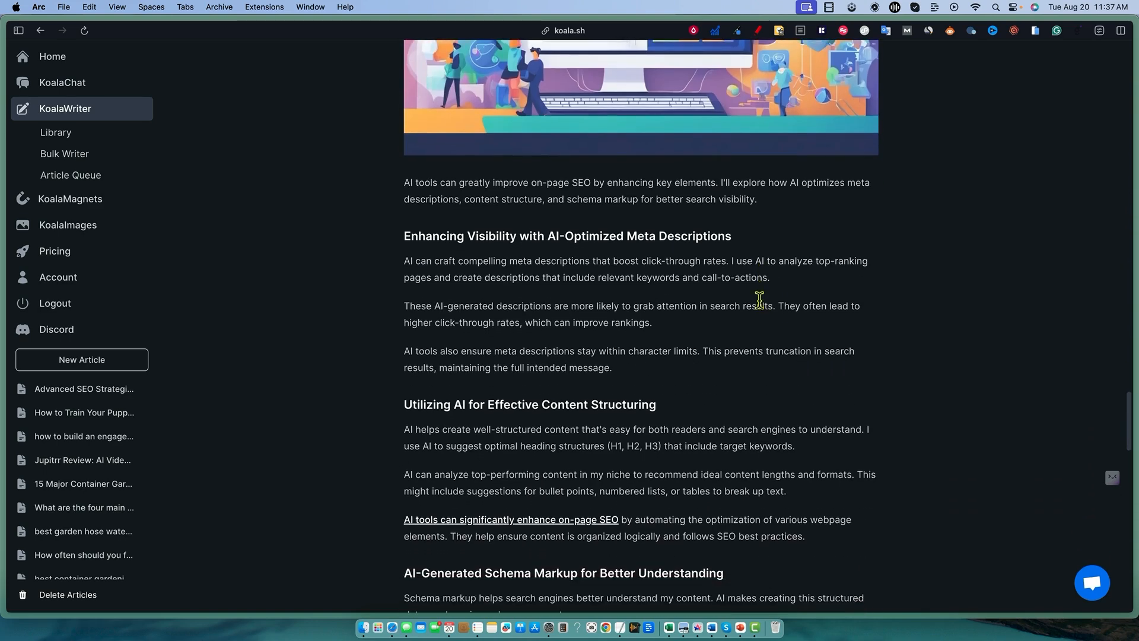
scroll("down", 3)
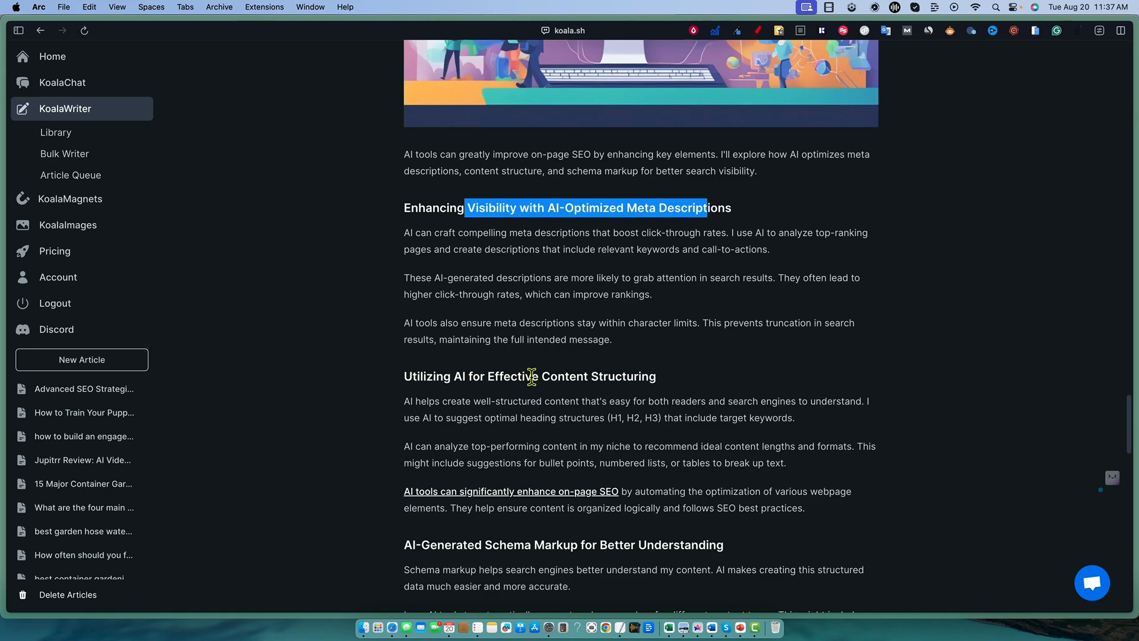
scroll("down", 3)
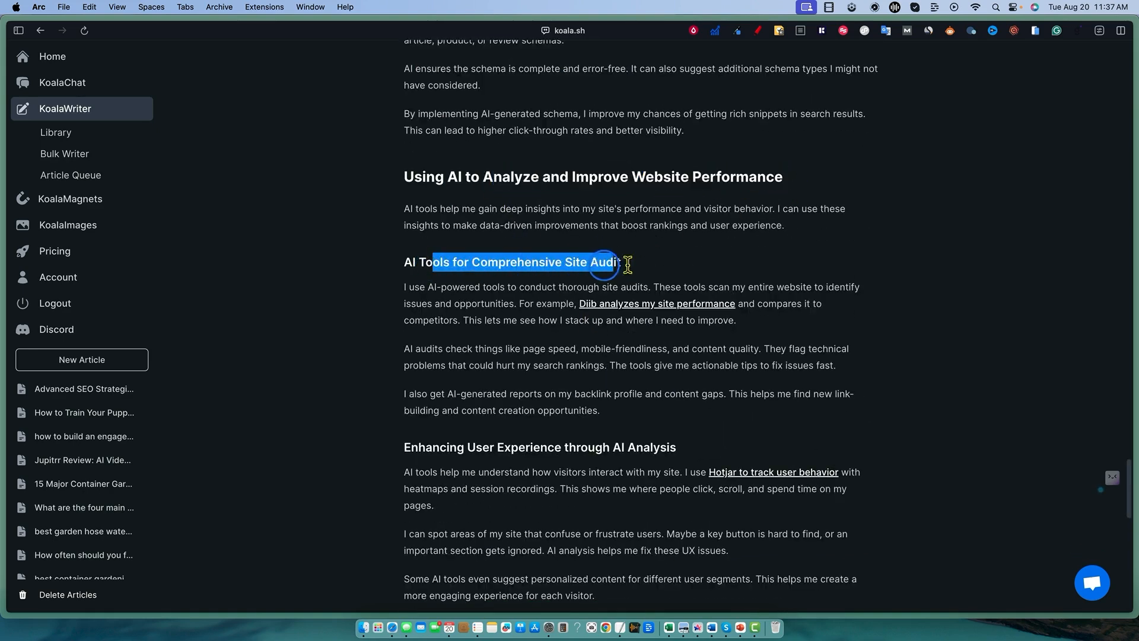
scroll("down", 3)
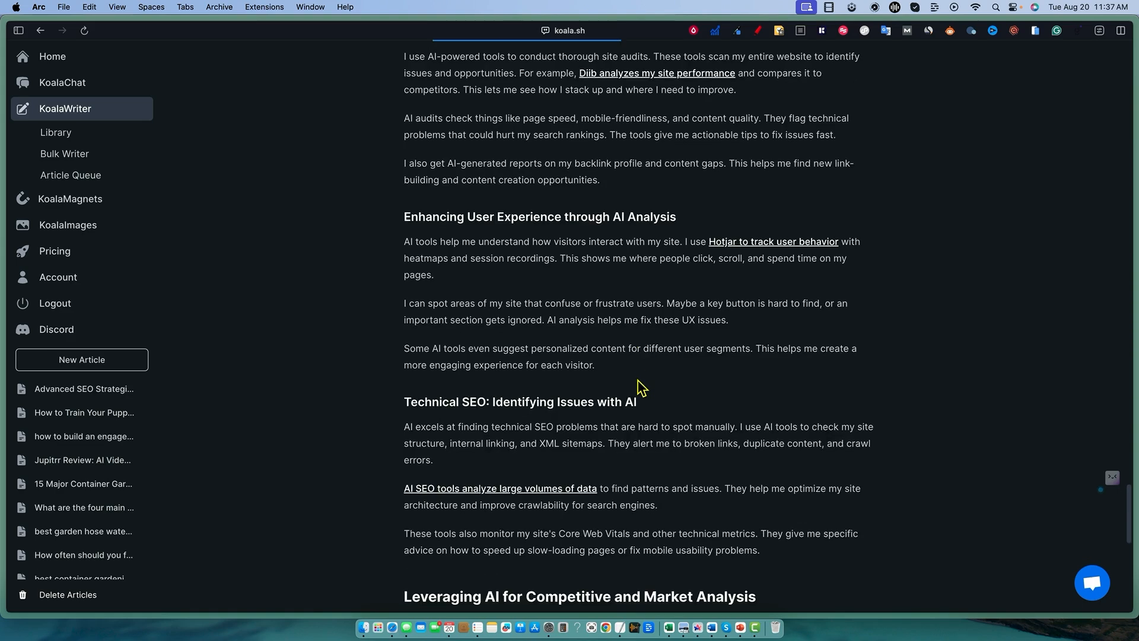
scroll("down", 3)
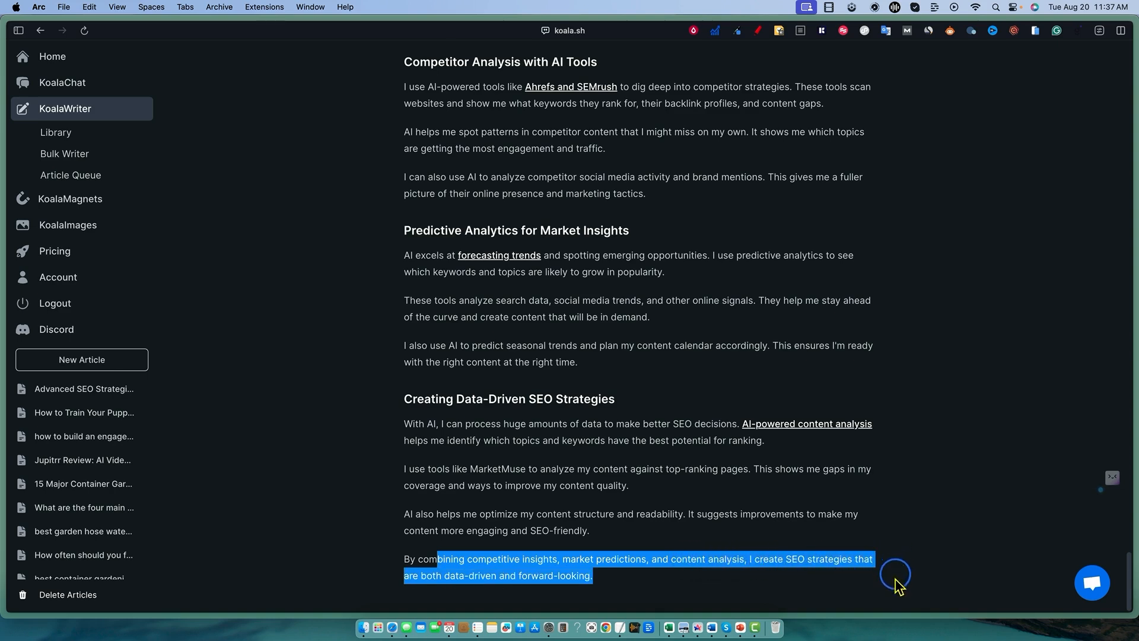
left_click(547, 560)
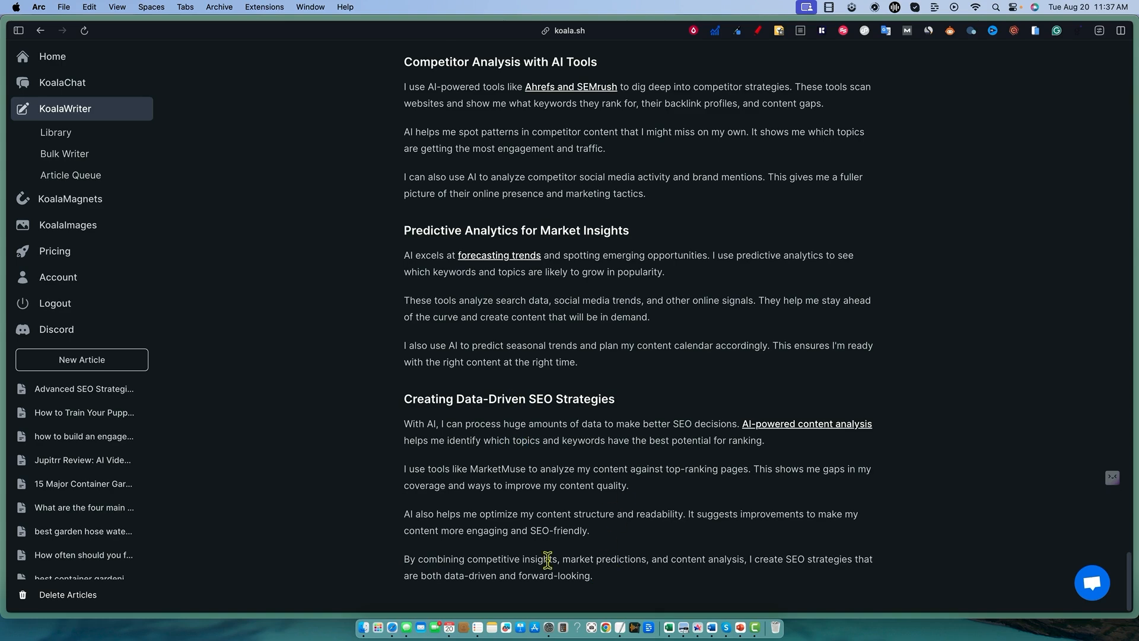
scroll("down", 3)
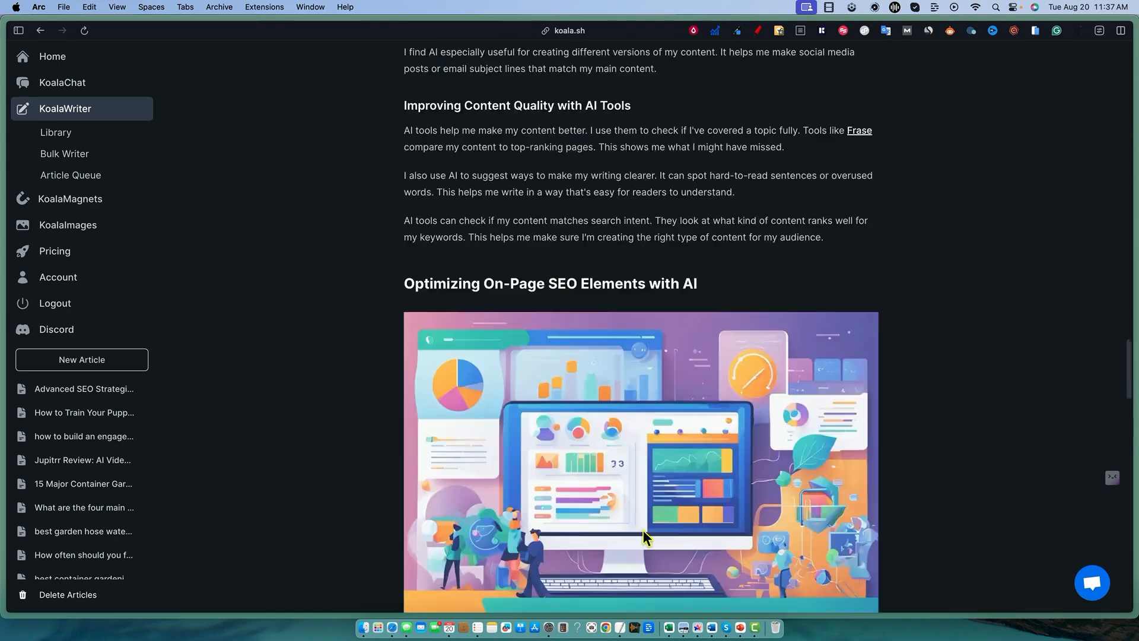
scroll("up", 3)
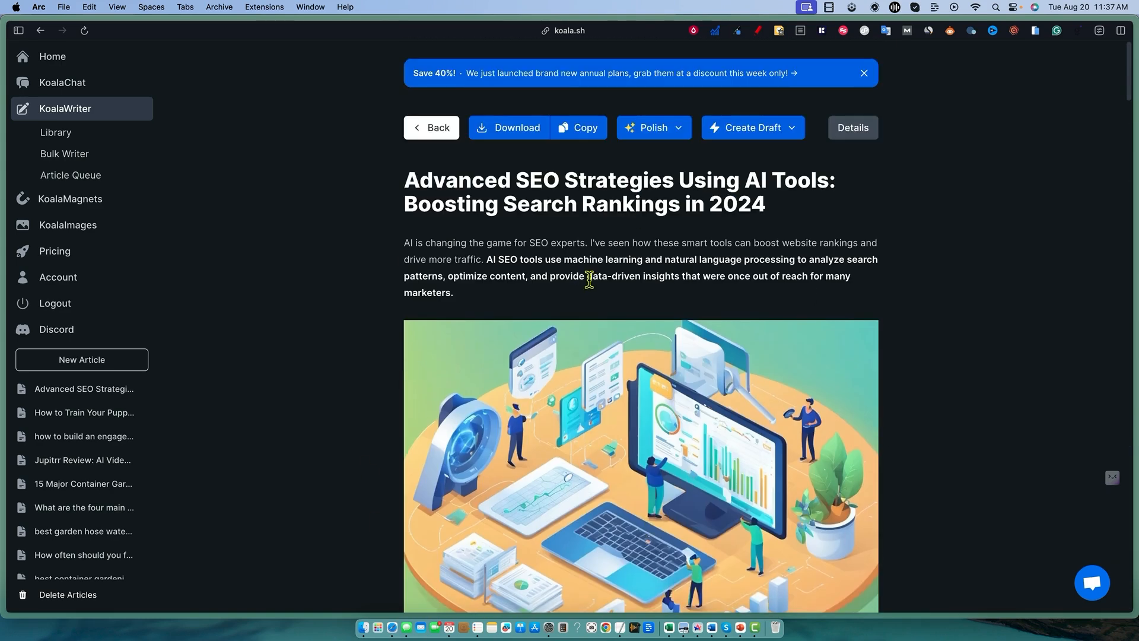
mouse_move(524, 201)
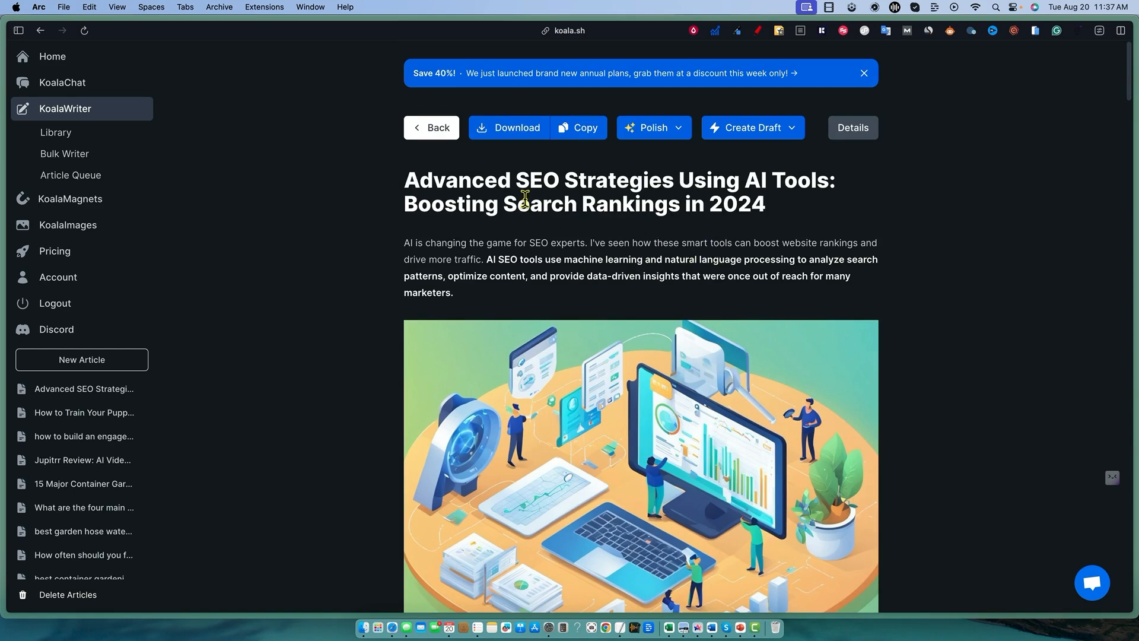
- Switch from the Koala article to the SEO Review Tools content analysis page
left_click(578, 127)
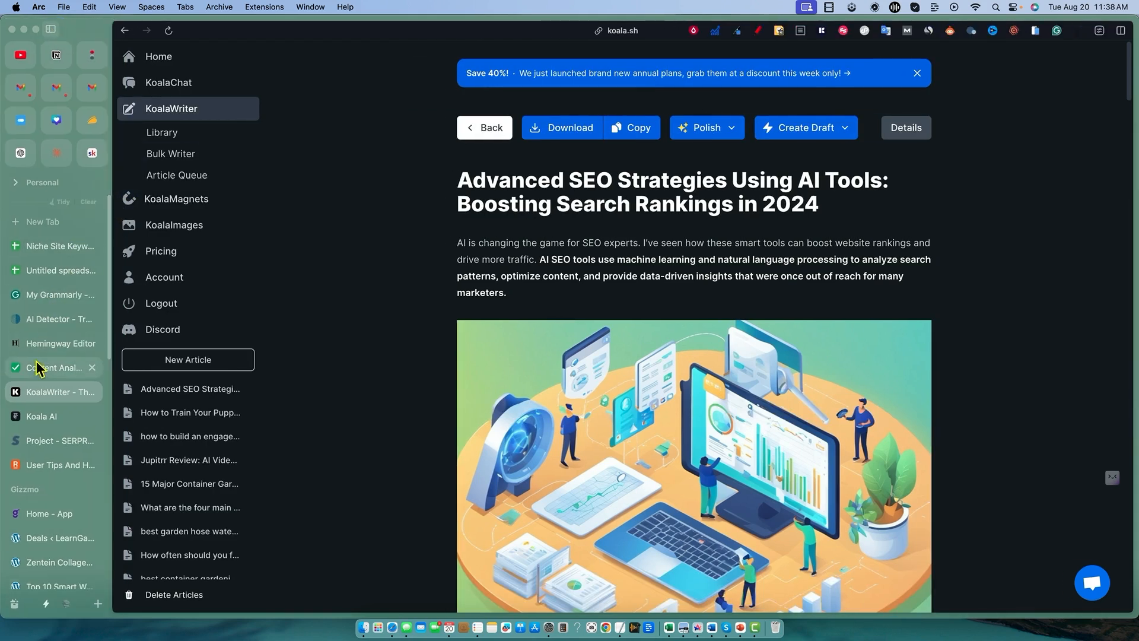
left_click(53, 368)
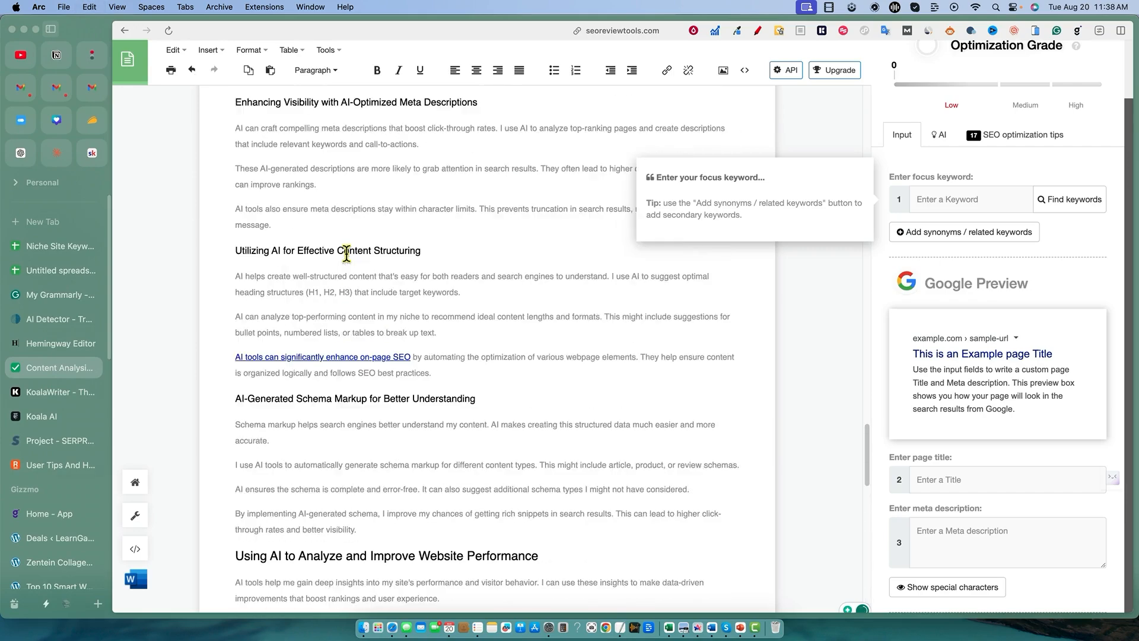
- Return to the SEO analysis page after filling keyword, title and meta description
scroll("up", 3)
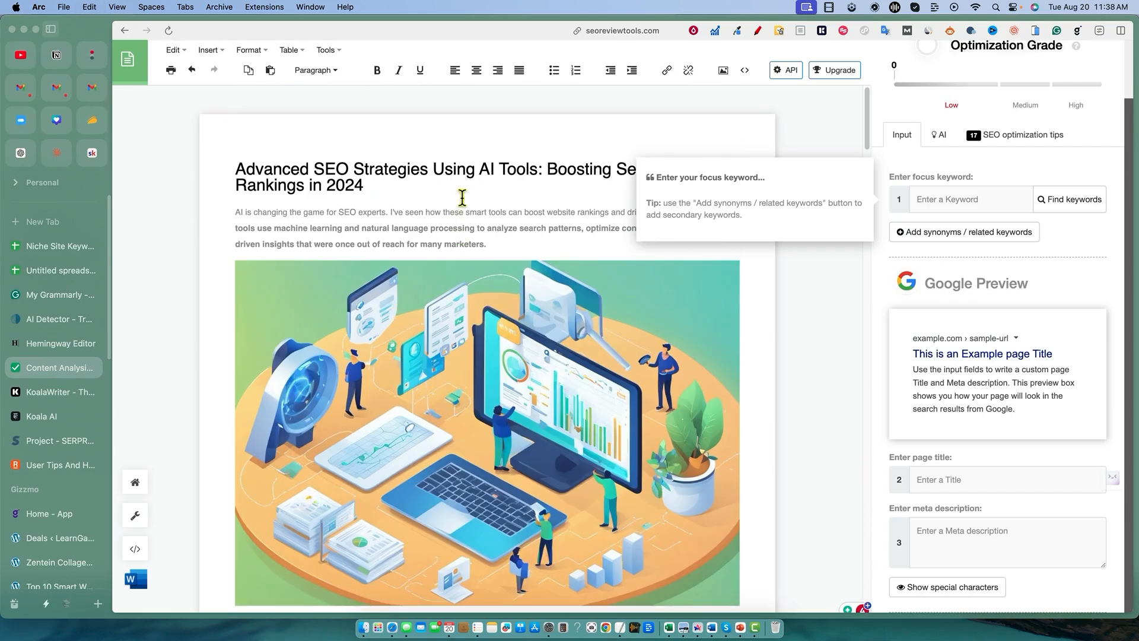
mouse_move(799, 131)
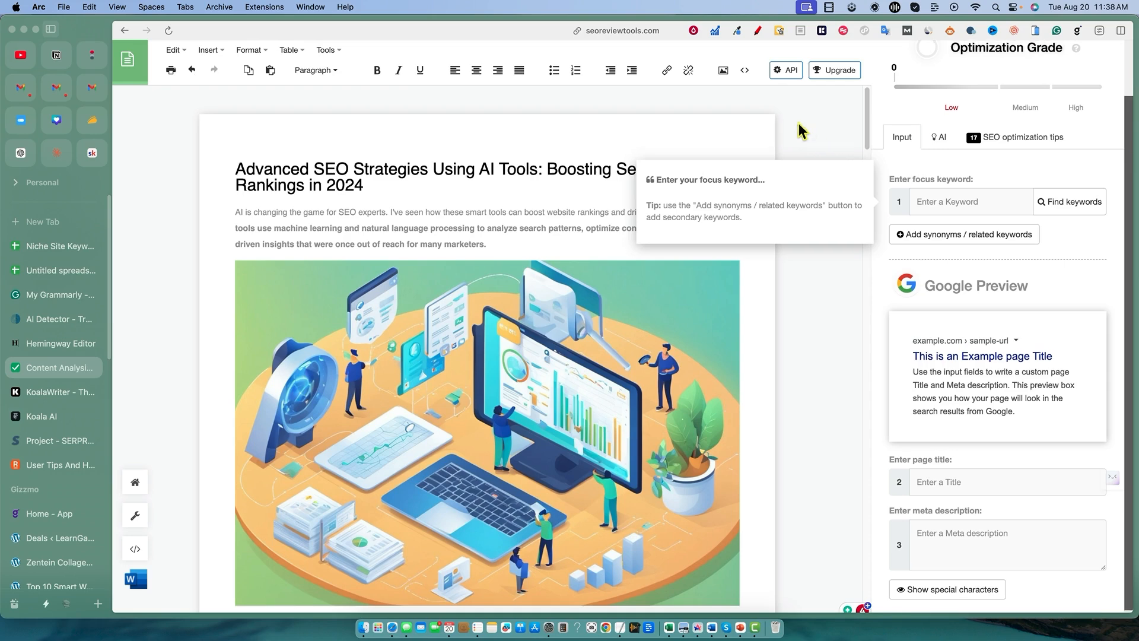
mouse_move(865, 118)
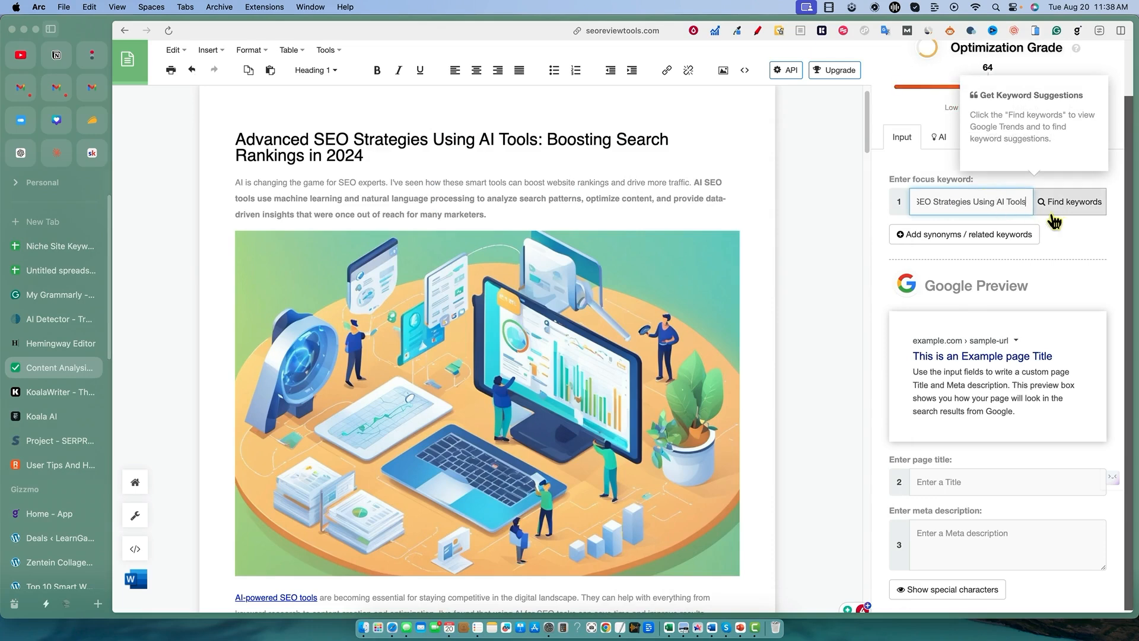
mouse_move(1064, 206)
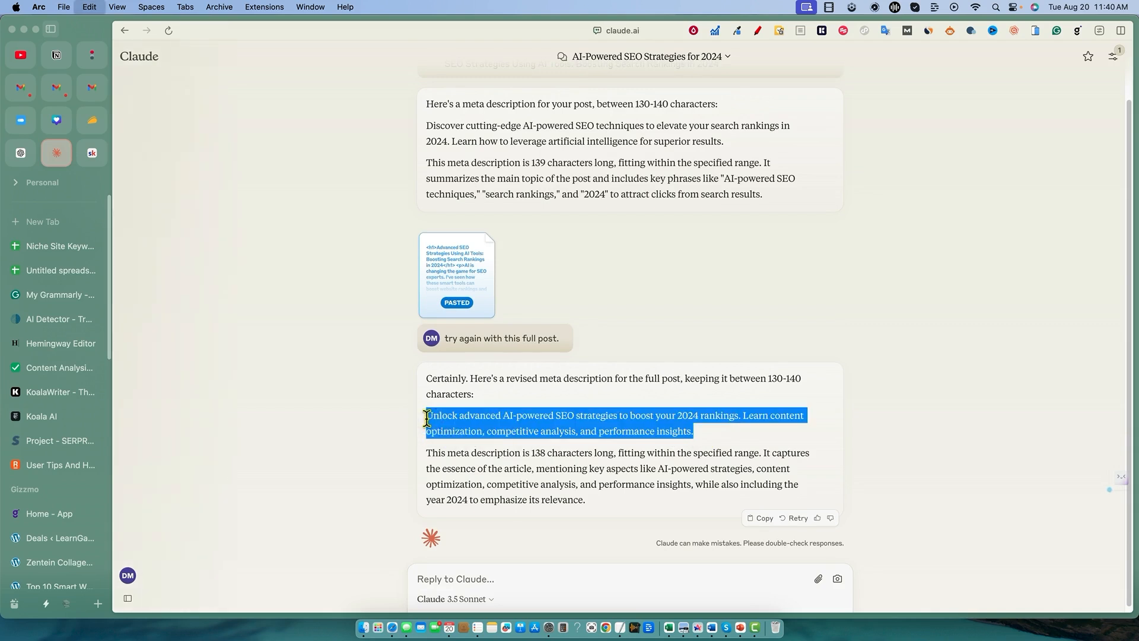
left_click(60, 368)
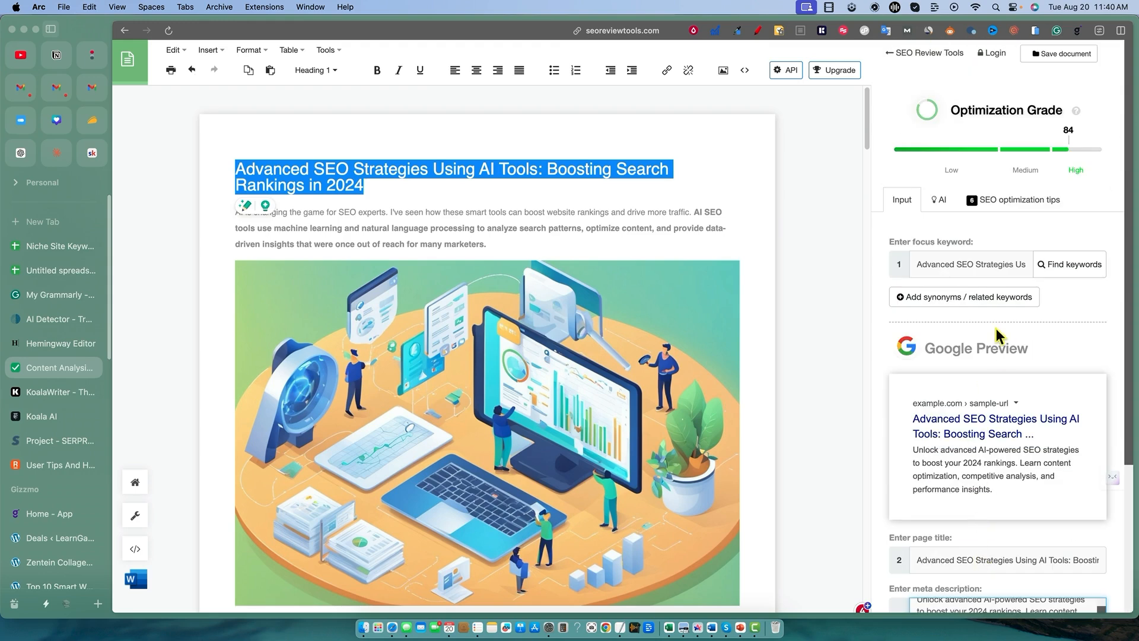
mouse_move(613, 47)
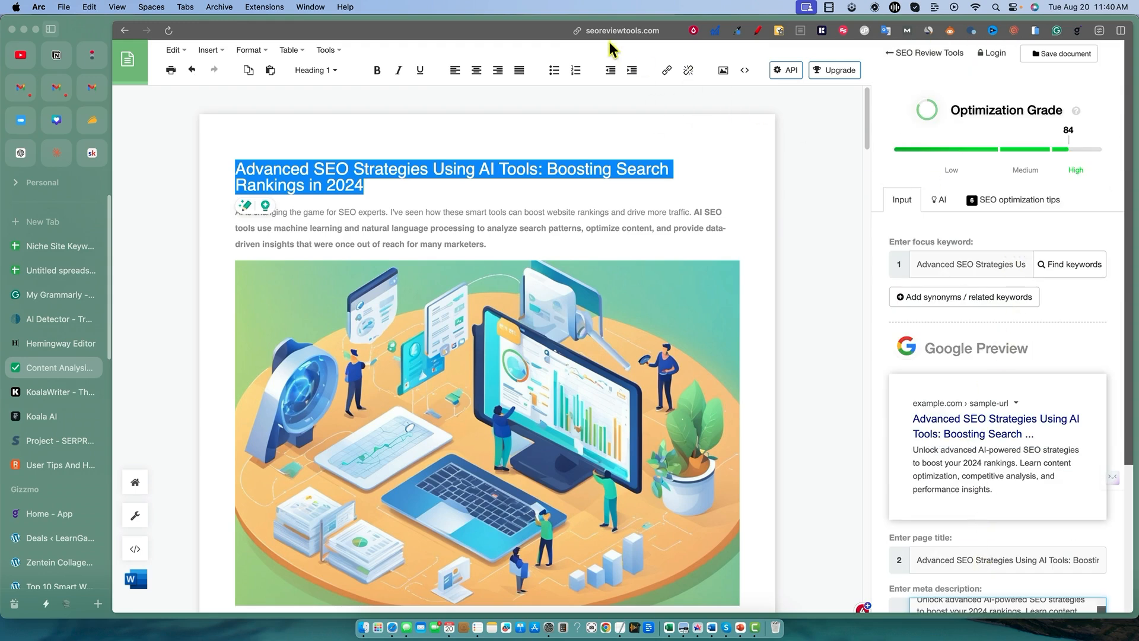
mouse_move(1017, 200)
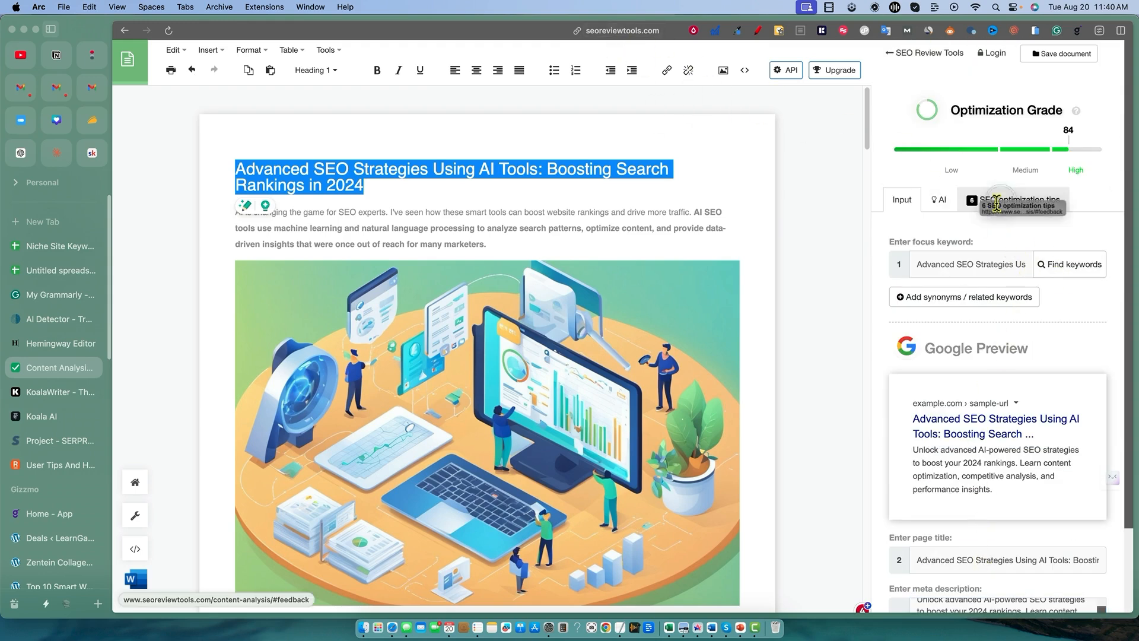
- Review the SEO optimization tips showing title score 80 and meta score 85
left_click(1016, 199)
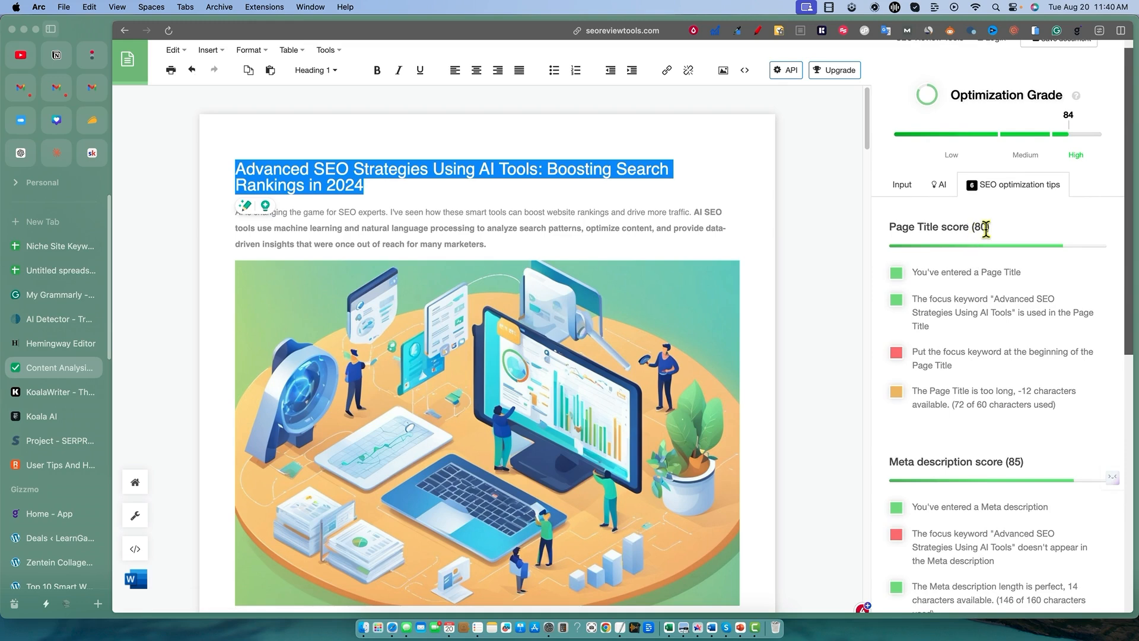
scroll("down", 3)
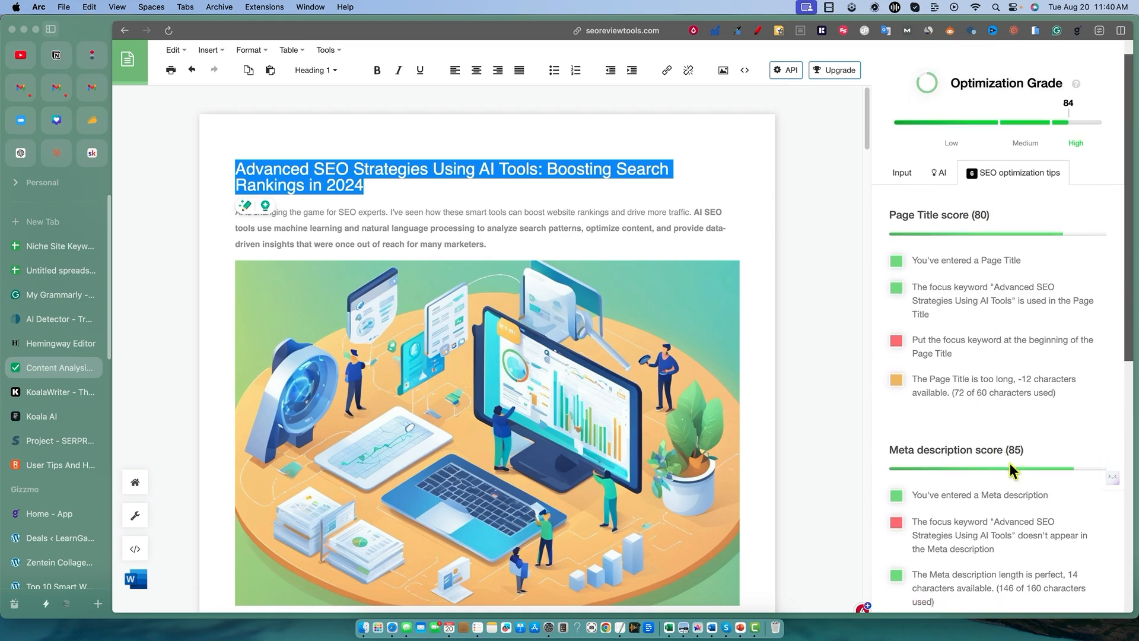
scroll("down", 3)
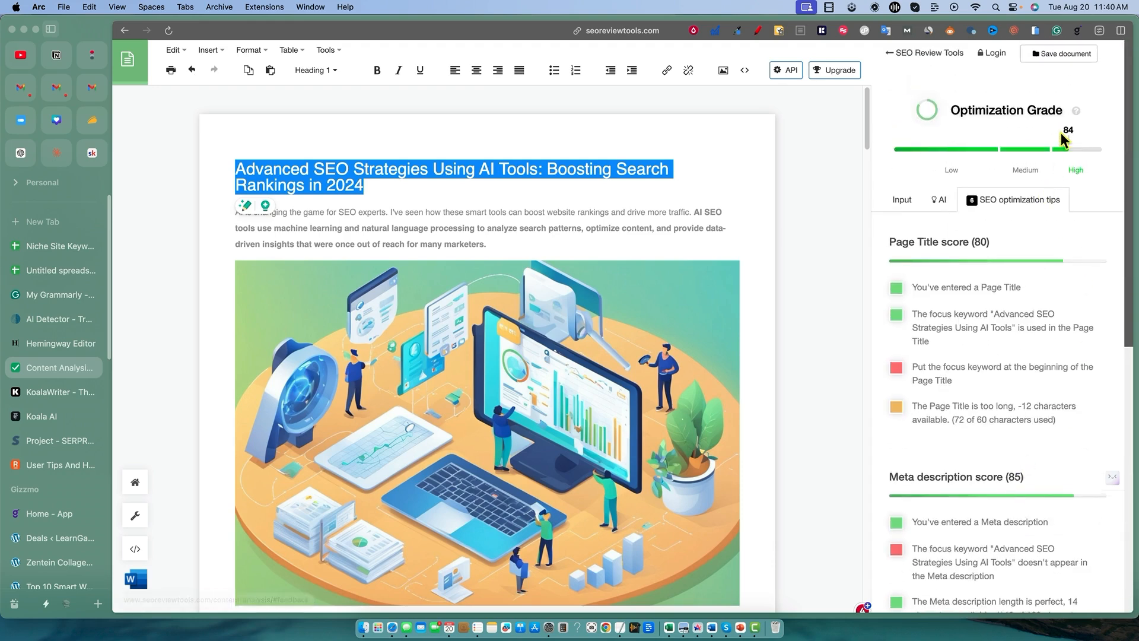
mouse_move(632, 237)
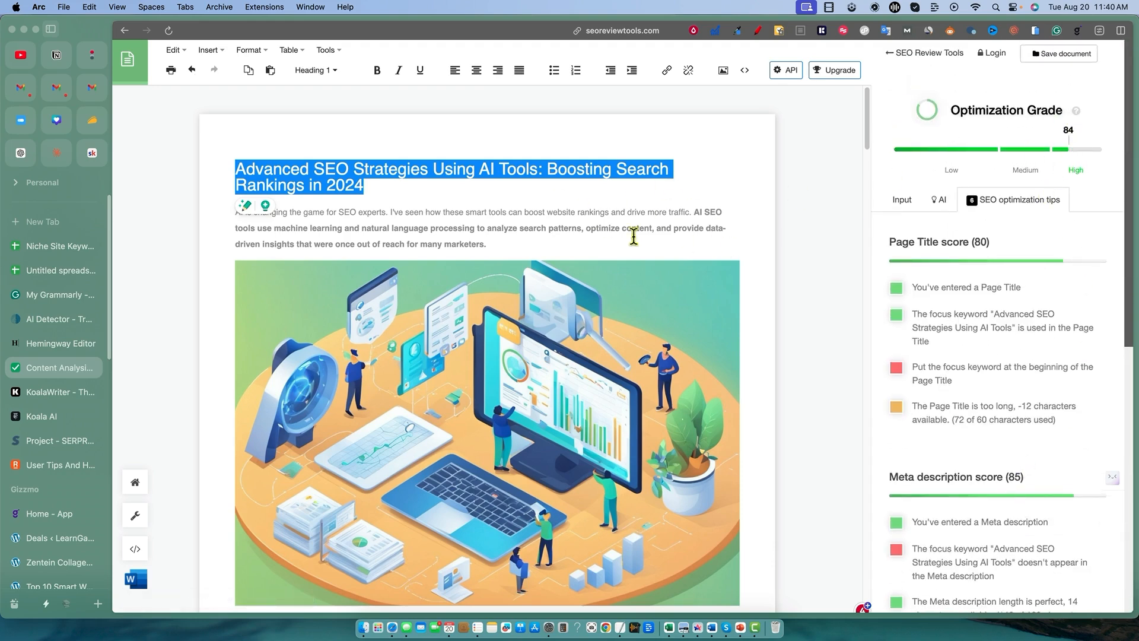
mouse_move(524, 219)
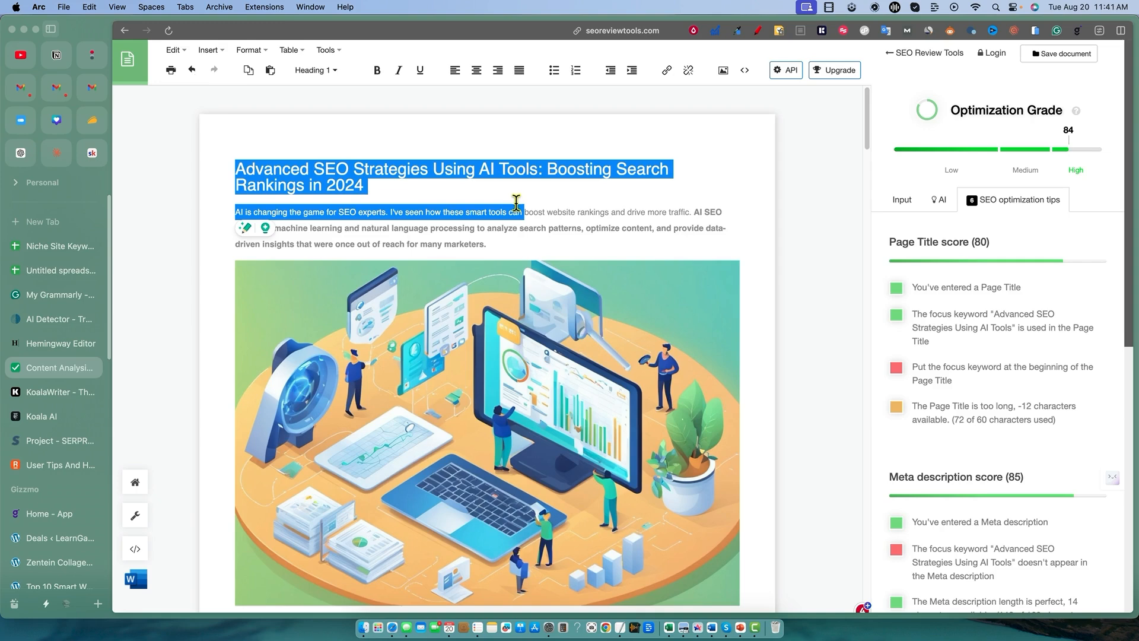
- Record SEO Score 84 in Koala's row of the quality-testing spreadsheet
left_click(54, 270)
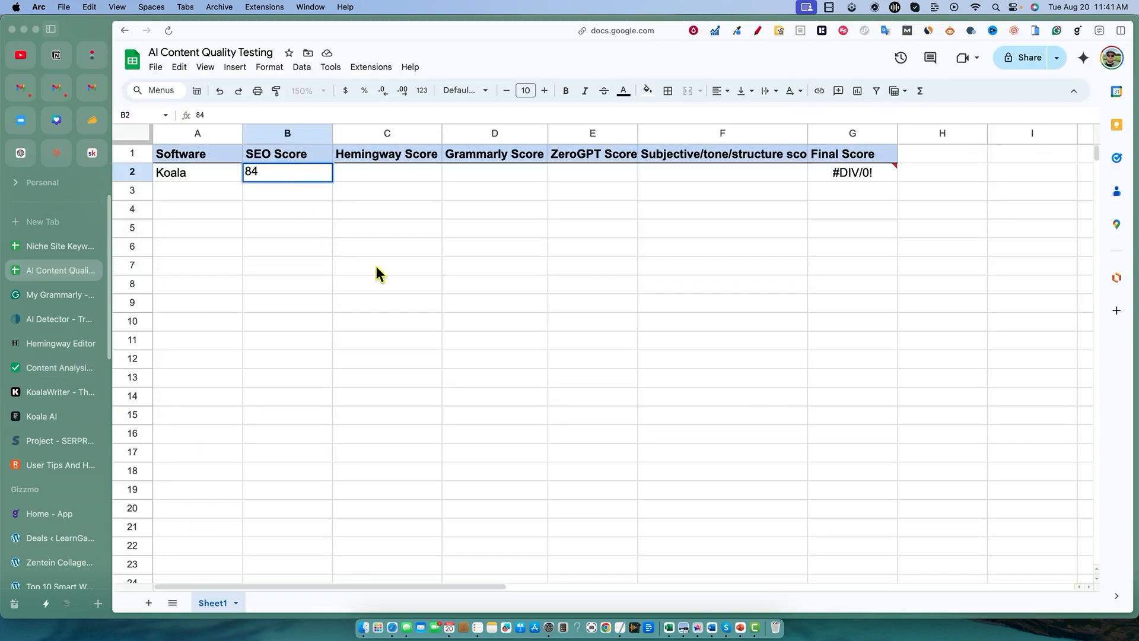
left_click(494, 284)
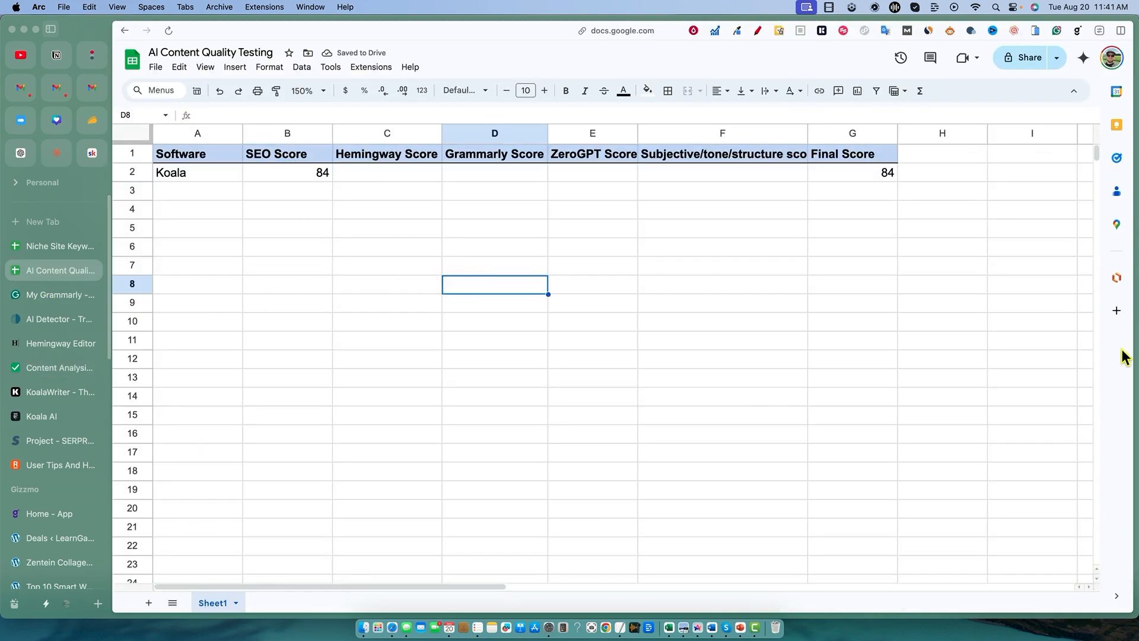
- View the Hemingway Editor readability check rating the article Grade 8
left_click(60, 343)
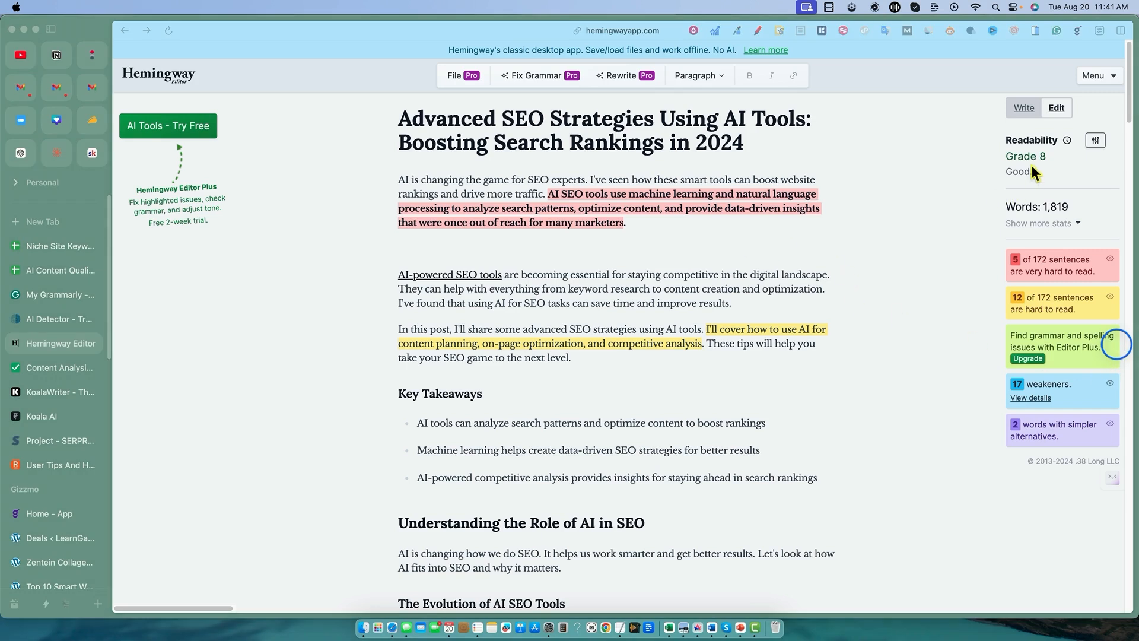
mouse_move(1125, 355)
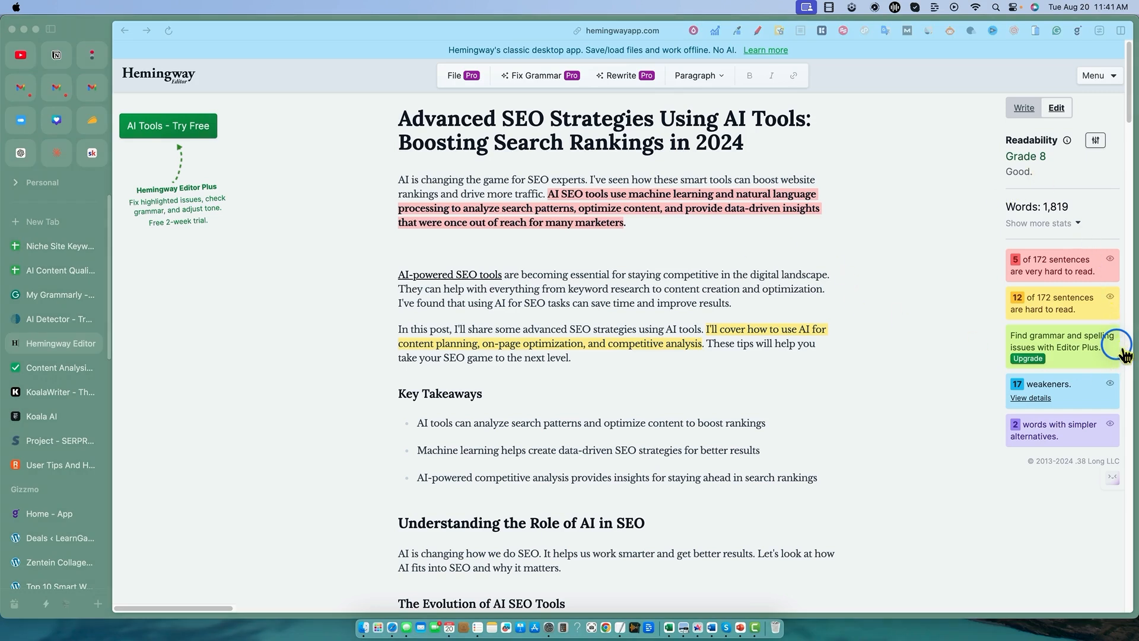
mouse_move(602, 351)
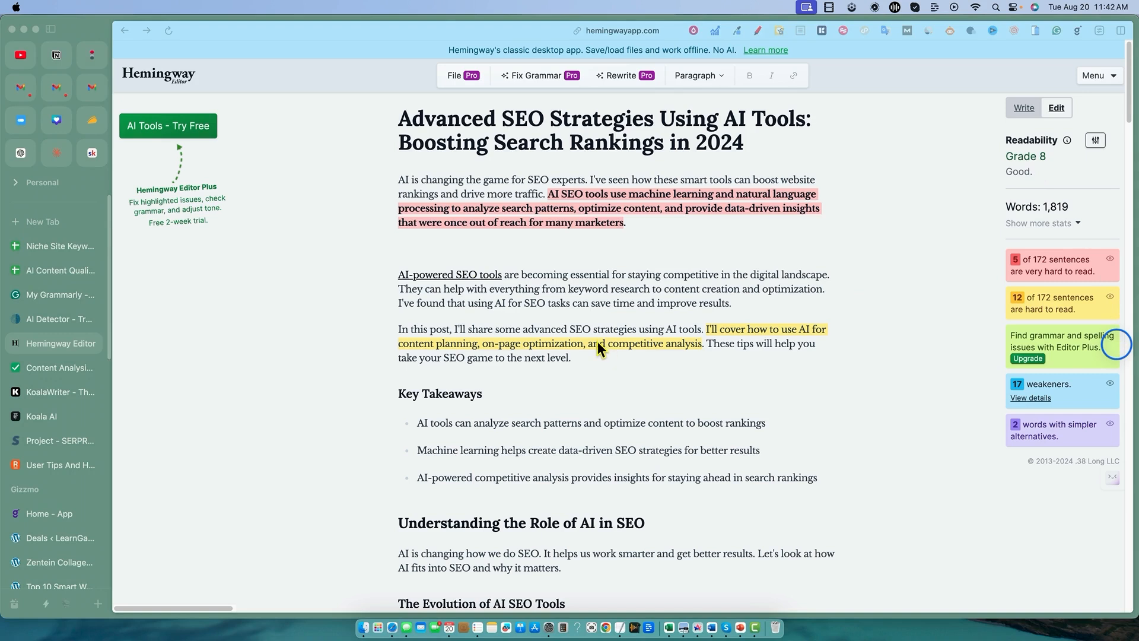
mouse_move(1123, 357)
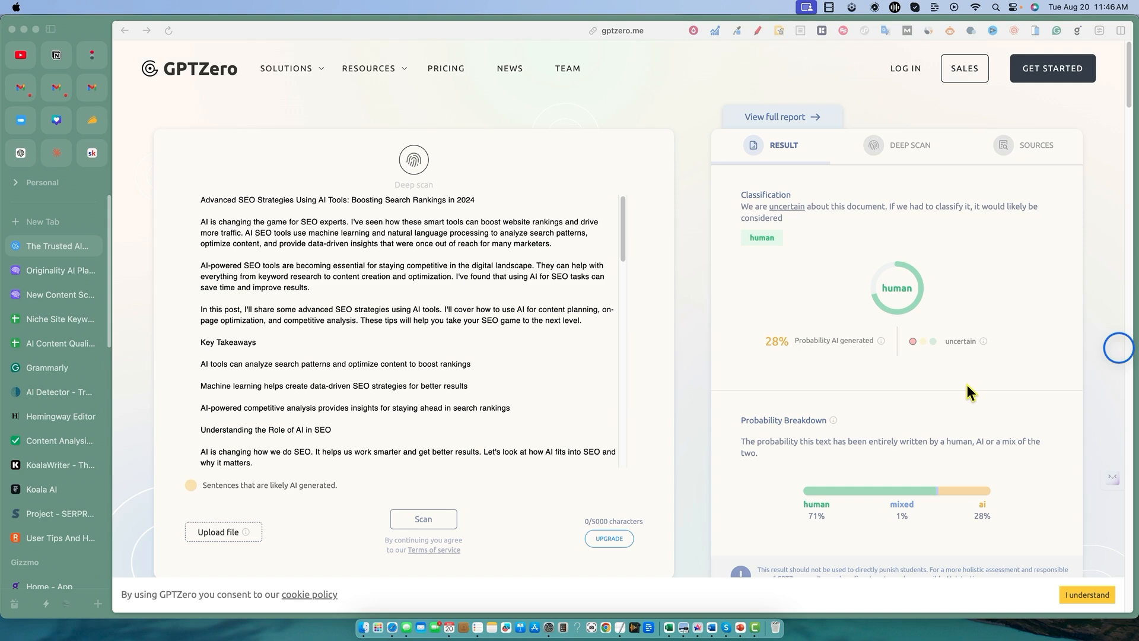
mouse_move(877, 287)
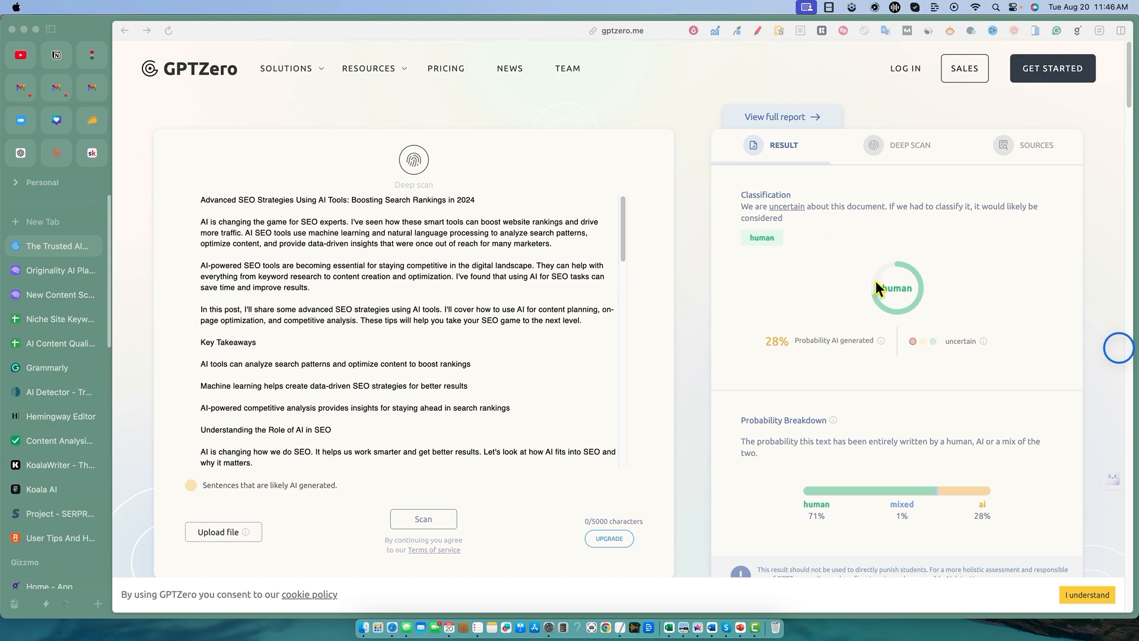
mouse_move(794, 247)
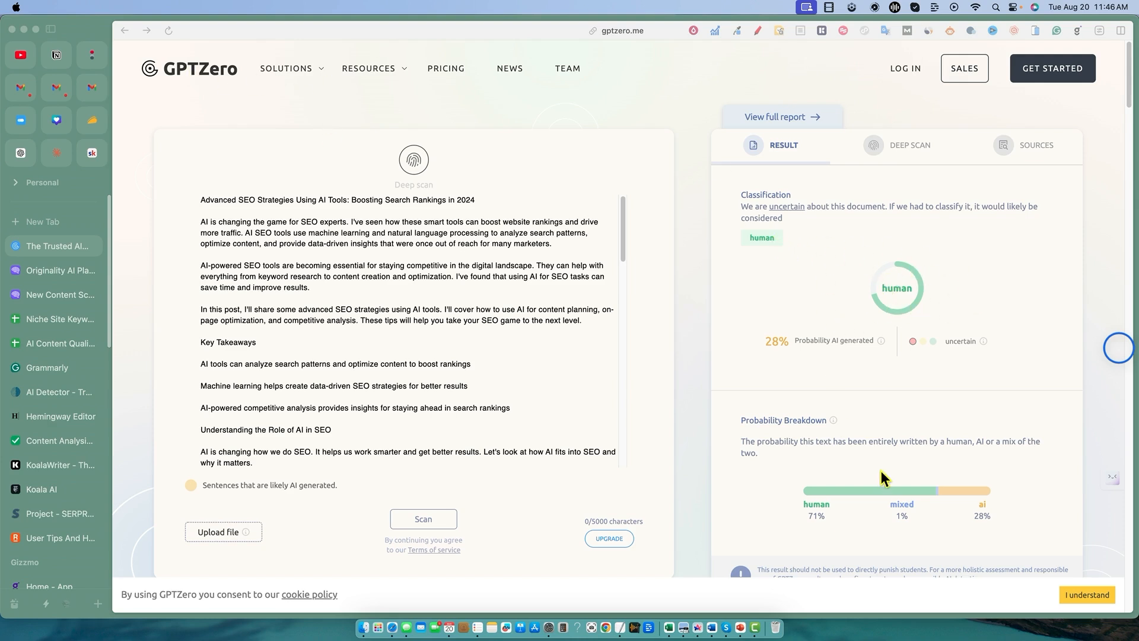
mouse_move(477, 329)
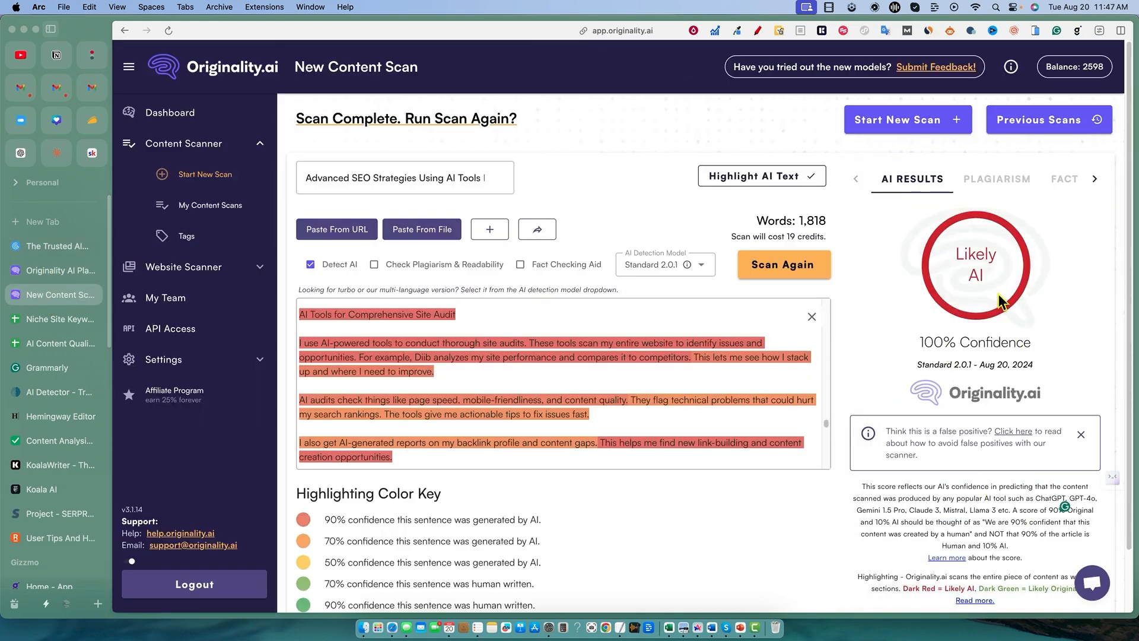
mouse_move(968, 434)
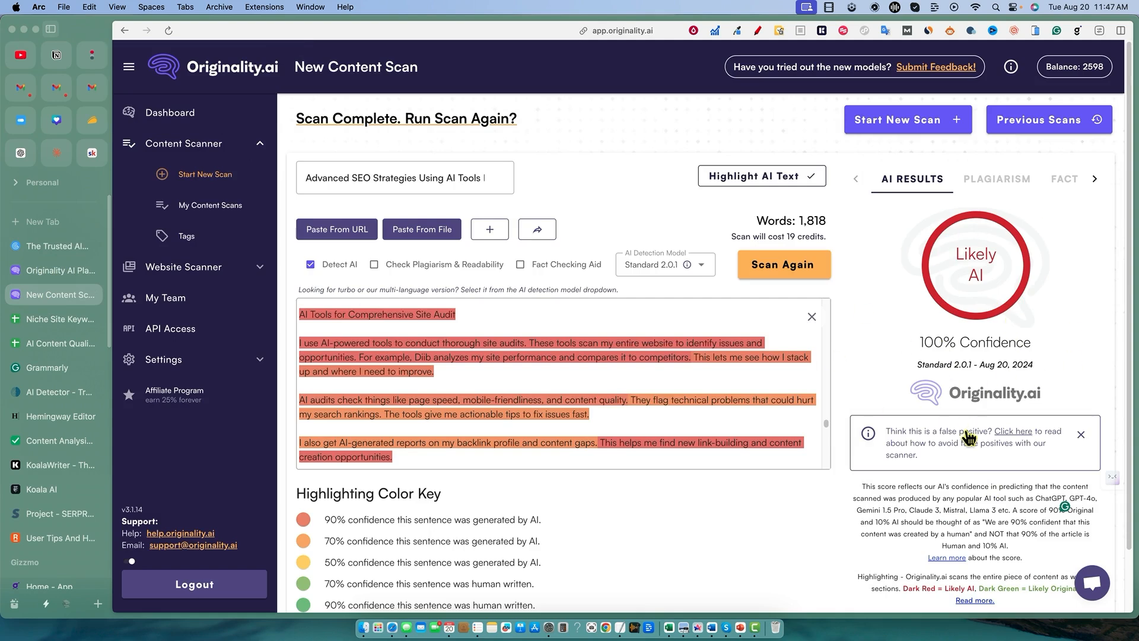
mouse_move(923, 420)
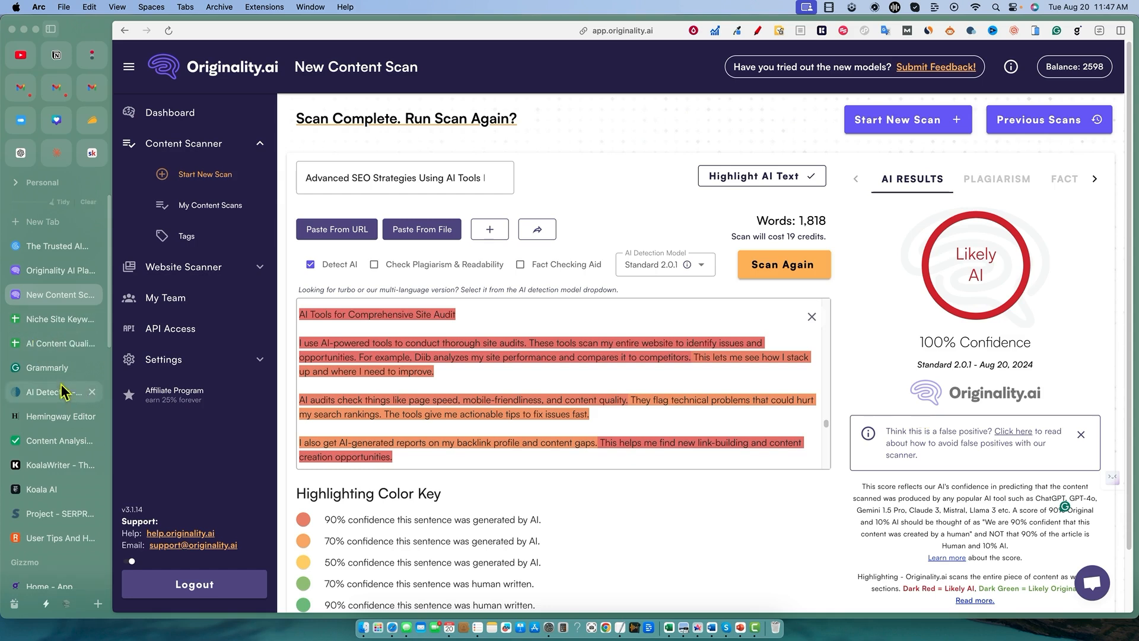
- View ZeroGPT's verdict rating the article 34.96% AI generated
left_click(54, 391)
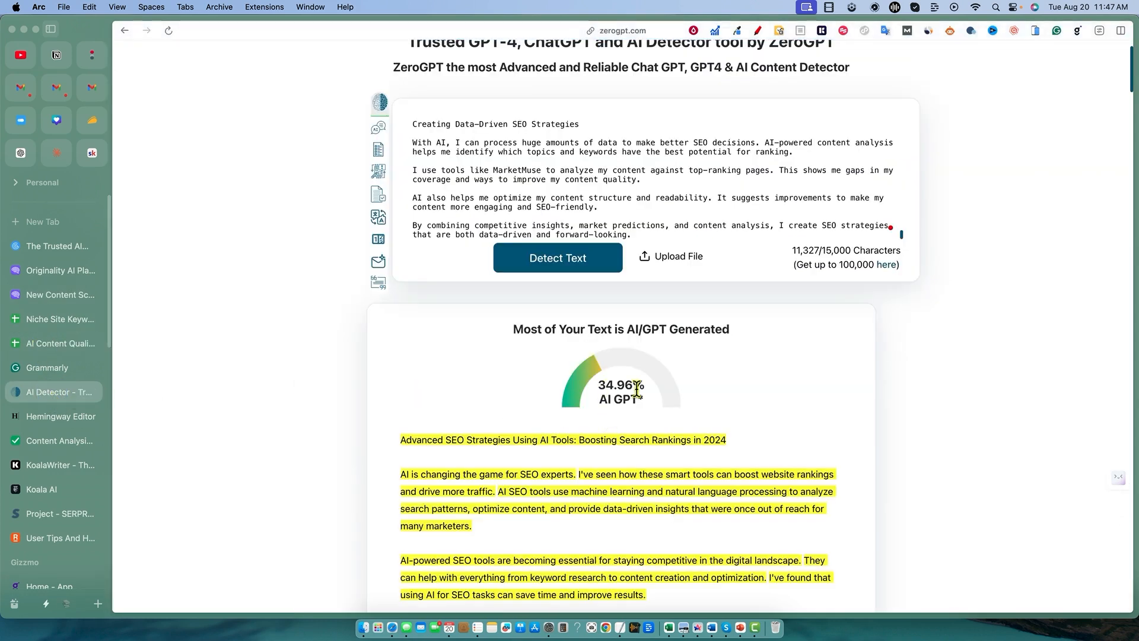
mouse_move(577, 336)
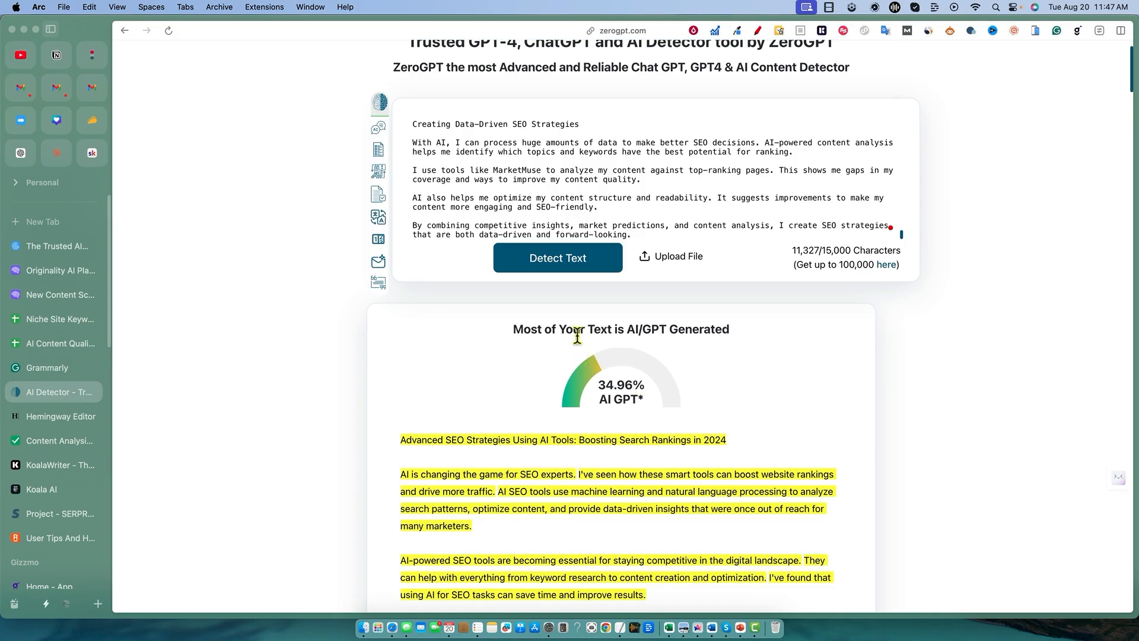
mouse_move(803, 432)
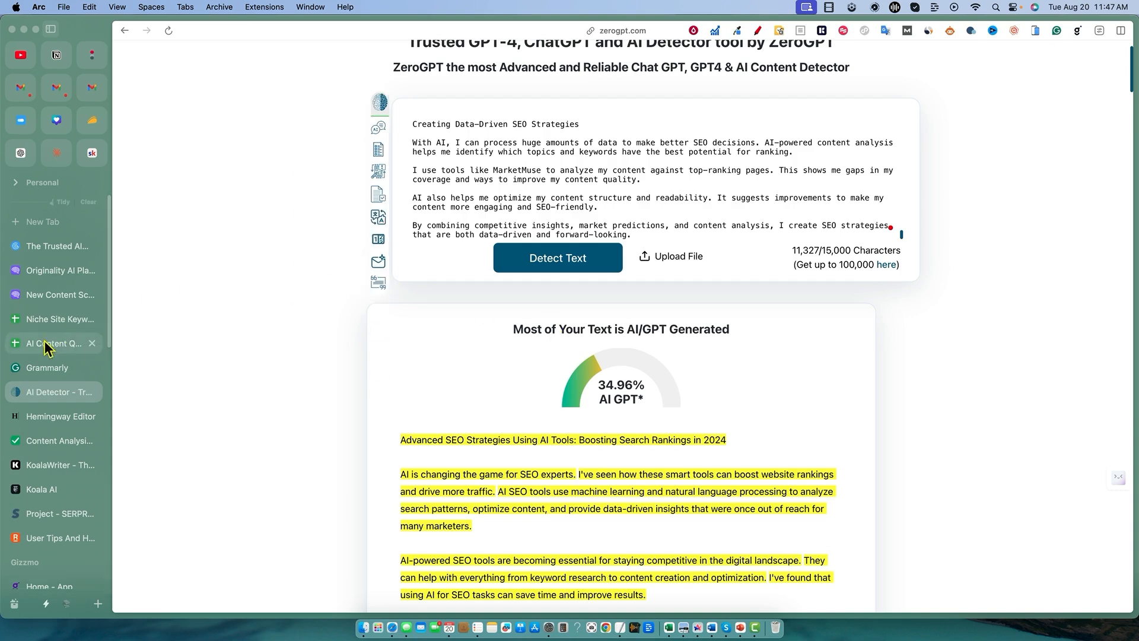
- Select the entire ZeroGPT Score column in the AI Content Quality Testing sheet
left_click(60, 342)
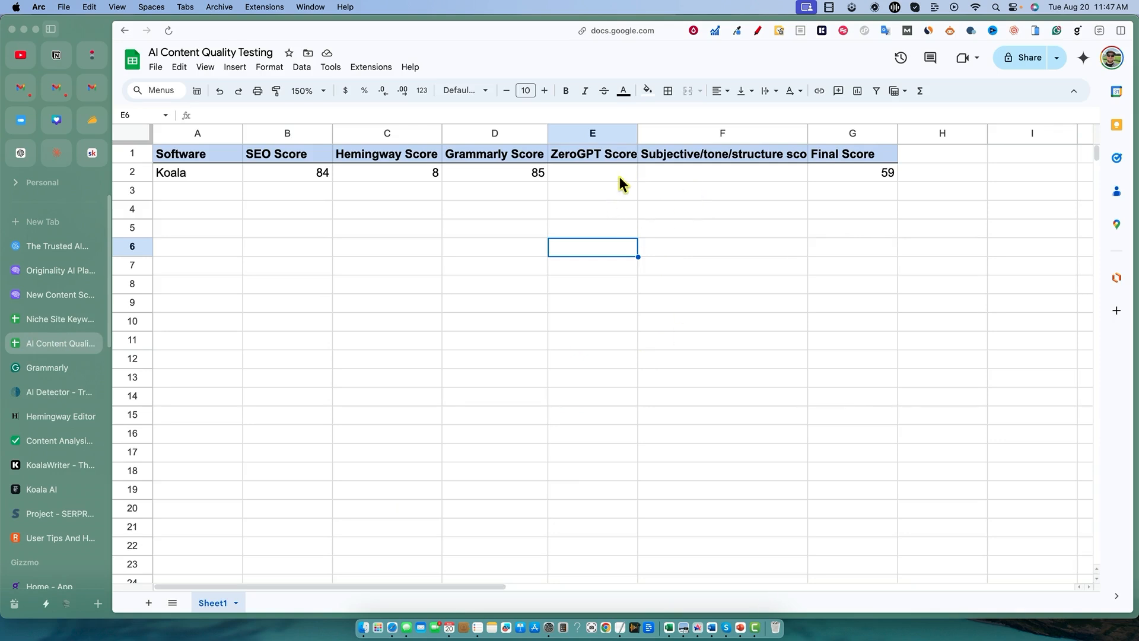
mouse_move(594, 181)
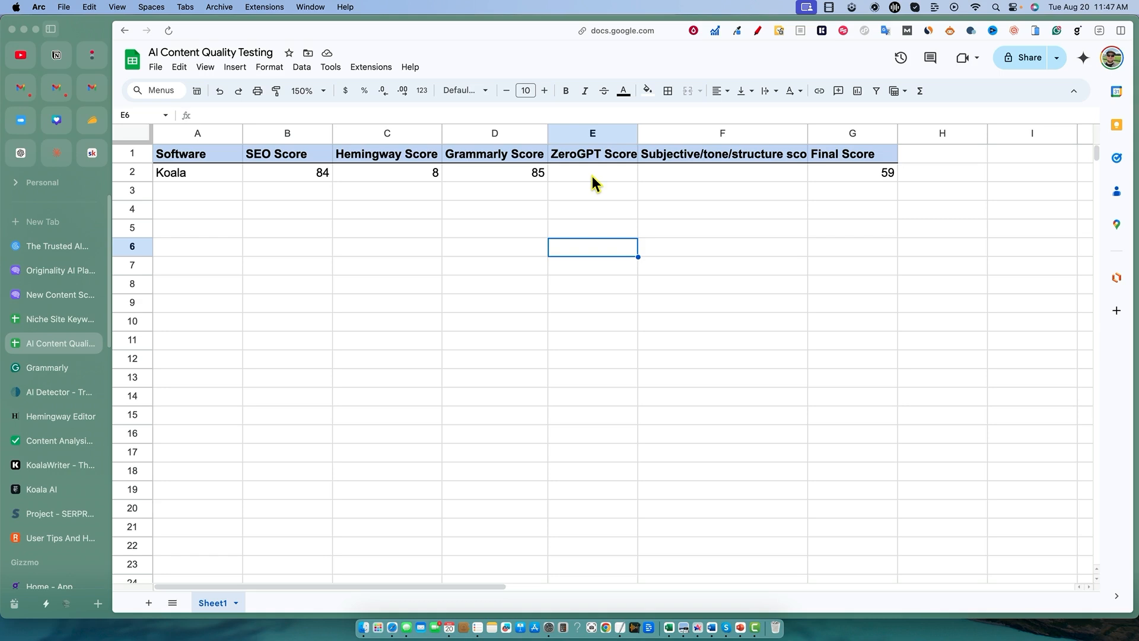
mouse_move(565, 187)
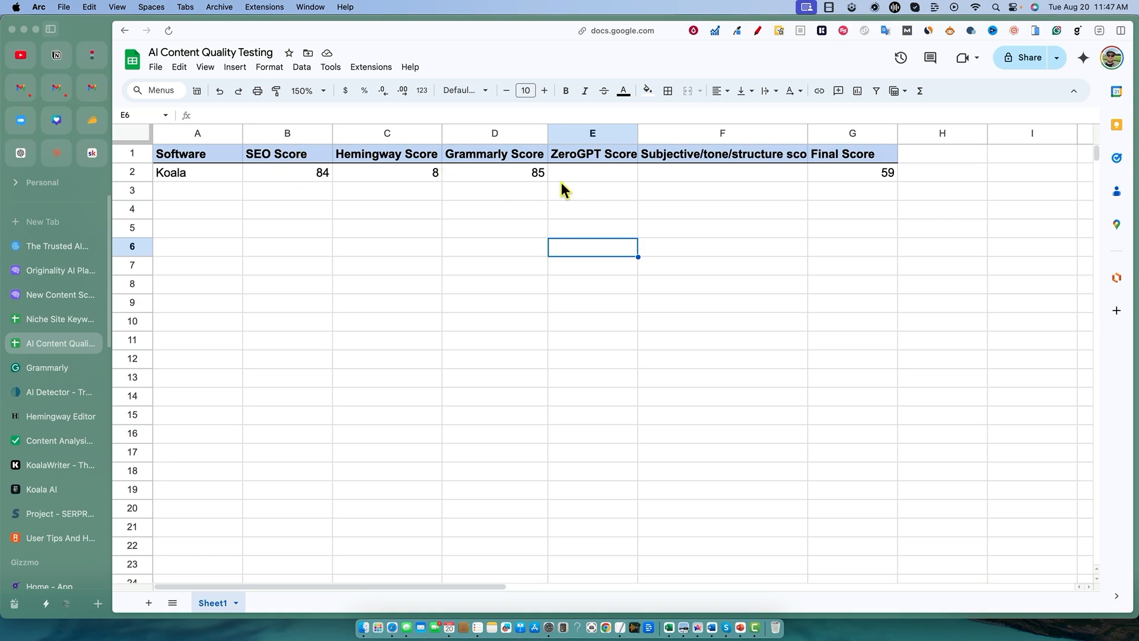
mouse_move(547, 356)
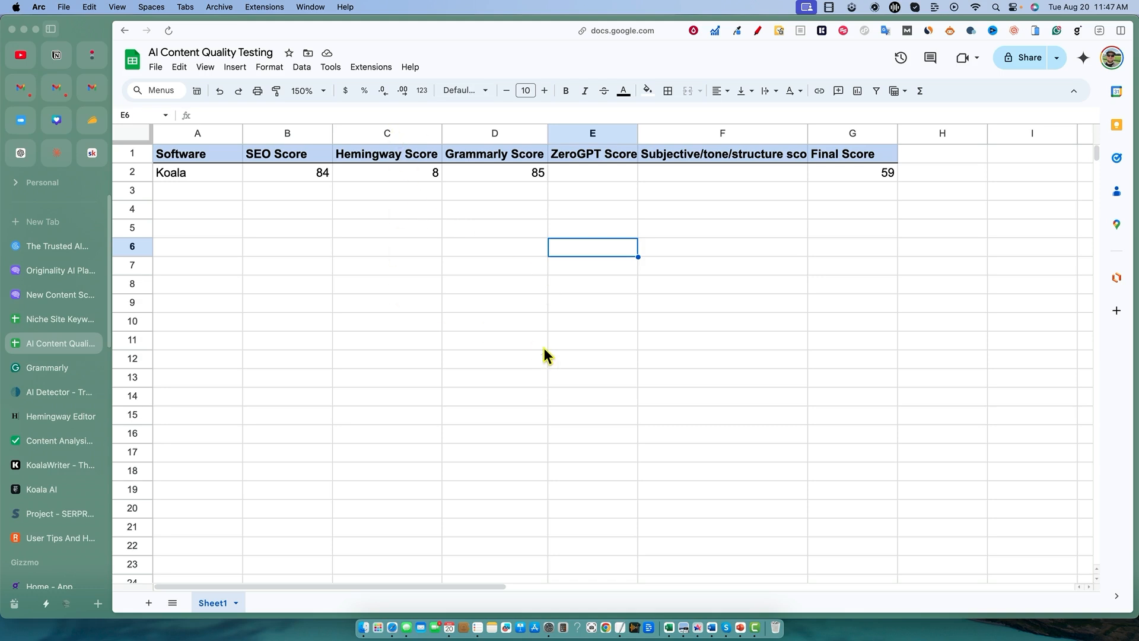
mouse_move(735, 188)
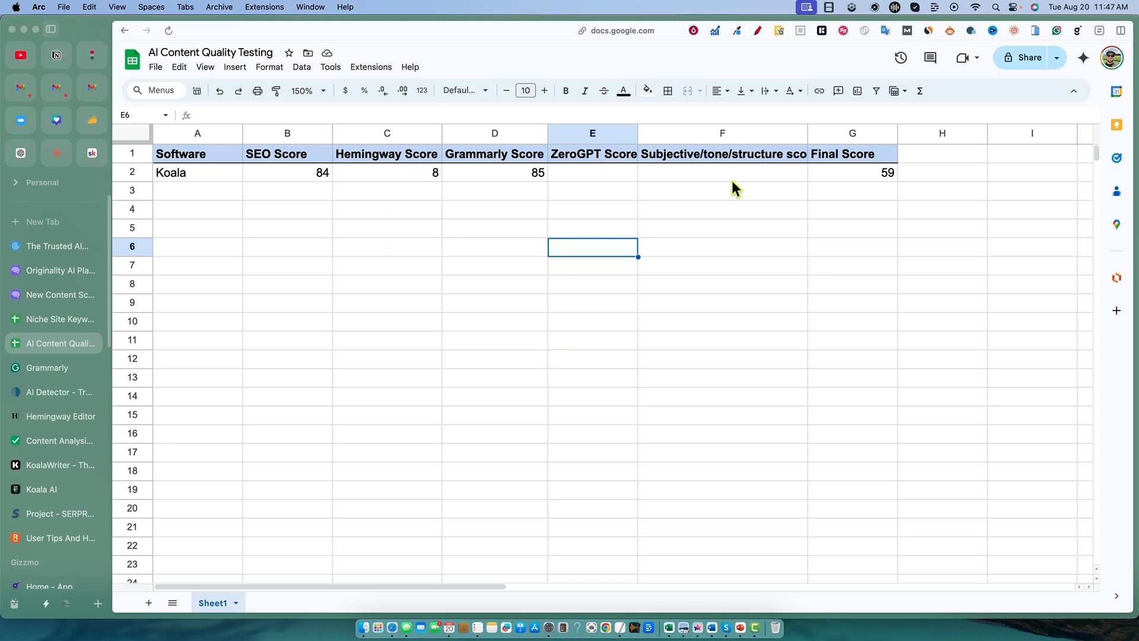
mouse_move(777, 202)
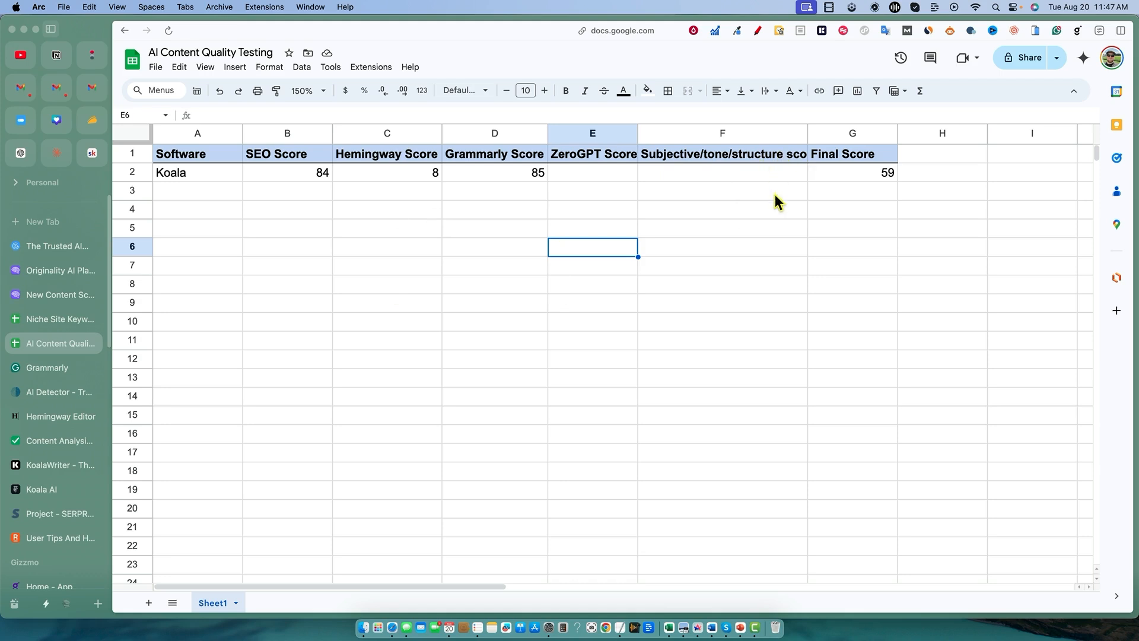
left_click(592, 132)
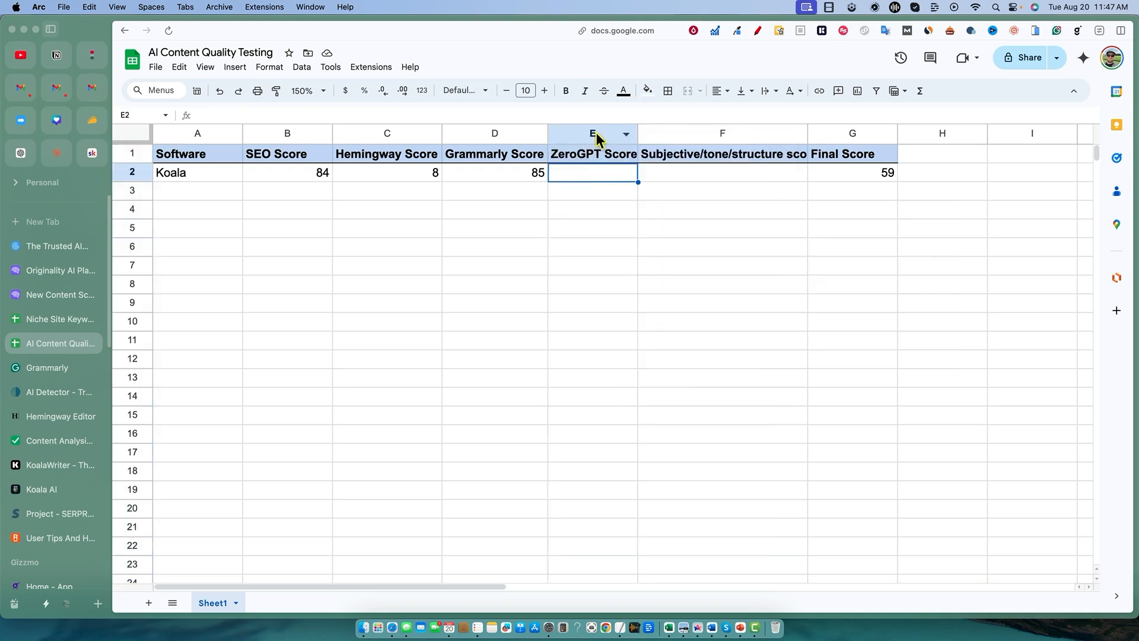
left_click(591, 133)
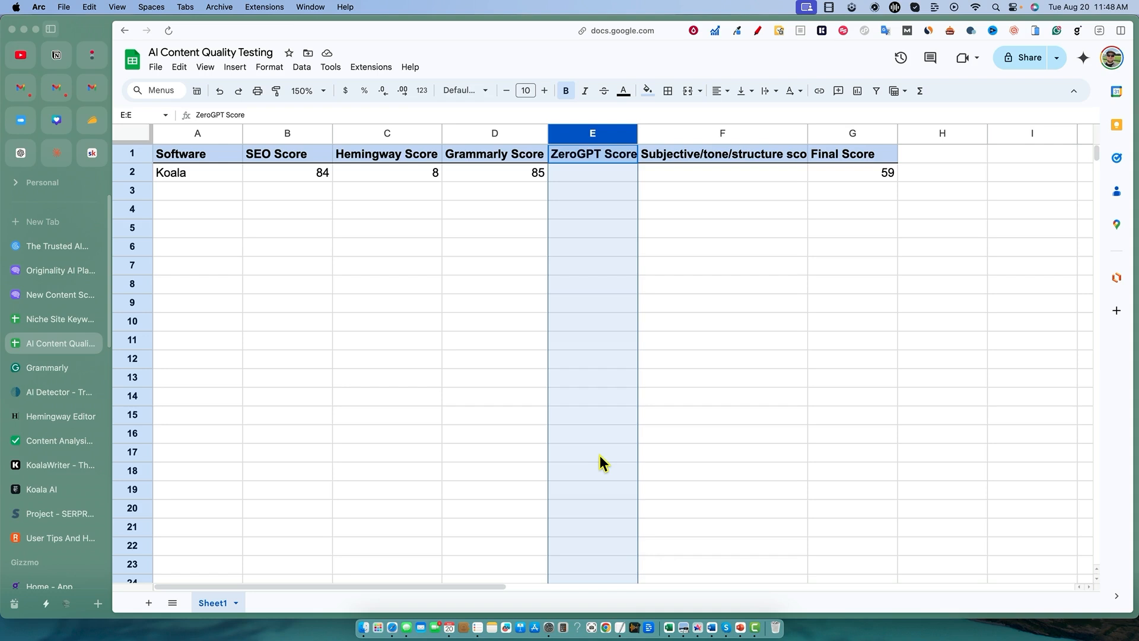
mouse_move(760, 319)
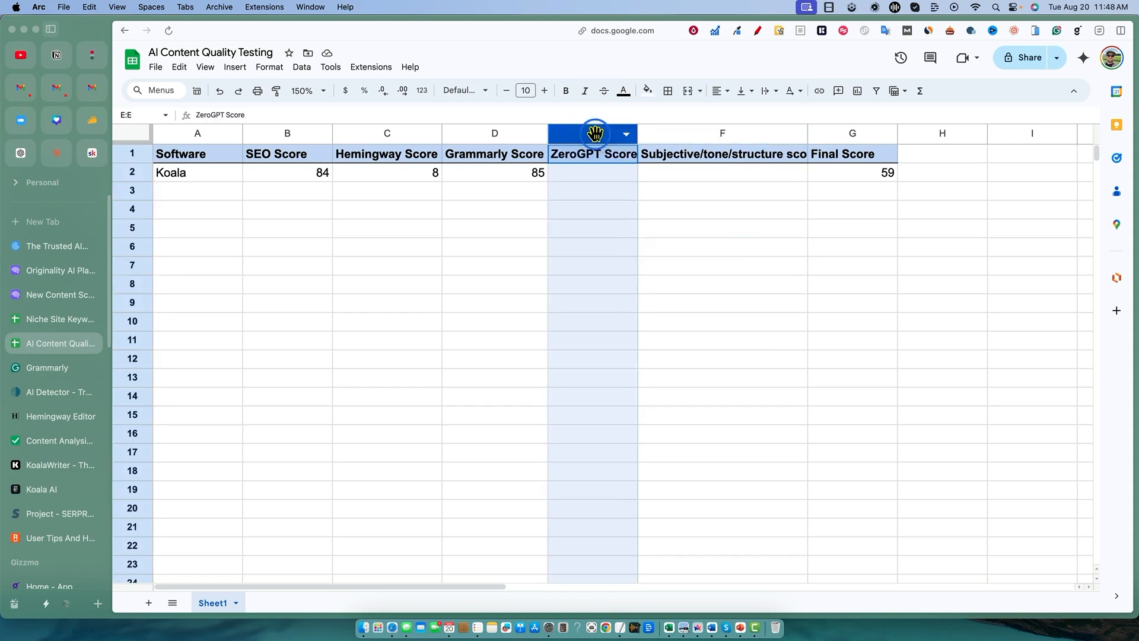
- Delete the ZeroGPT Score column and select Koala's subjective score cell
right_click(593, 134)
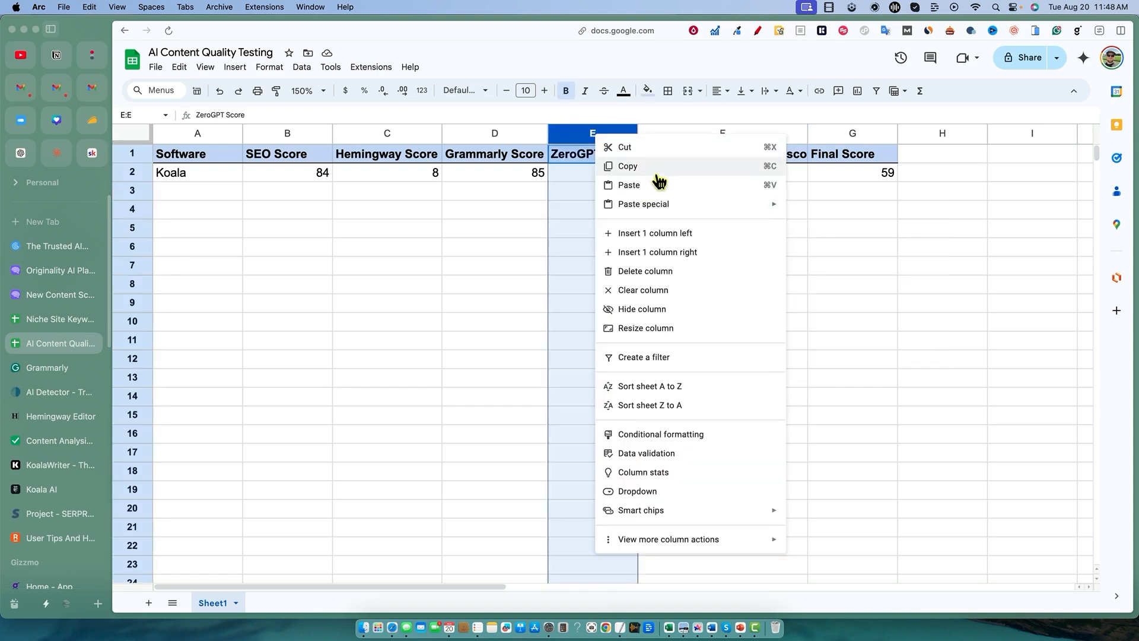
mouse_move(669, 385)
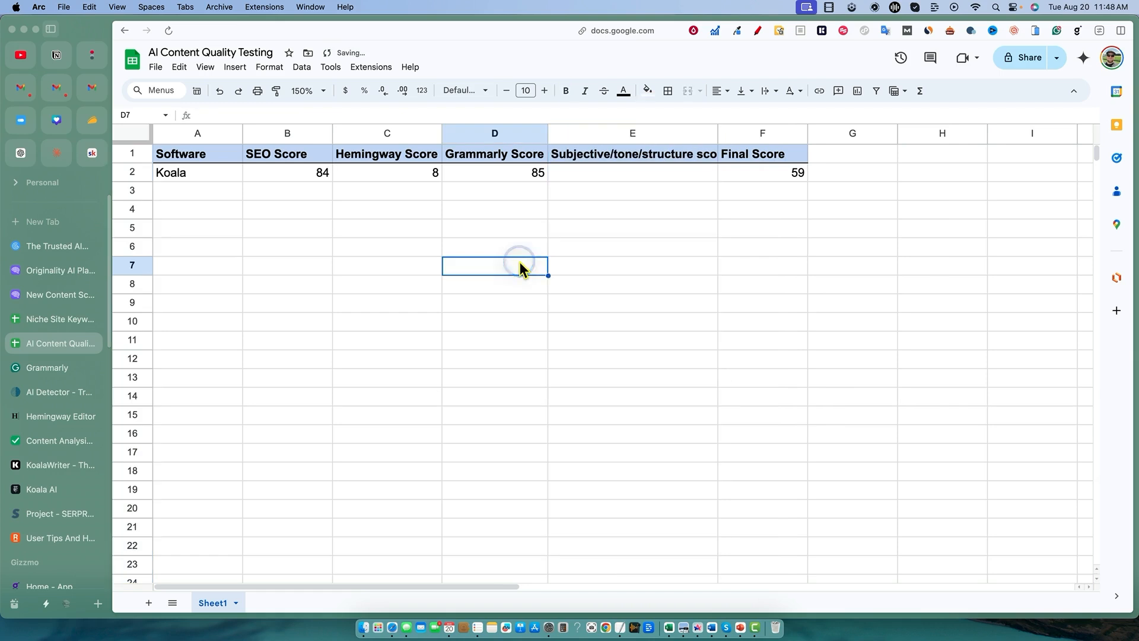
mouse_move(507, 291)
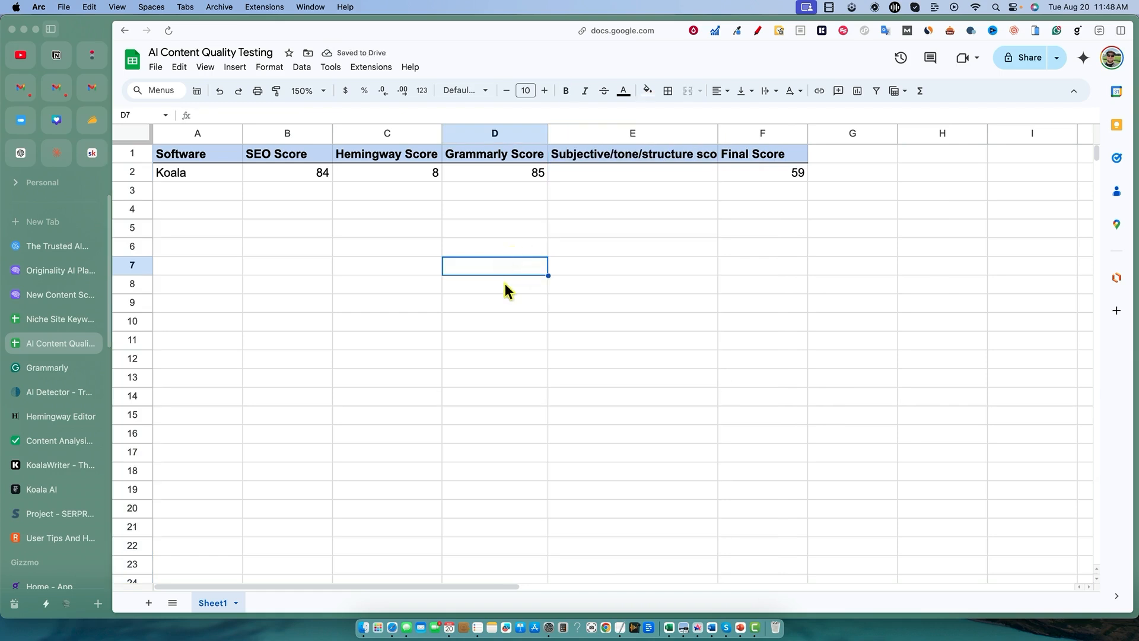
mouse_move(477, 294)
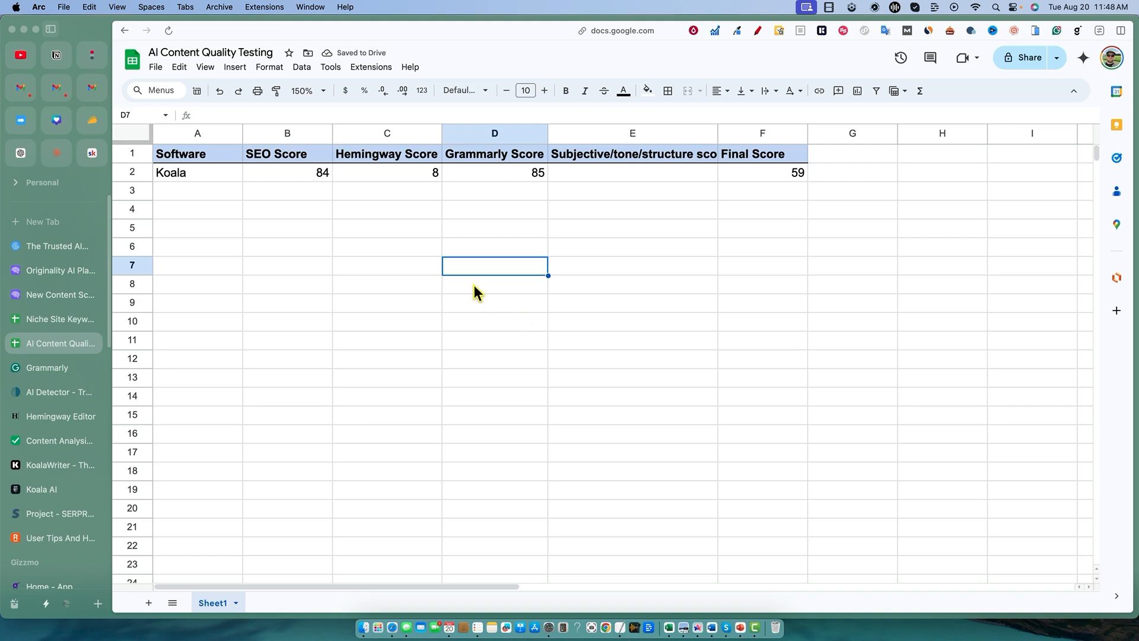
left_click(631, 209)
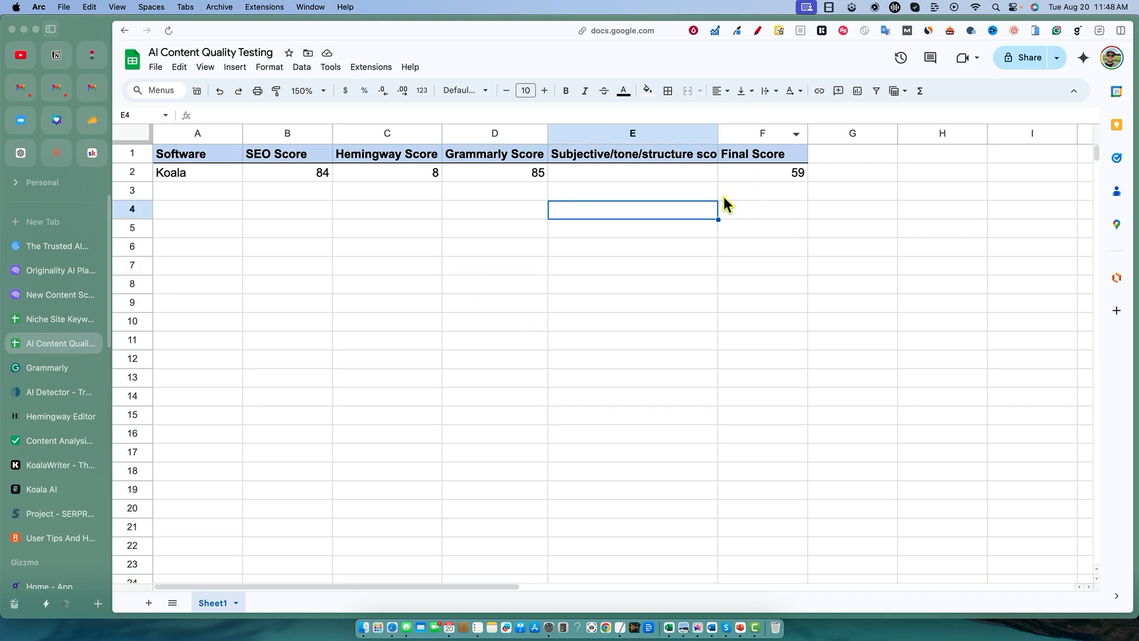
mouse_move(623, 192)
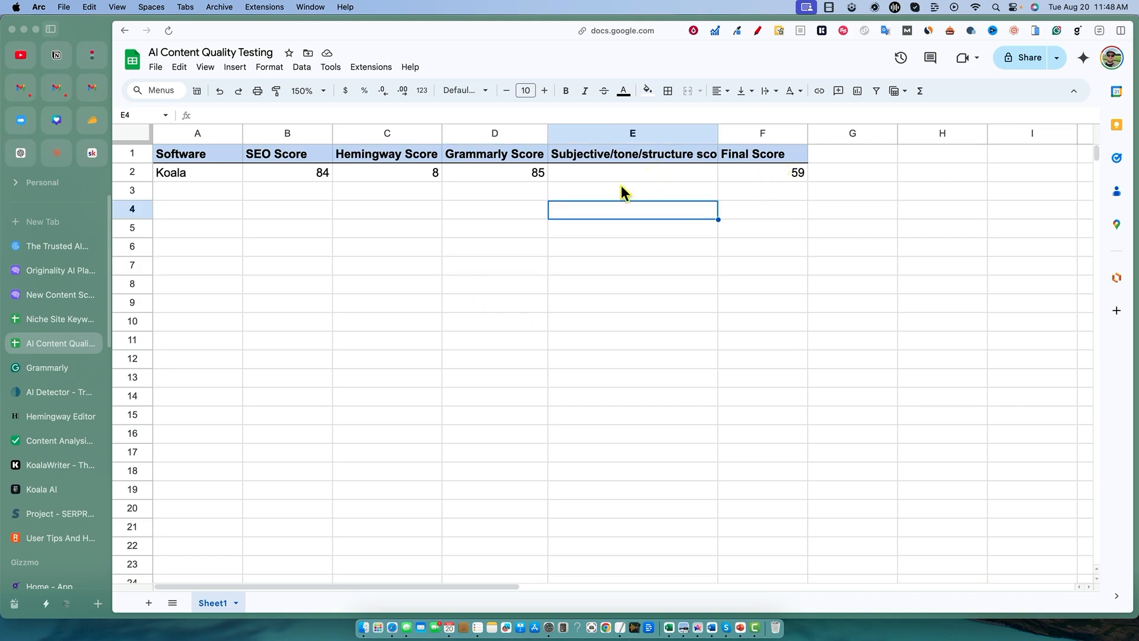
left_click(631, 172)
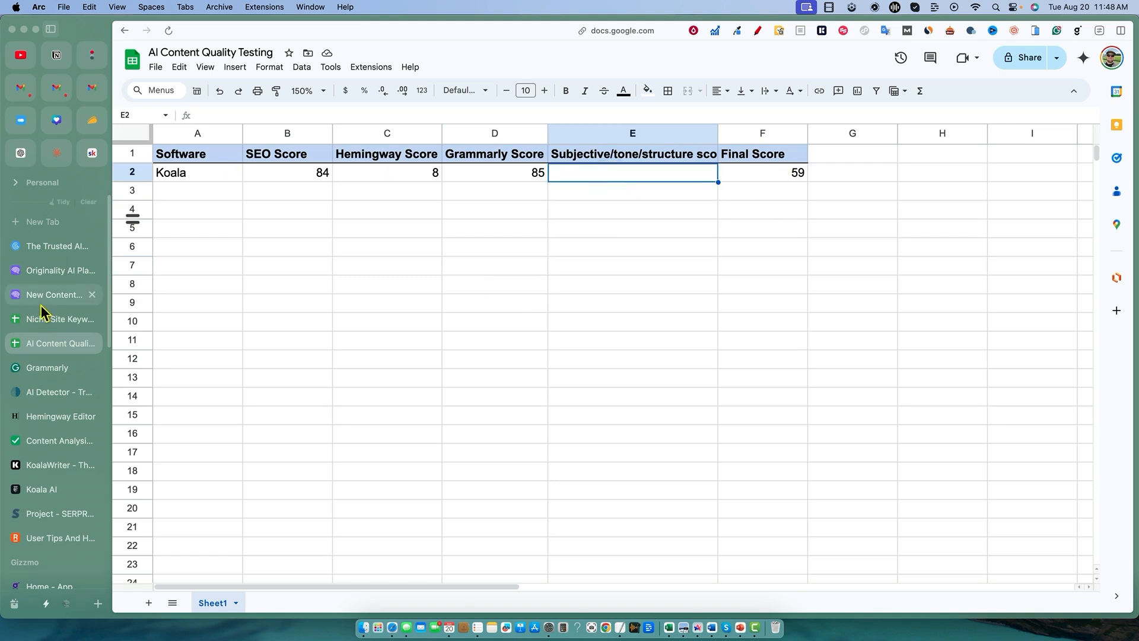
mouse_move(46, 366)
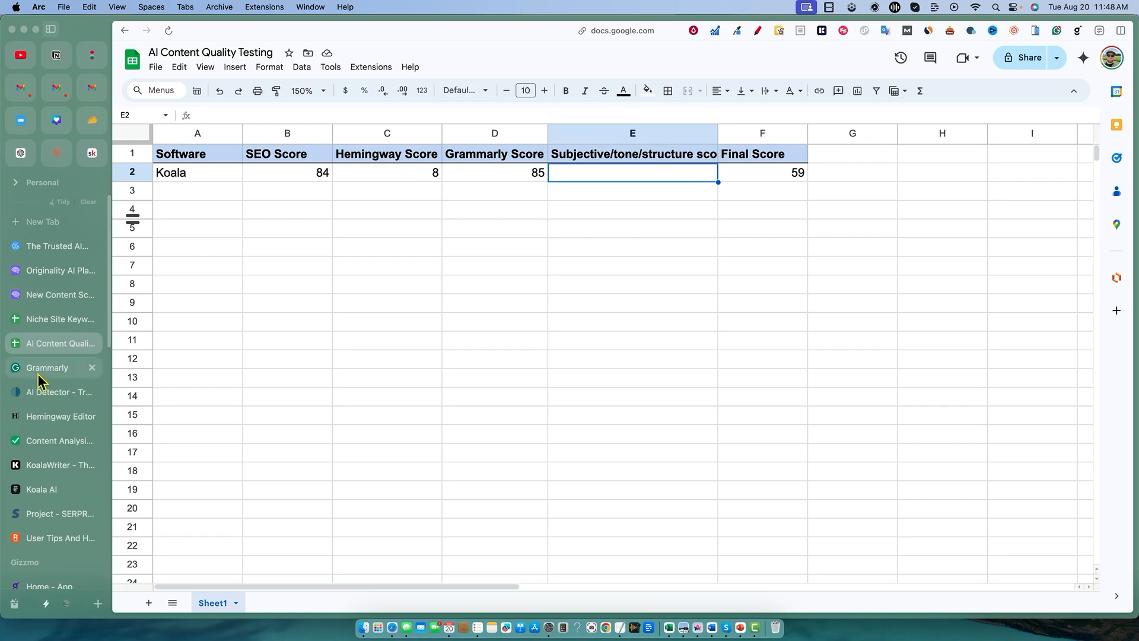
- Scroll through the Koala article to review it before scoring, then return to the sheet
left_click(61, 464)
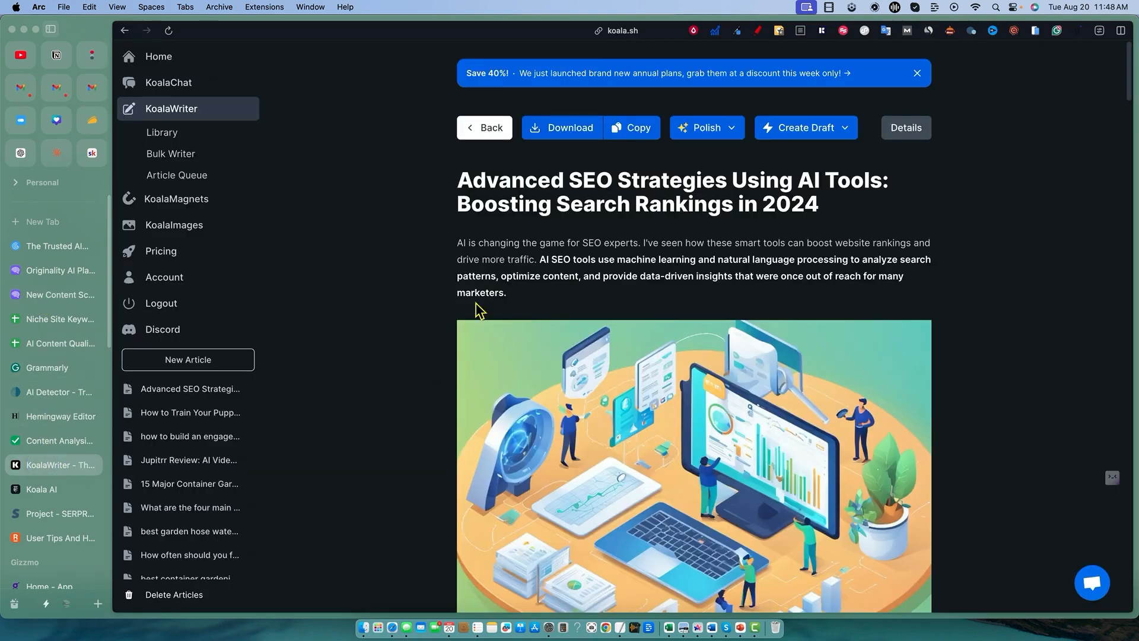
scroll("down", 3)
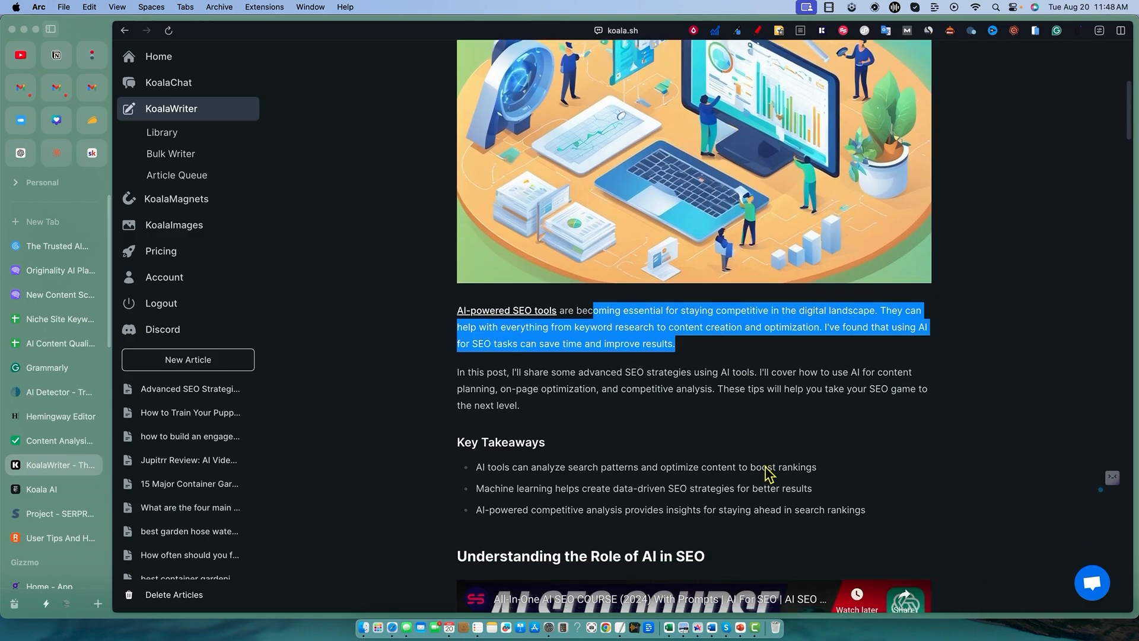
mouse_move(763, 465)
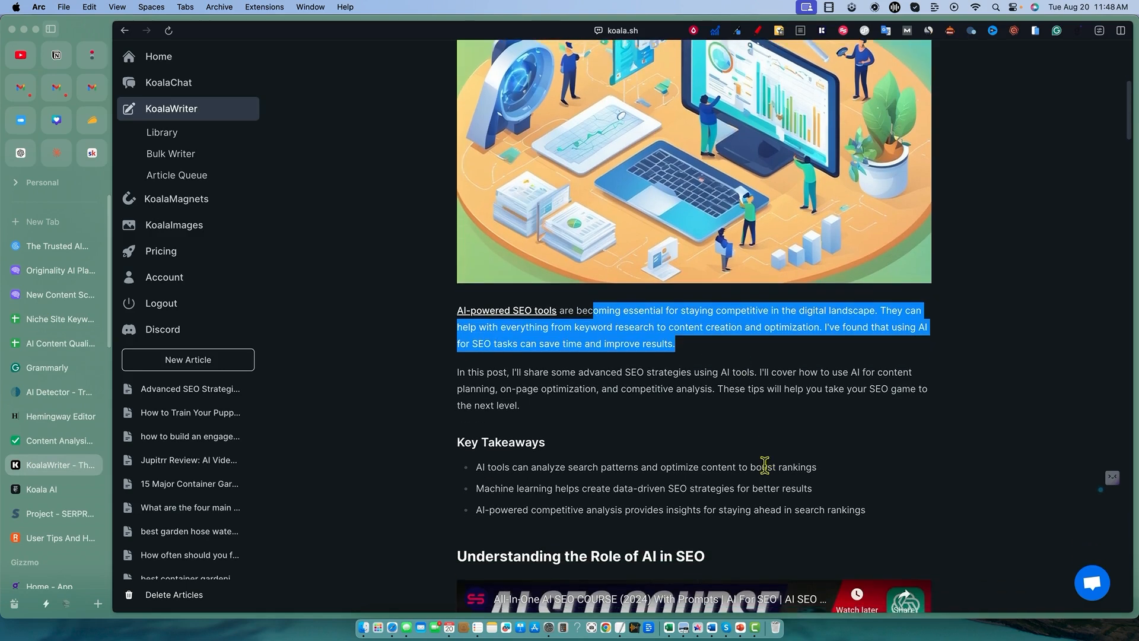
left_click(465, 371)
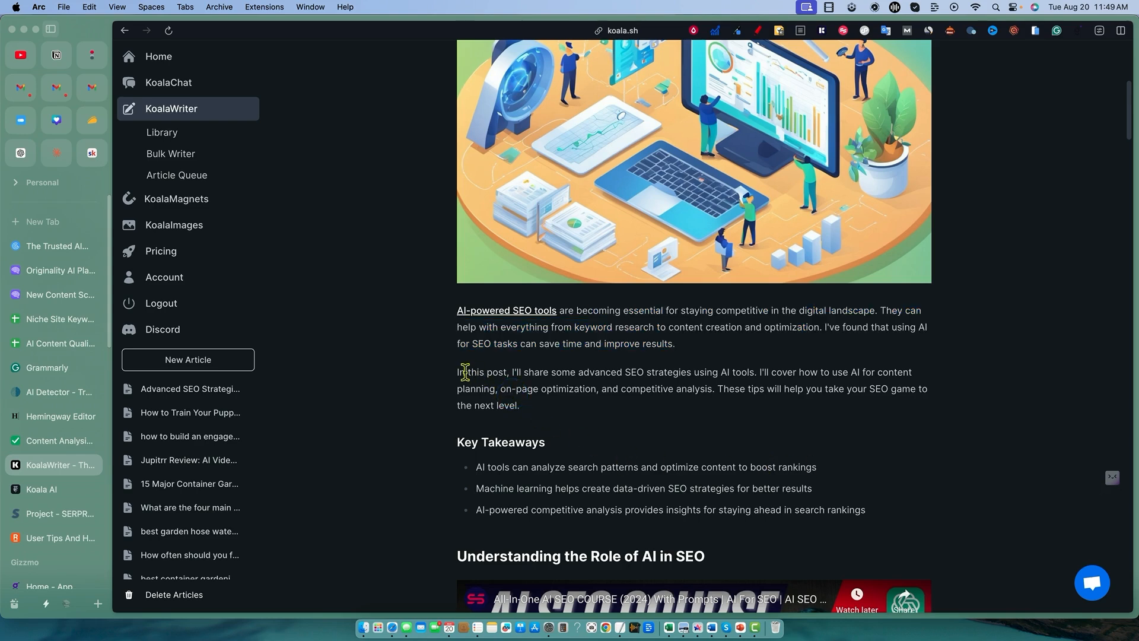
mouse_move(668, 451)
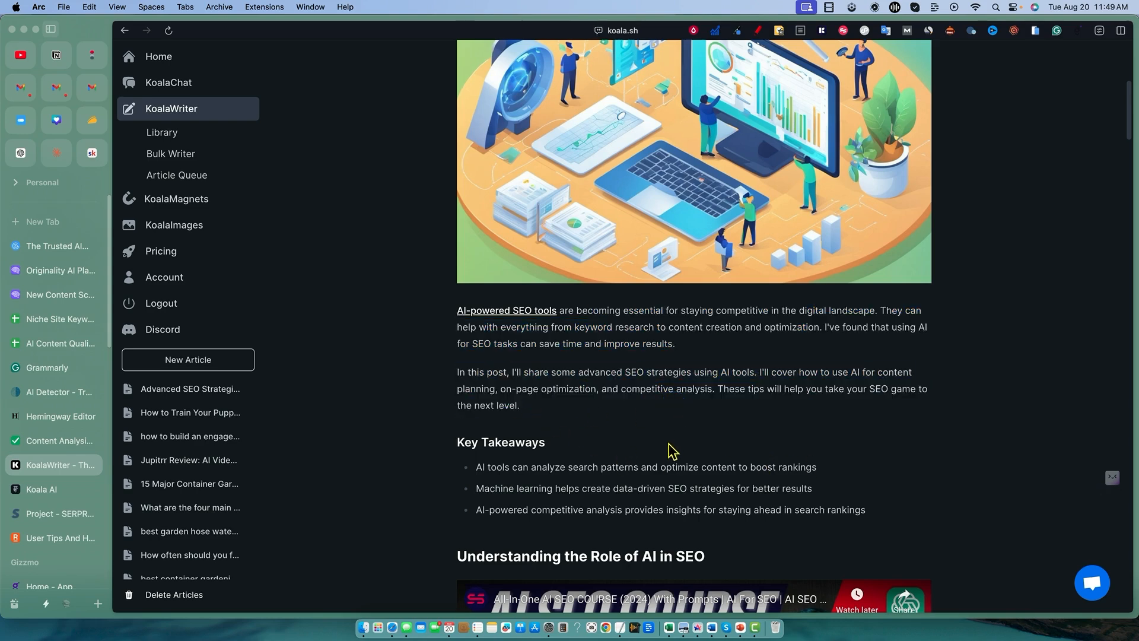
scroll("down", 3)
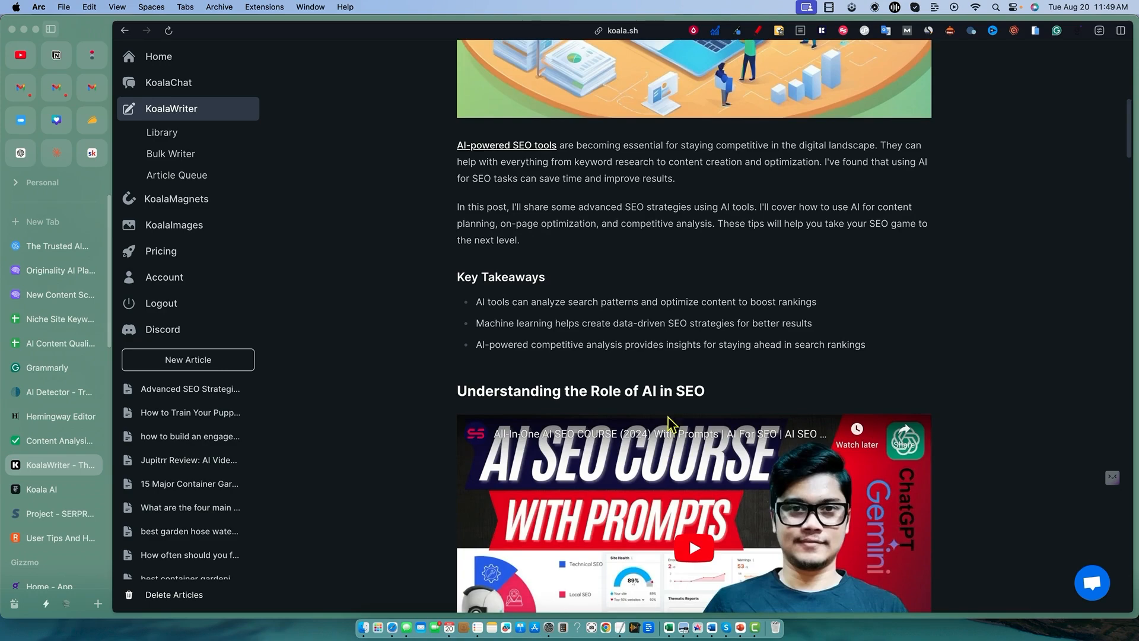
scroll("down", 3)
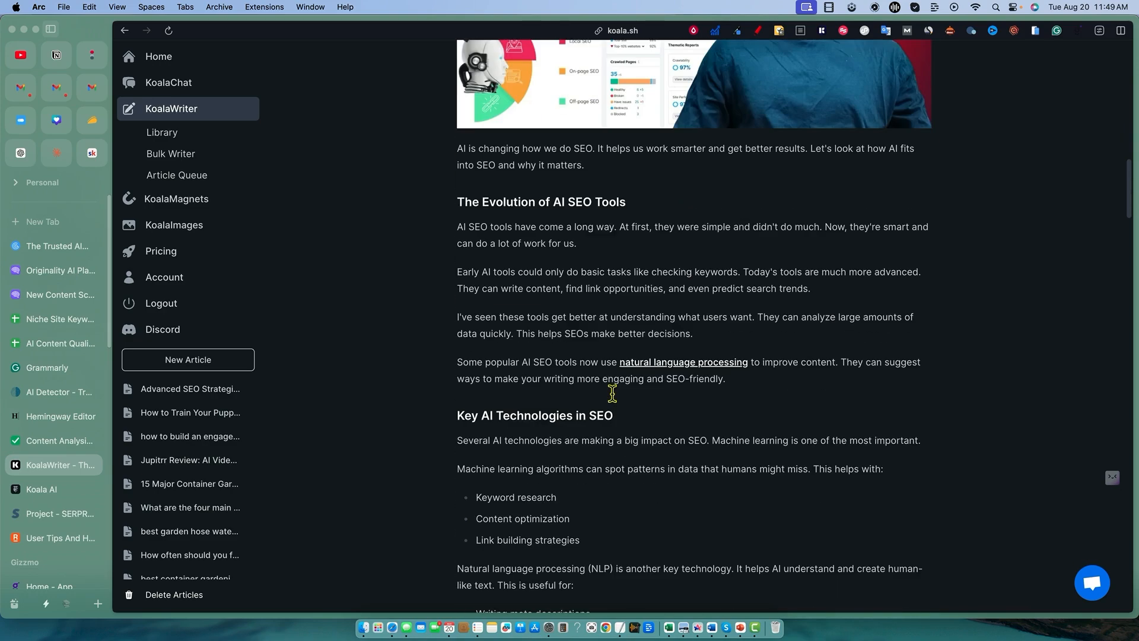
scroll("down", 3)
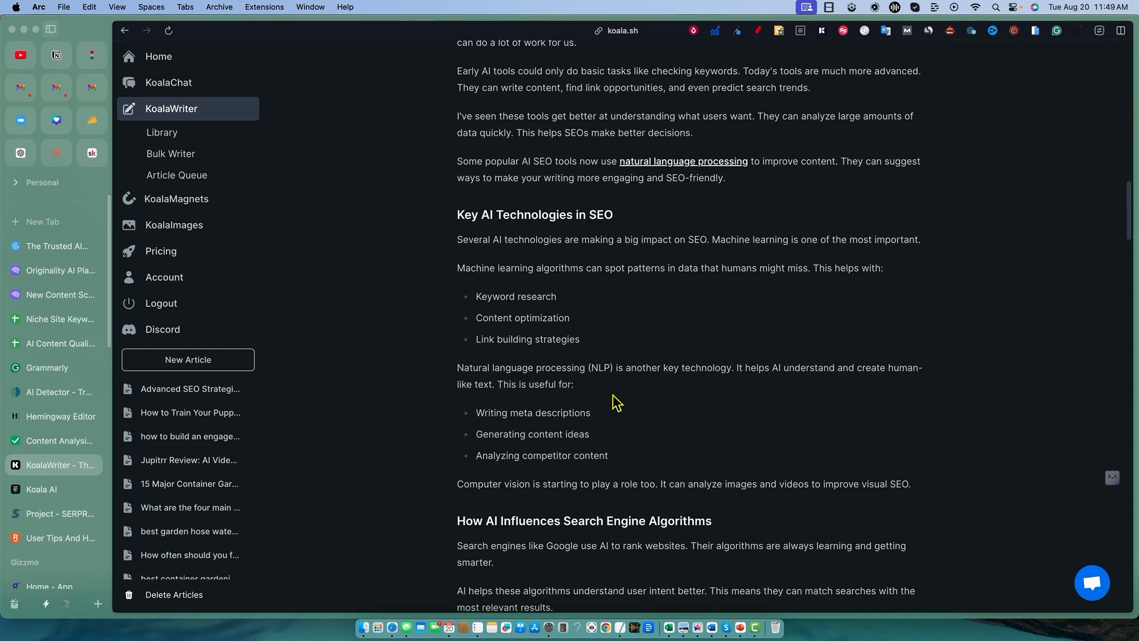
scroll("up", 3)
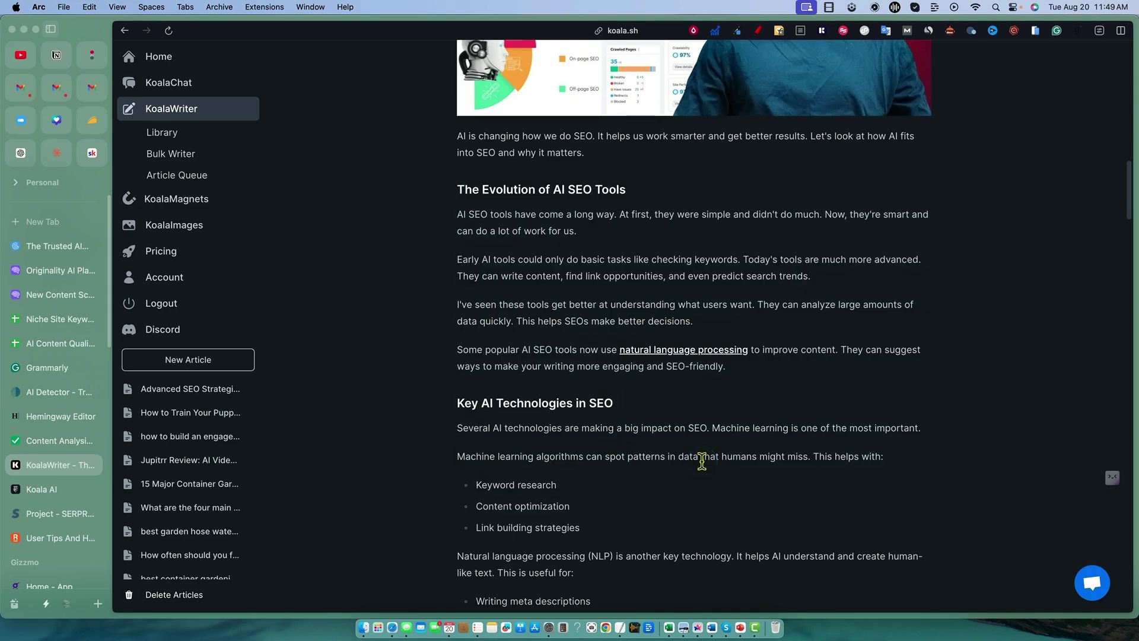
mouse_move(750, 478)
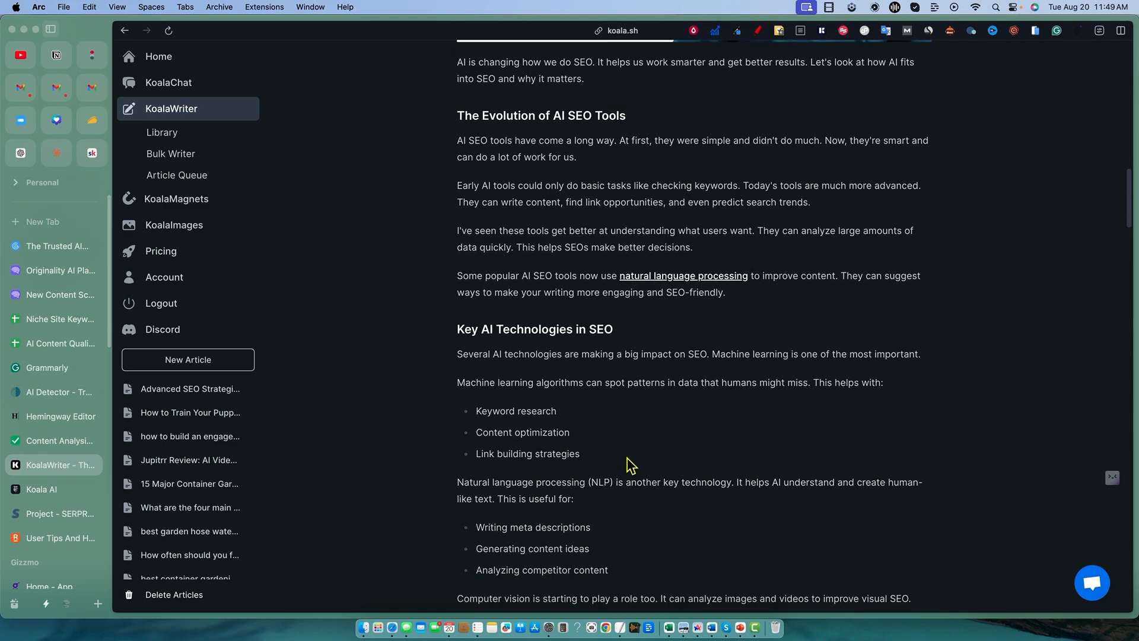
scroll("up", 3)
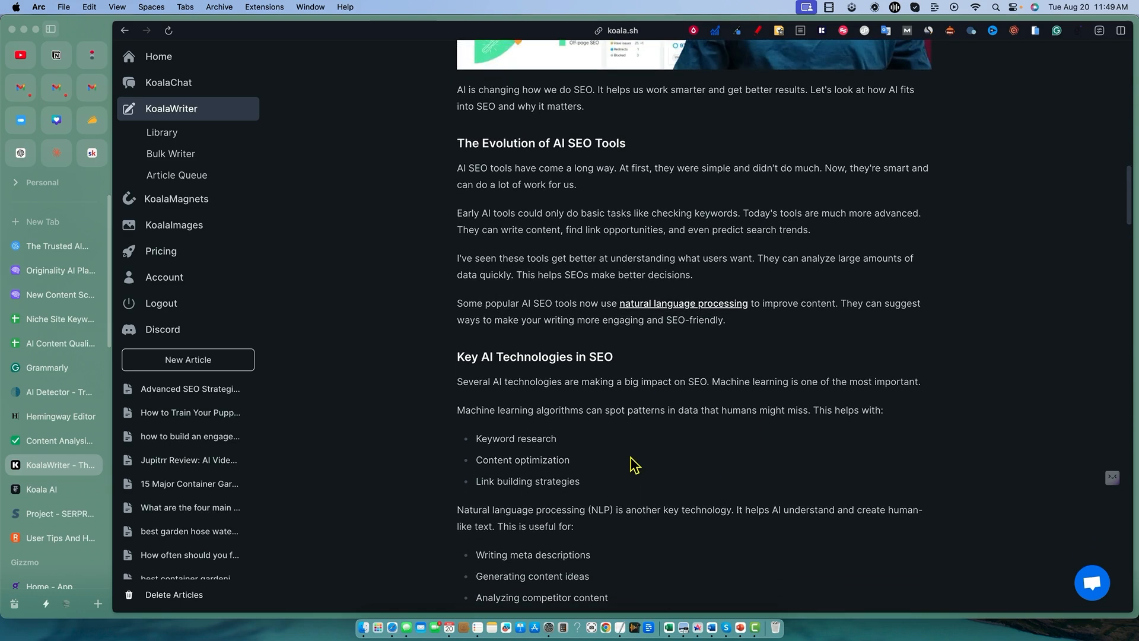
left_click(60, 343)
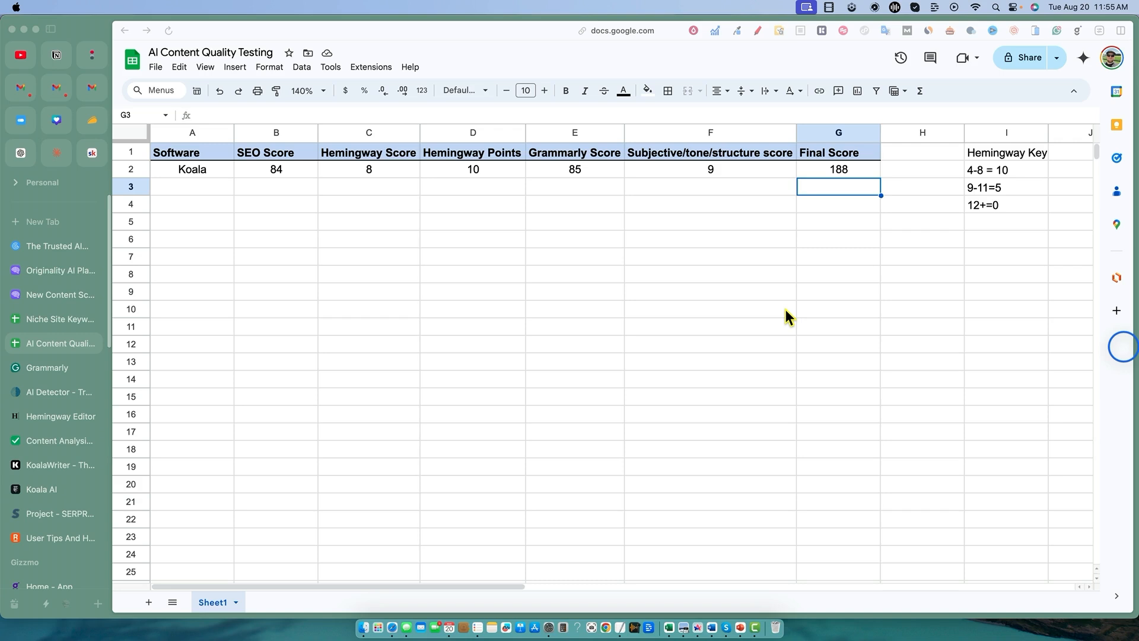
mouse_move(808, 312)
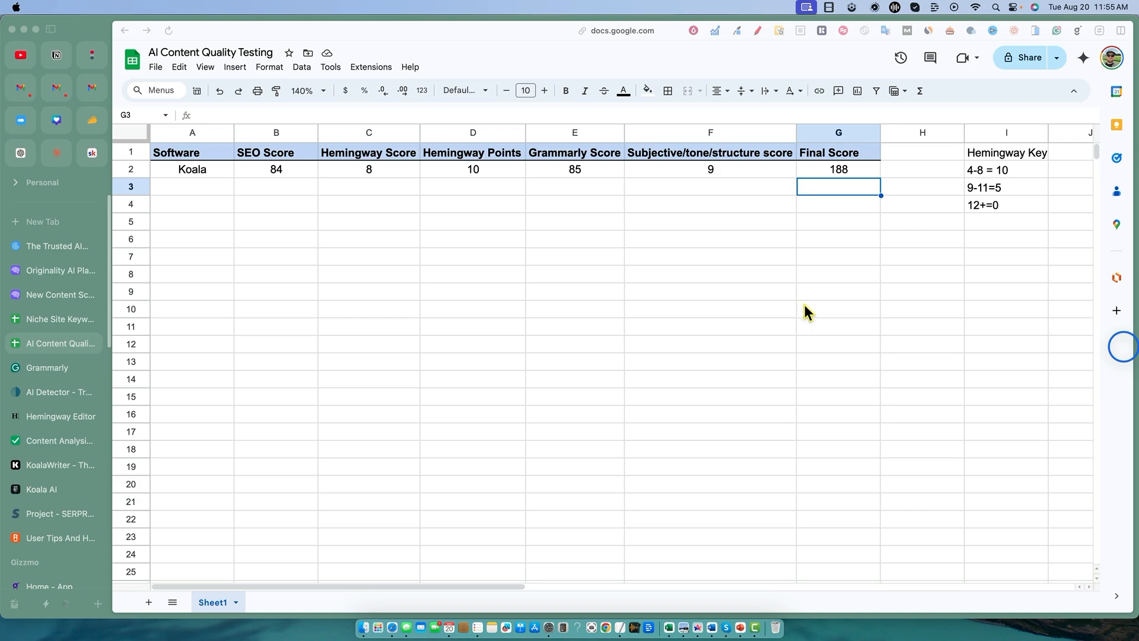
mouse_move(384, 180)
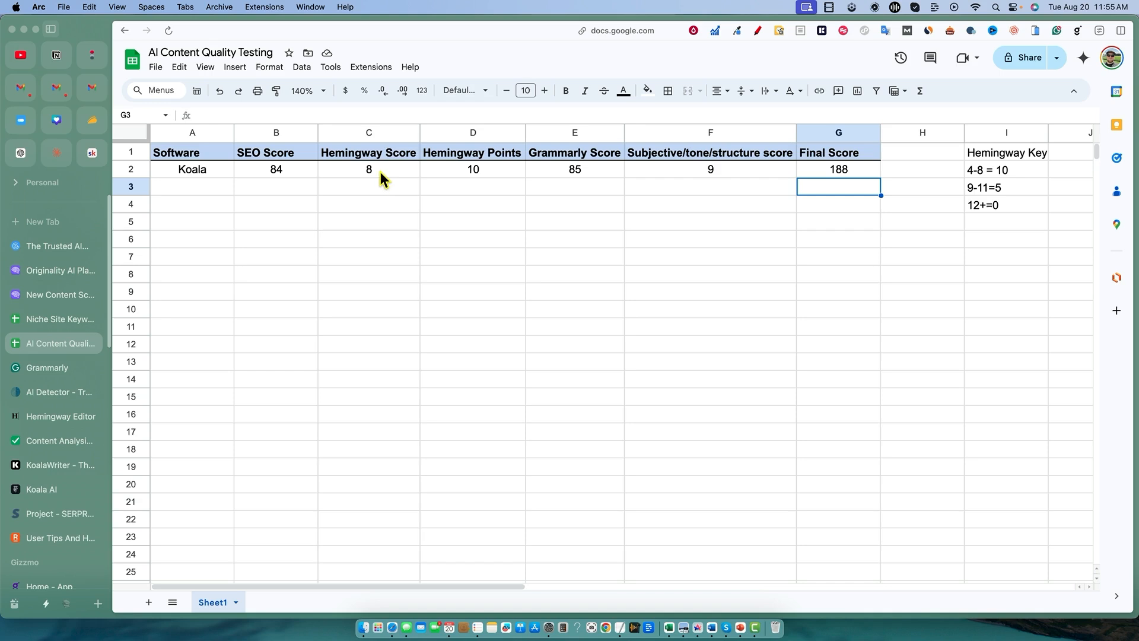
left_click(473, 274)
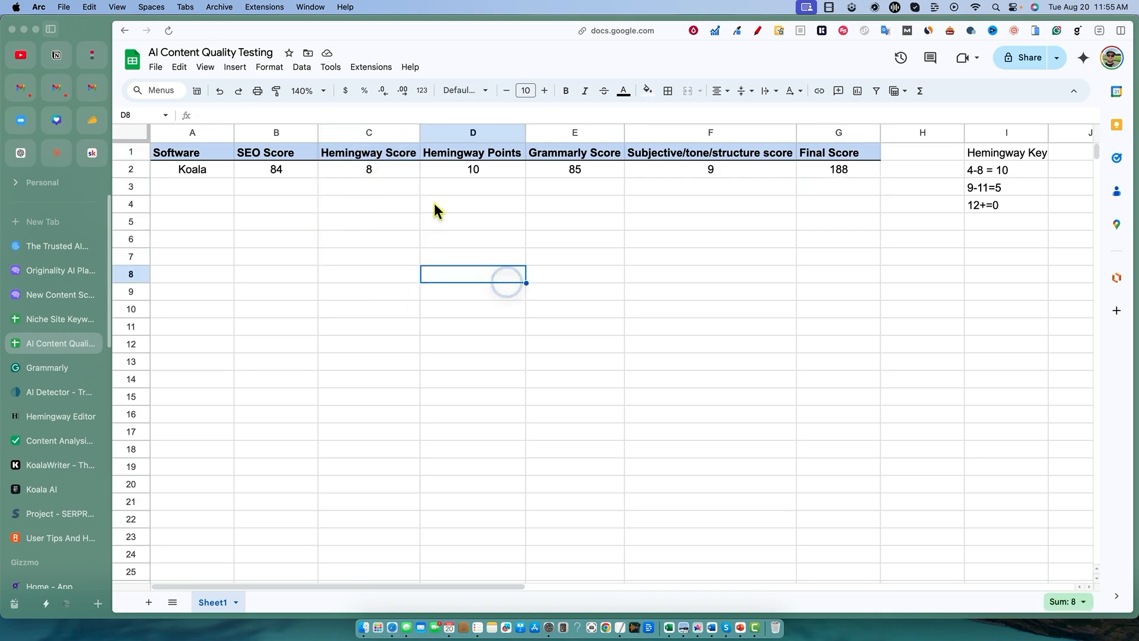
left_click(474, 238)
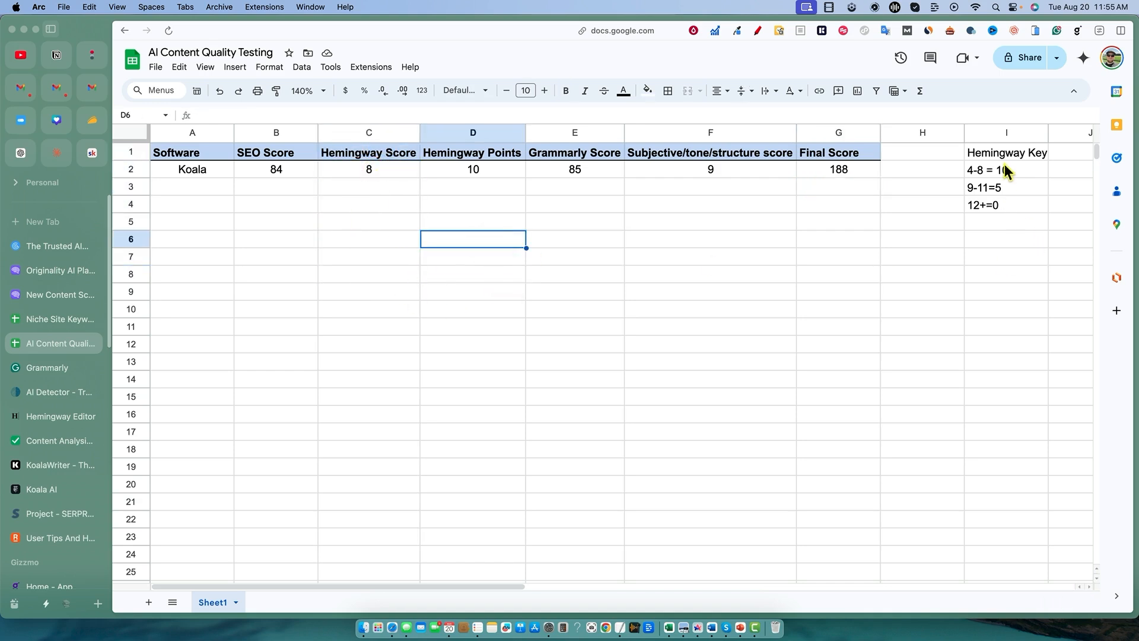
left_click(1006, 256)
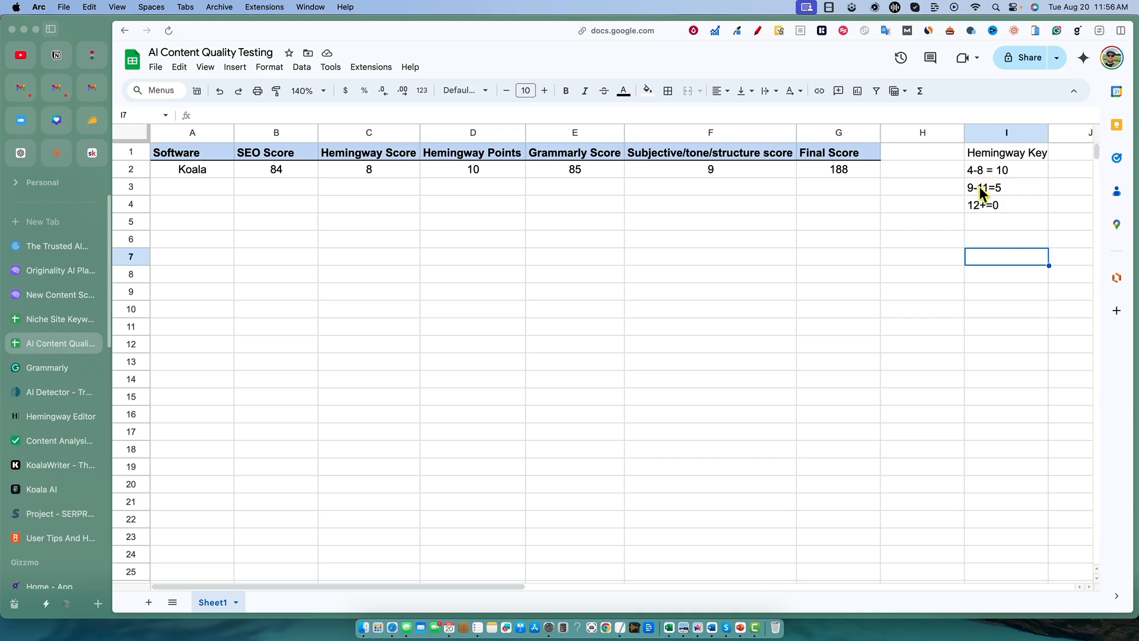
left_click(1006, 187)
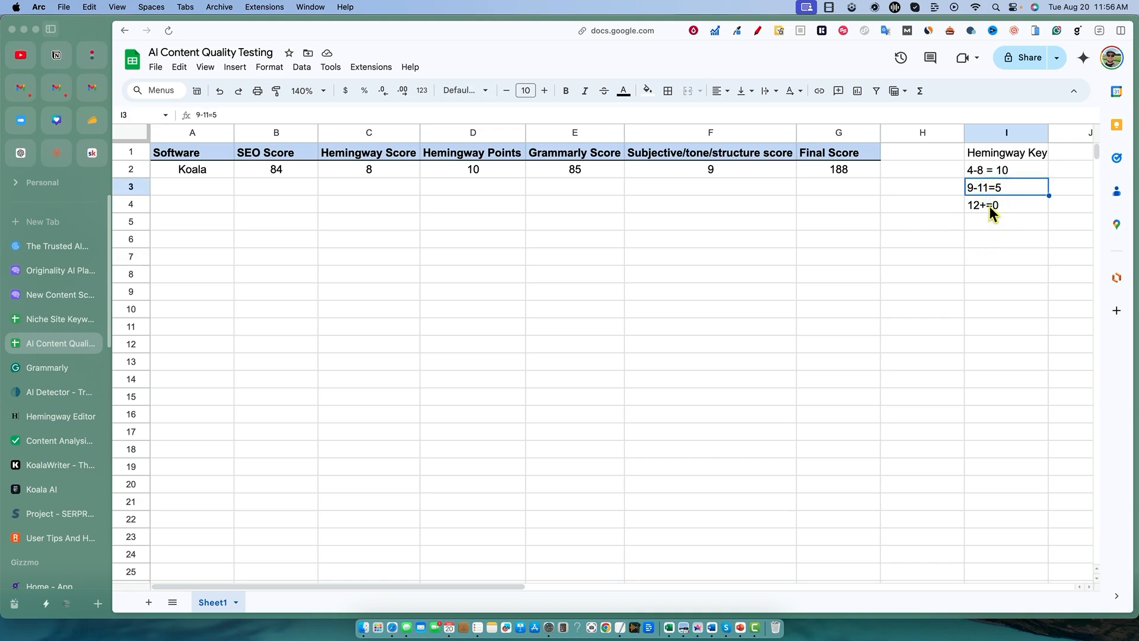
left_click(1007, 274)
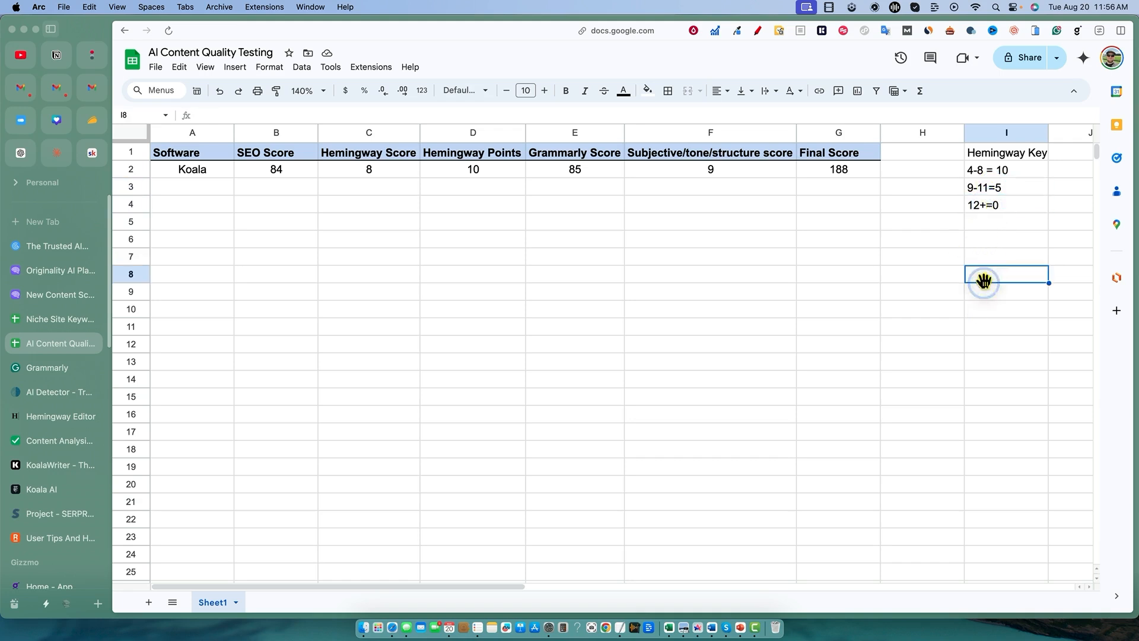
left_click(710, 292)
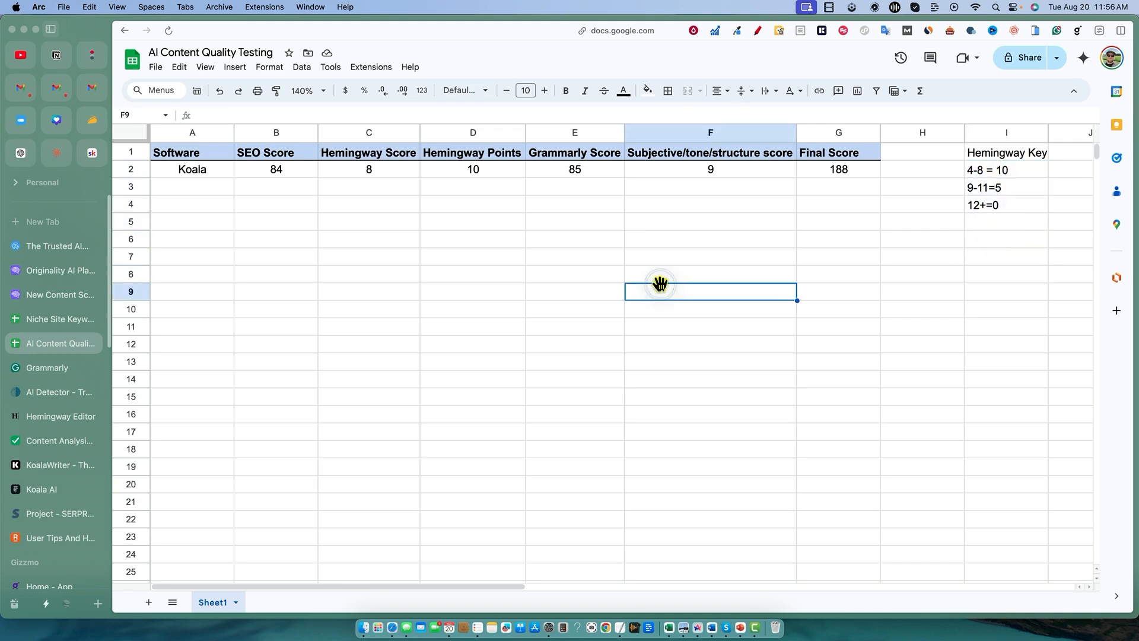
left_click(275, 170)
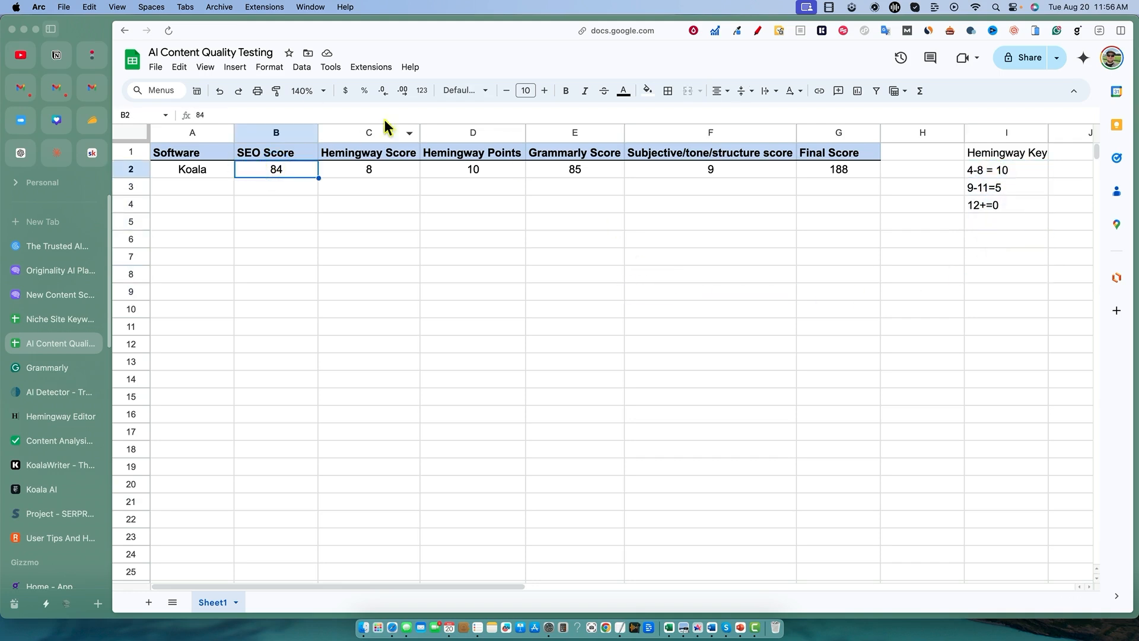
mouse_move(443, 178)
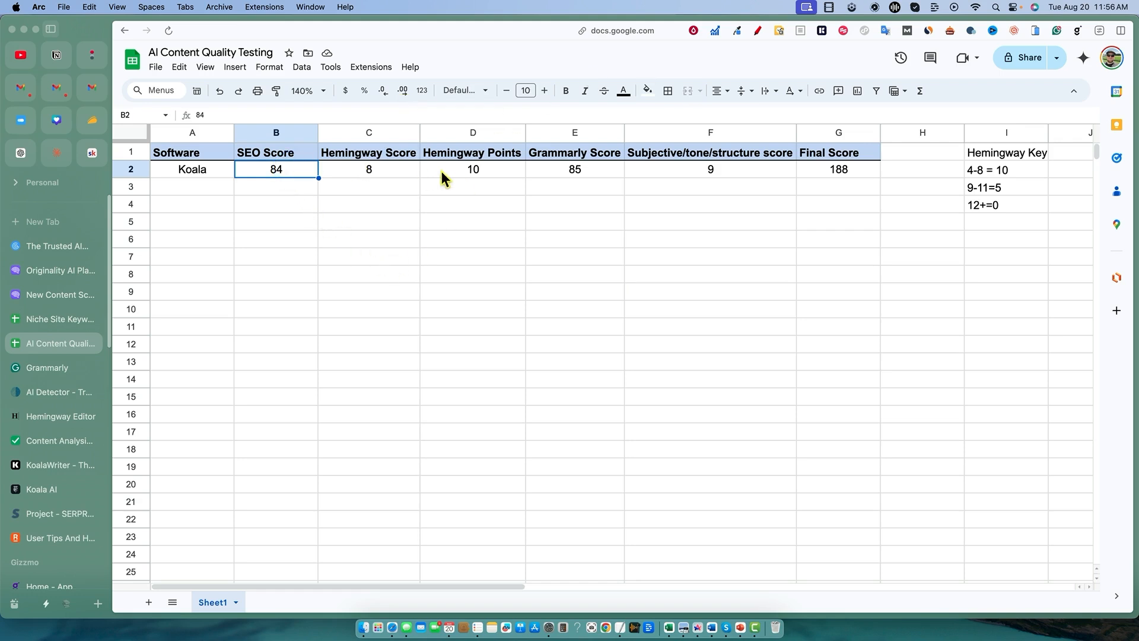
left_click(473, 169)
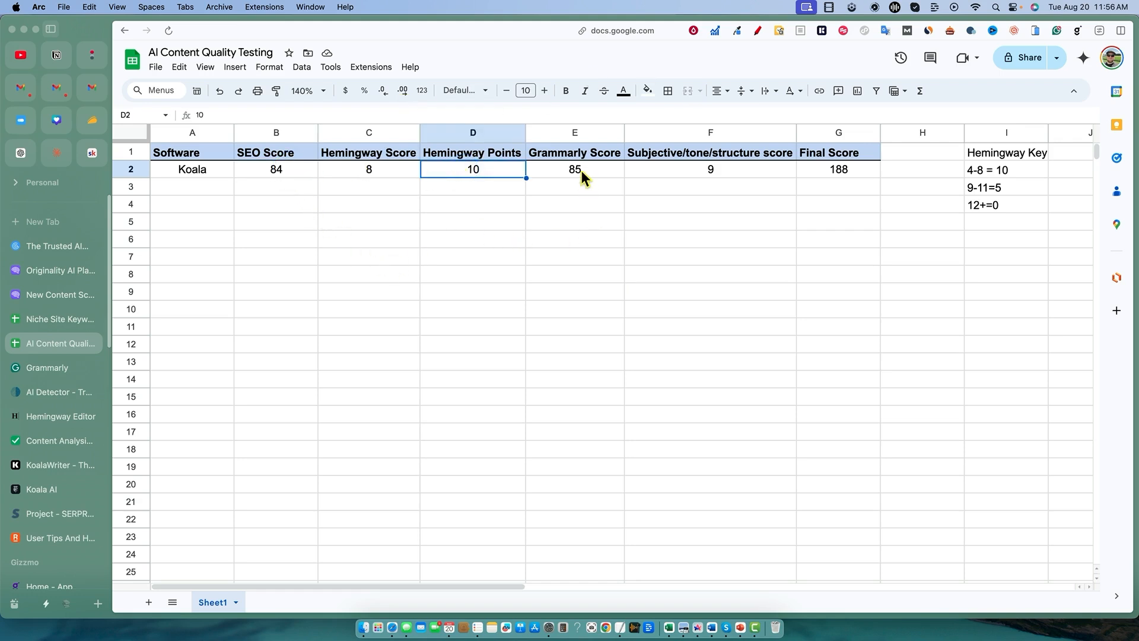
left_click(574, 170)
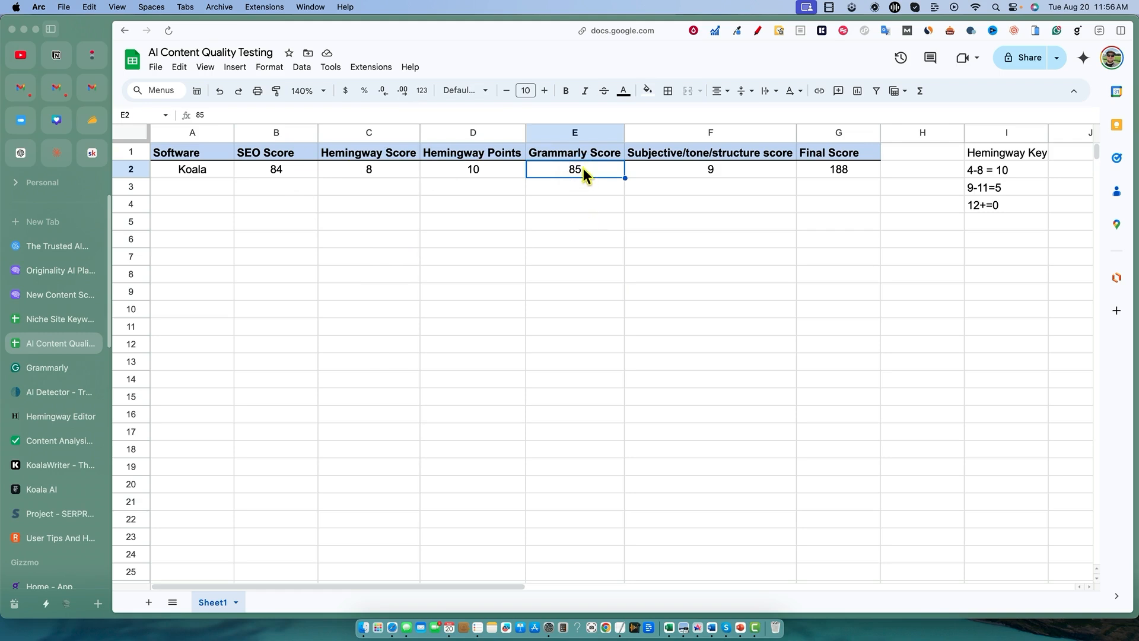
mouse_move(282, 172)
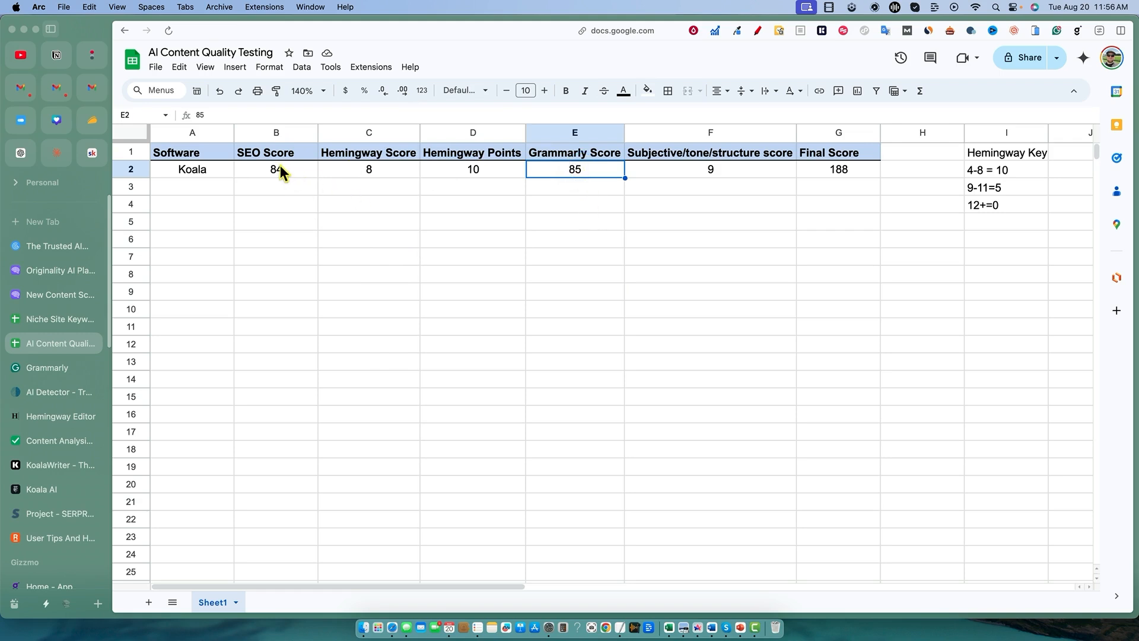
left_click(276, 170)
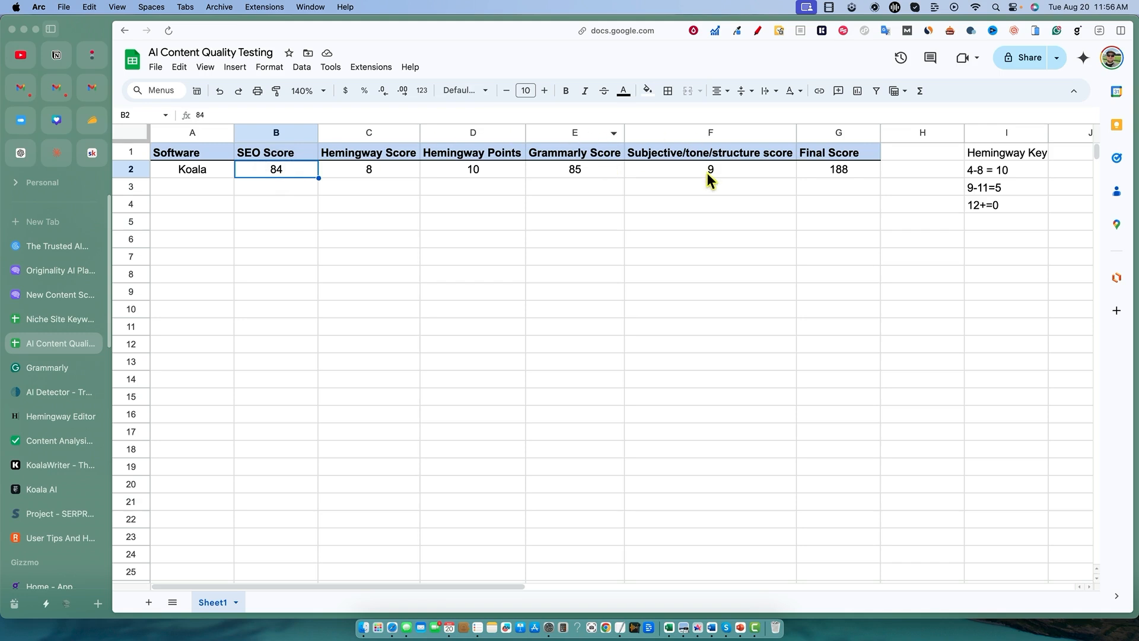
left_click(710, 169)
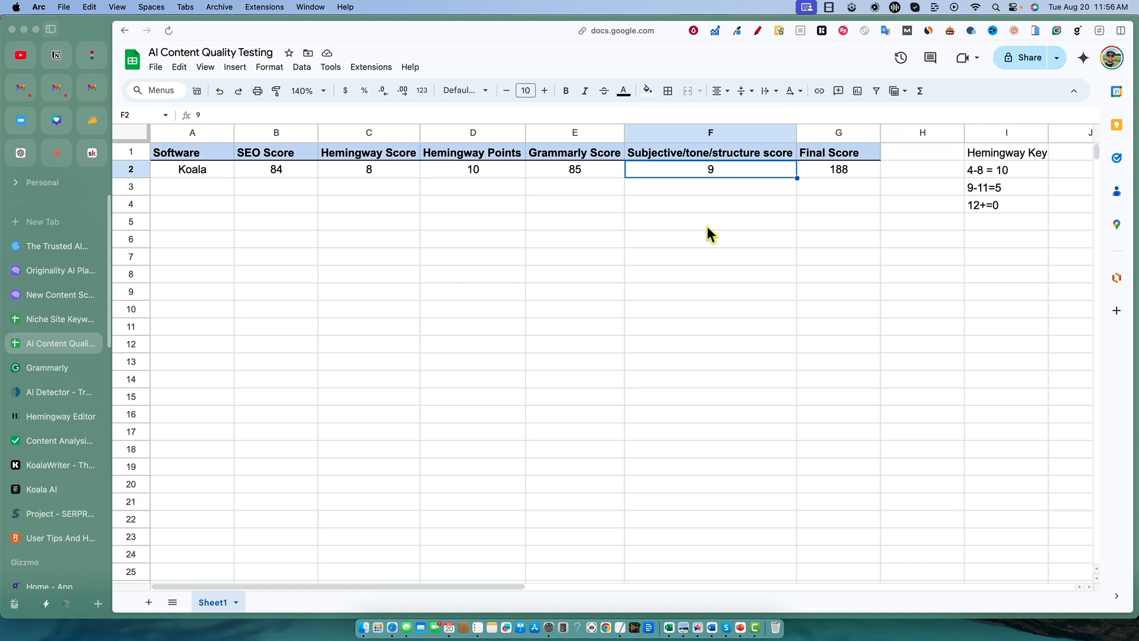
mouse_move(739, 196)
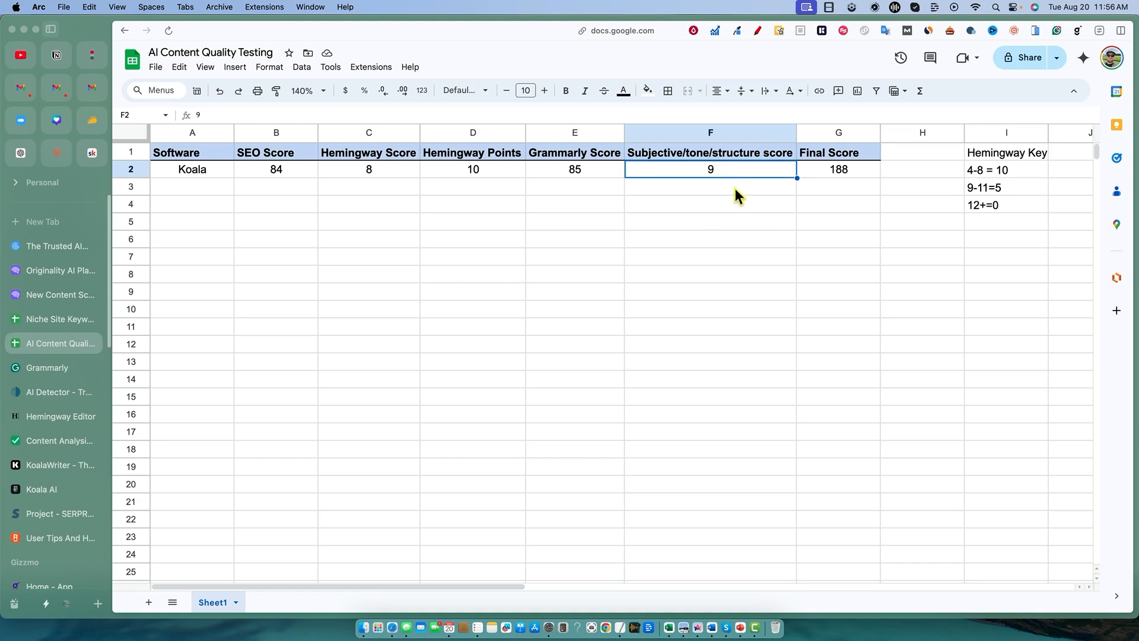
left_click(839, 169)
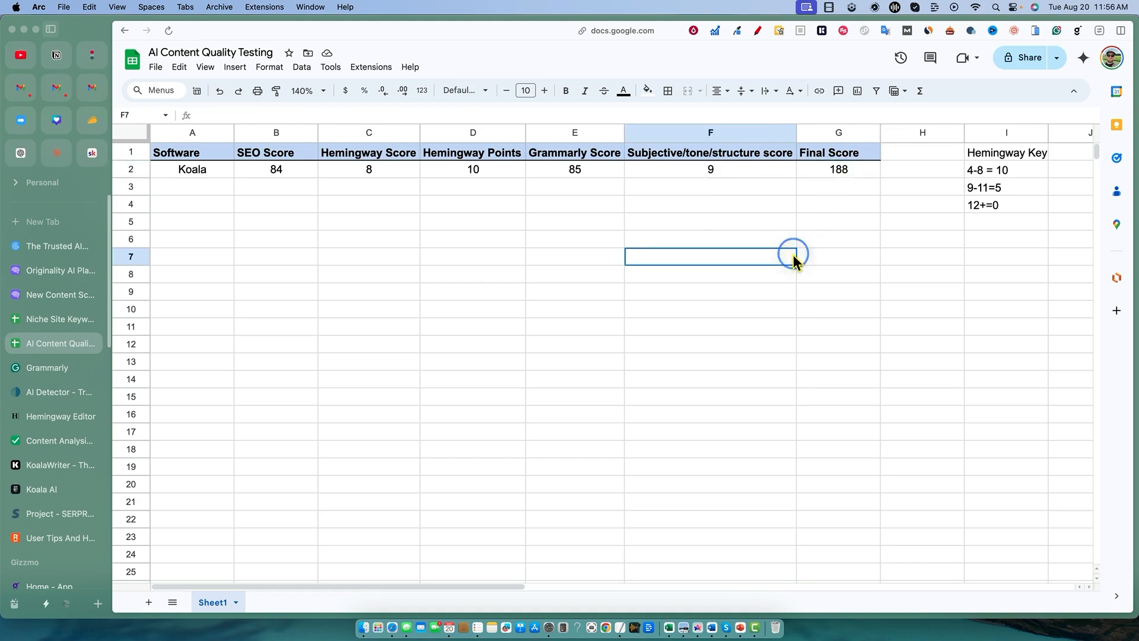
left_click(837, 168)
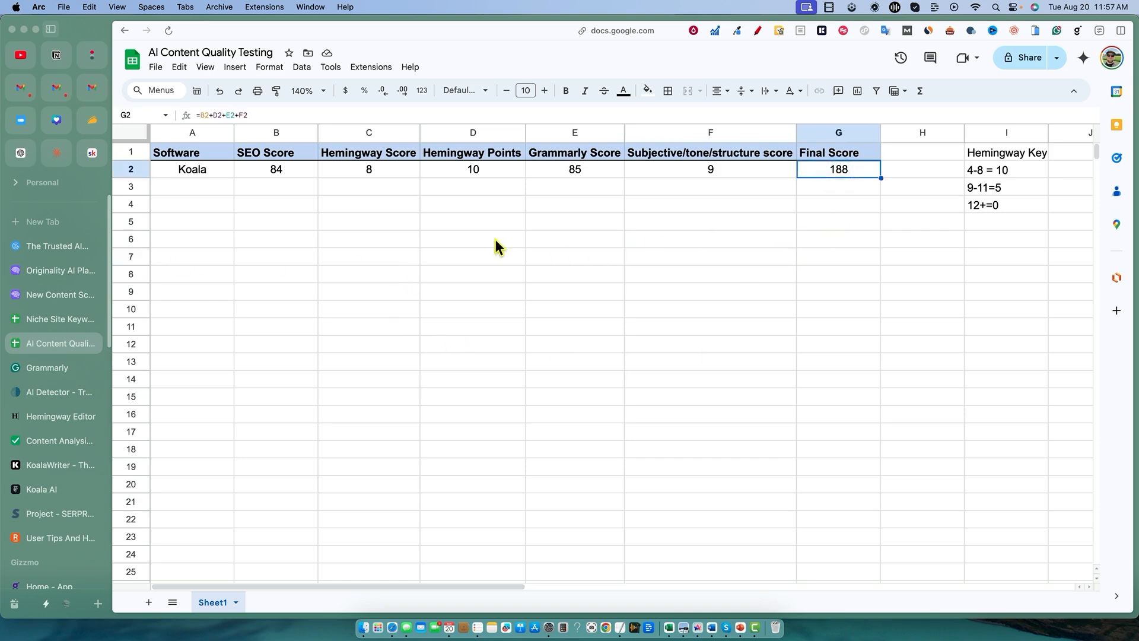
mouse_move(1015, 185)
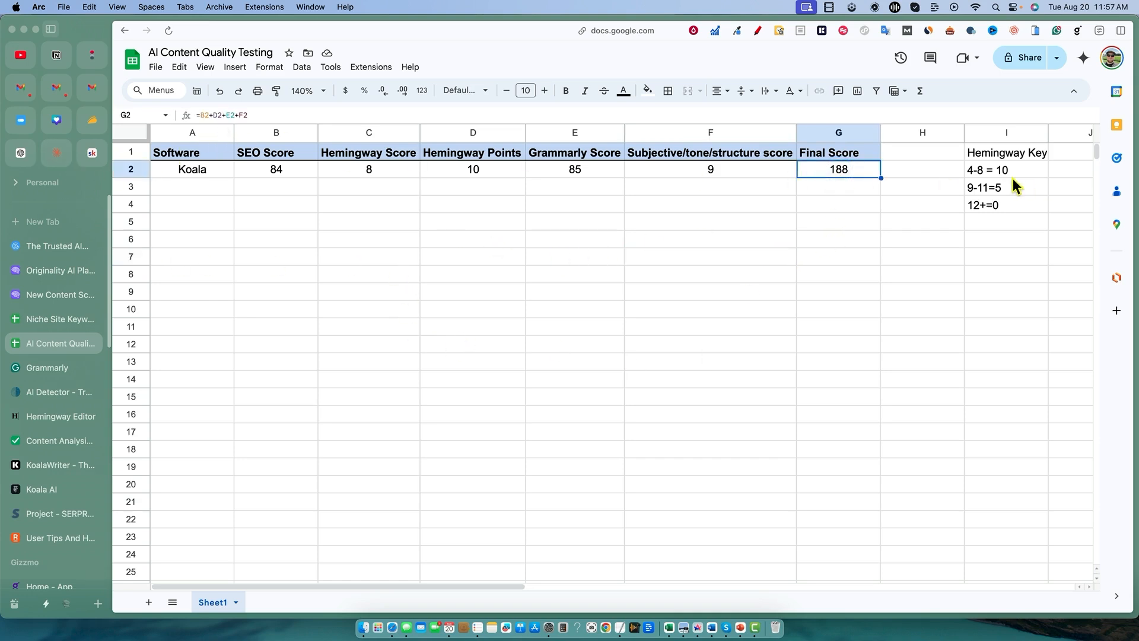
left_click(473, 344)
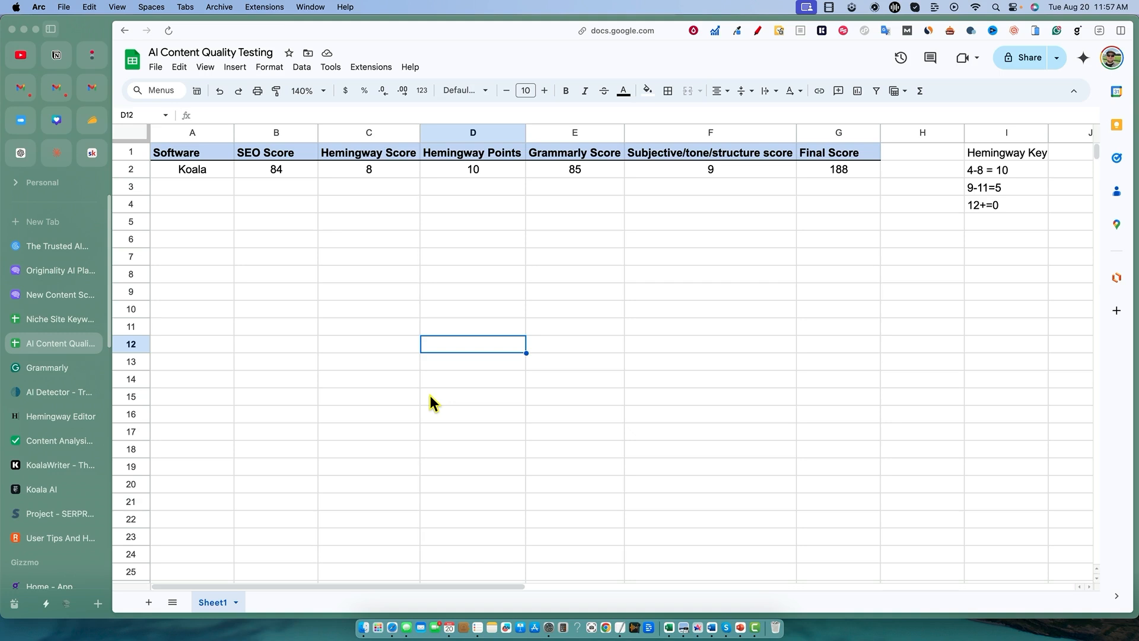
mouse_move(376, 116)
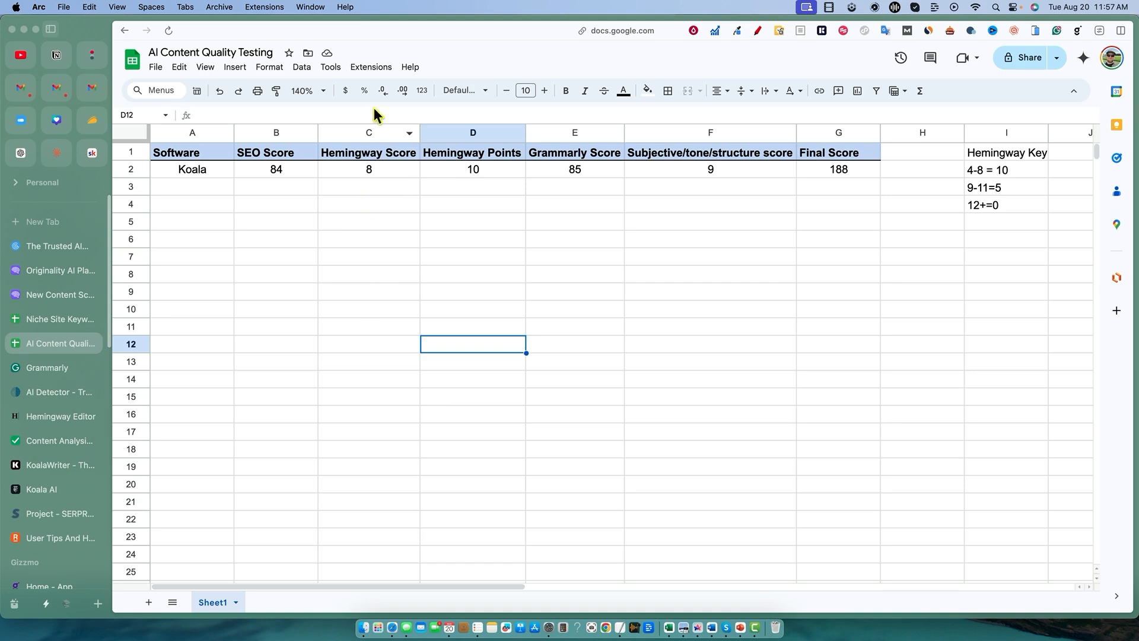
mouse_move(926, 286)
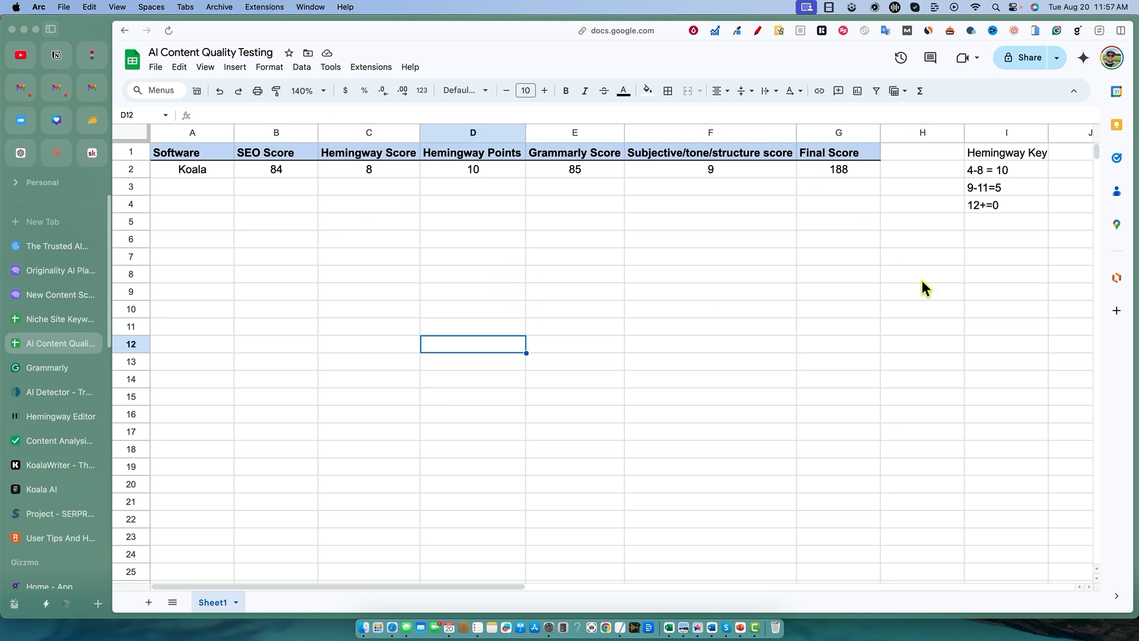
mouse_move(1009, 258)
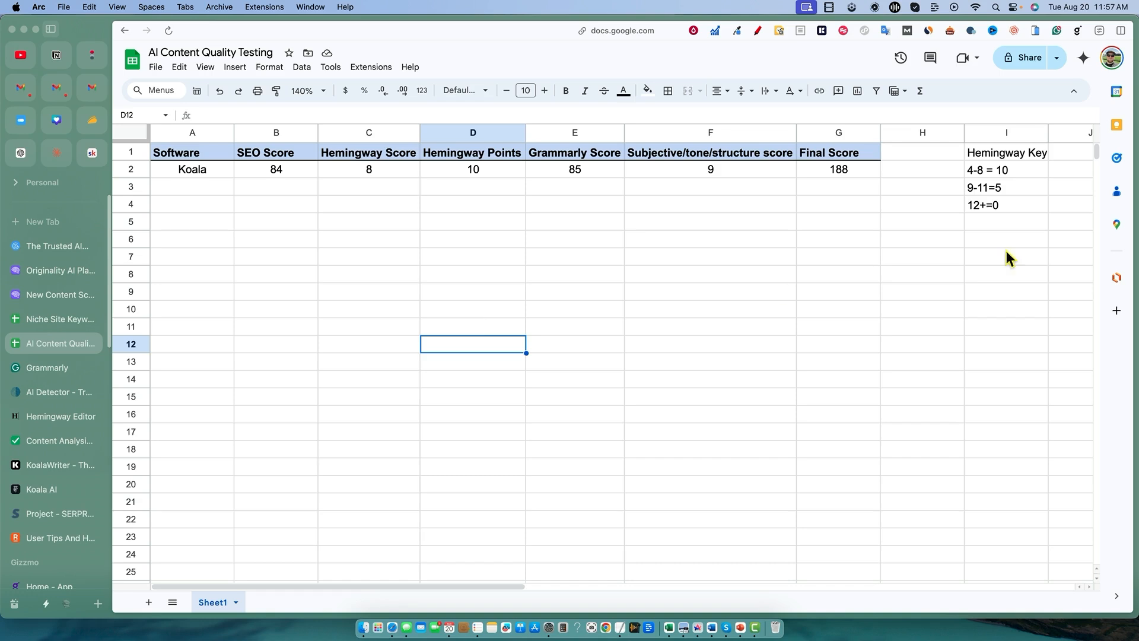
mouse_move(1004, 195)
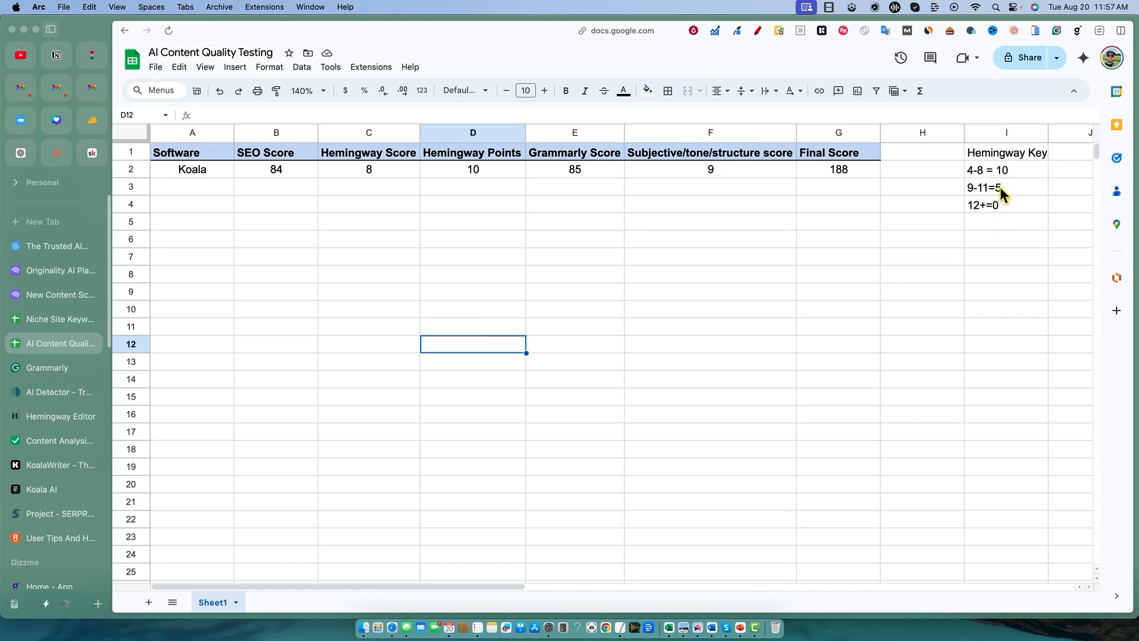
mouse_move(972, 269)
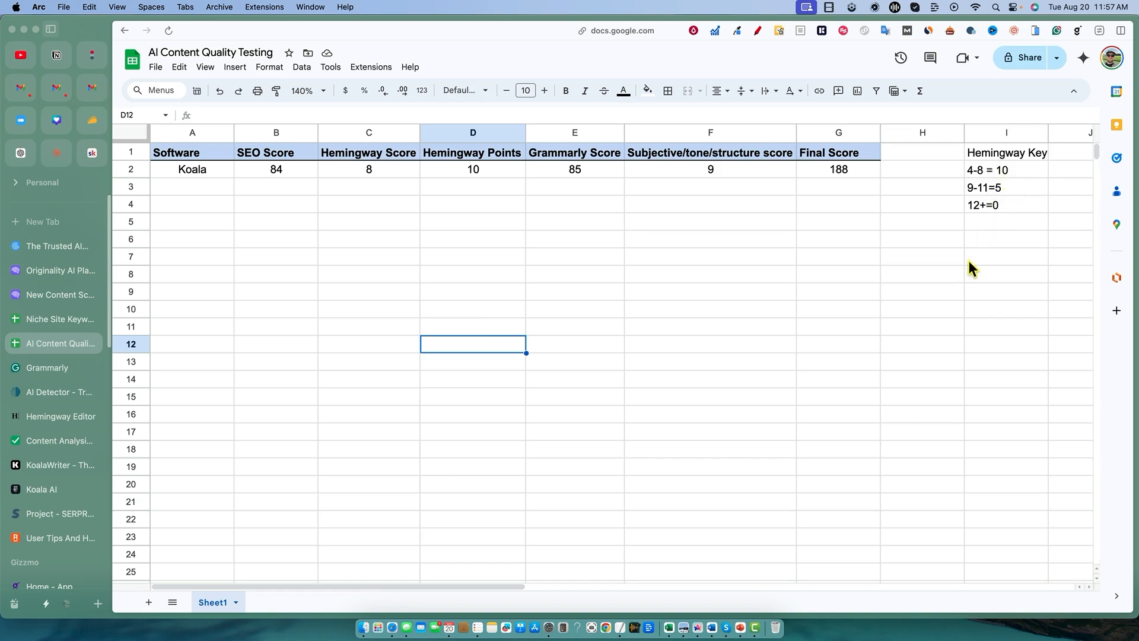
mouse_move(981, 269)
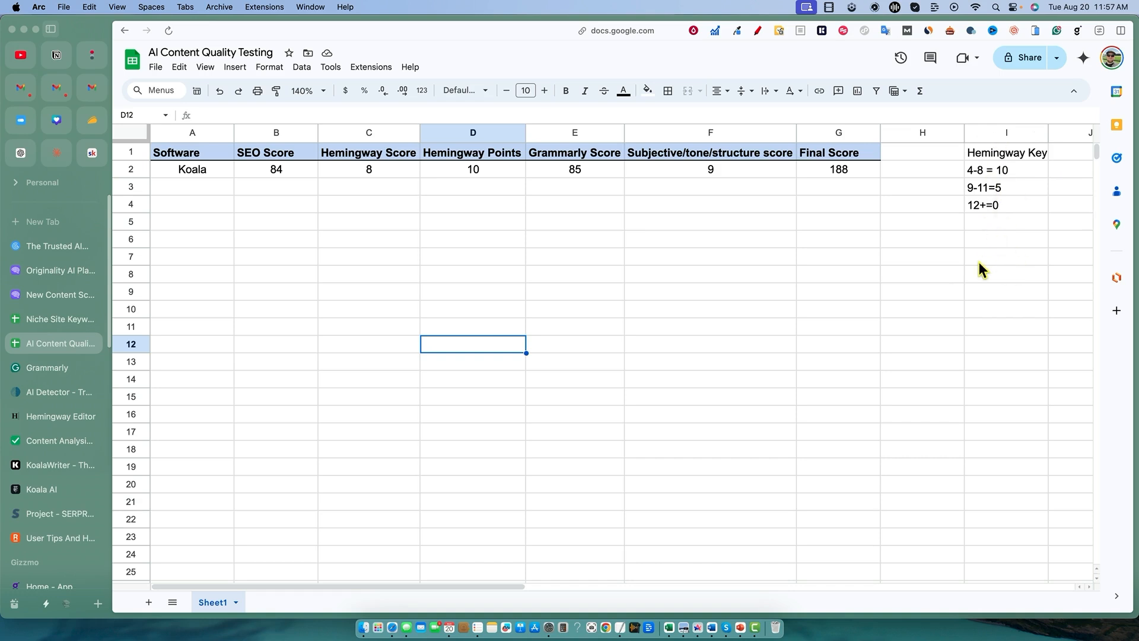
mouse_move(506, 273)
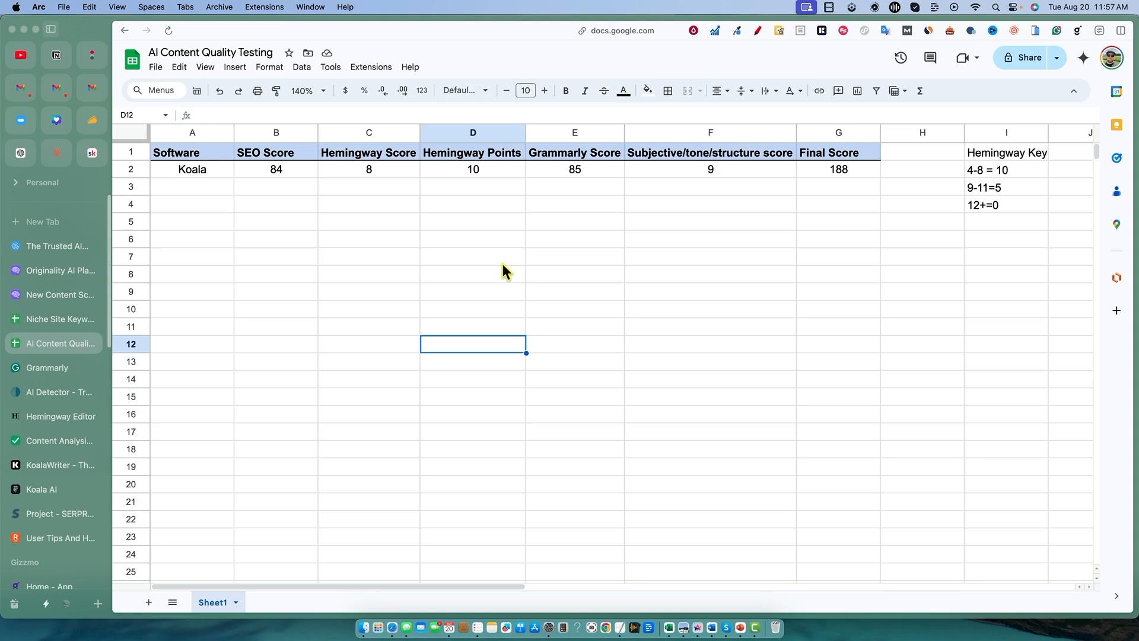
mouse_move(485, 253)
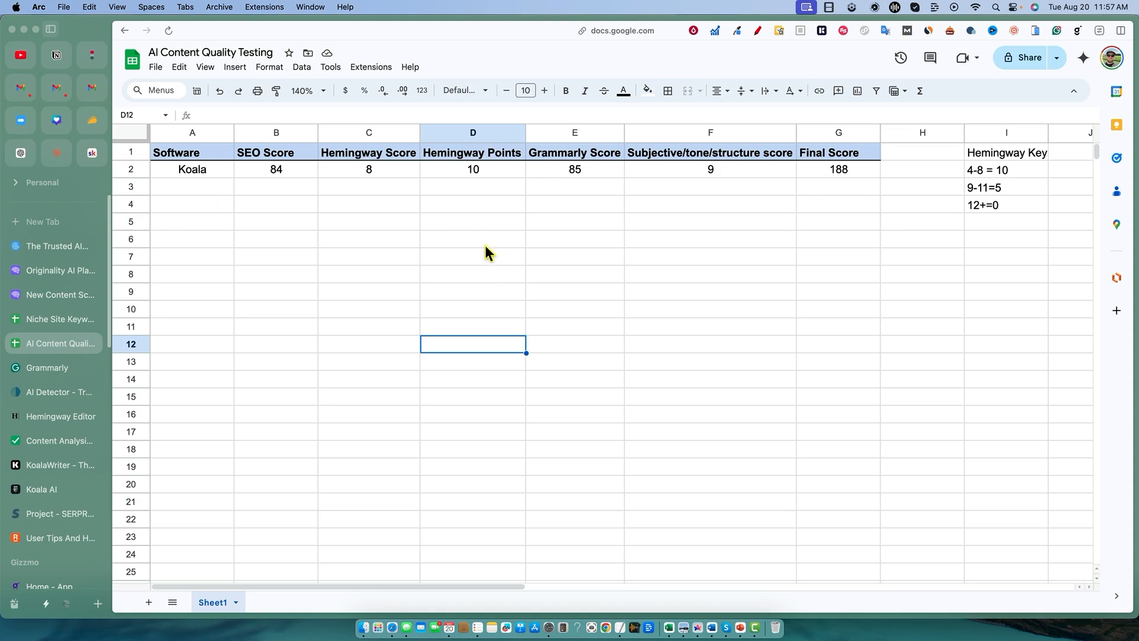
mouse_move(612, 285)
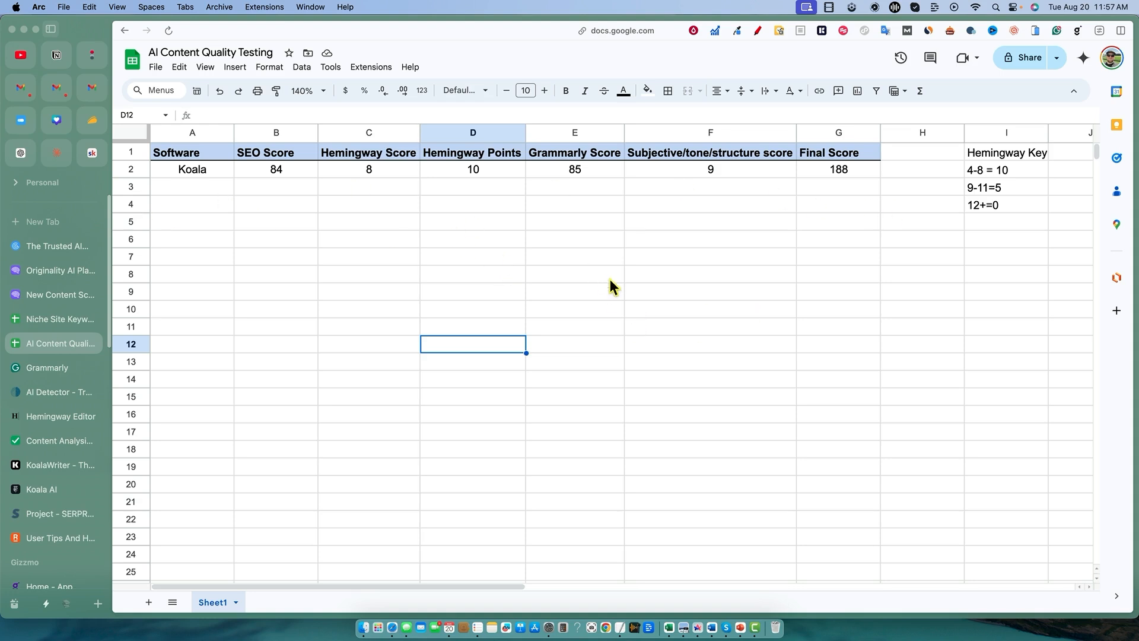
mouse_move(691, 297)
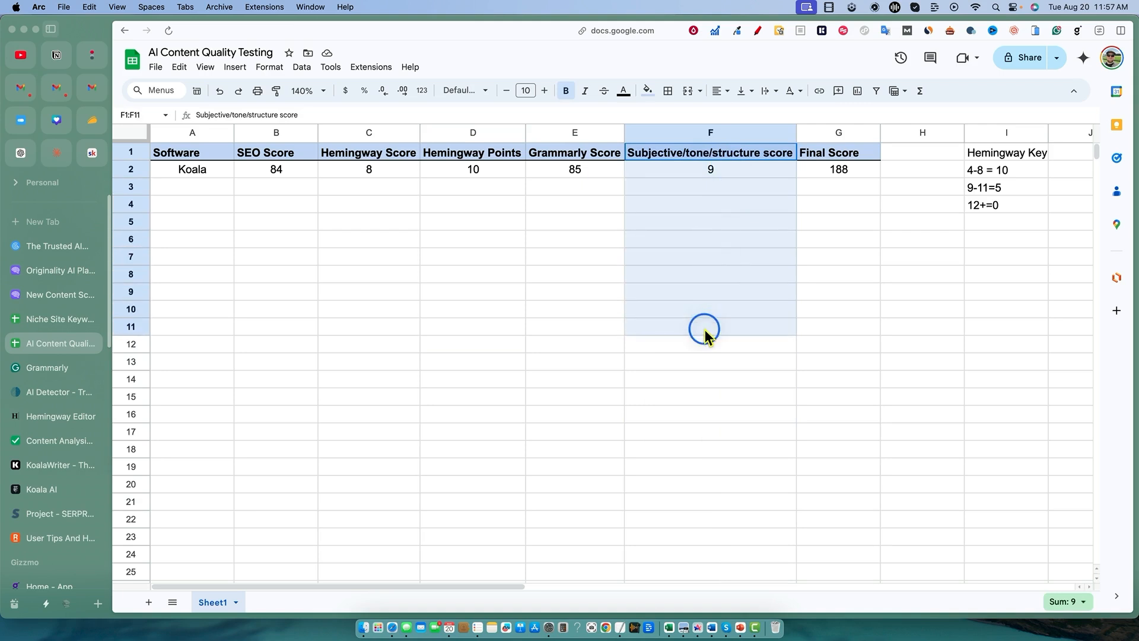
left_click(710, 256)
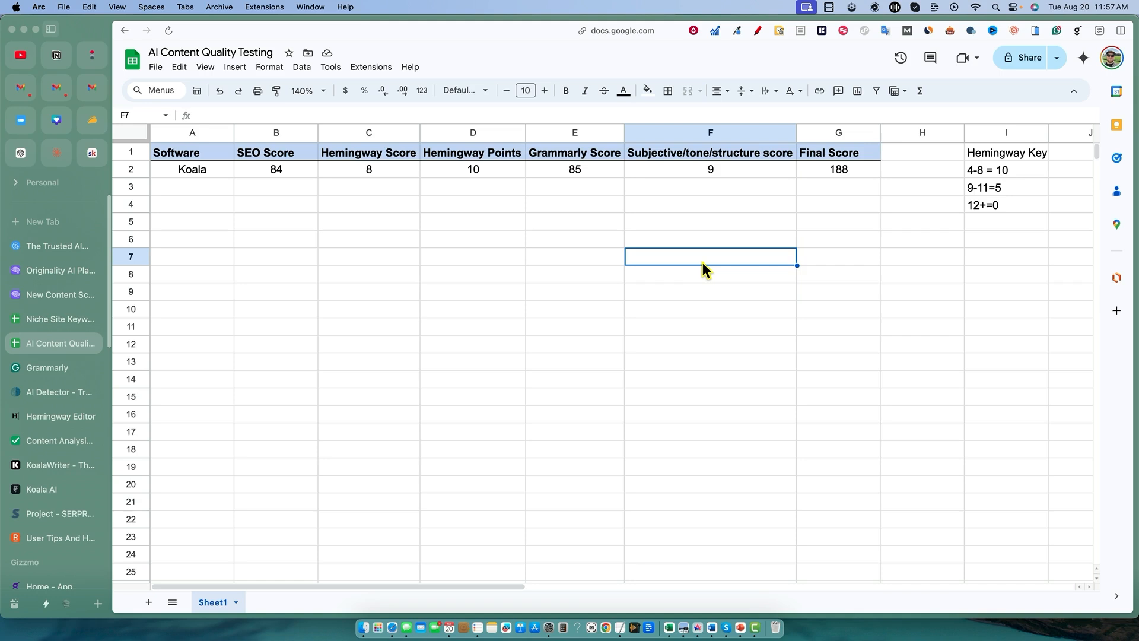
mouse_move(831, 138)
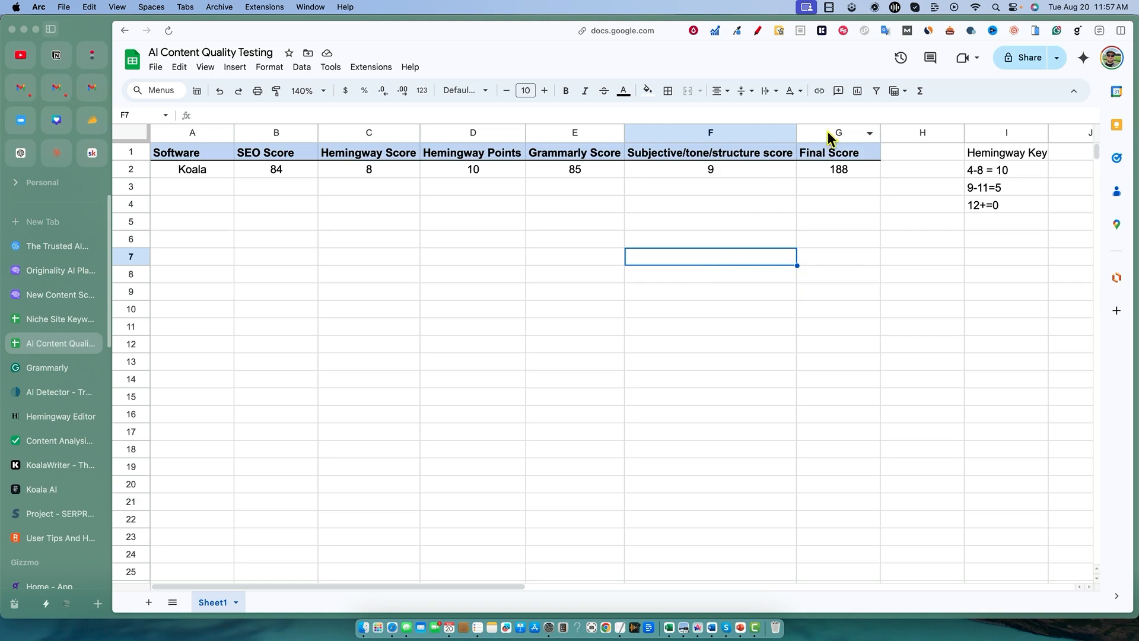
left_click(709, 204)
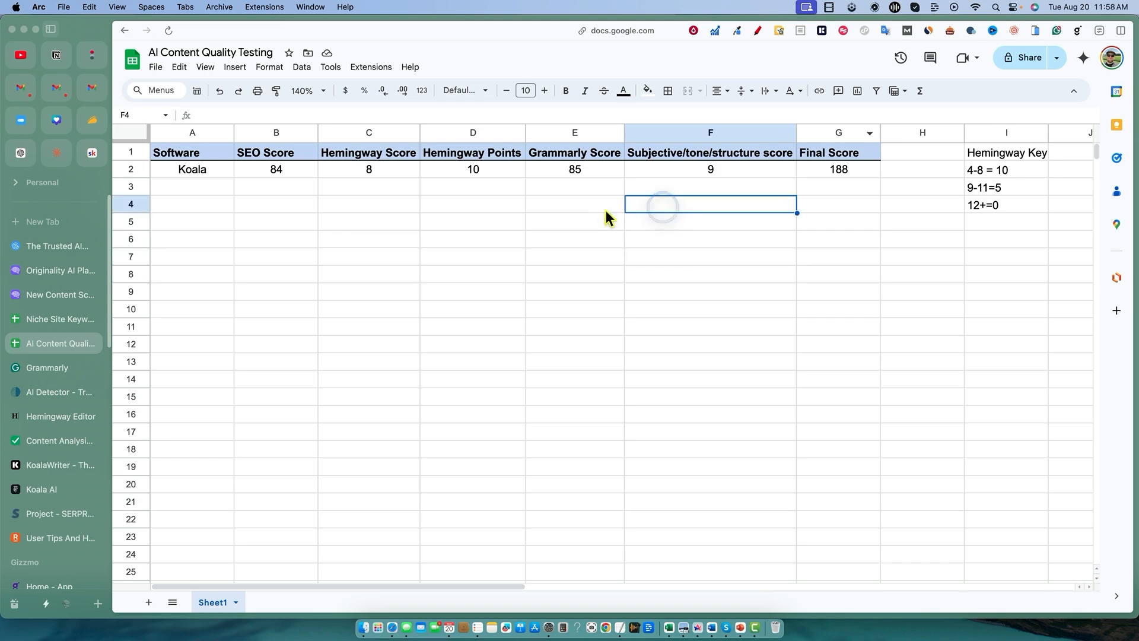
mouse_move(607, 302)
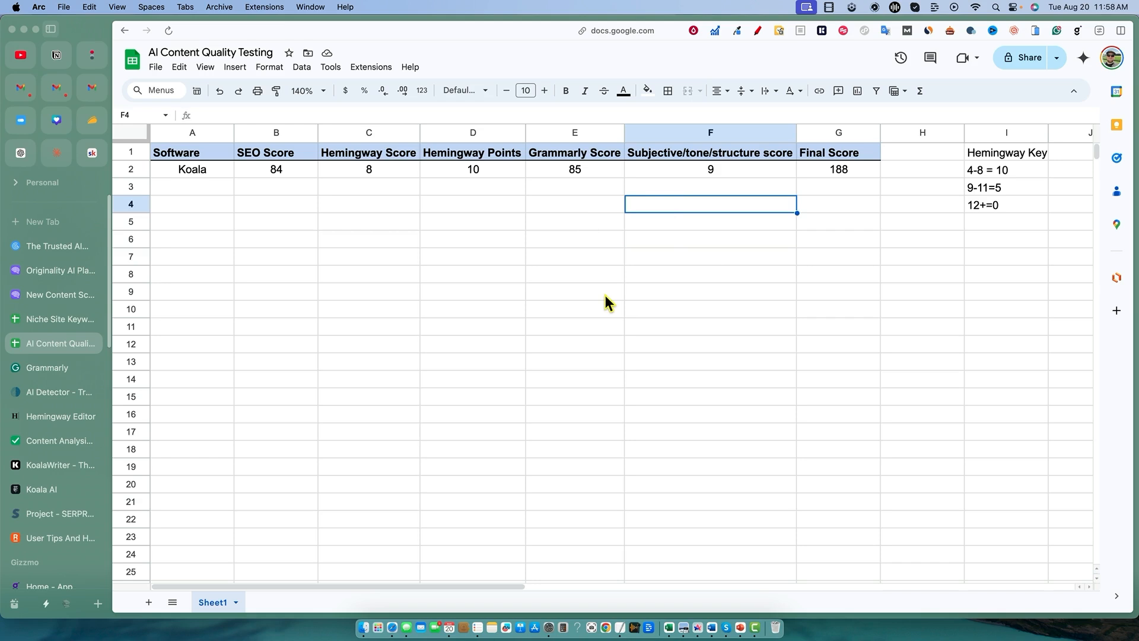
mouse_move(927, 364)
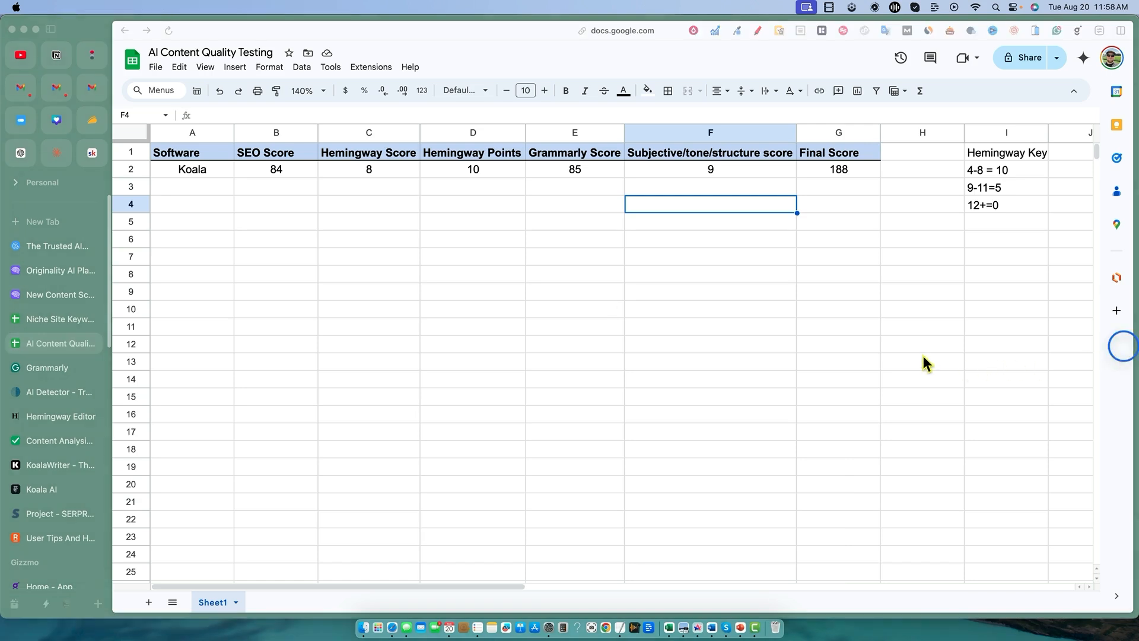
mouse_move(844, 313)
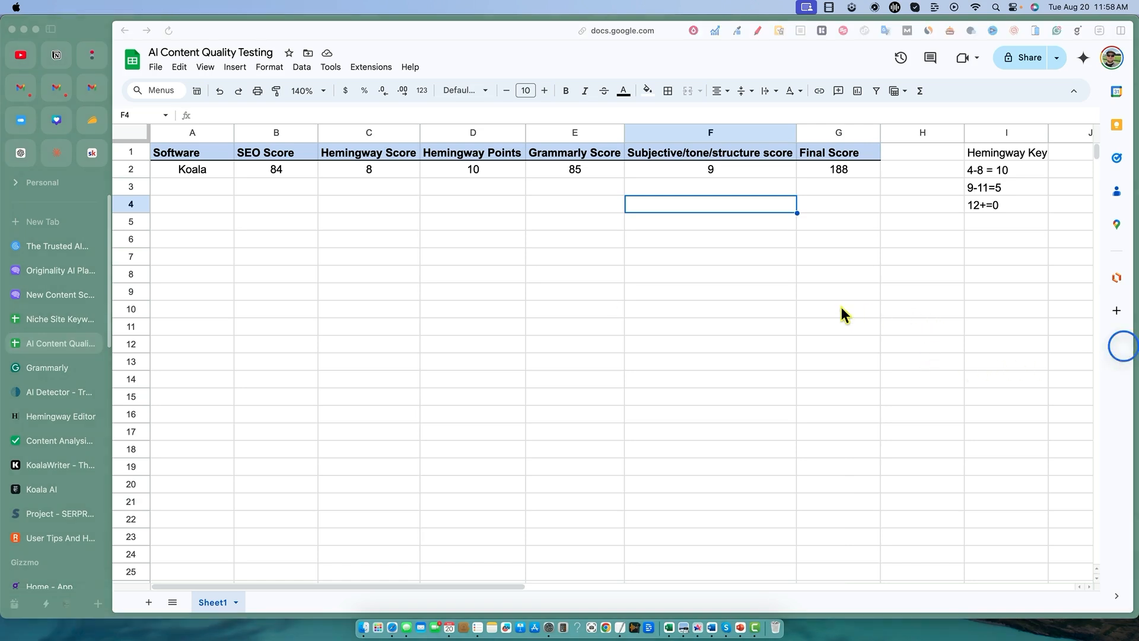
mouse_move(817, 180)
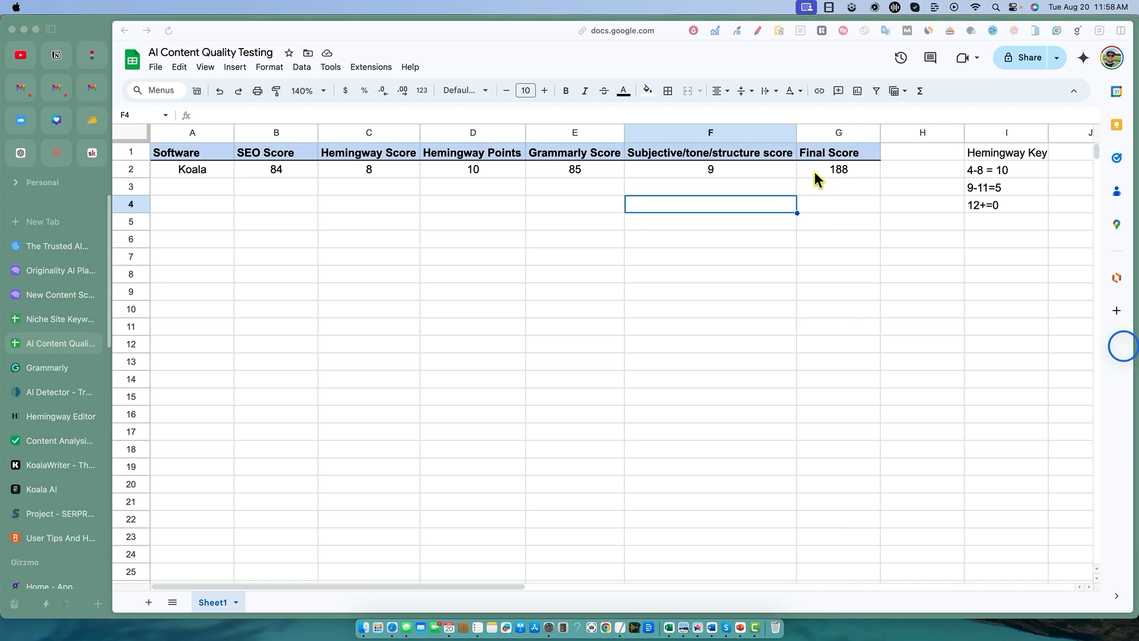
mouse_move(600, 357)
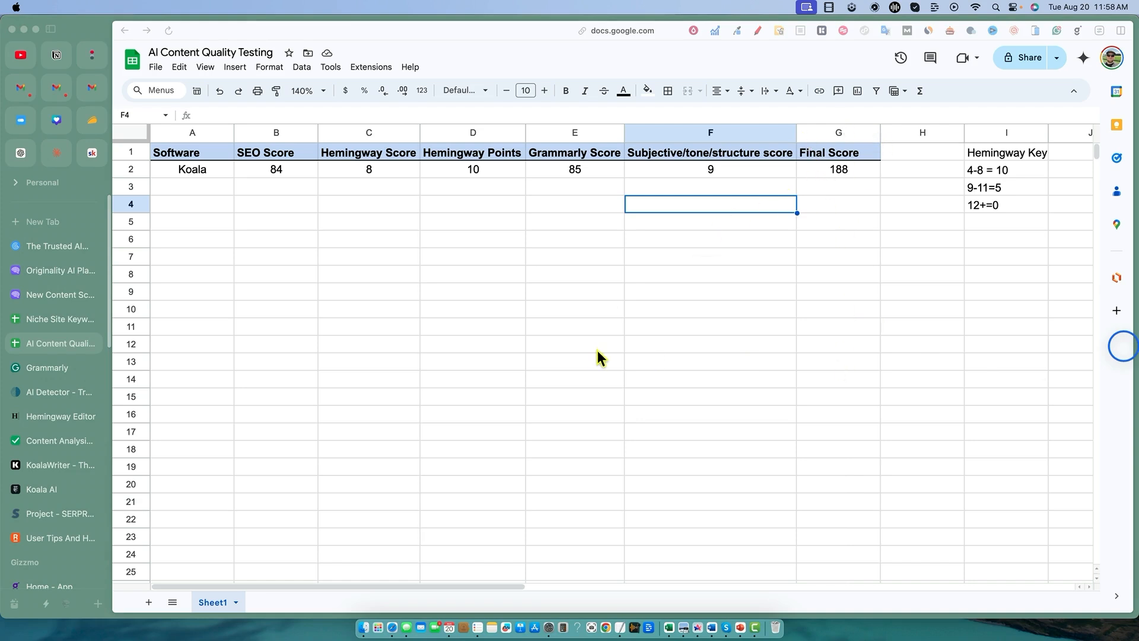
mouse_move(635, 342)
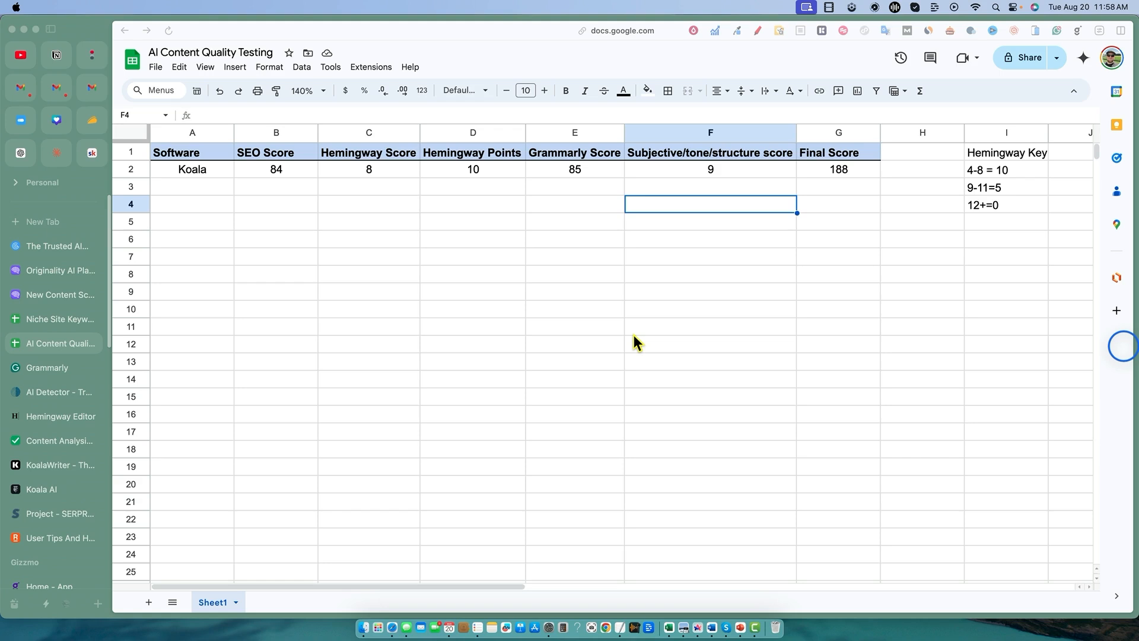
mouse_move(652, 287)
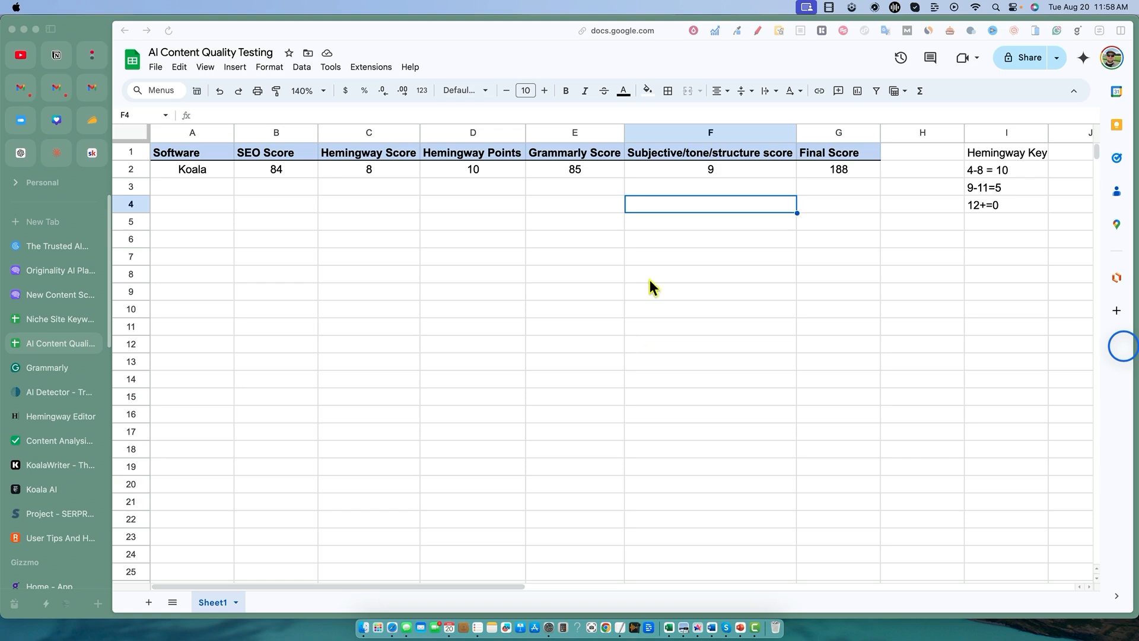
mouse_move(681, 326)
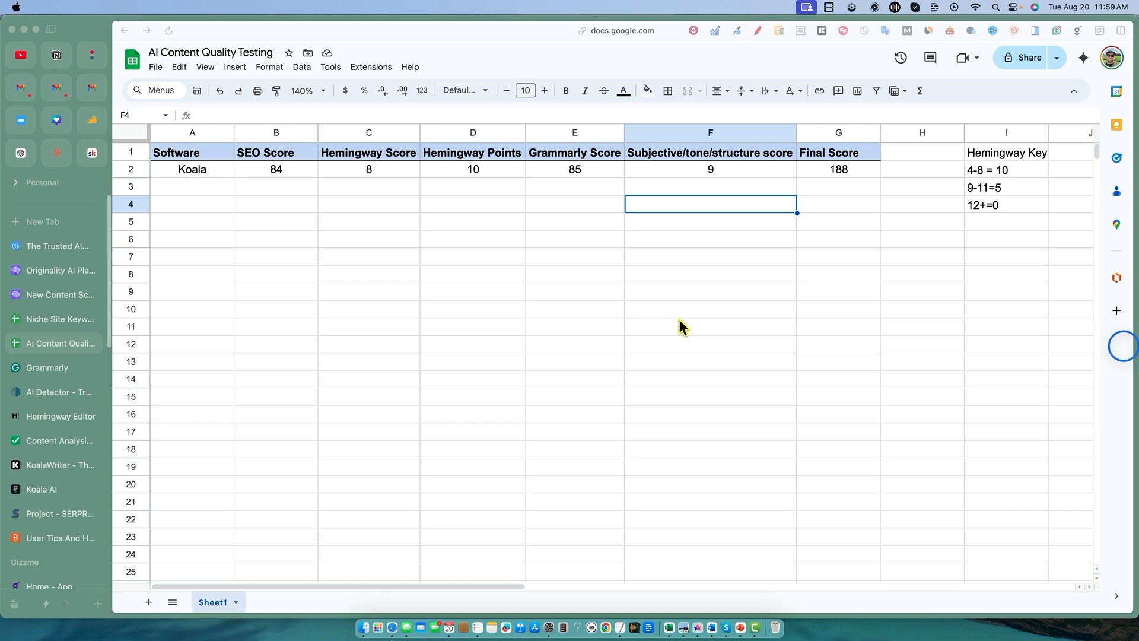
mouse_move(478, 292)
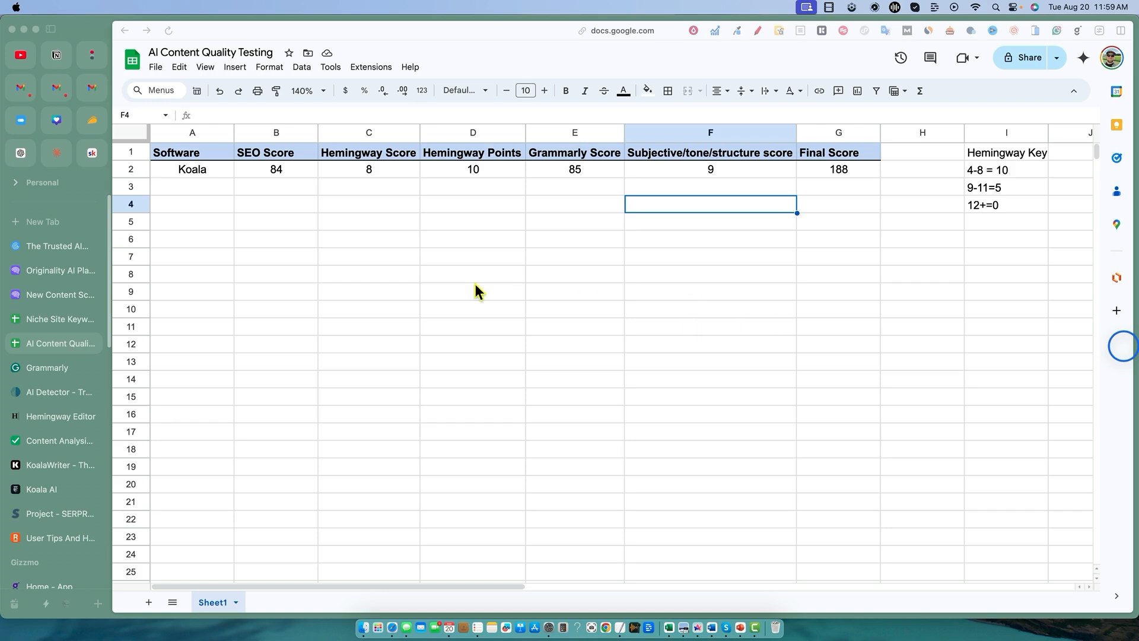
mouse_move(413, 298)
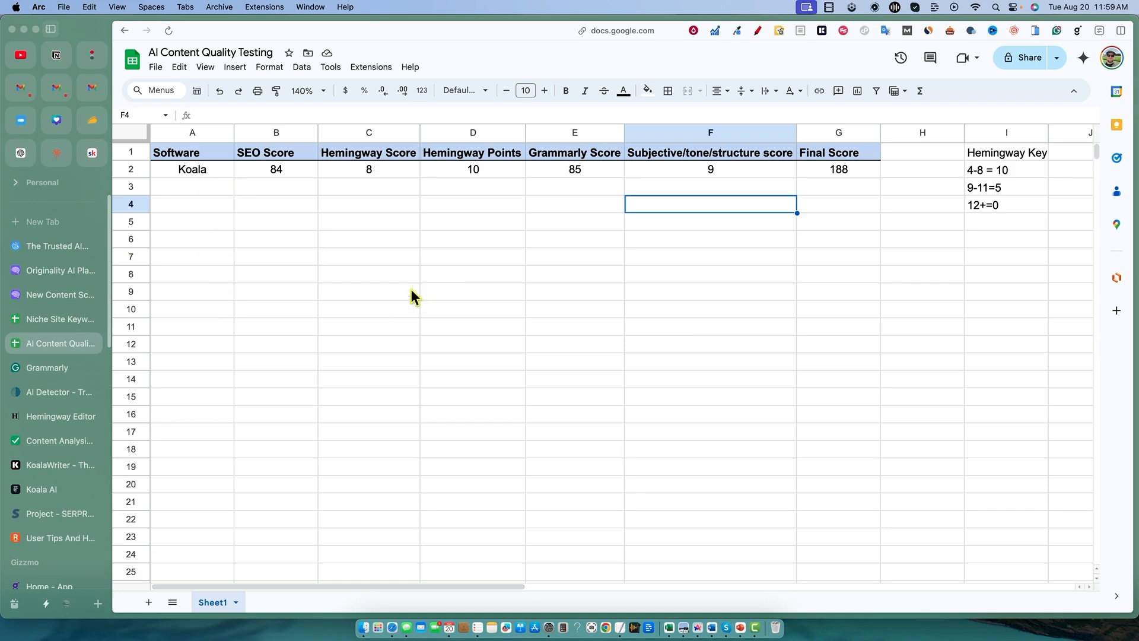
left_click(192, 168)
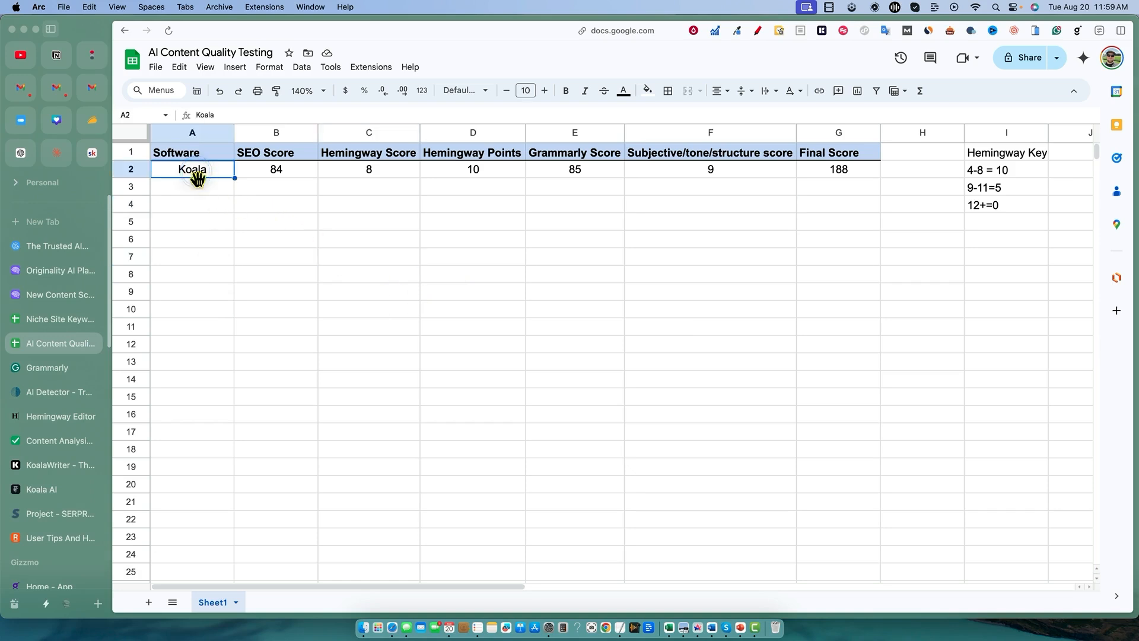
left_click(574, 186)
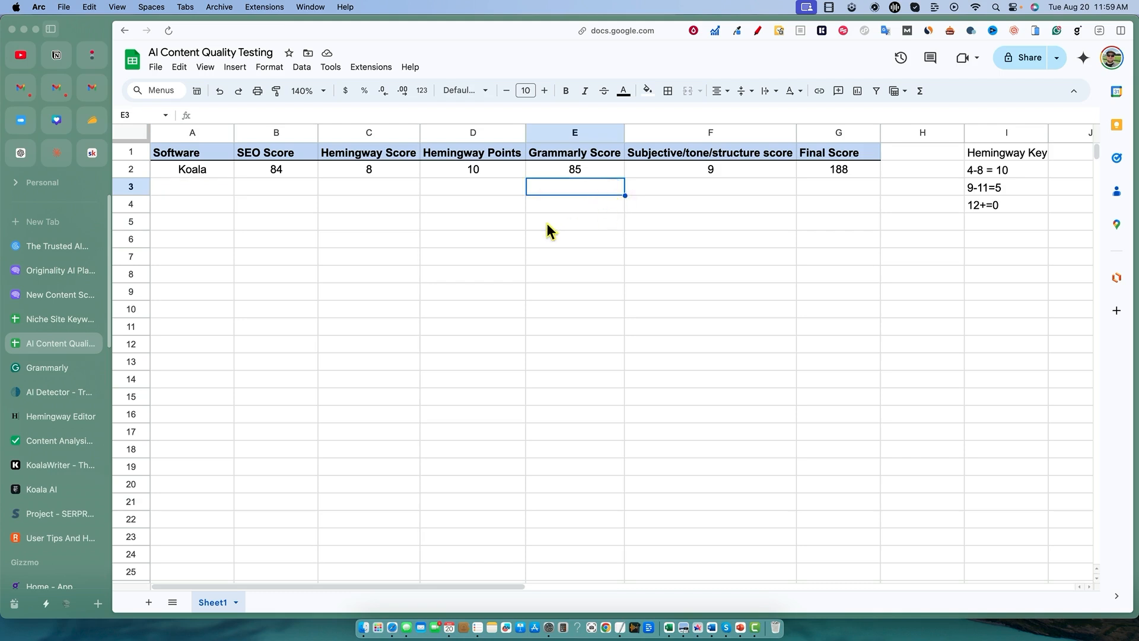
left_click(709, 170)
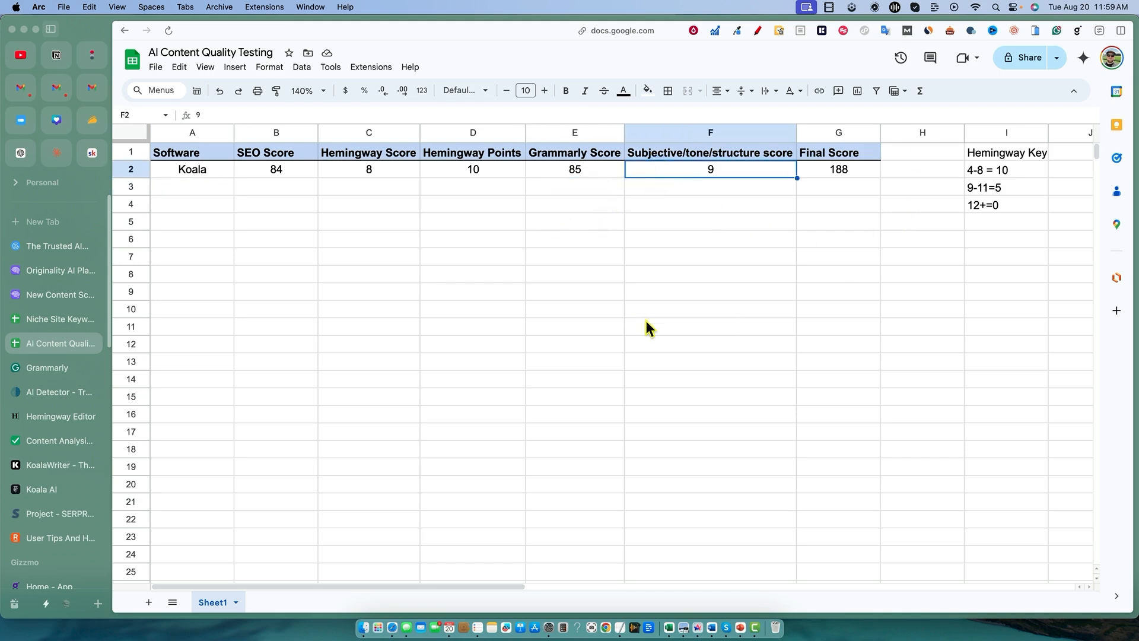
left_click(838, 203)
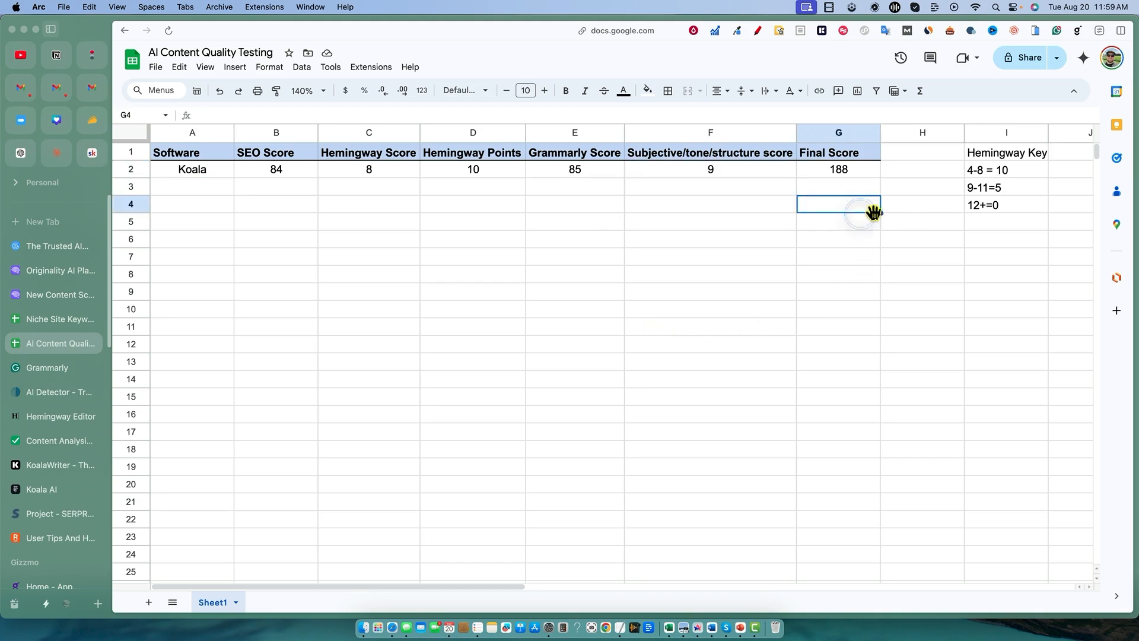
mouse_move(289, 179)
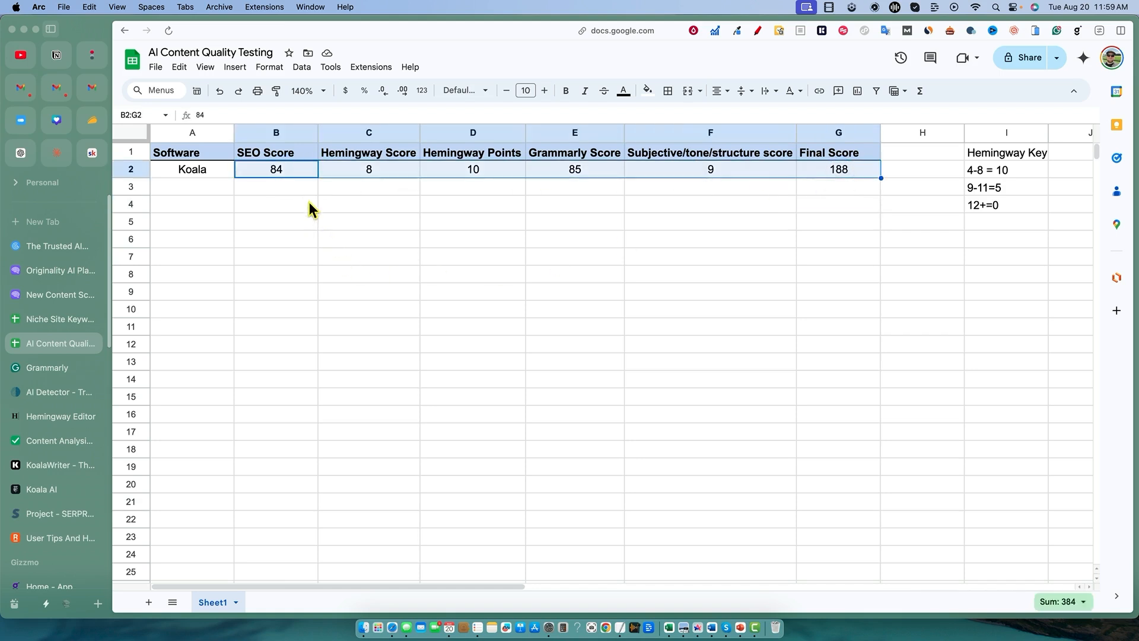
left_click(276, 187)
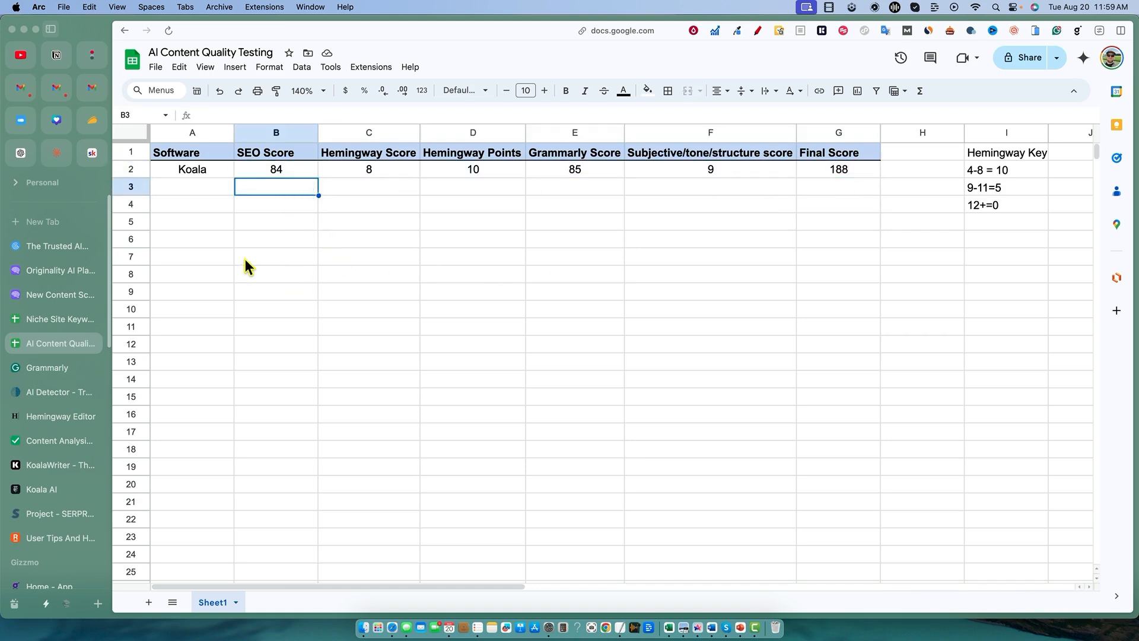
mouse_move(250, 283)
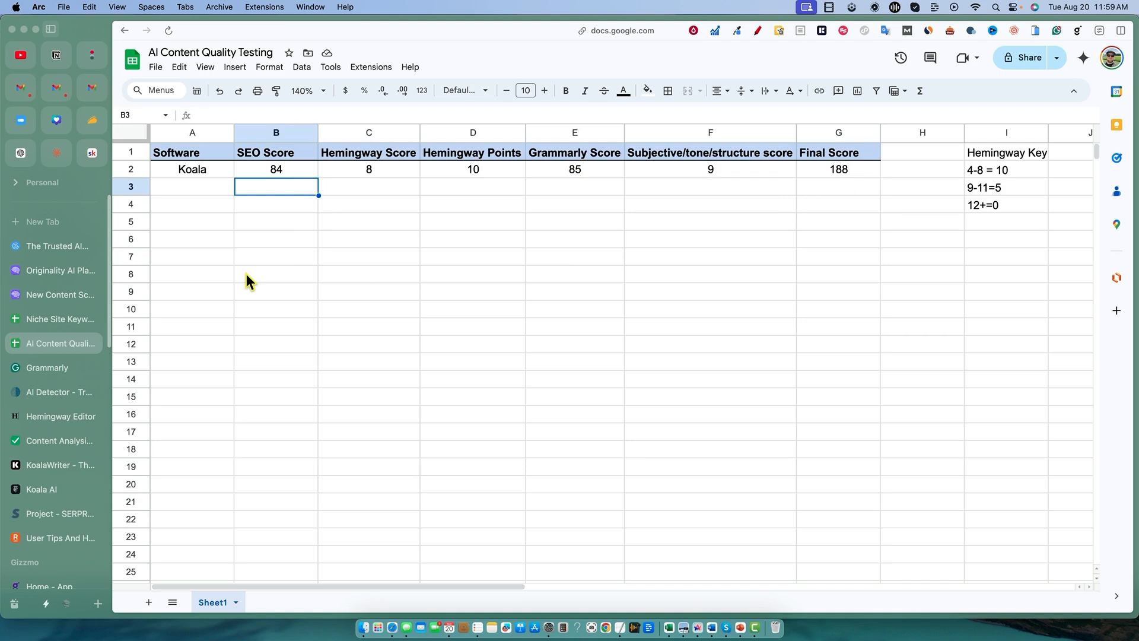
mouse_move(212, 223)
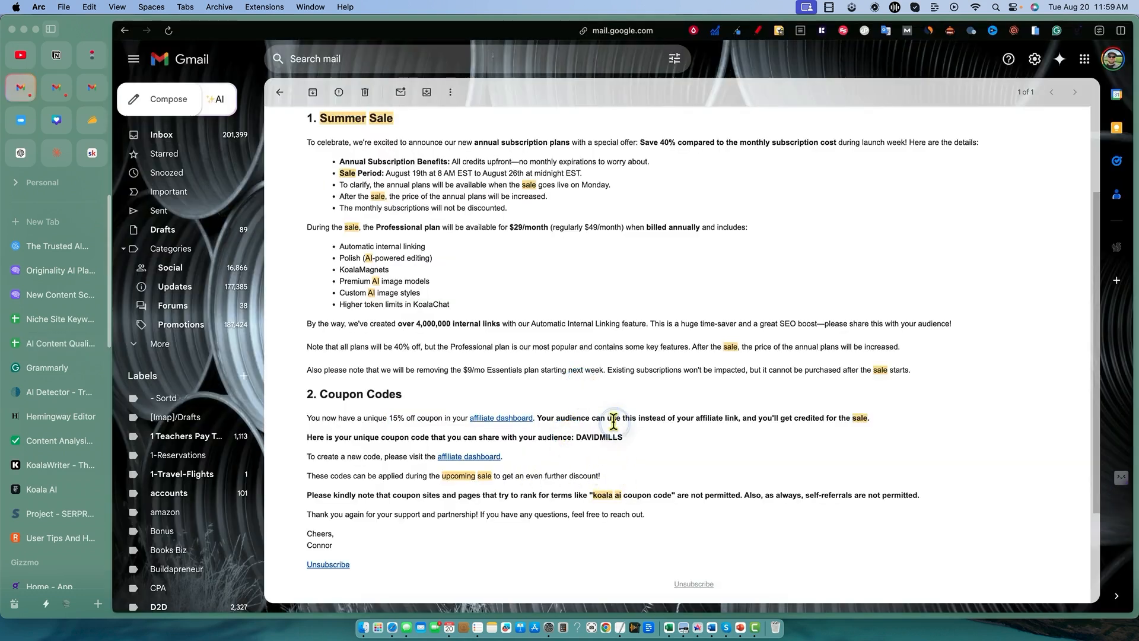
mouse_move(556, 374)
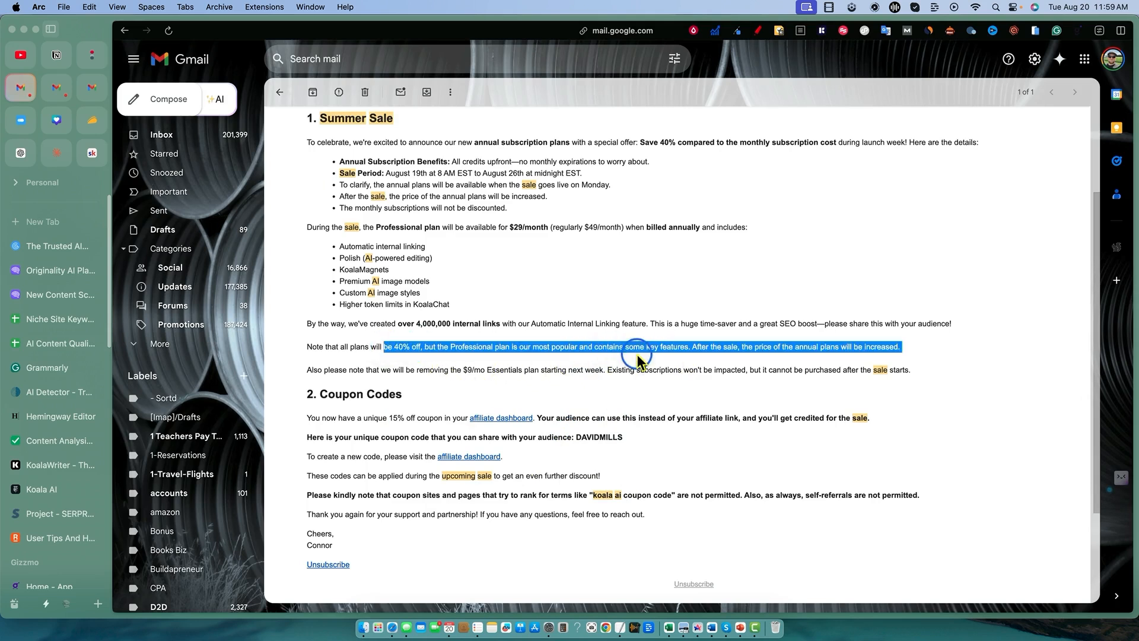
mouse_move(552, 366)
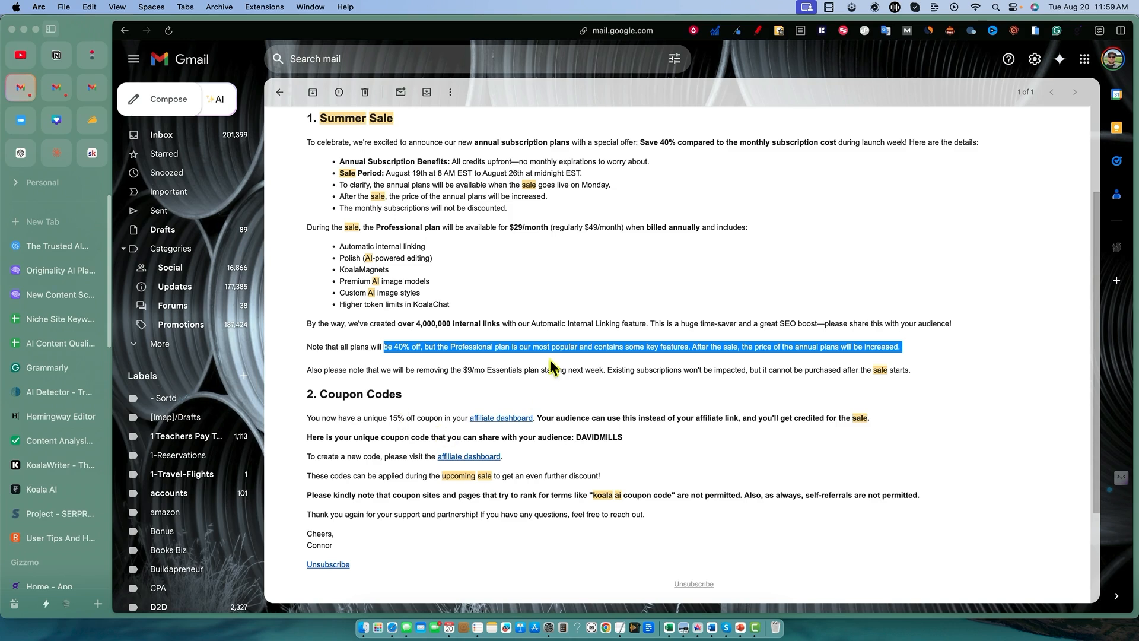
mouse_move(474, 171)
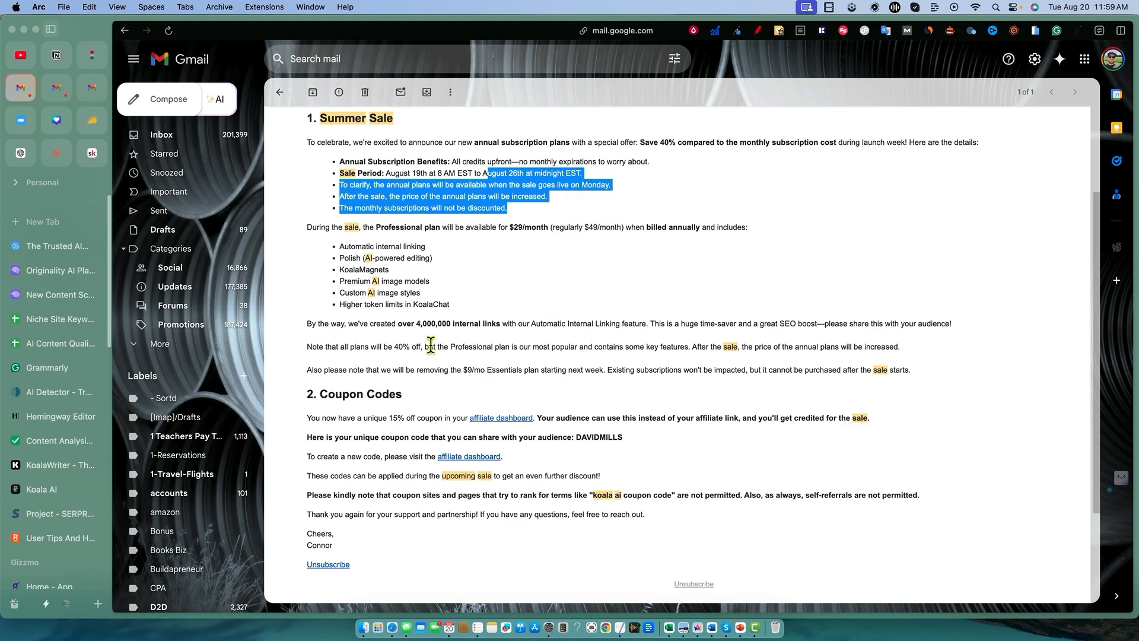
mouse_move(565, 438)
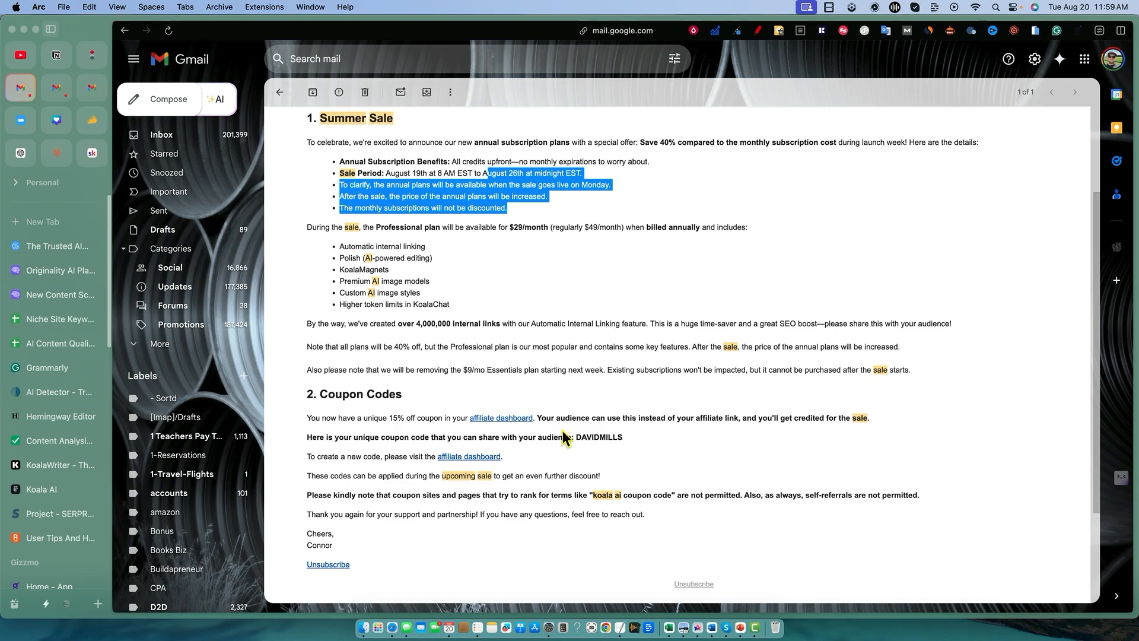